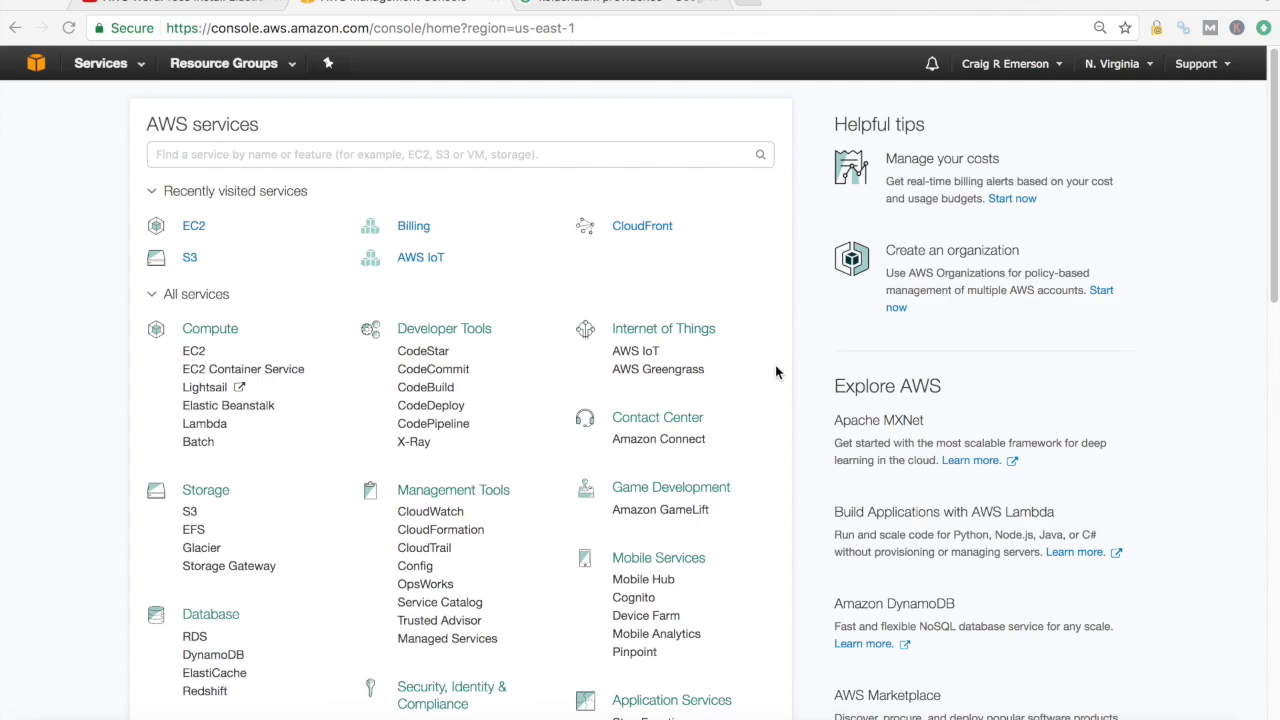
mouse_move(282, 228)
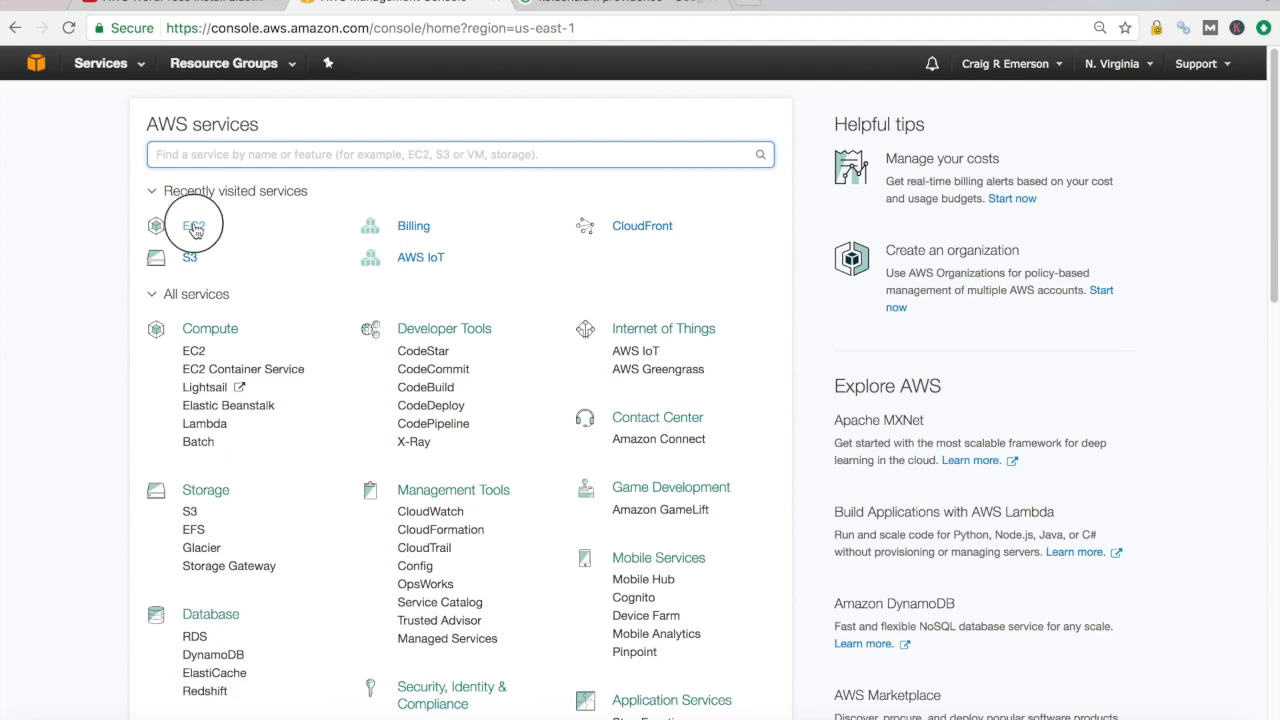
Go to the EC2 dashboard from the console's recently visited services
click(194, 224)
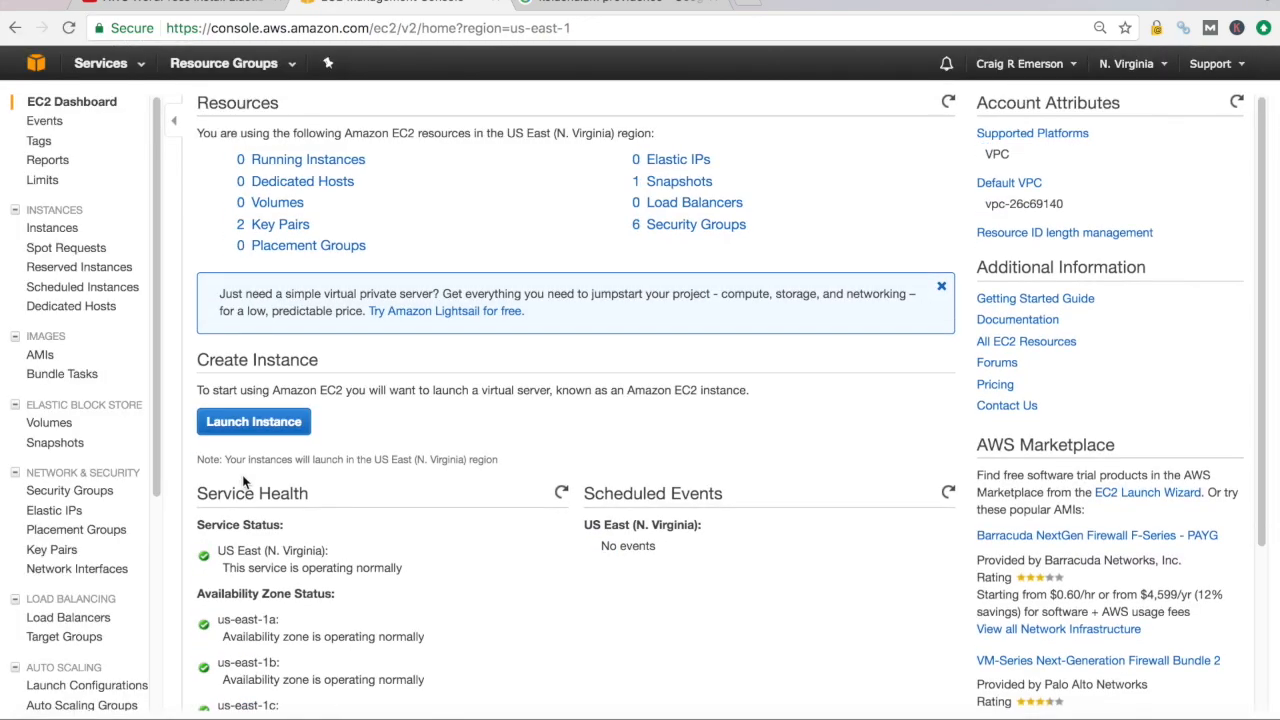
mouse_move(302, 180)
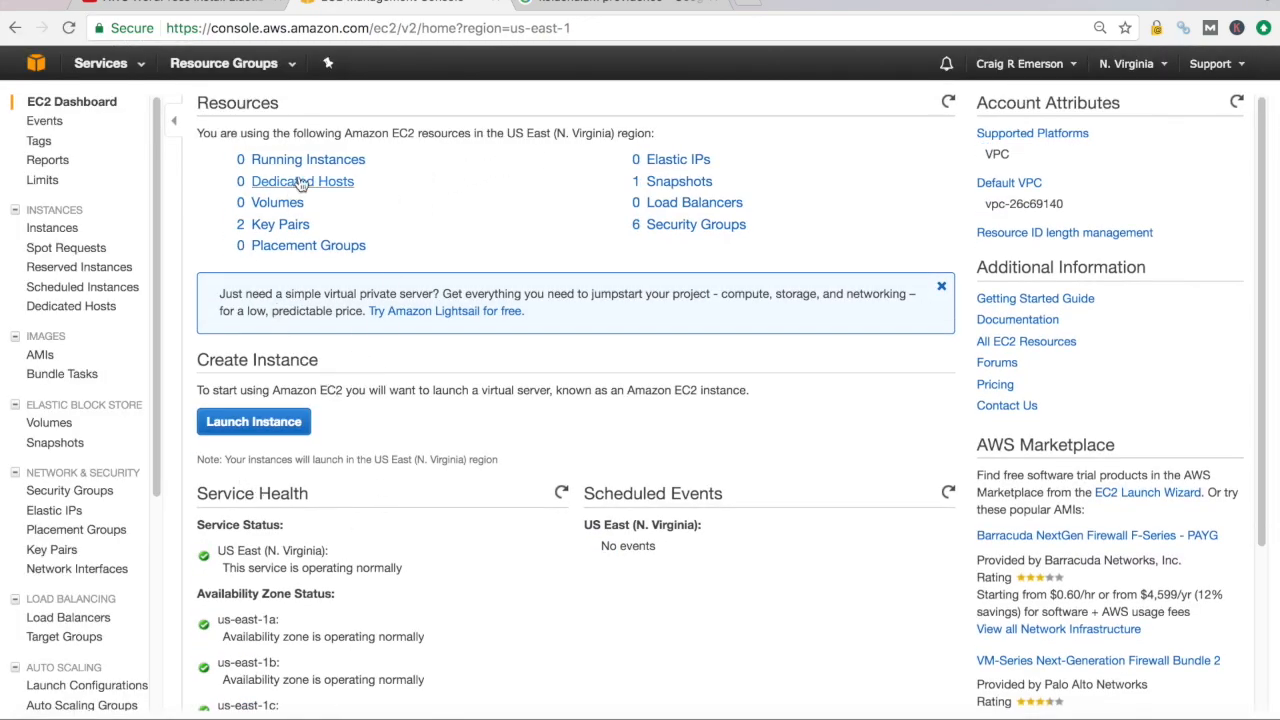
mouse_move(86, 110)
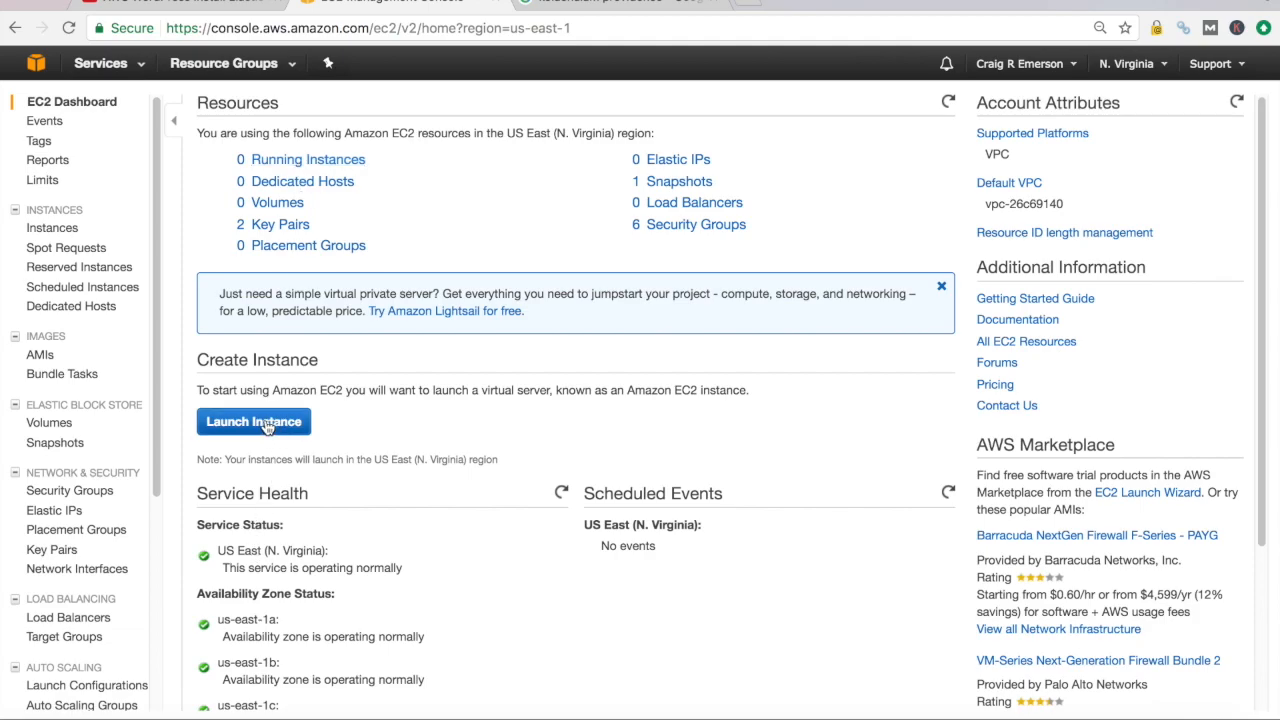
Begin a new instance launch and search the AWS Marketplace for 'wordpress'
click(252, 420)
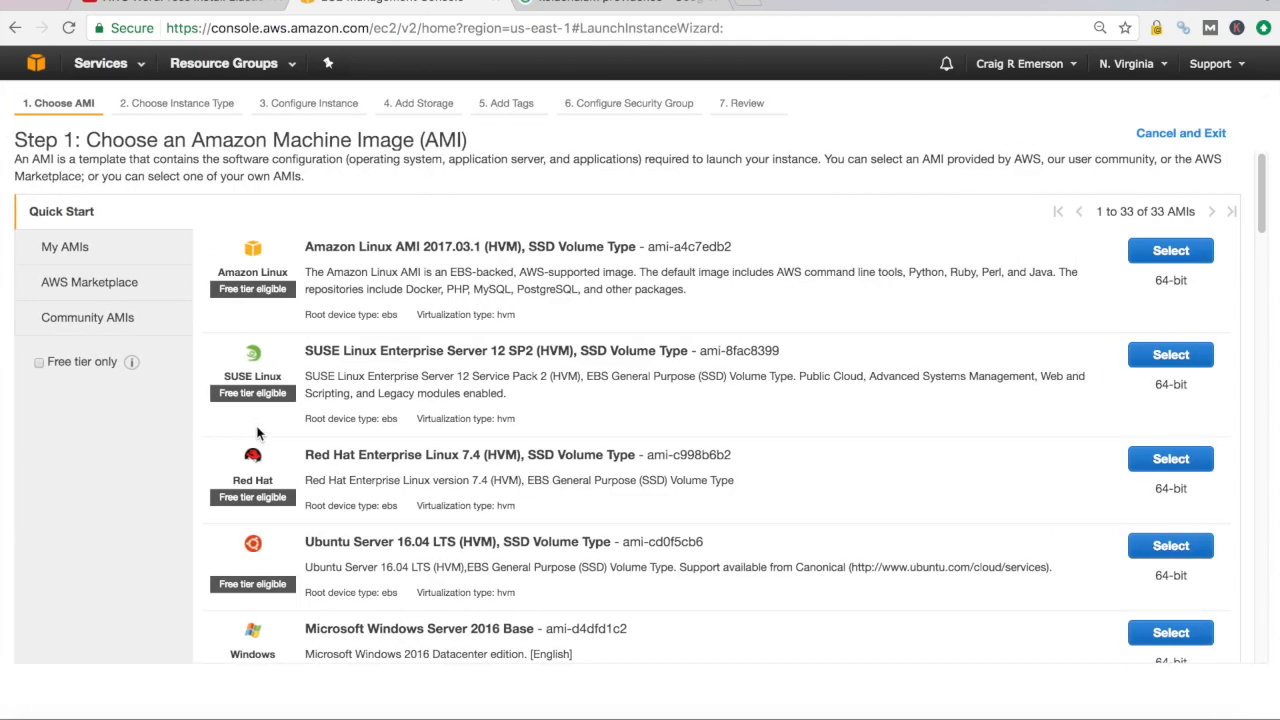
mouse_move(128, 252)
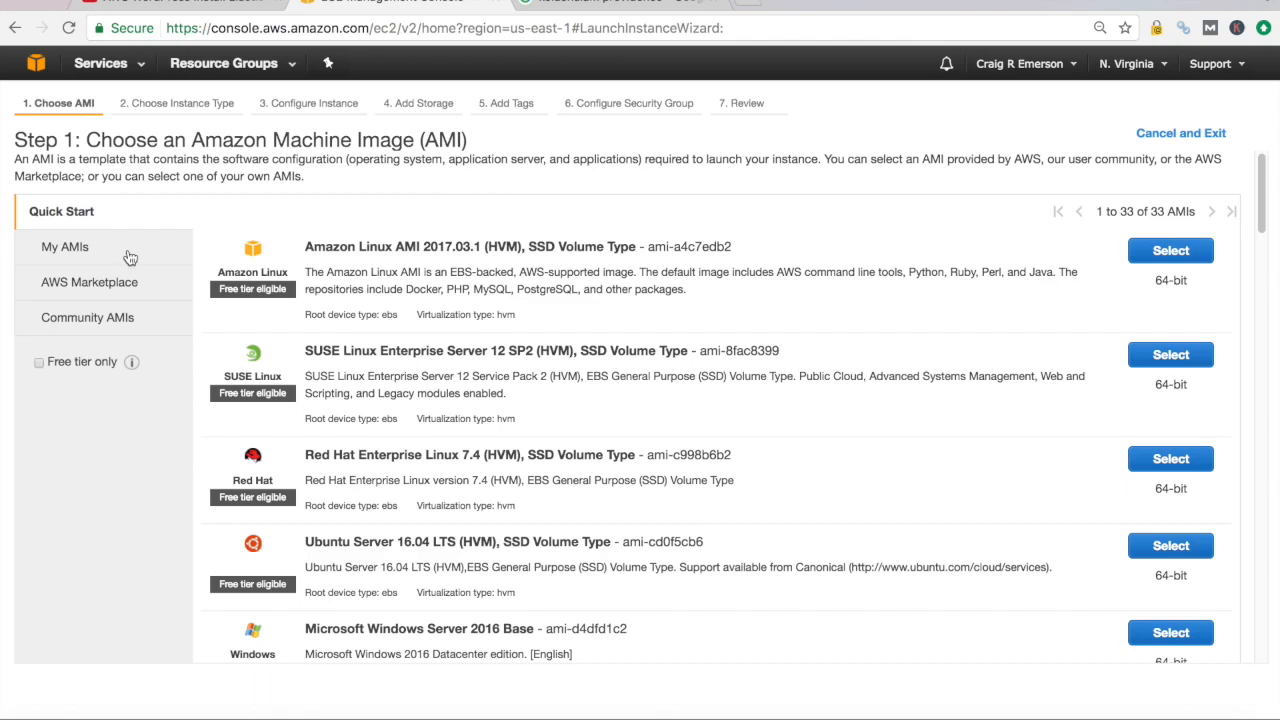
click(88, 282)
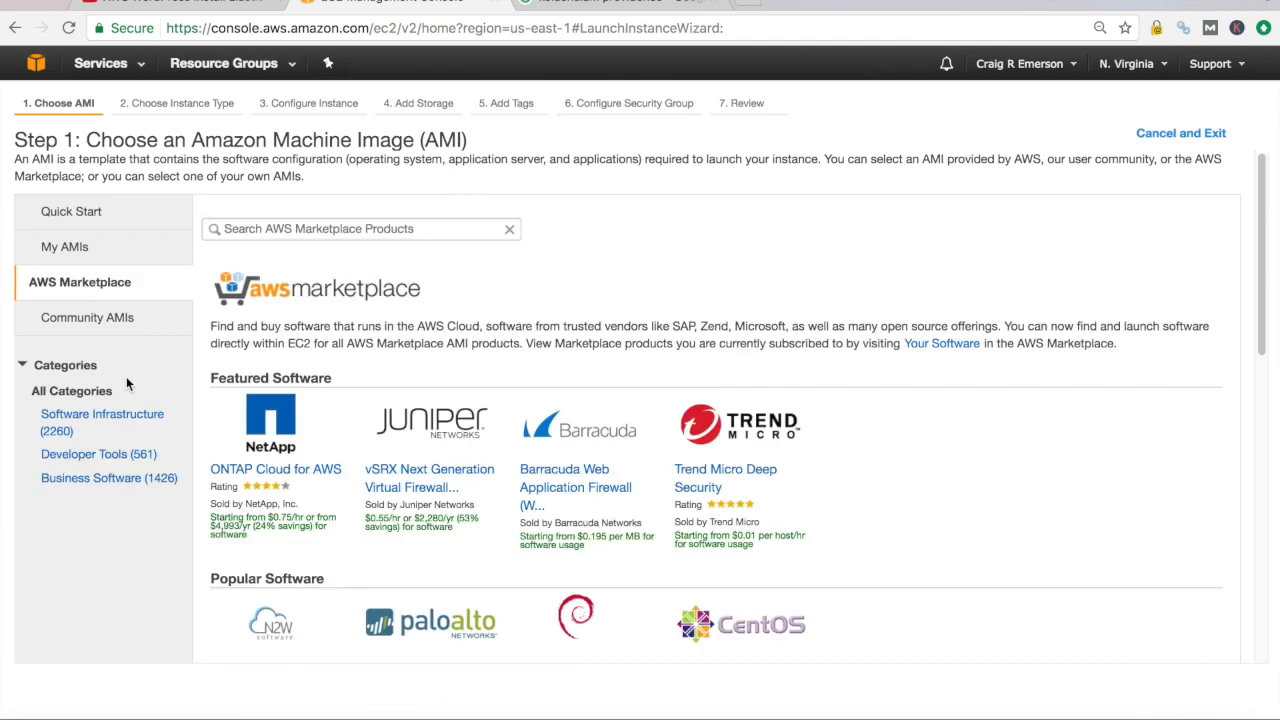
text(w)
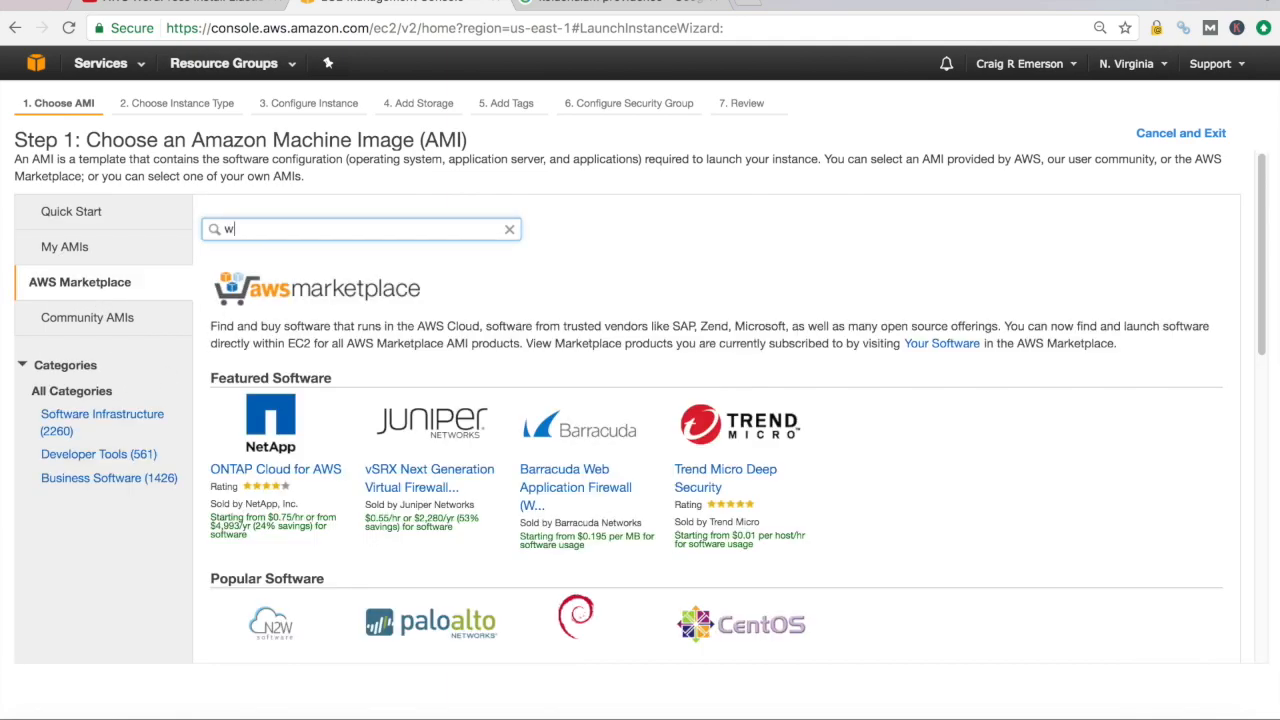
text(ordpres)
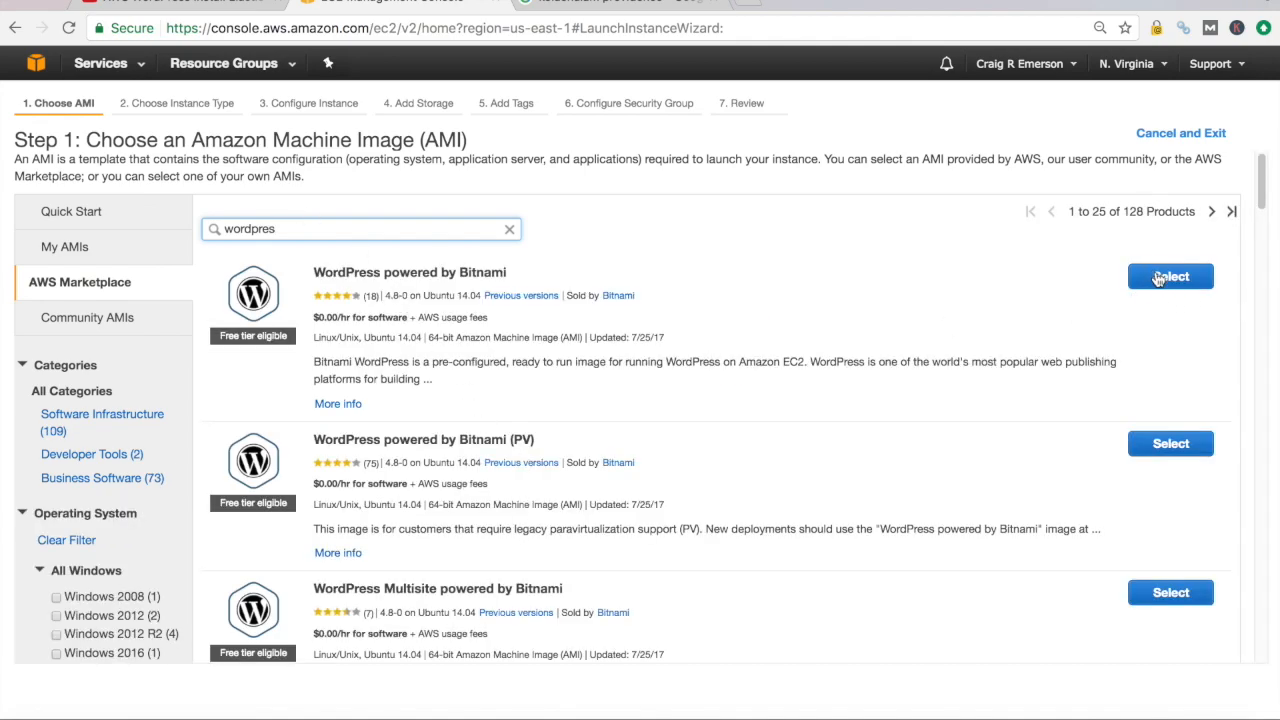
Choose WordPress powered by Bitnami on t2.micro and accept defaults through to the review page
click(1170, 276)
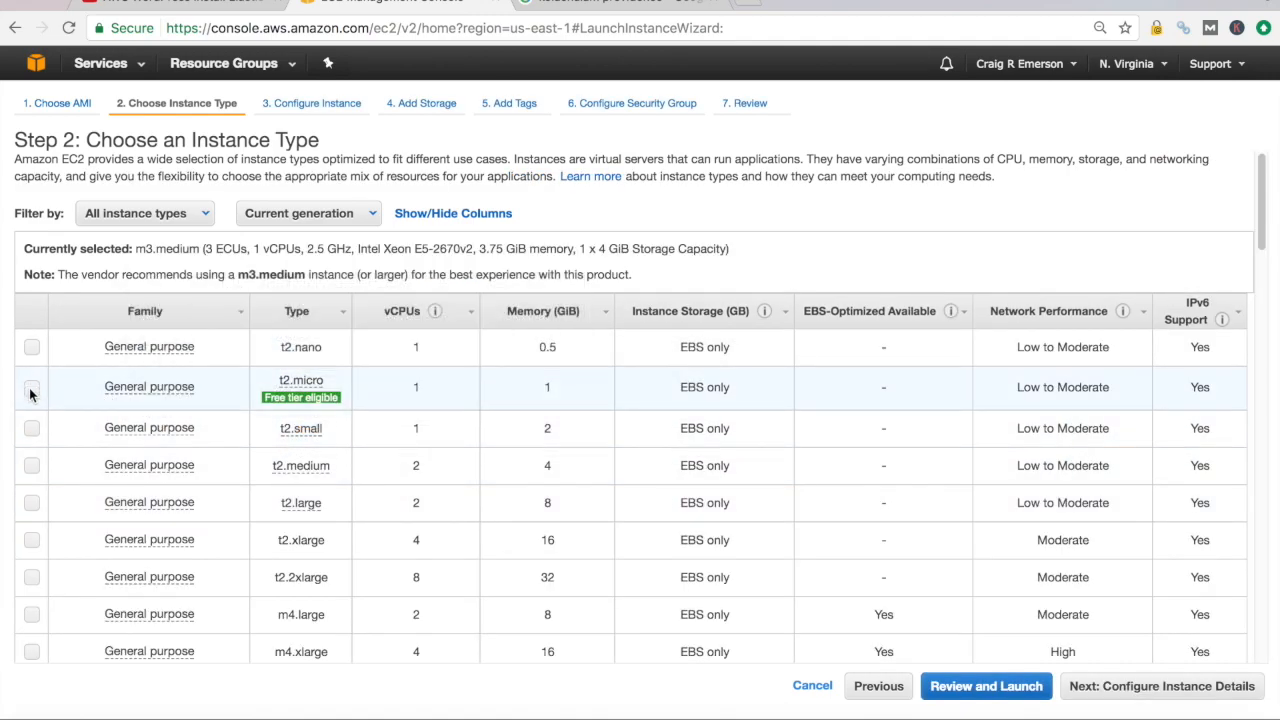
mouse_move(300, 380)
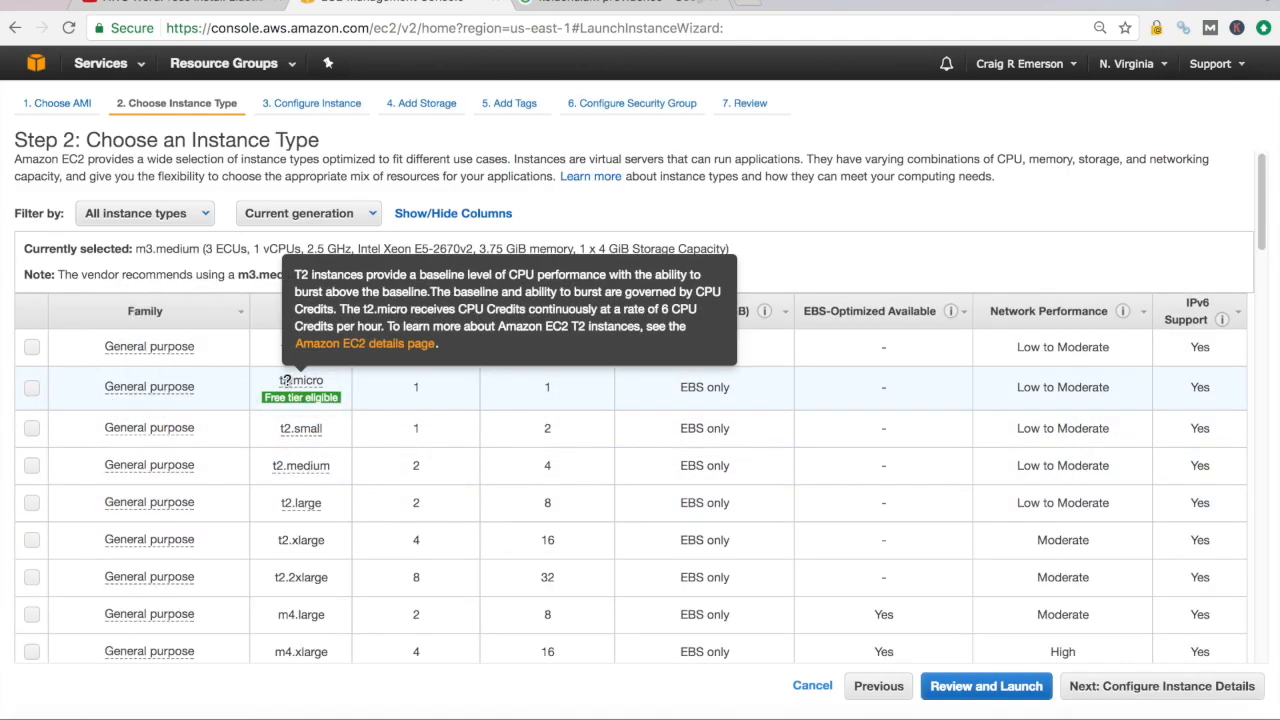
click(32, 388)
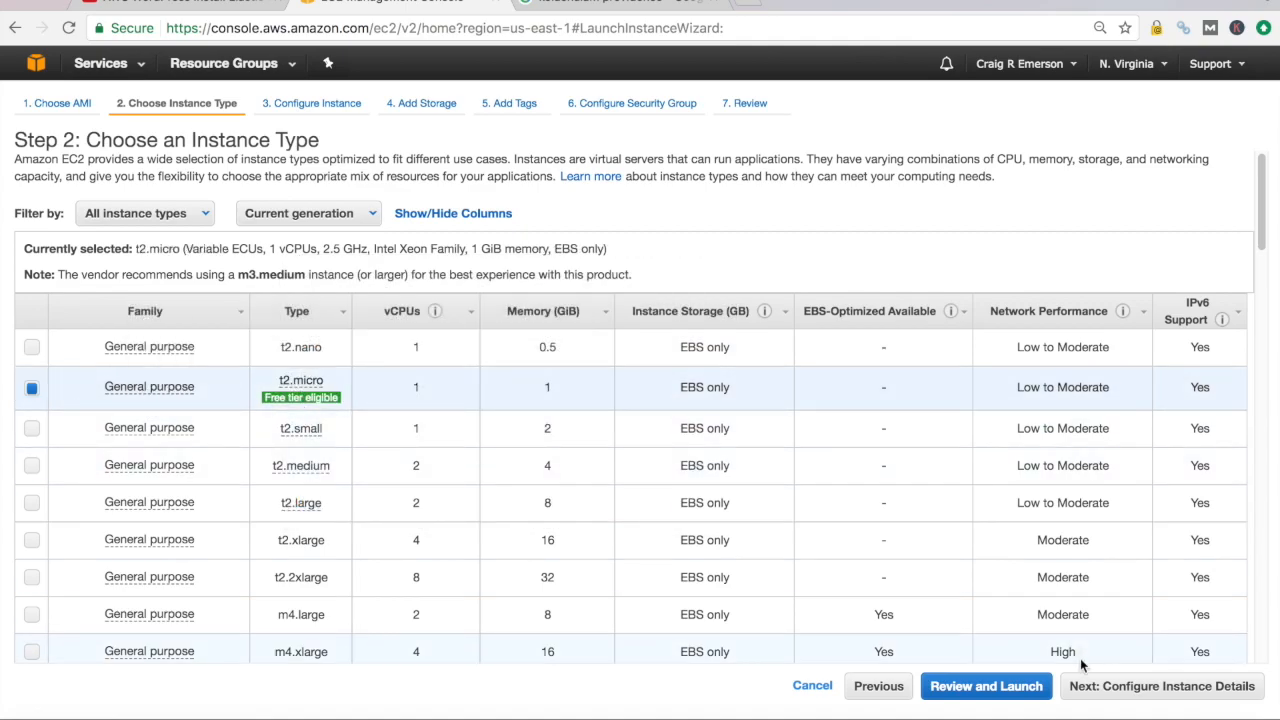
click(1160, 686)
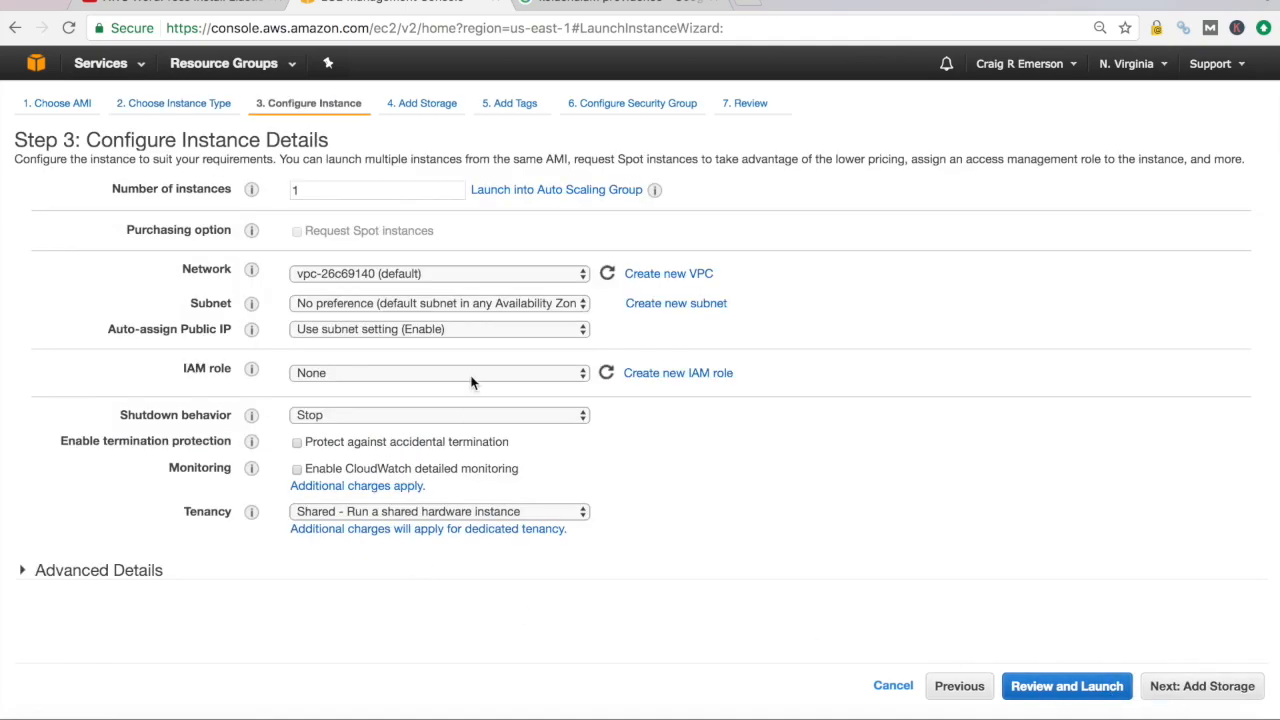
mouse_move(892, 596)
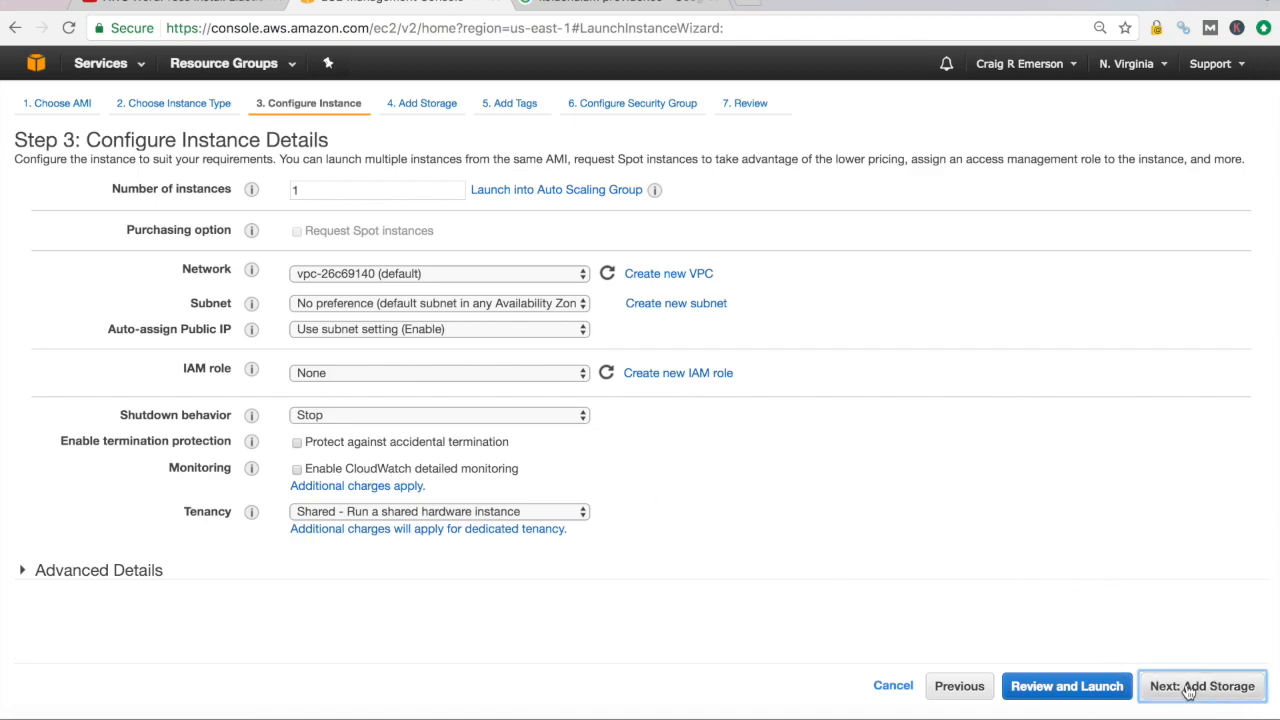
click(1200, 686)
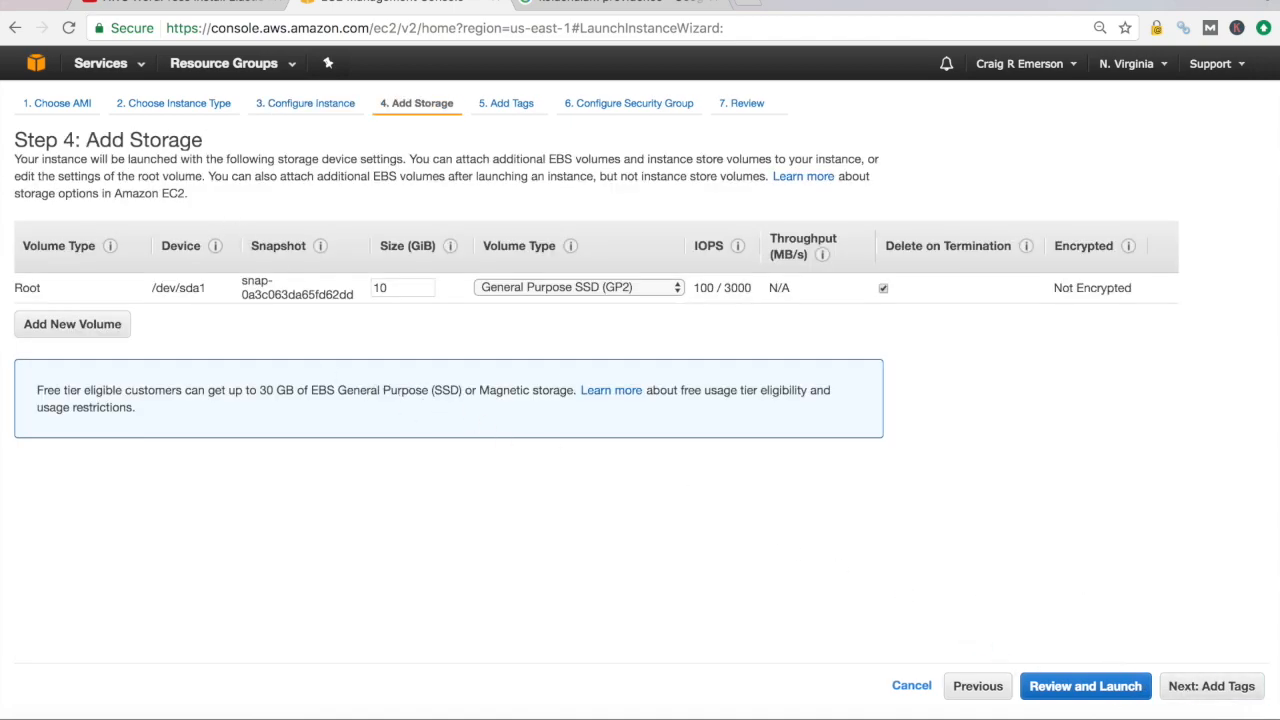
click(1212, 686)
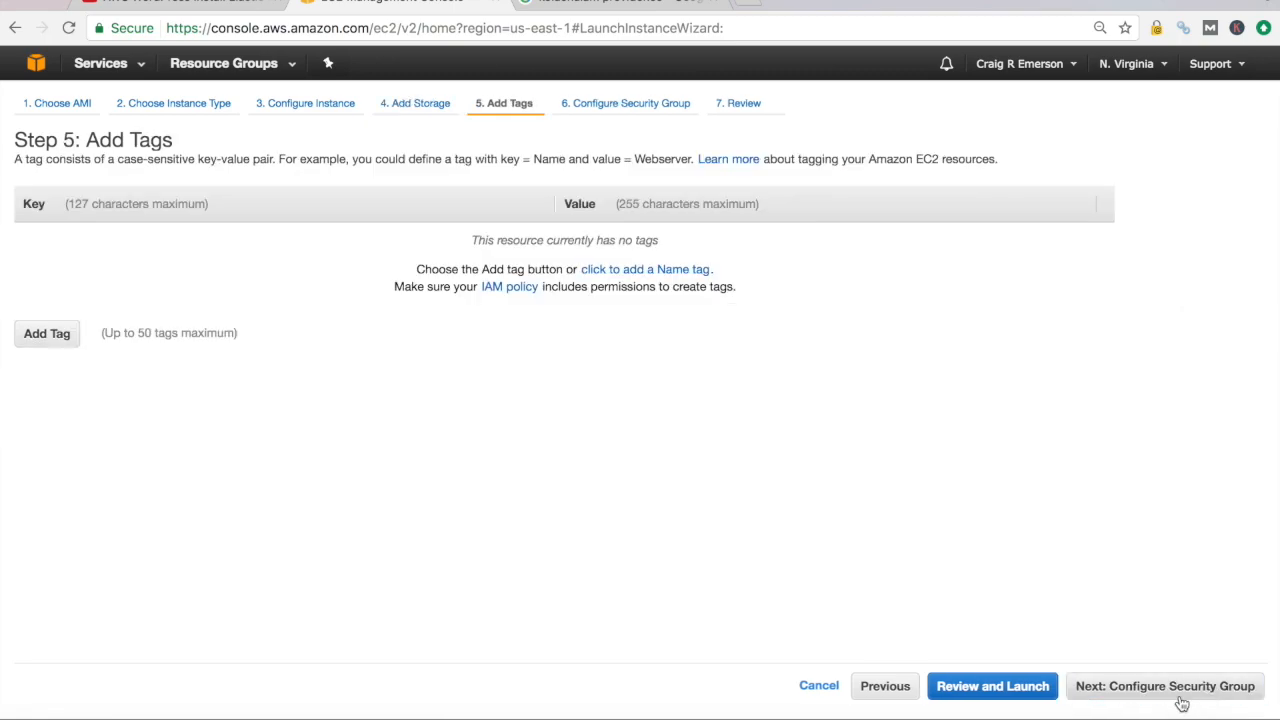
click(1164, 684)
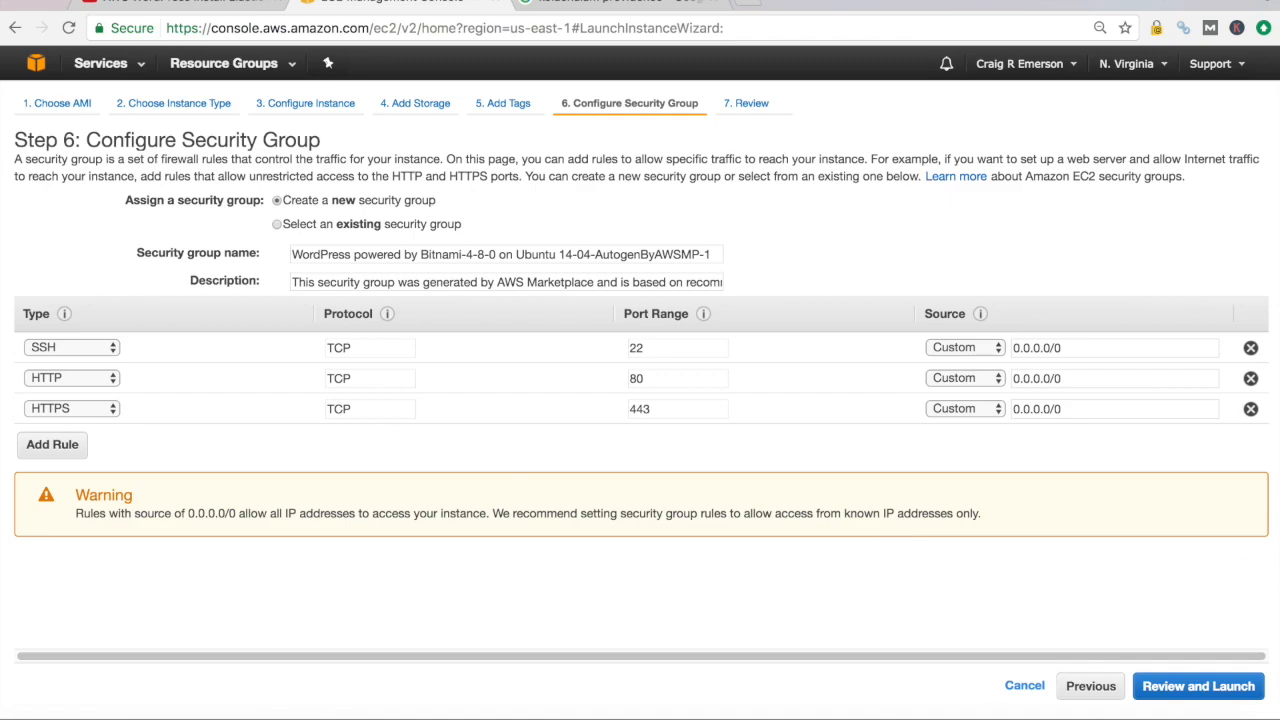
click(1196, 686)
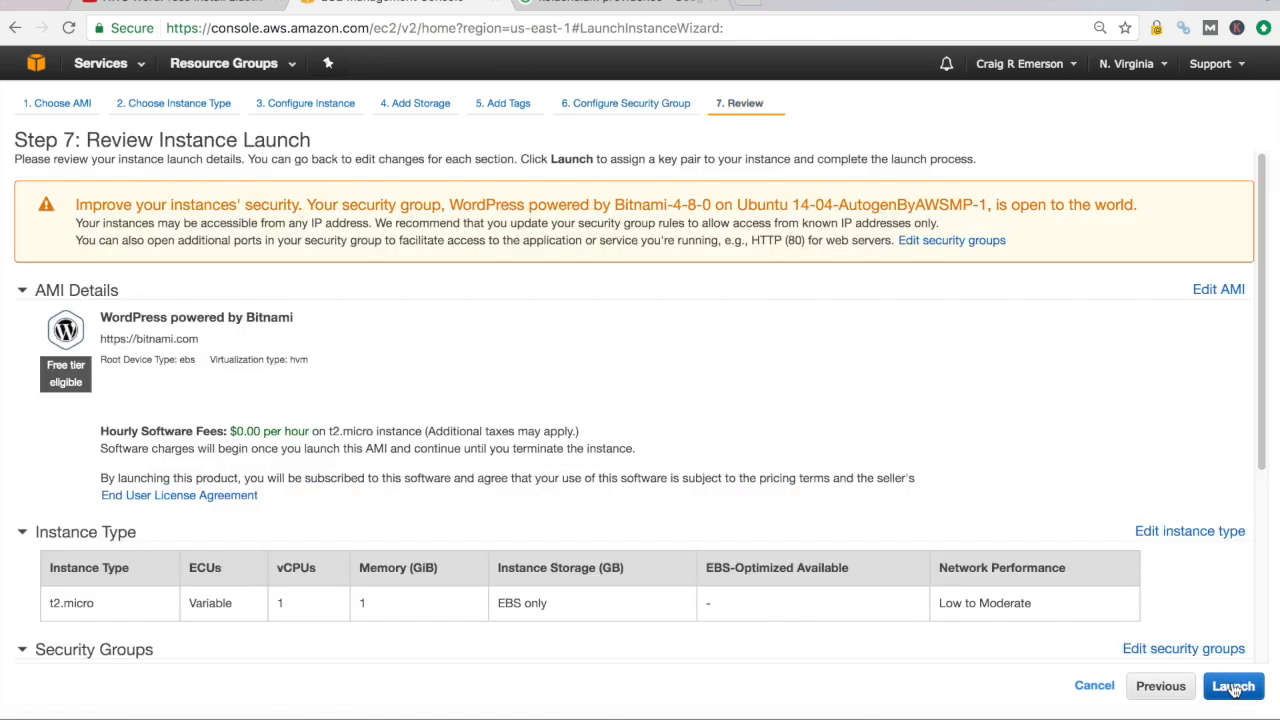
Launch the instance choosing 'Proceed without a key pair' and acknowledging the warning
click(1232, 686)
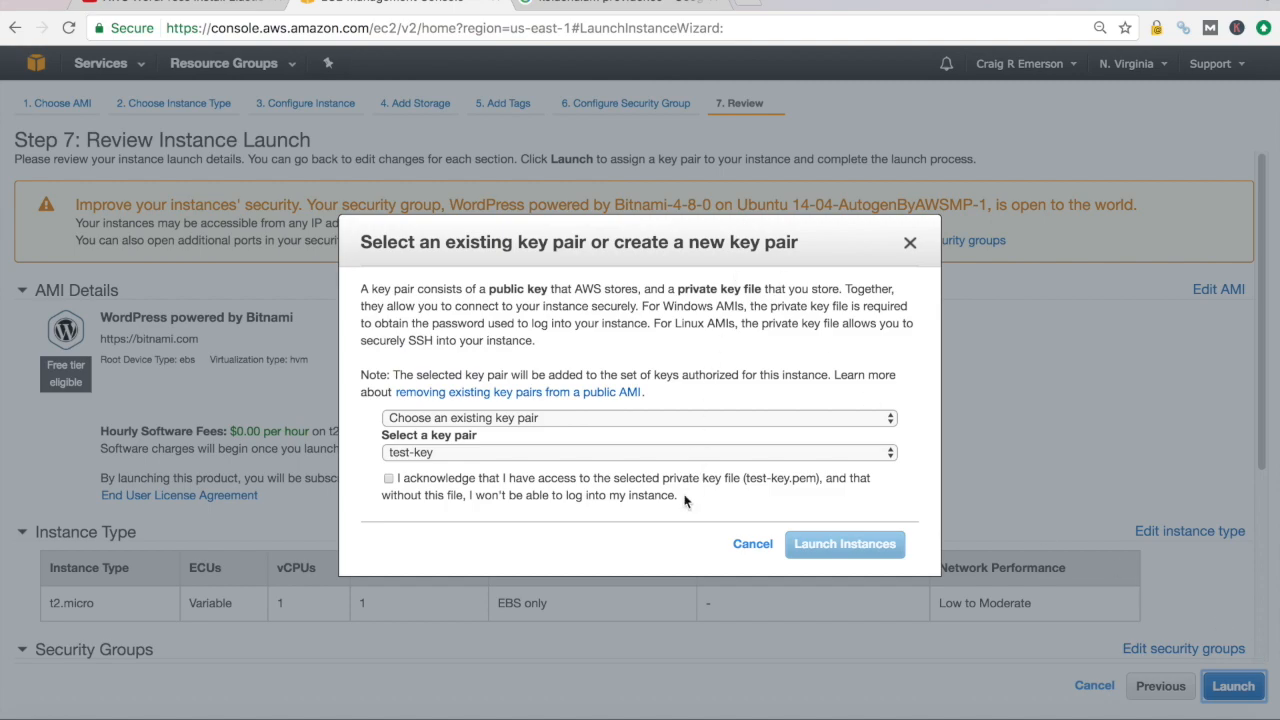
mouse_move(864, 456)
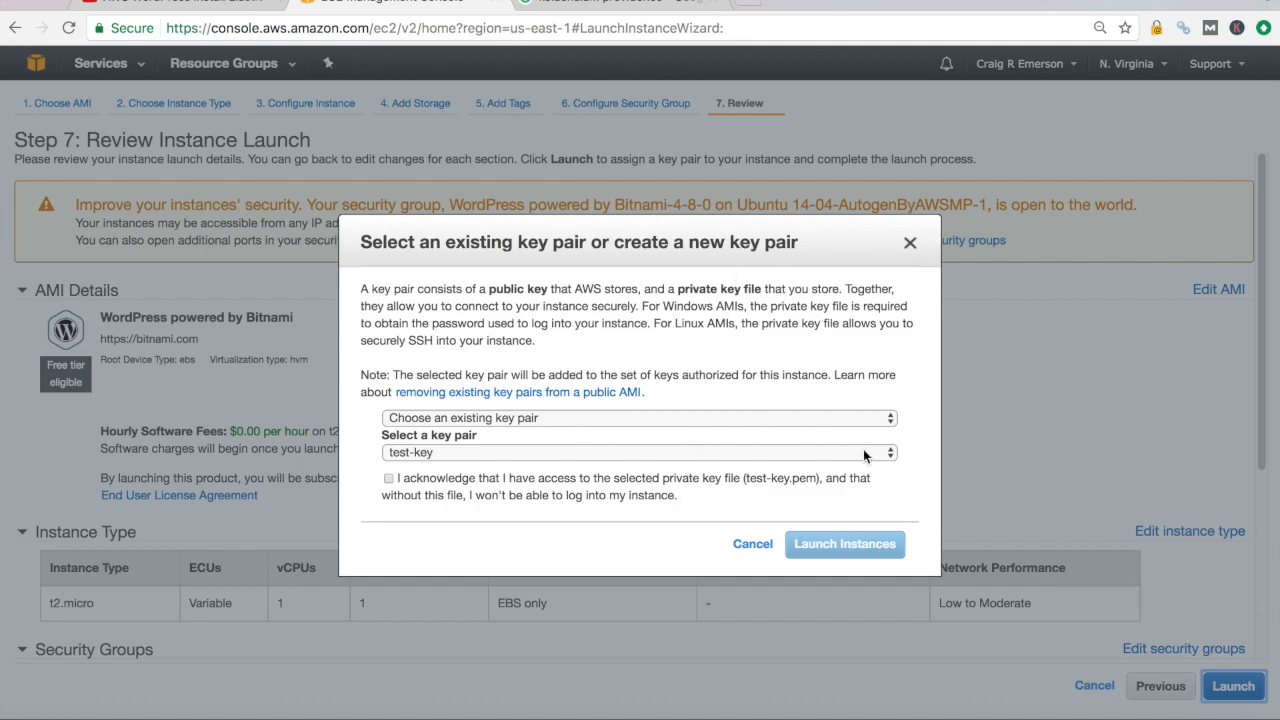
click(638, 418)
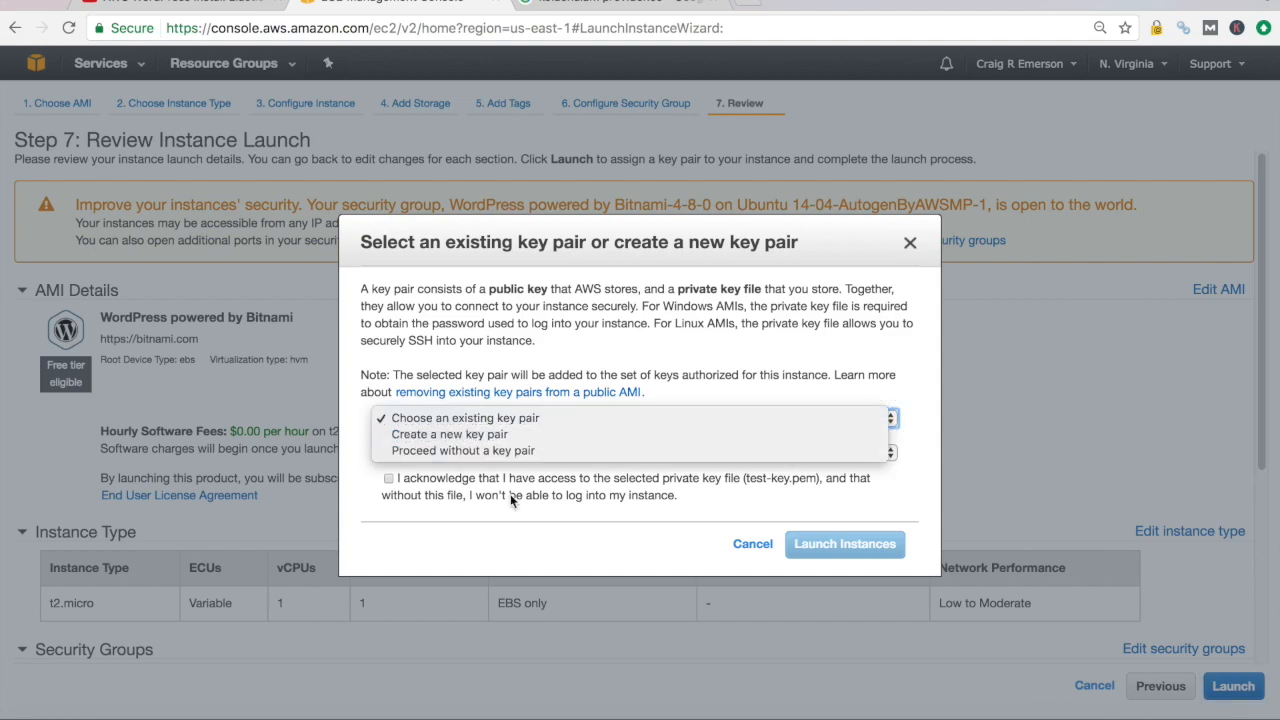
click(460, 450)
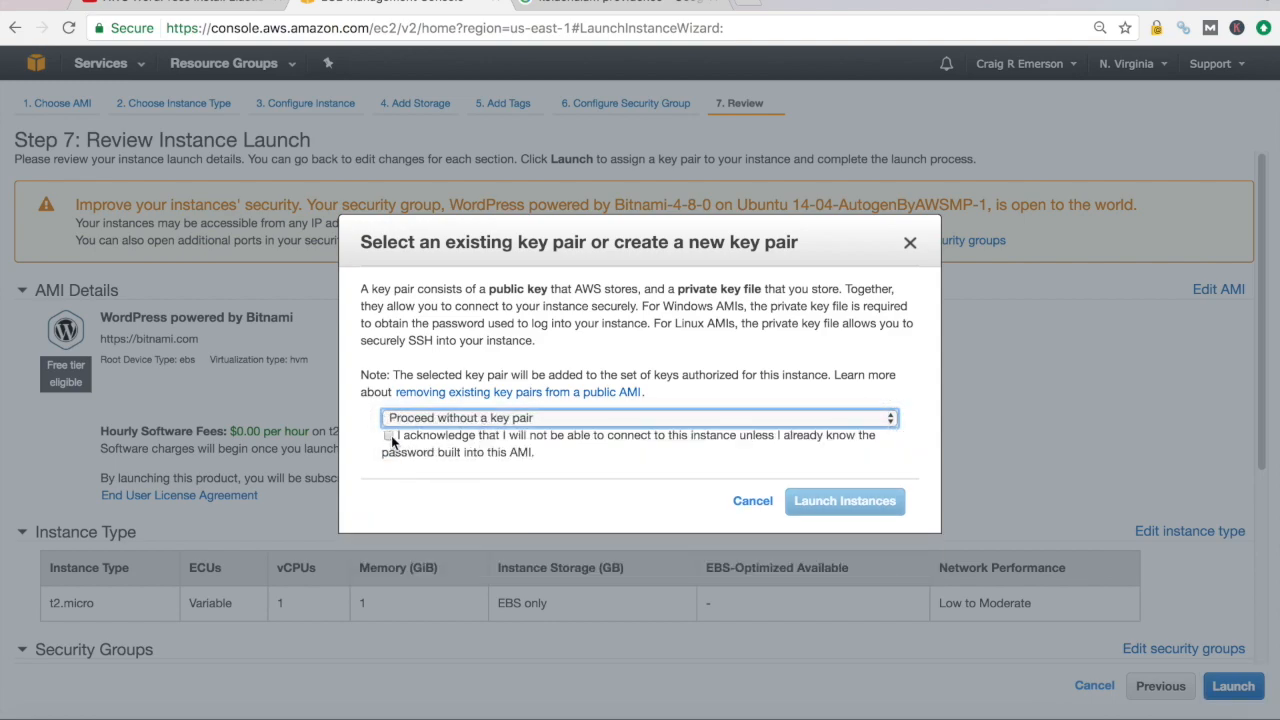
click(388, 436)
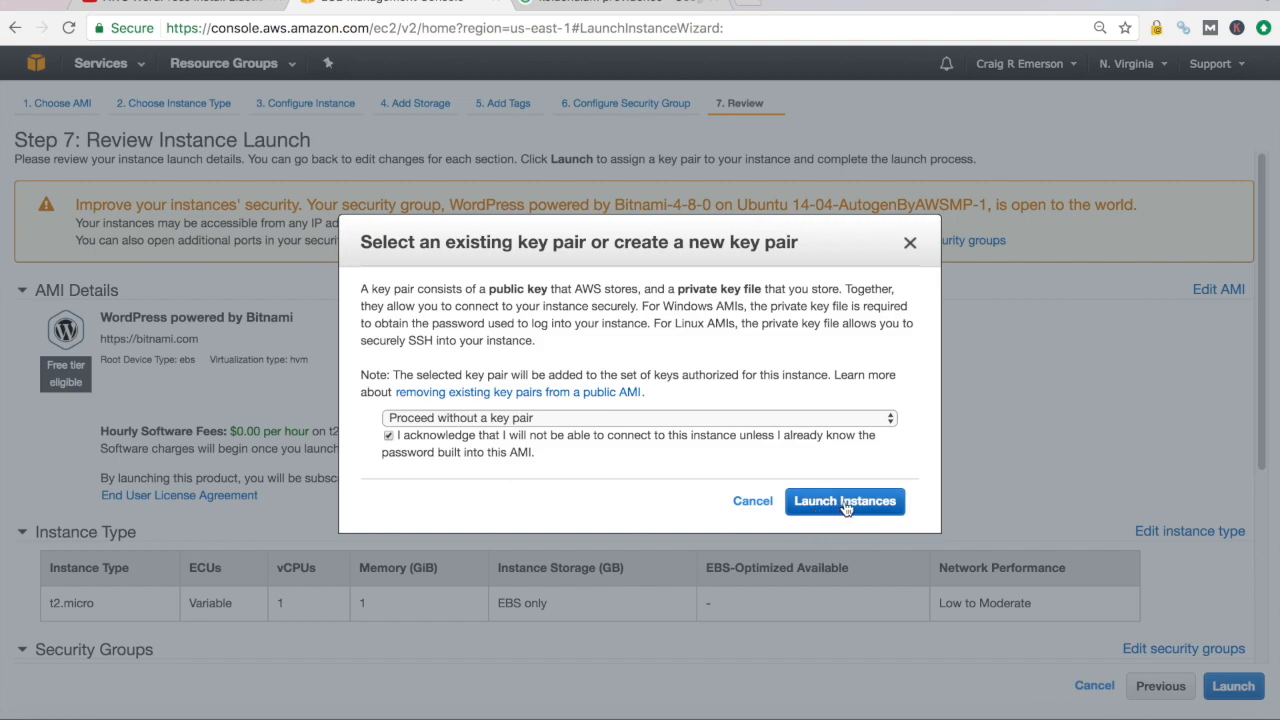
click(844, 500)
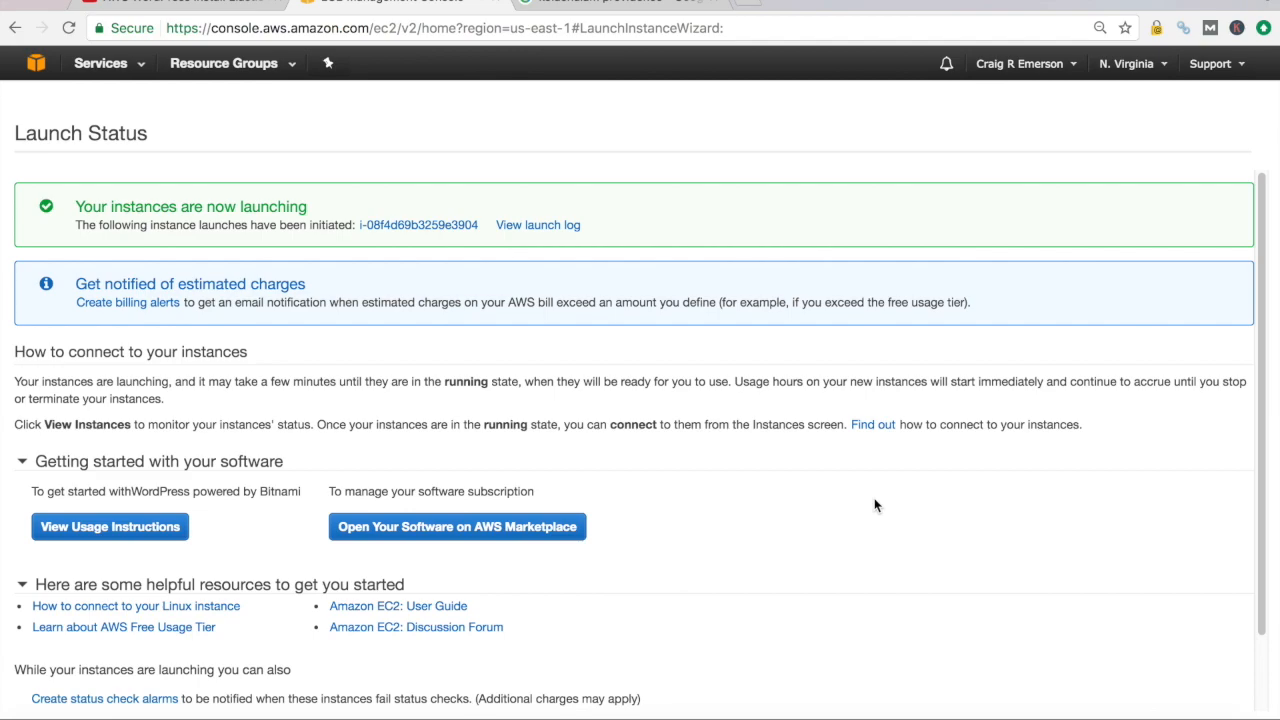
mouse_move(336, 248)
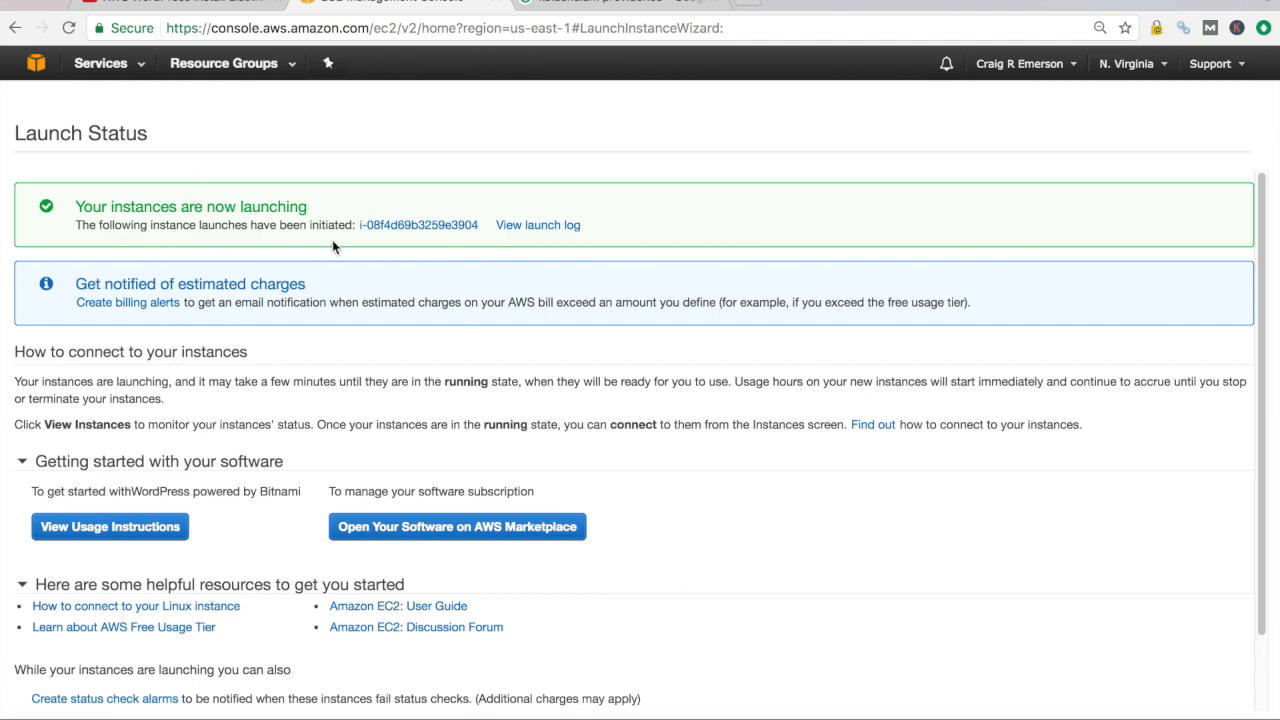
View the newly launched instance in the Instances list via its instance ID
click(420, 224)
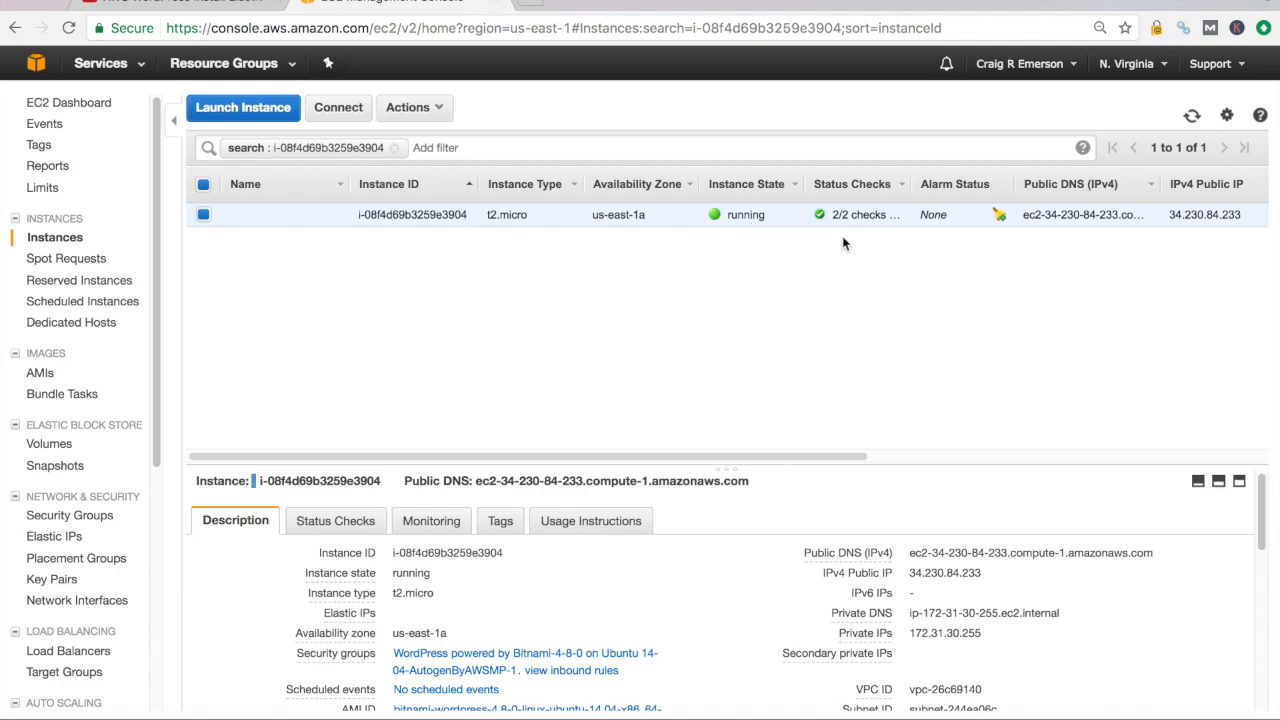
mouse_move(864, 250)
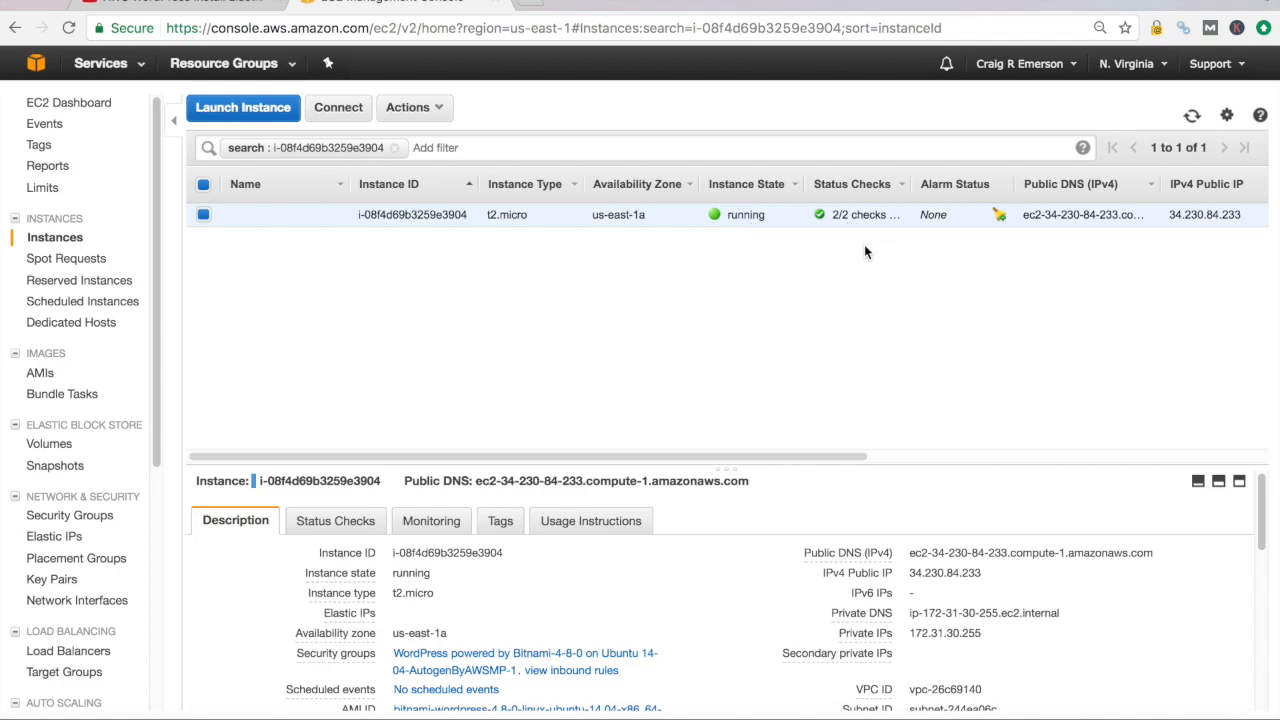
mouse_move(910, 576)
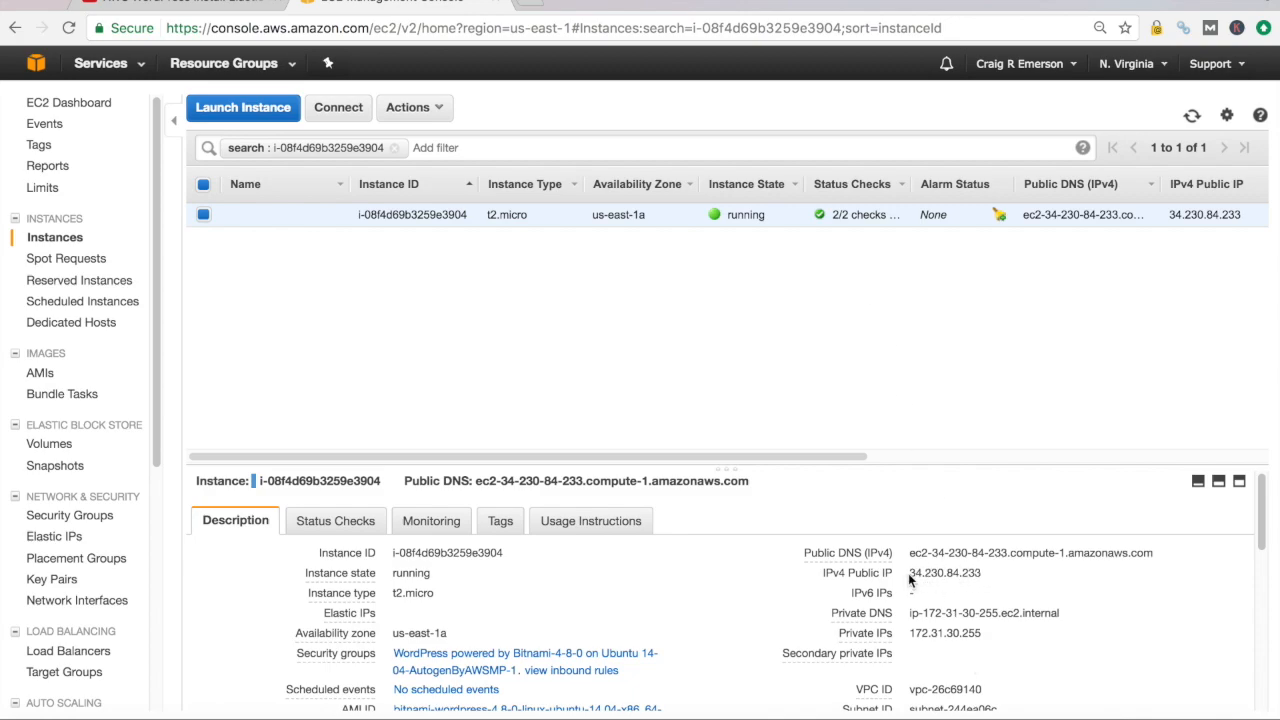
double_click(944, 572)
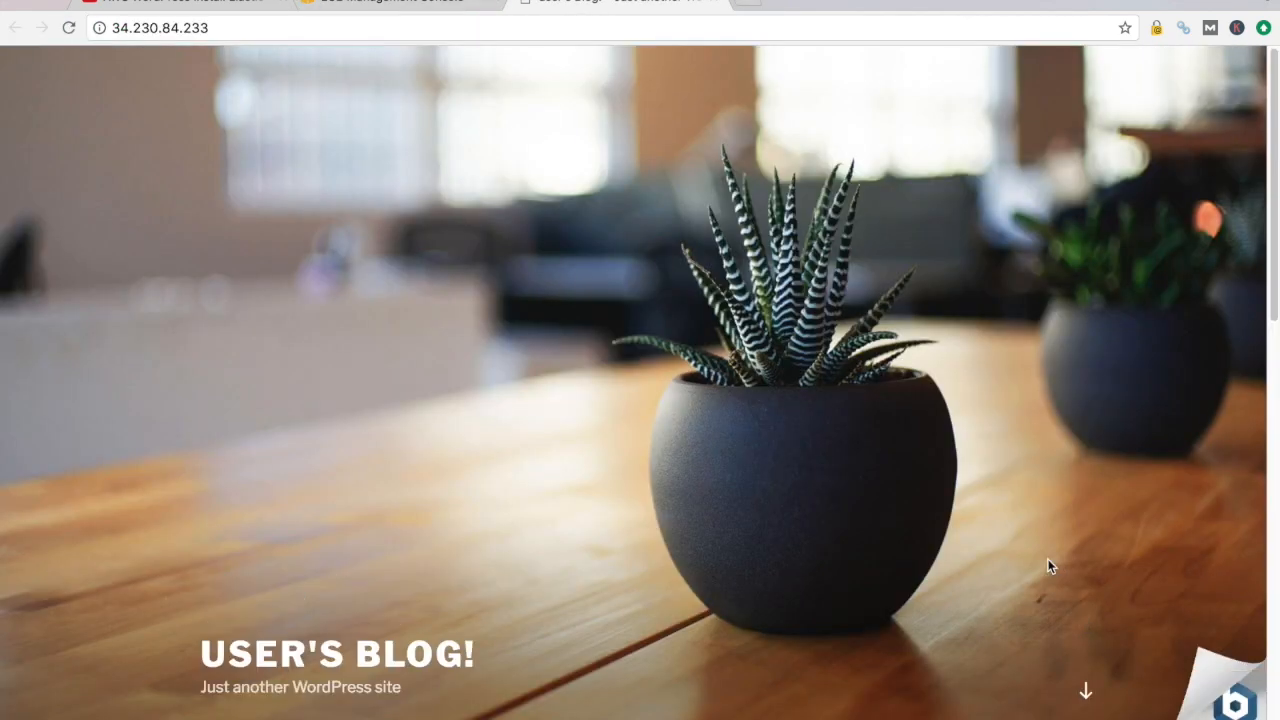
scroll(down, 3)
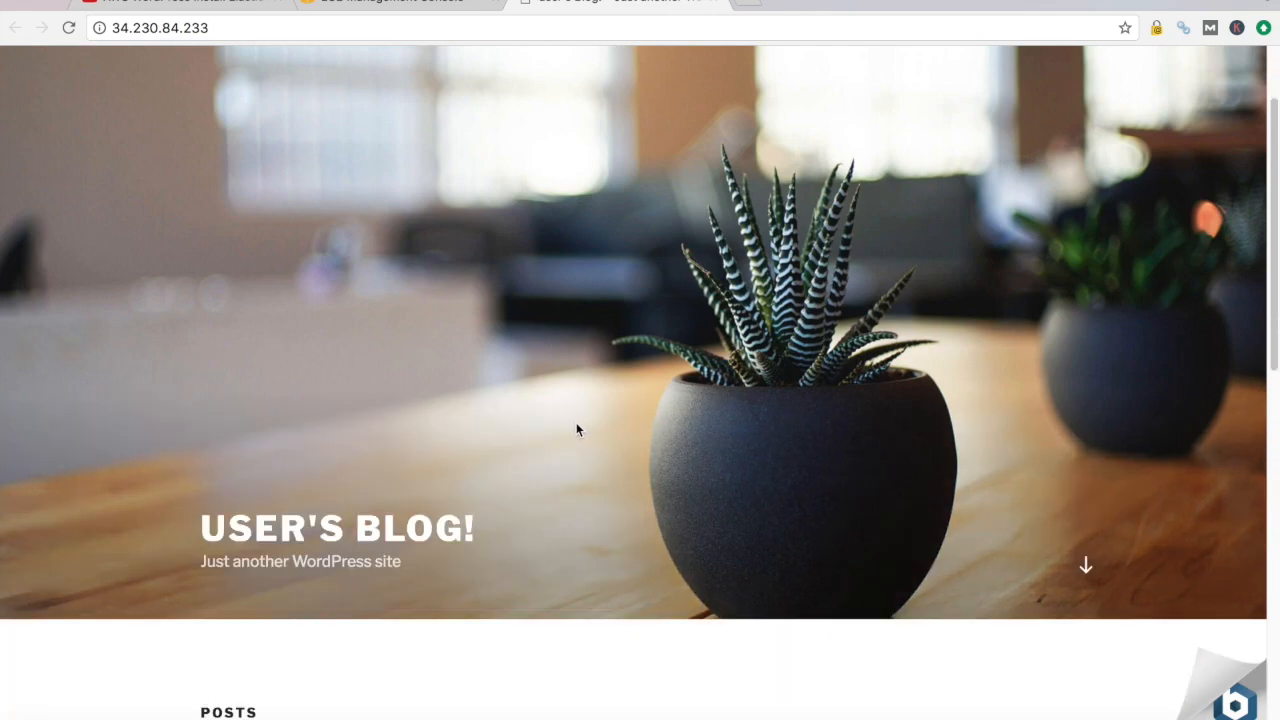
scroll(down, 3)
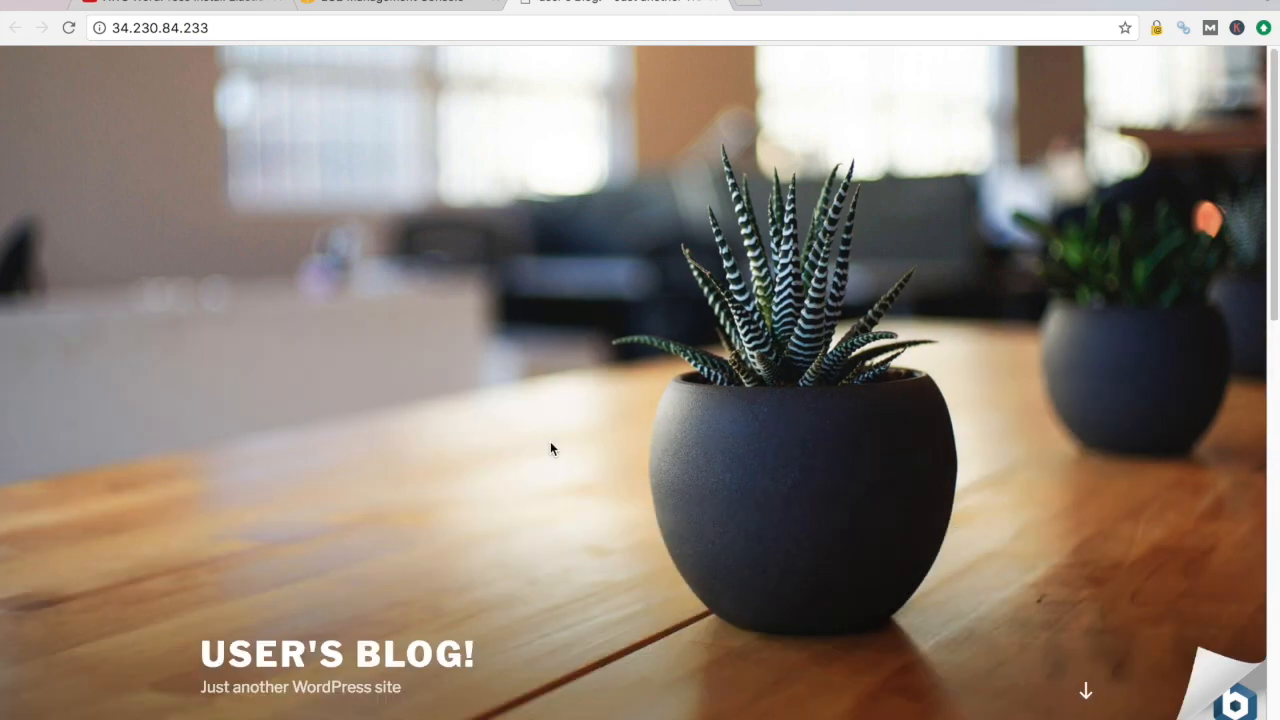
scroll(down, 3)
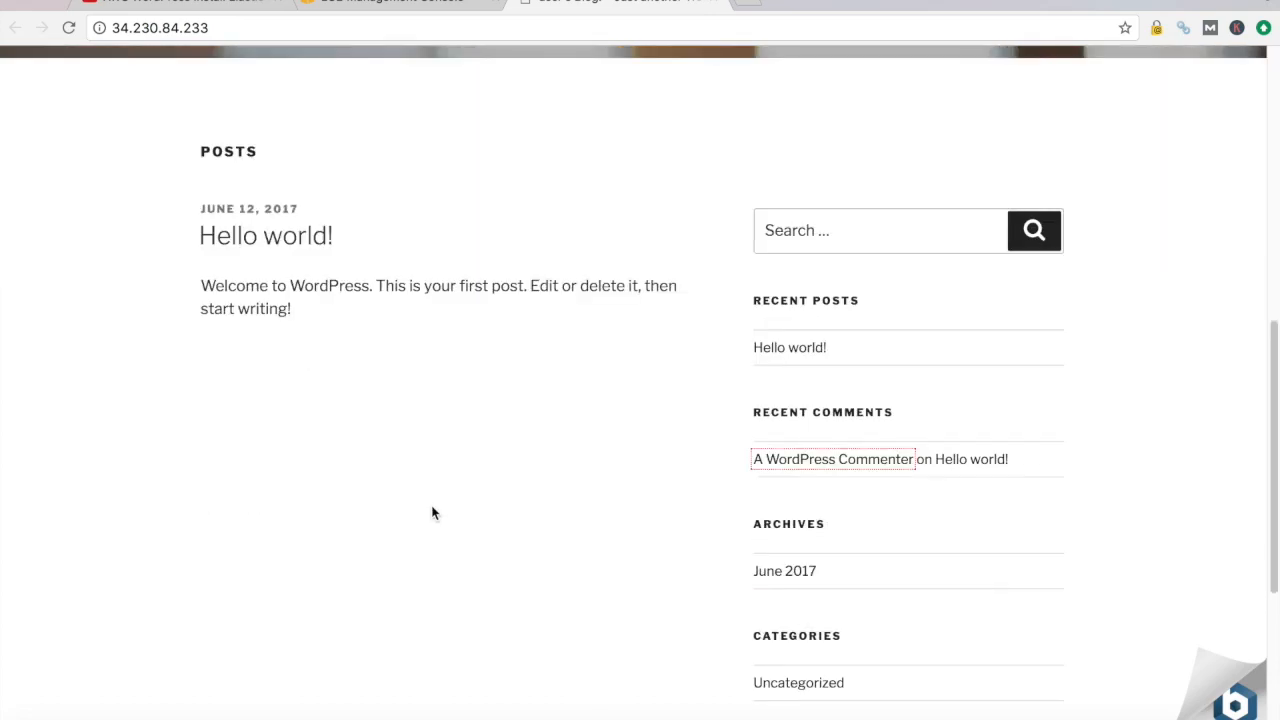
scroll(down, 3)
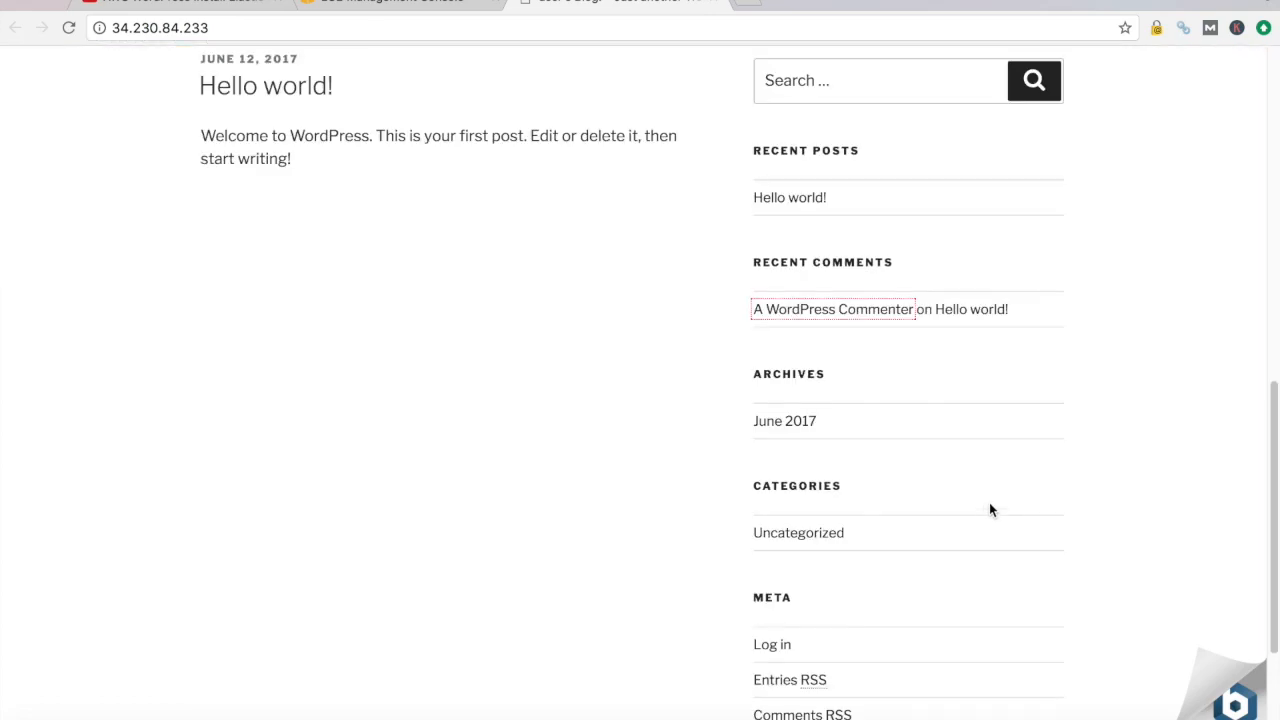
scroll(down, 3)
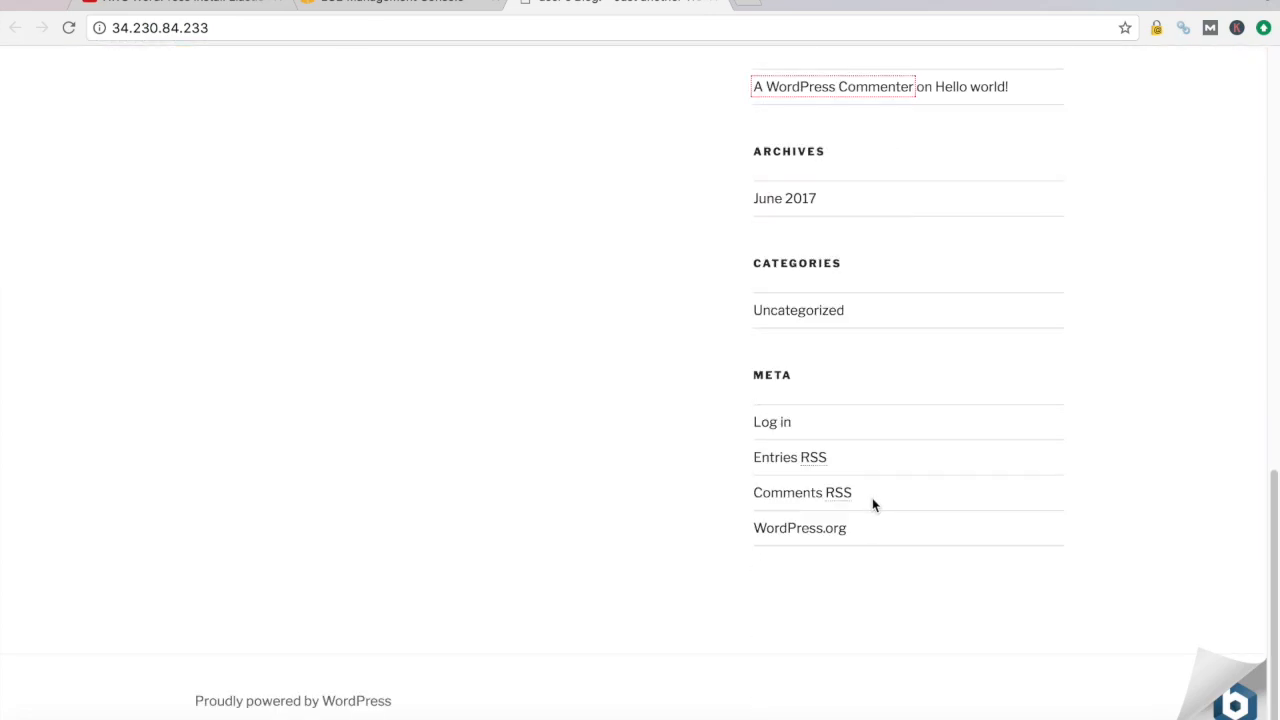
scroll(up, 3)
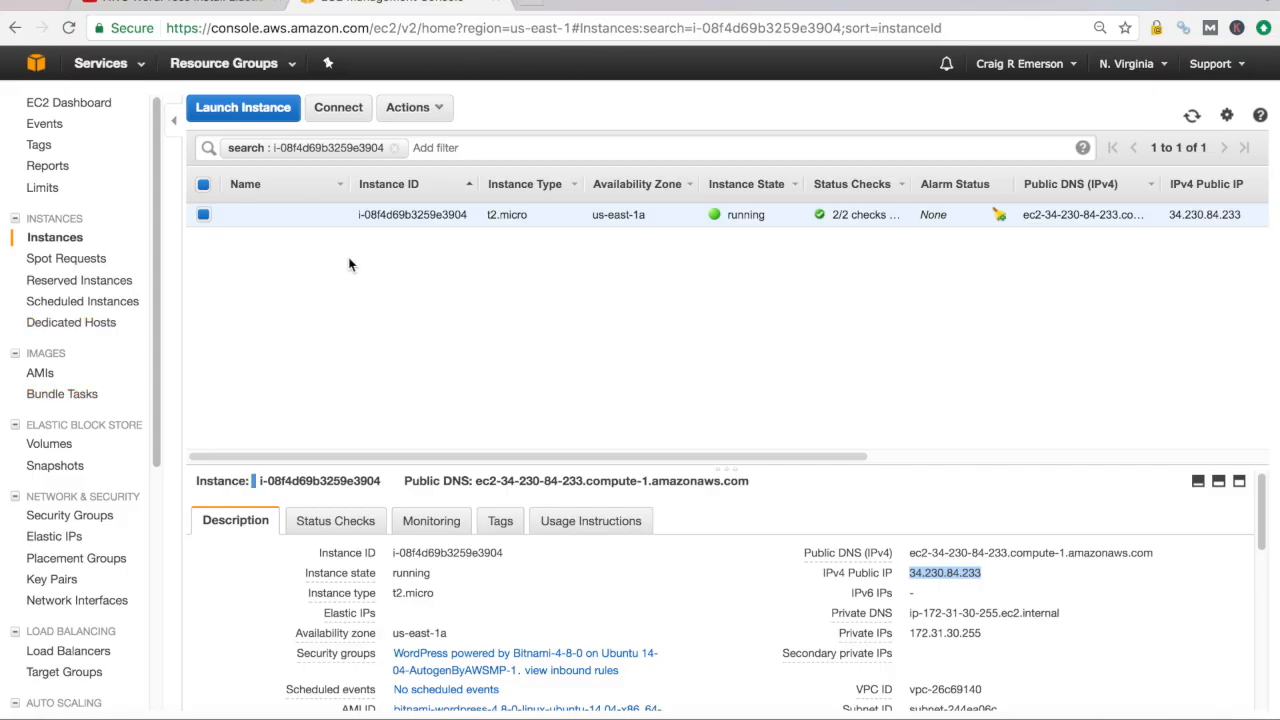
mouse_move(144, 264)
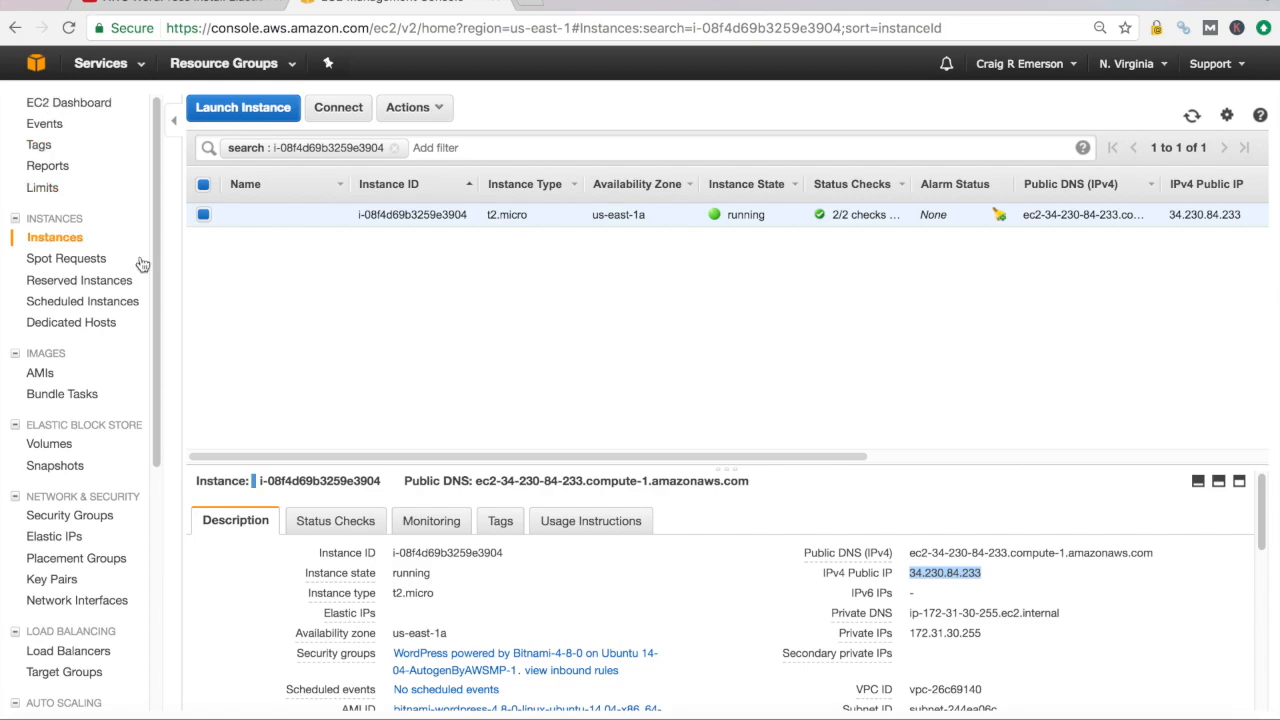
mouse_move(190, 488)
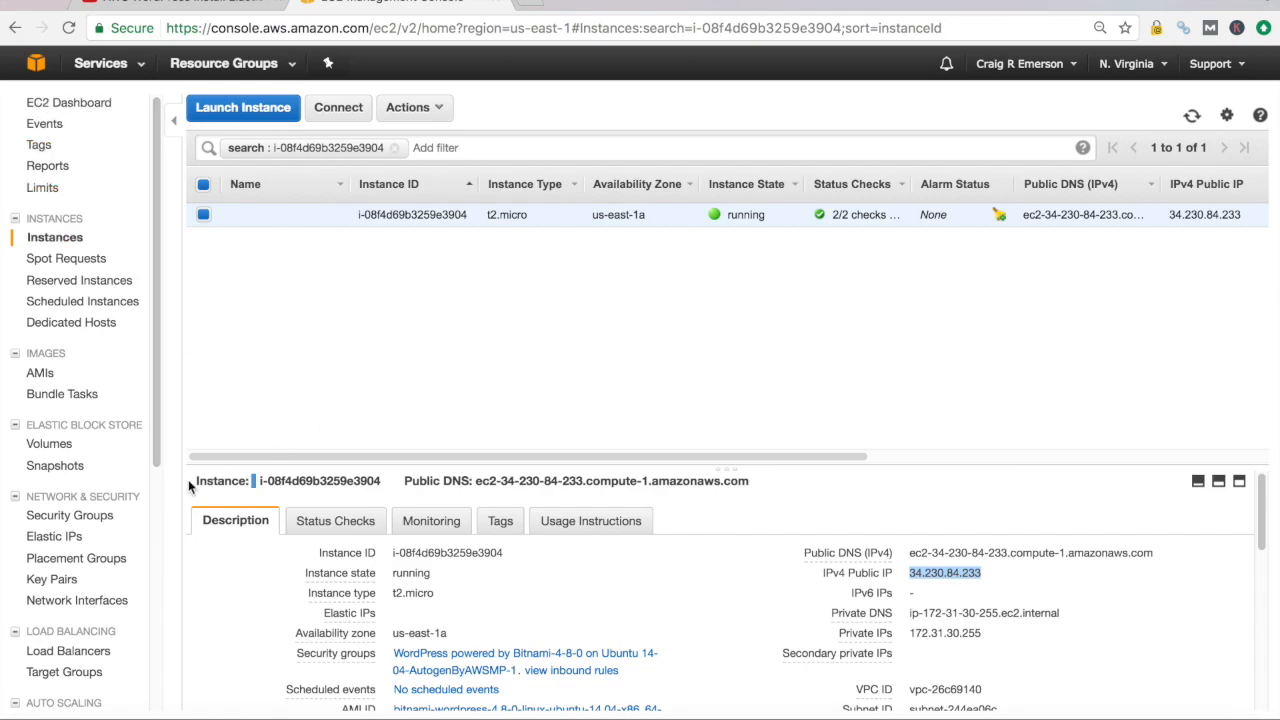
Show the Elastic Block Store Volumes list with the in-use 10 GiB gp2 volume
click(52, 444)
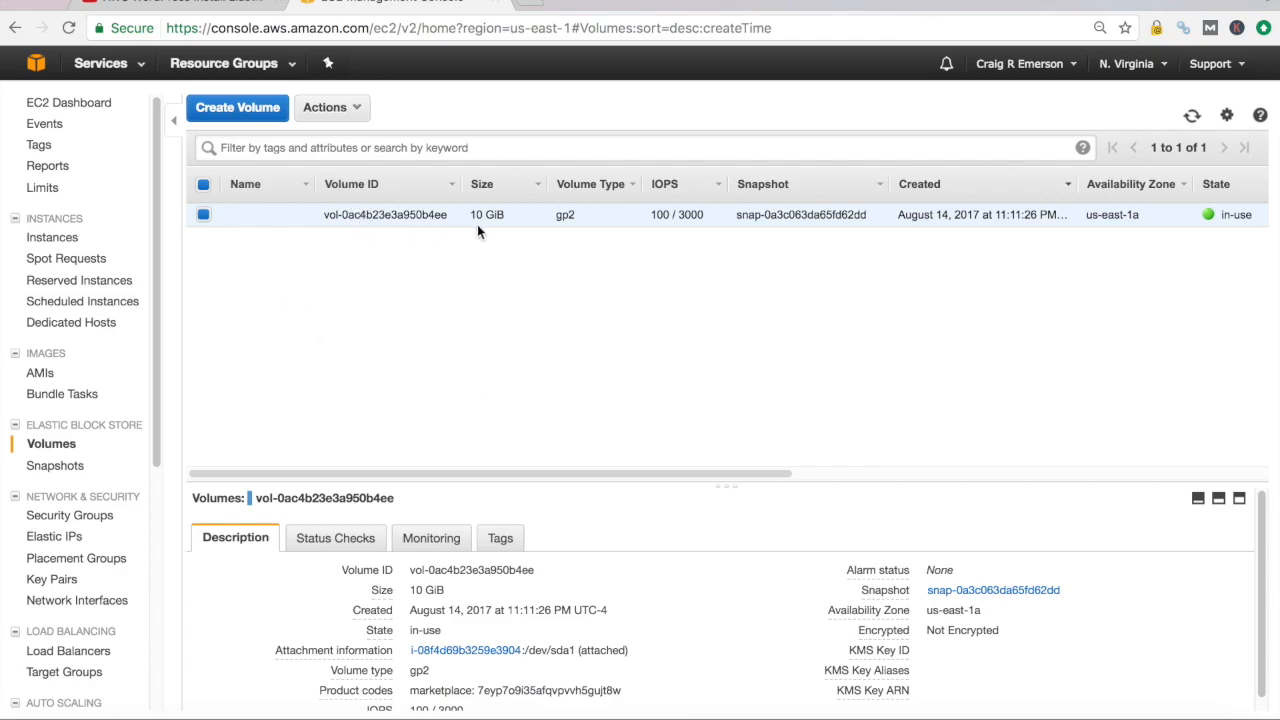
mouse_move(552, 228)
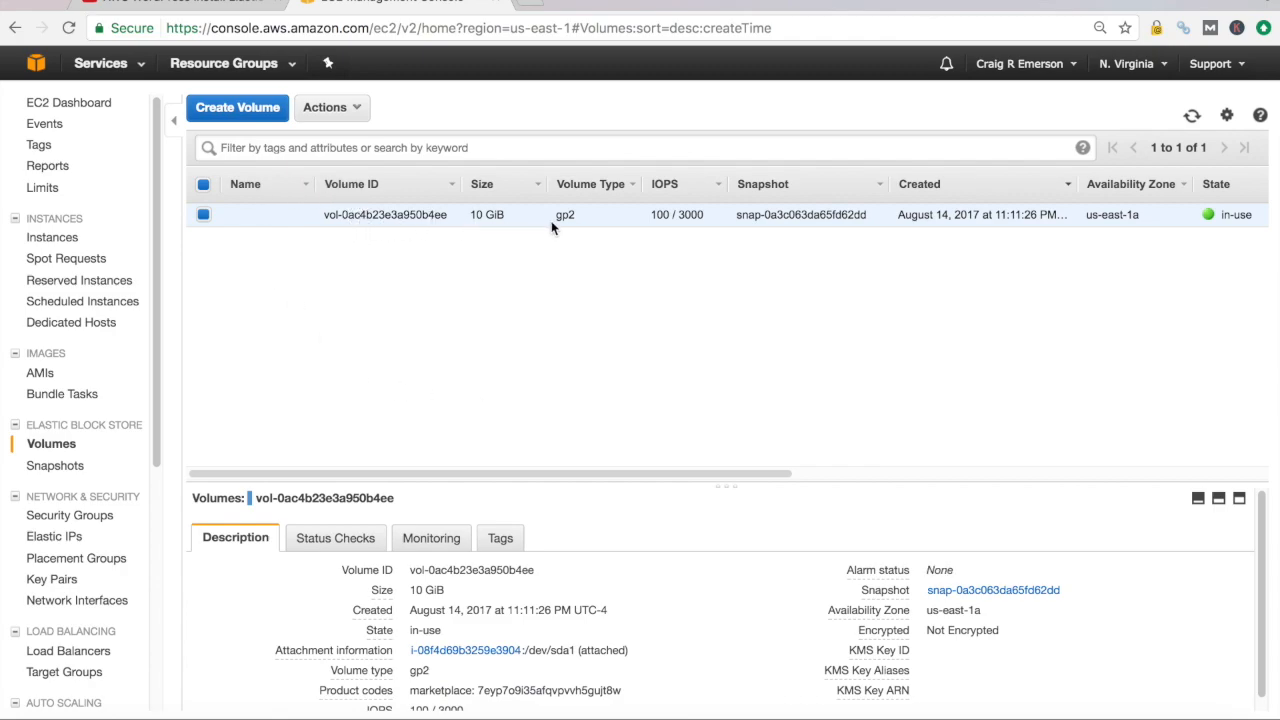
mouse_move(1260, 222)
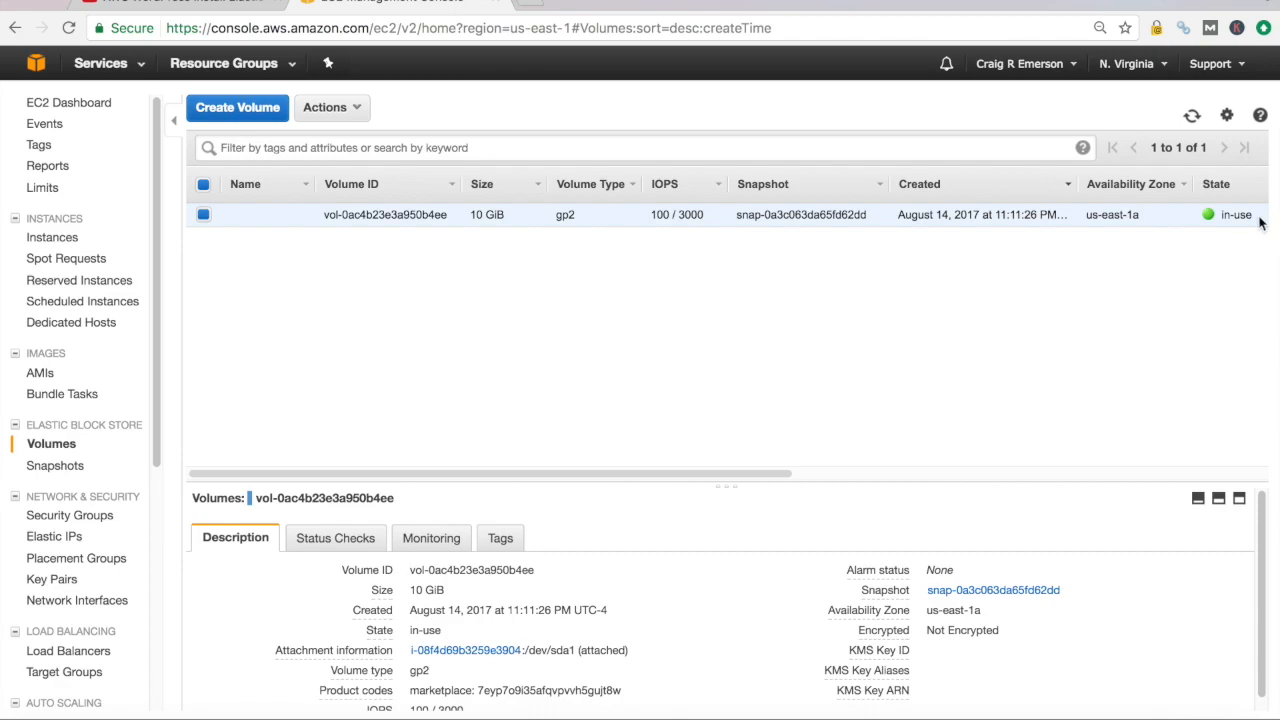
mouse_move(1050, 312)
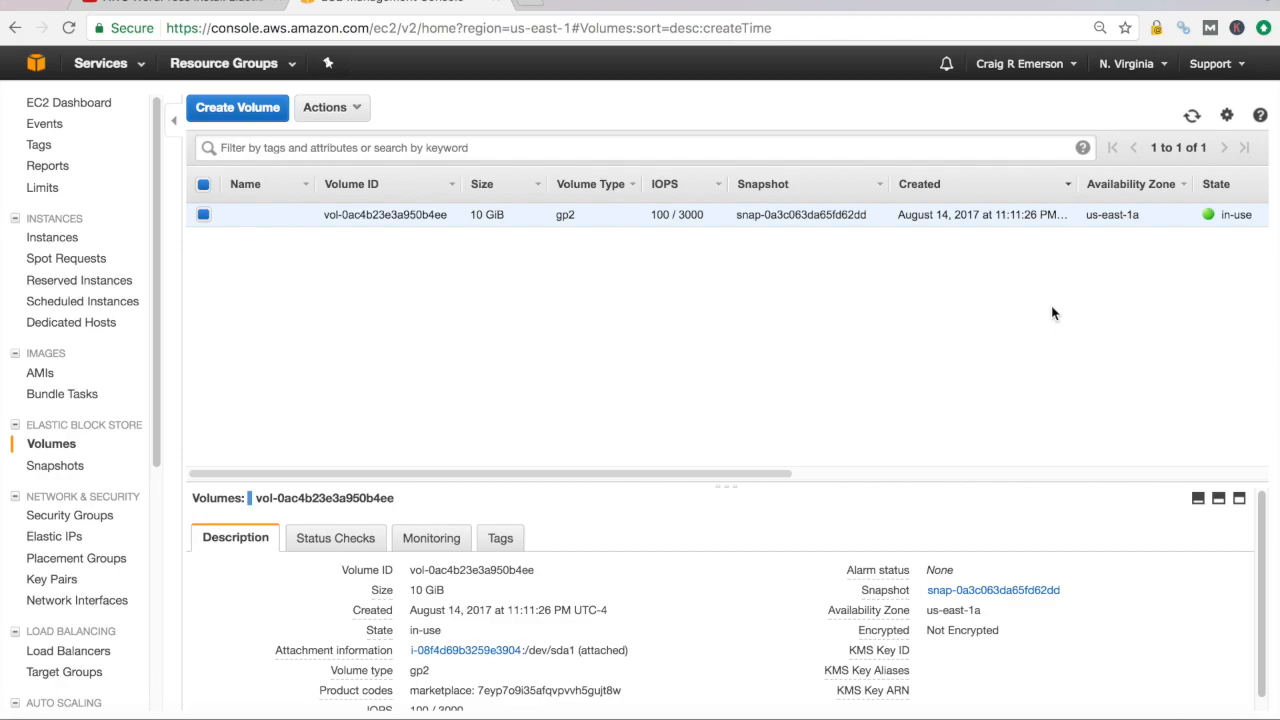
mouse_move(90, 490)
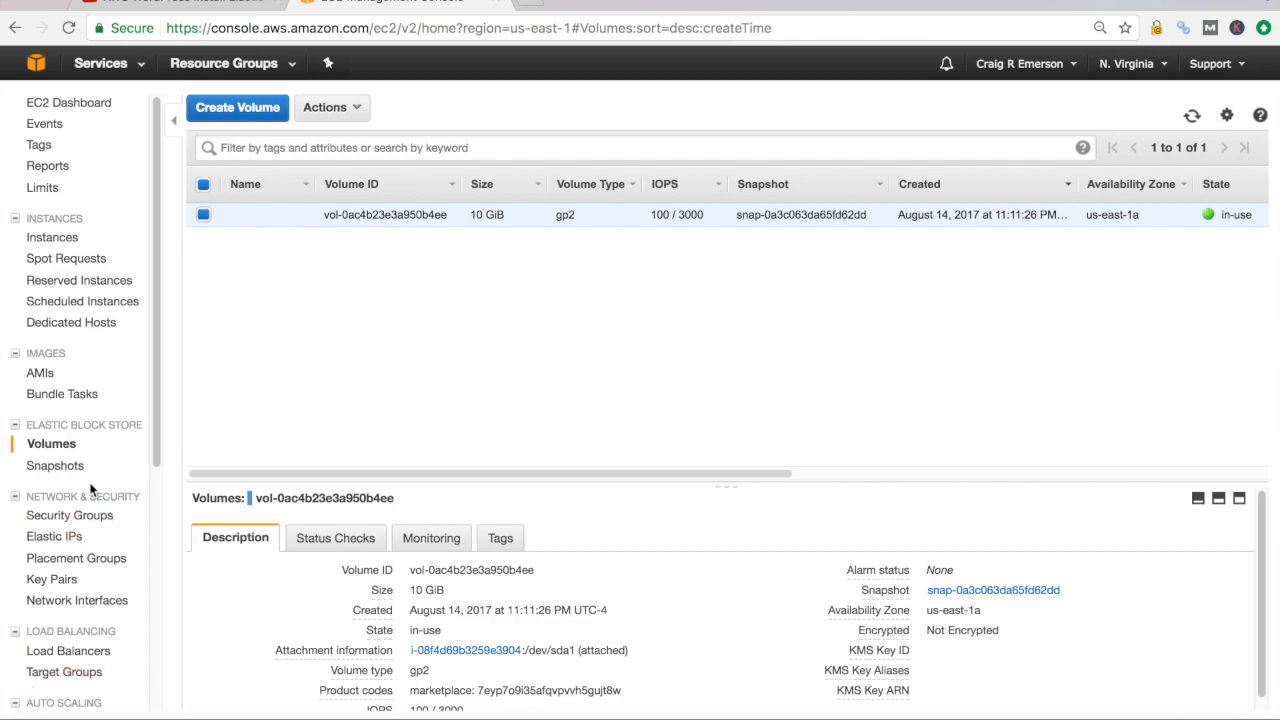
Show the Snapshots list containing the RidingTriumph Snapshot backup
click(56, 464)
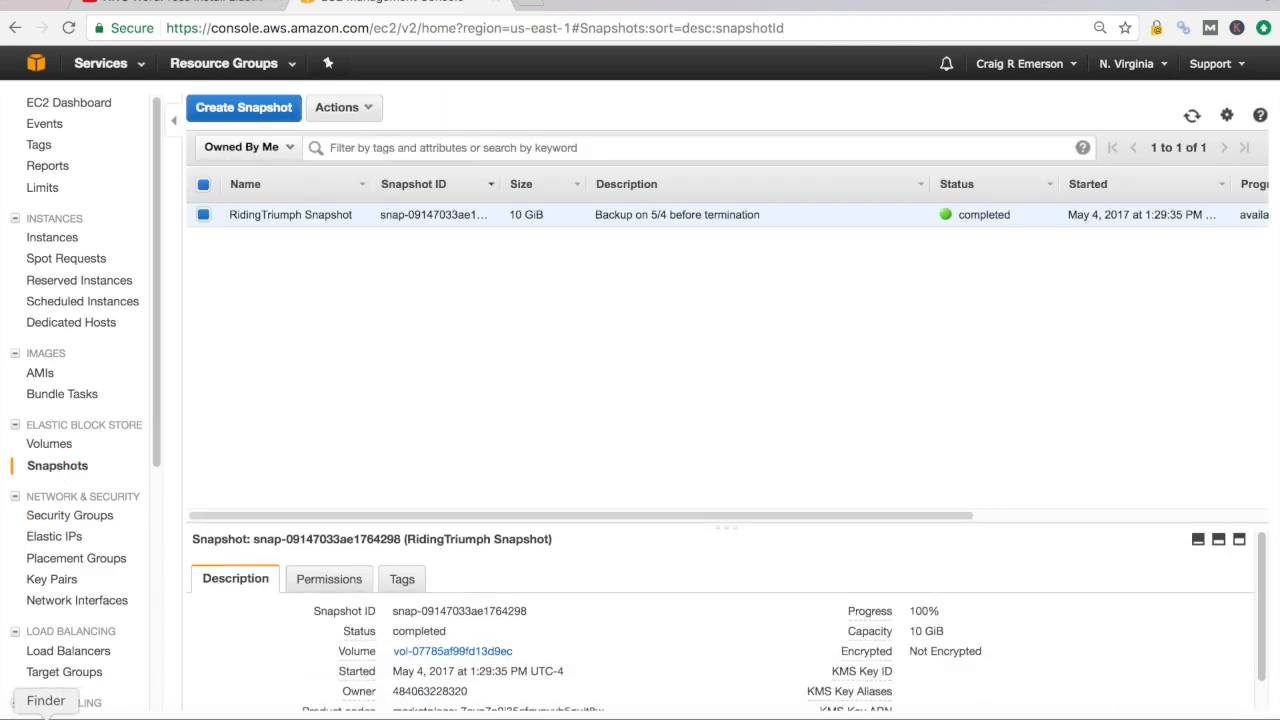
mouse_move(356, 214)
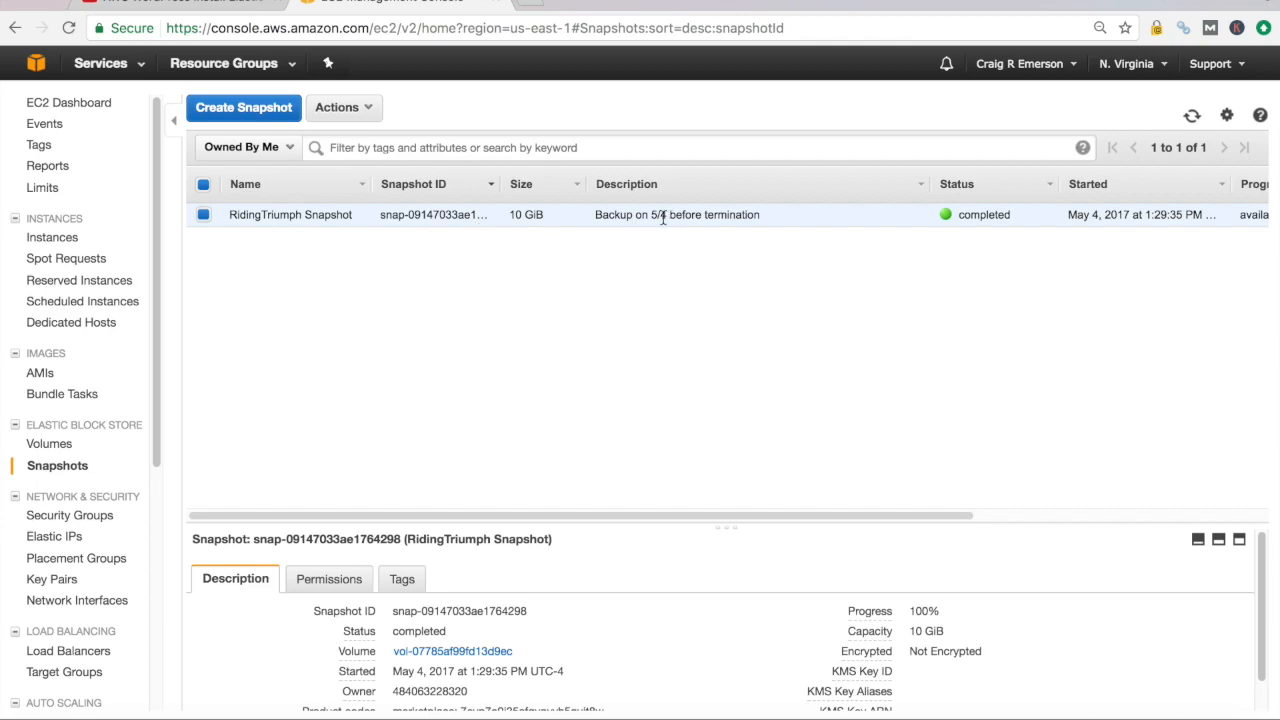
mouse_move(668, 228)
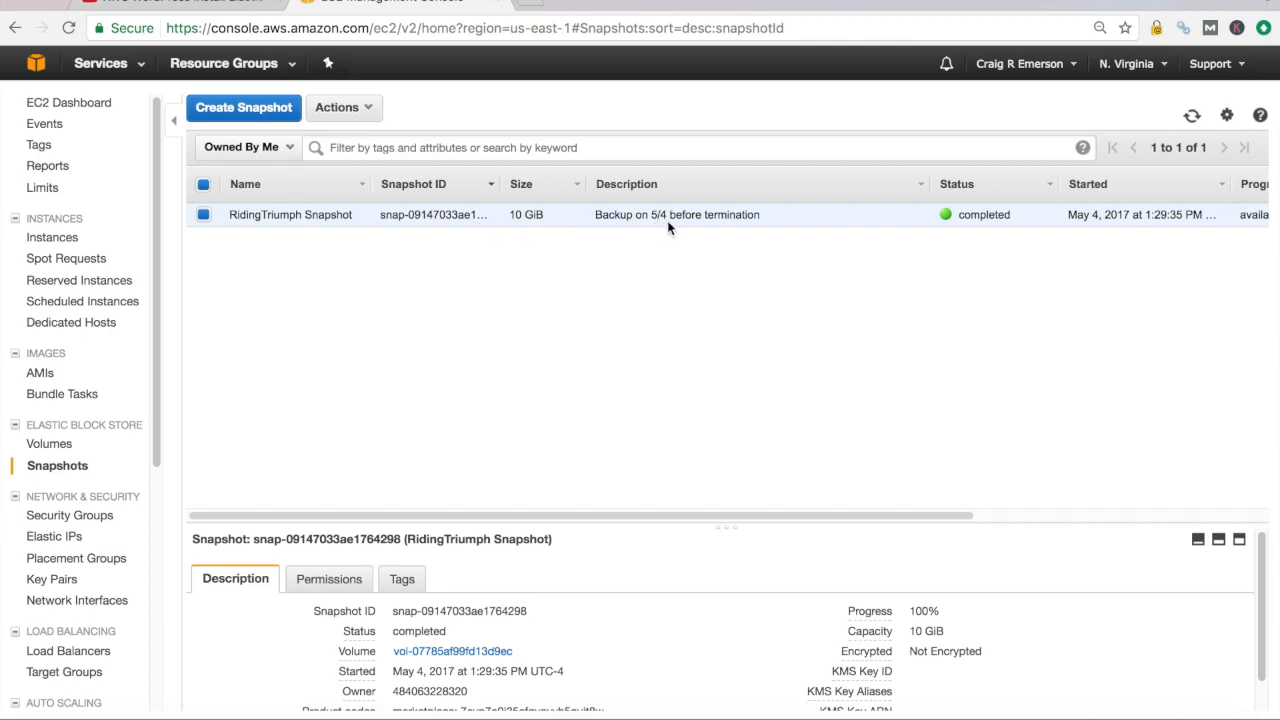
mouse_move(730, 136)
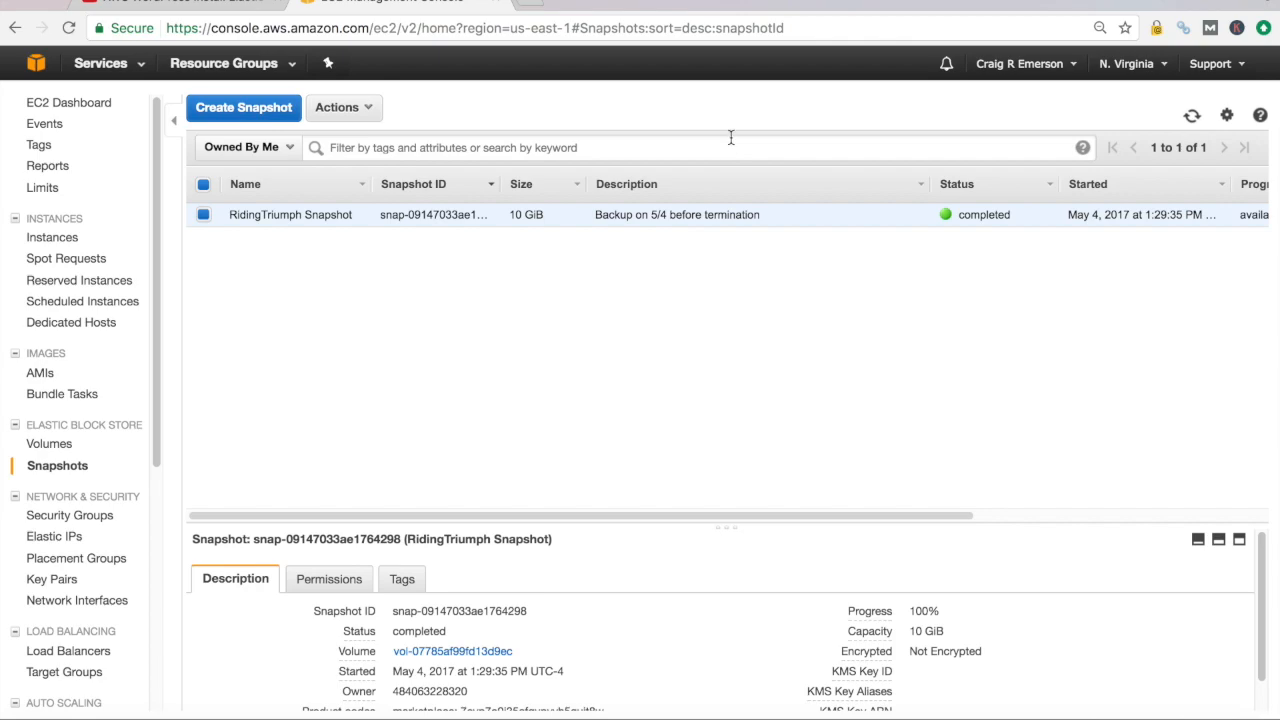
mouse_move(688, 472)
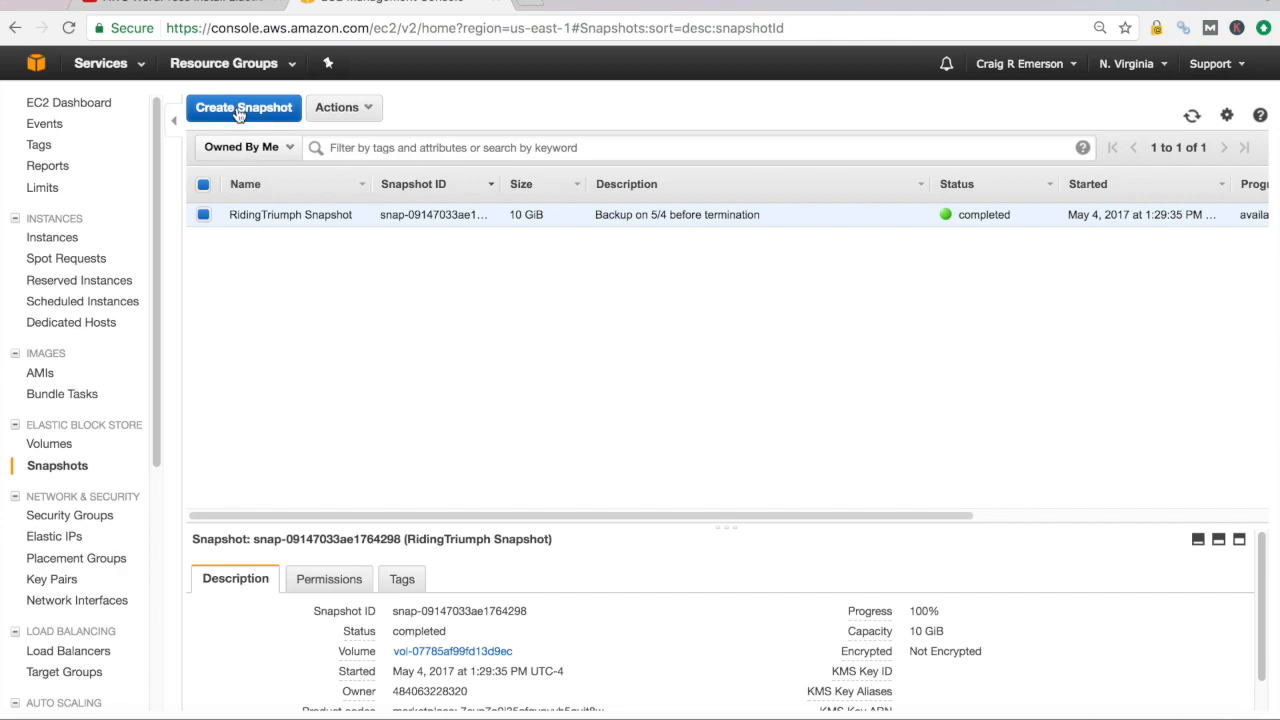
click(244, 108)
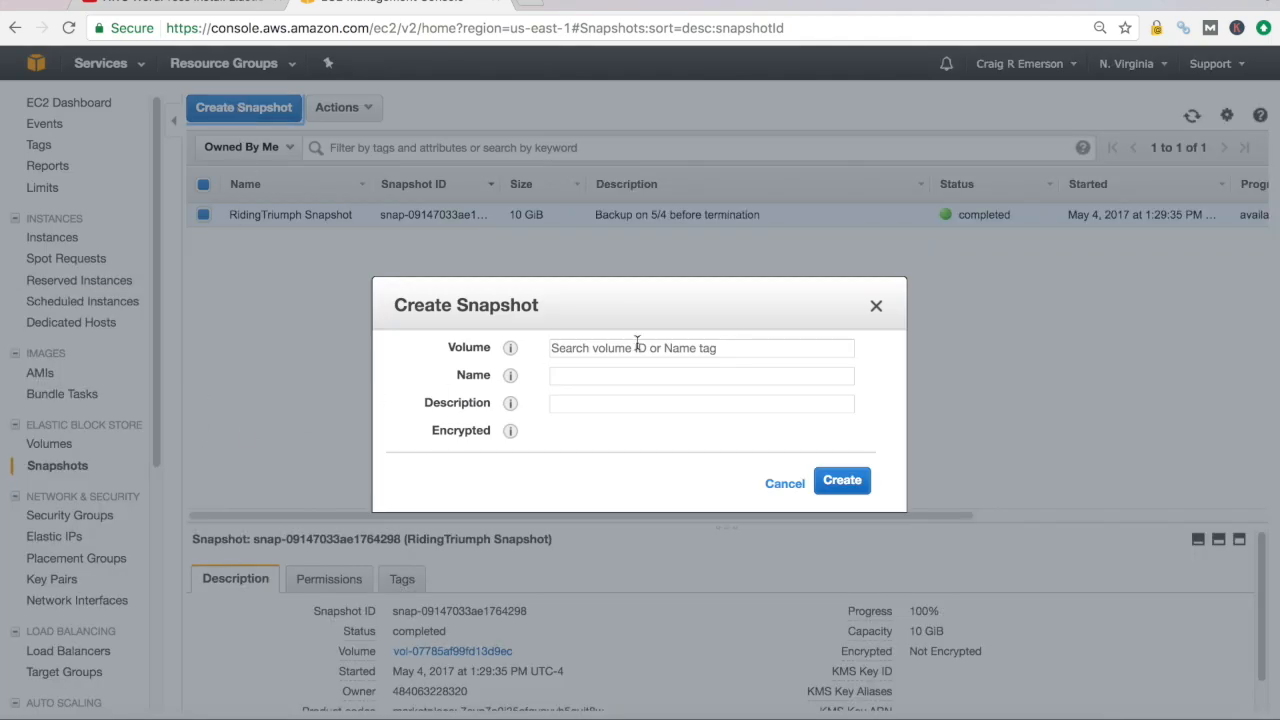
mouse_move(652, 348)
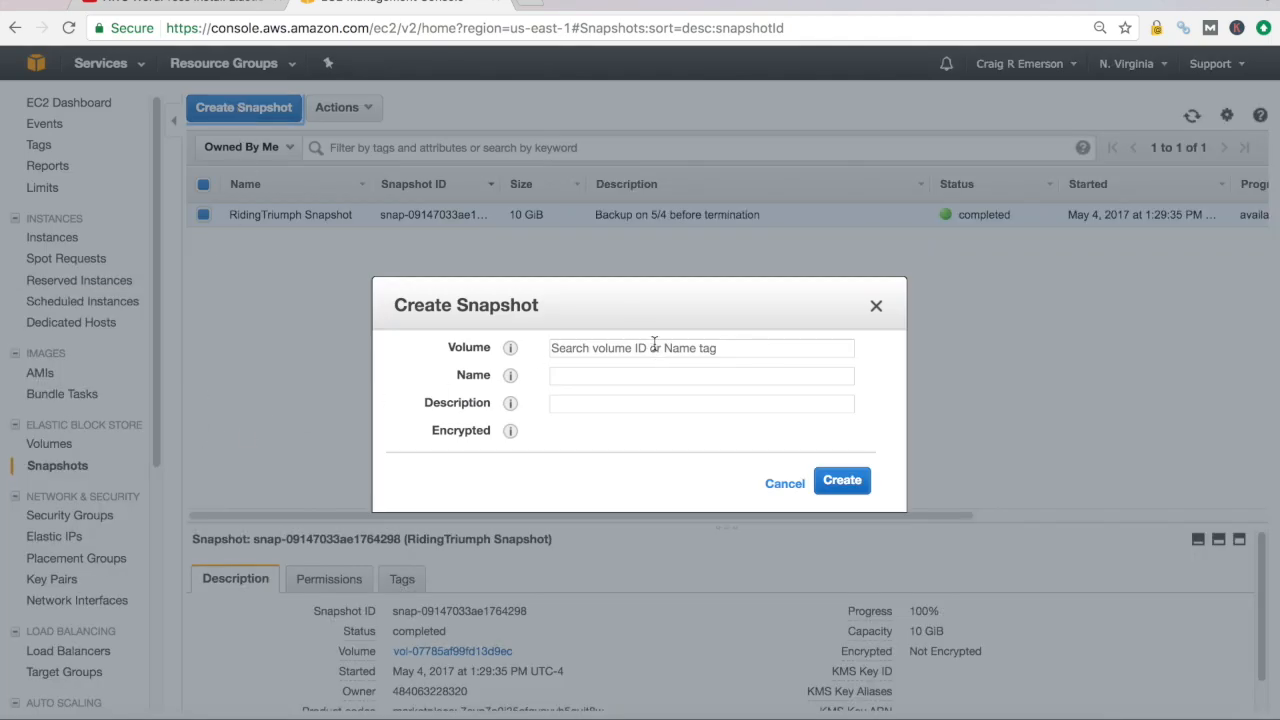
click(700, 348)
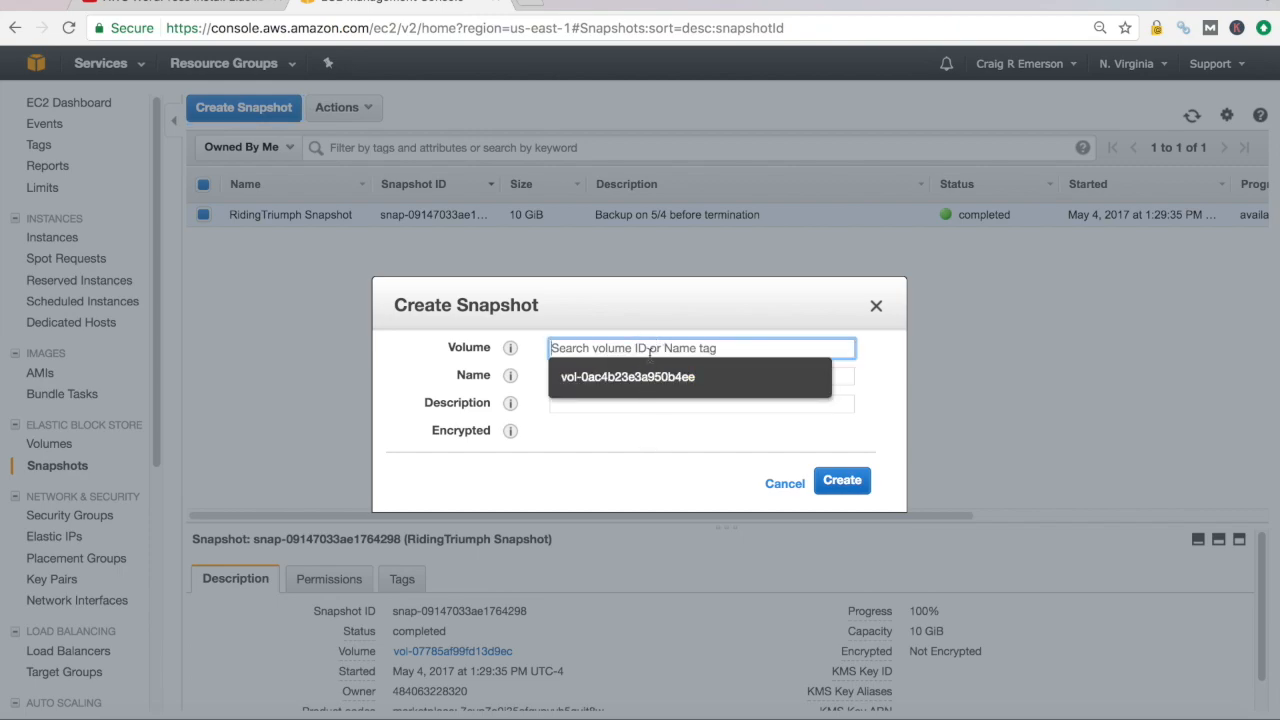
mouse_move(628, 376)
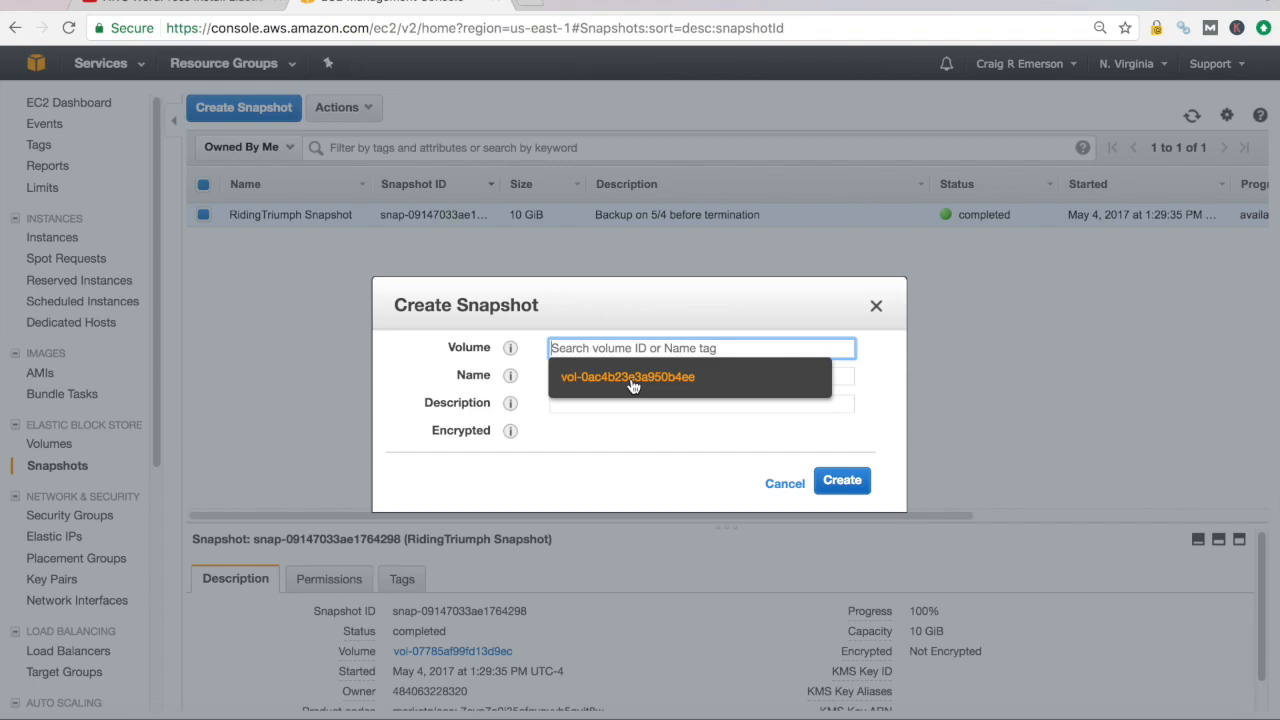
mouse_move(624, 384)
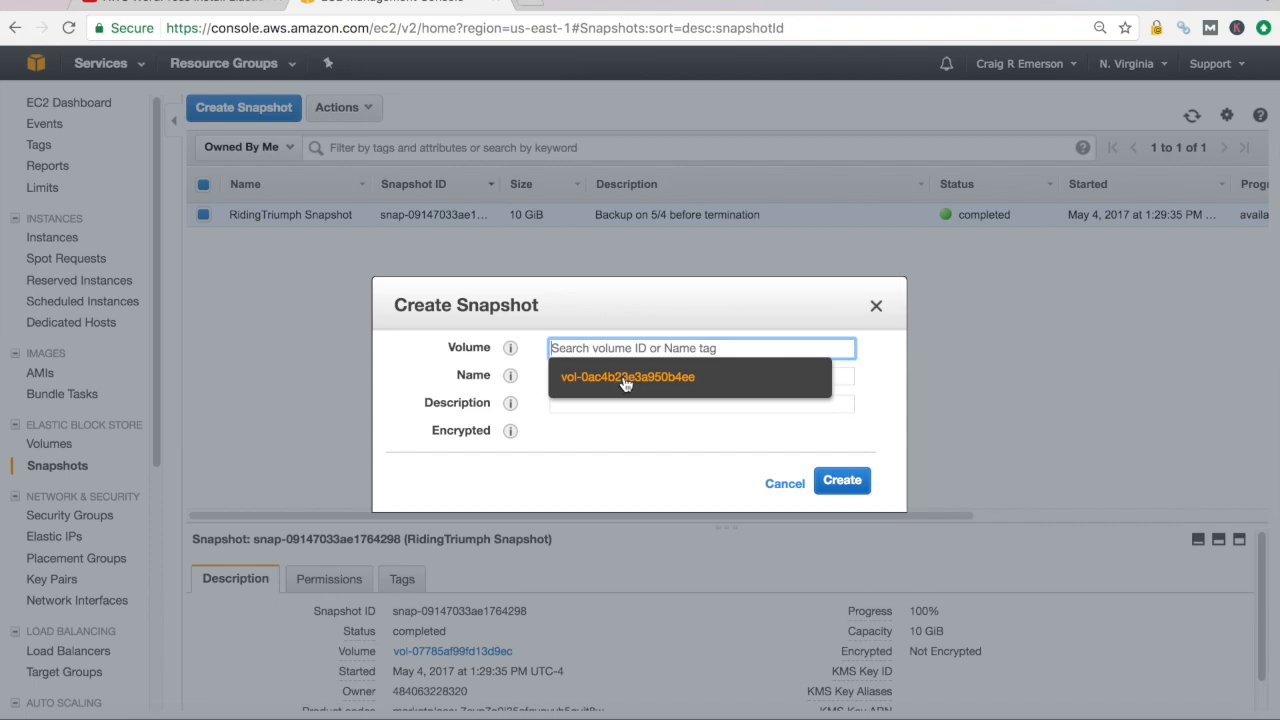
mouse_move(624, 384)
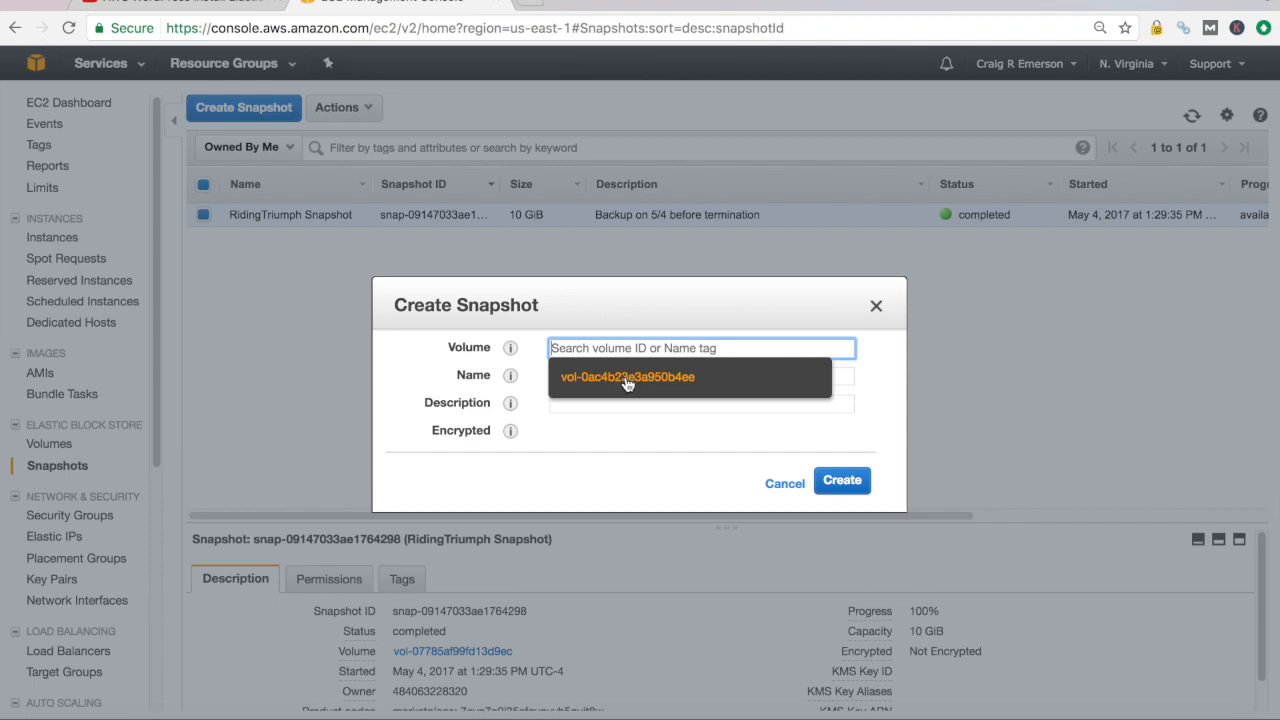
click(628, 376)
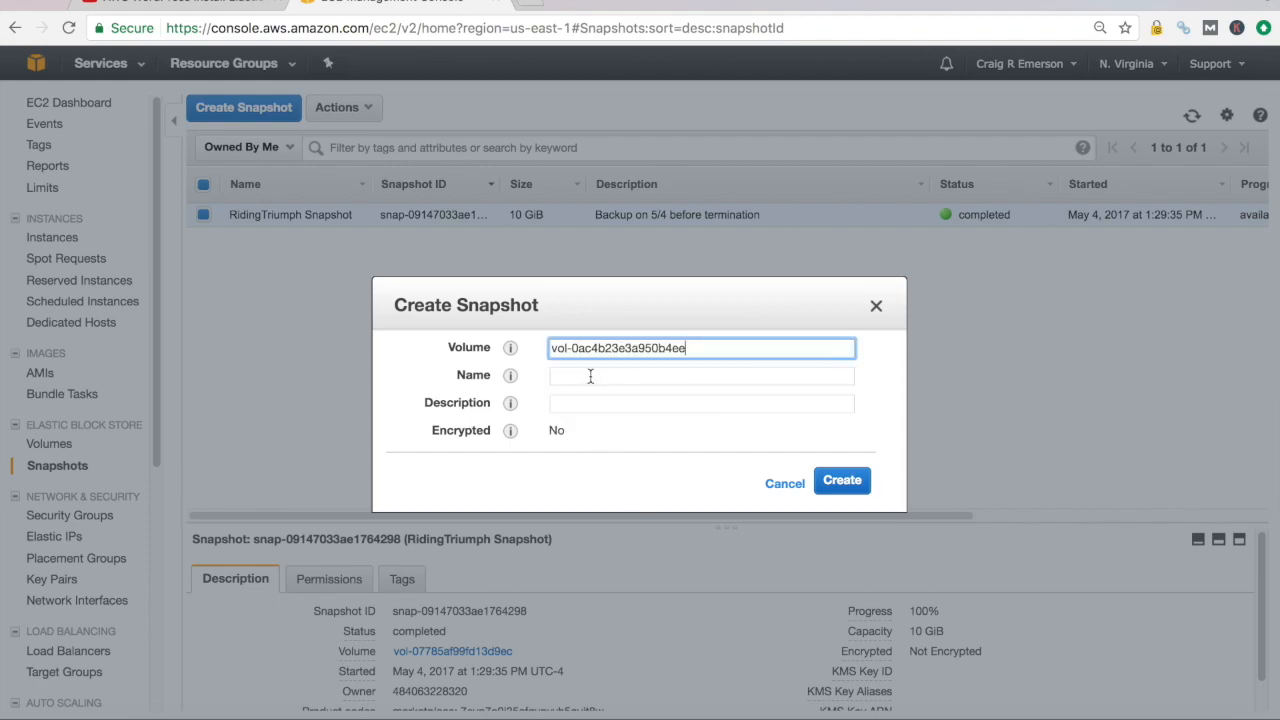
click(700, 402)
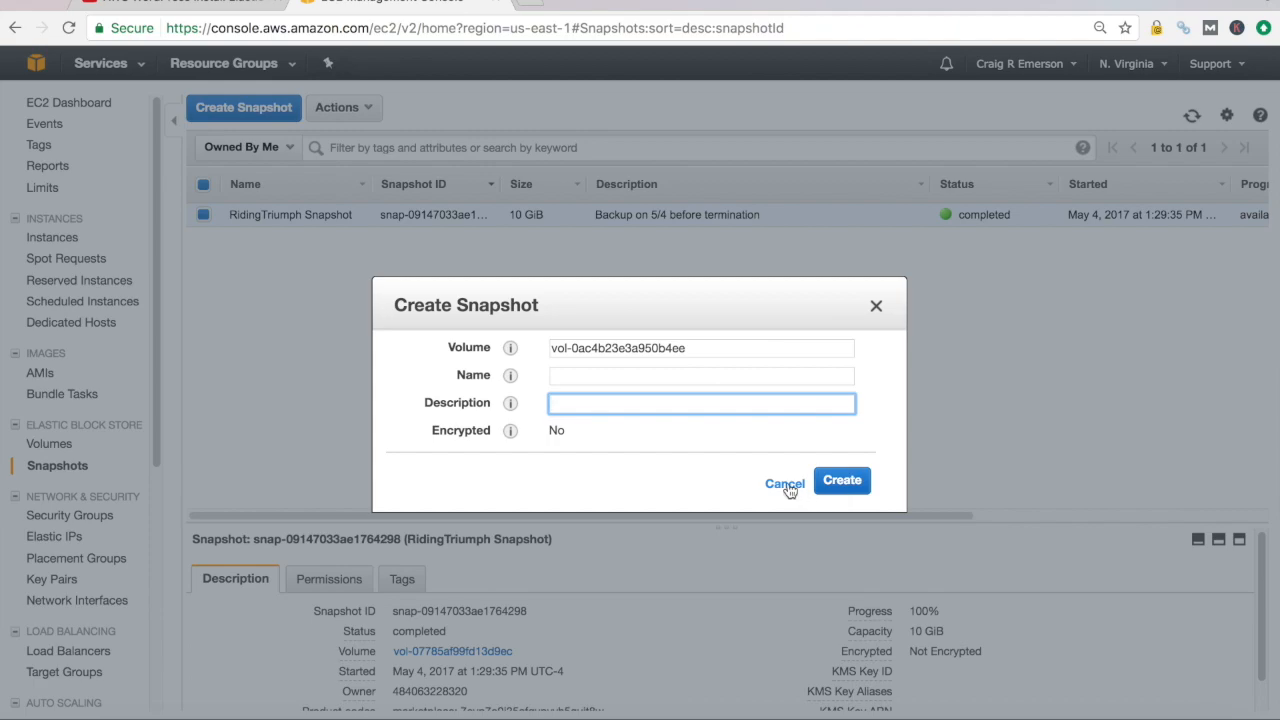
click(784, 482)
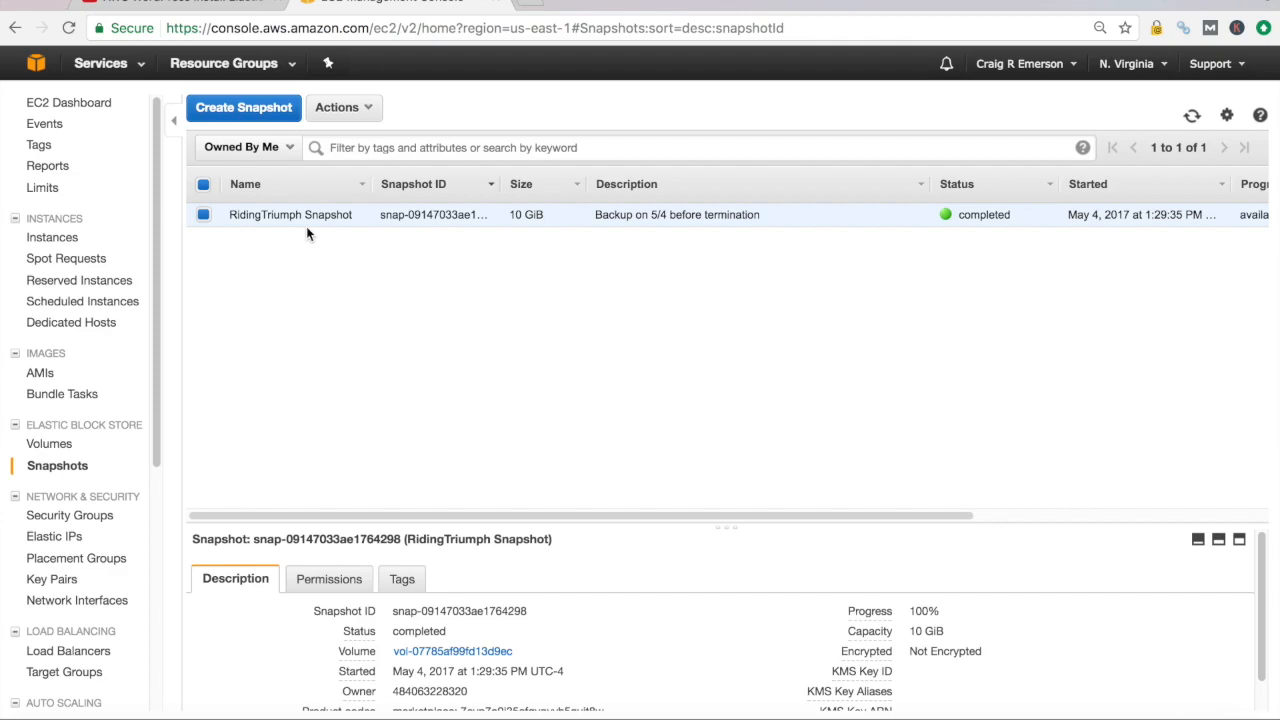
mouse_move(60, 440)
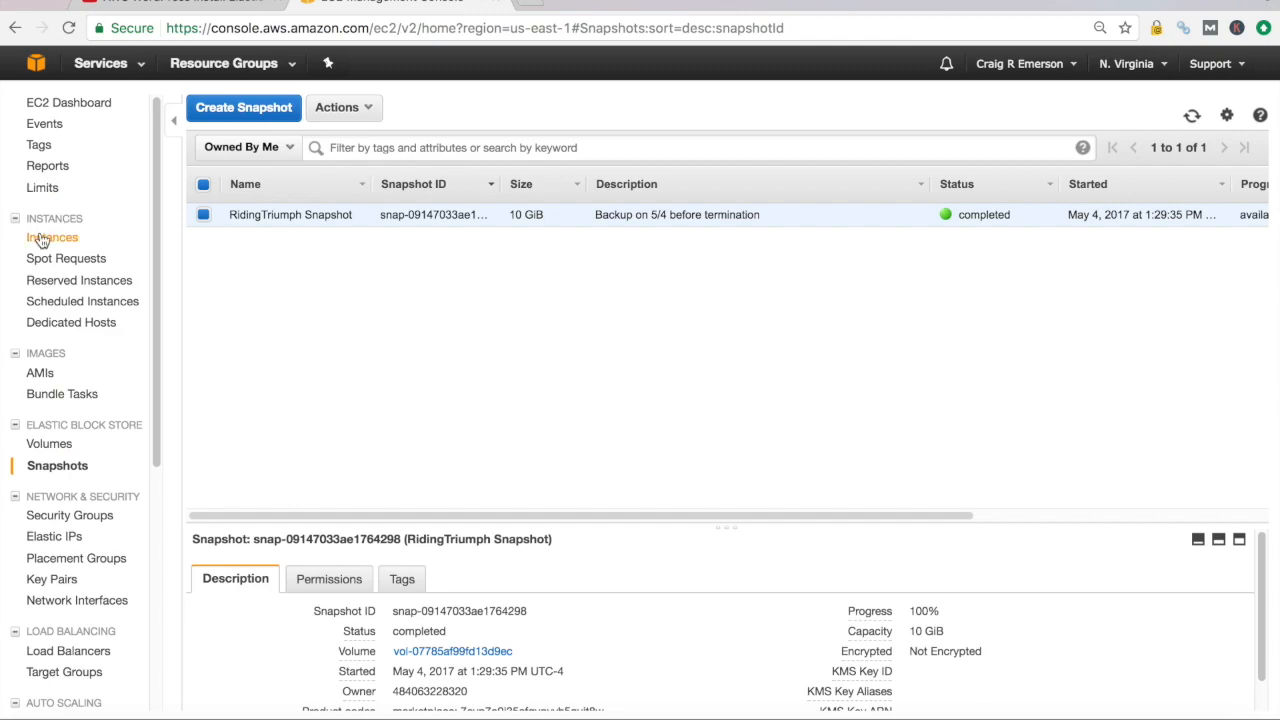
Stop the WordPress instance via Actions > Instance State > Stop and confirm
click(54, 236)
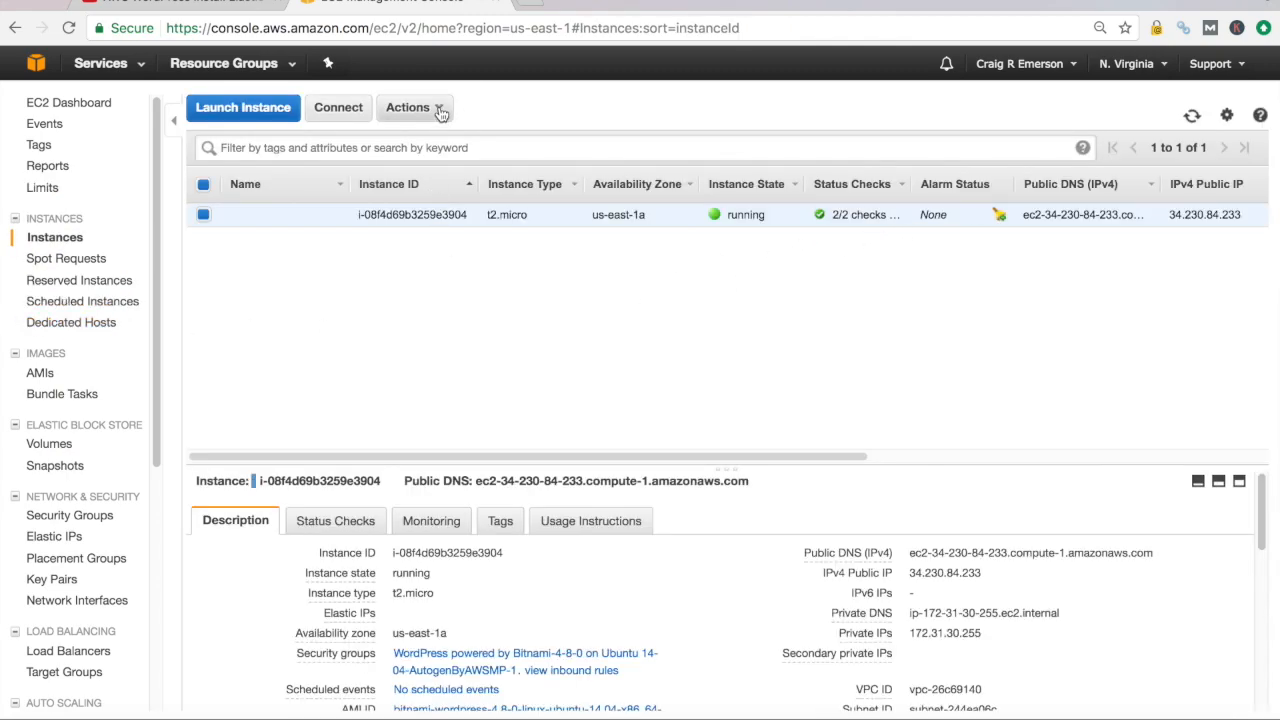
click(408, 108)
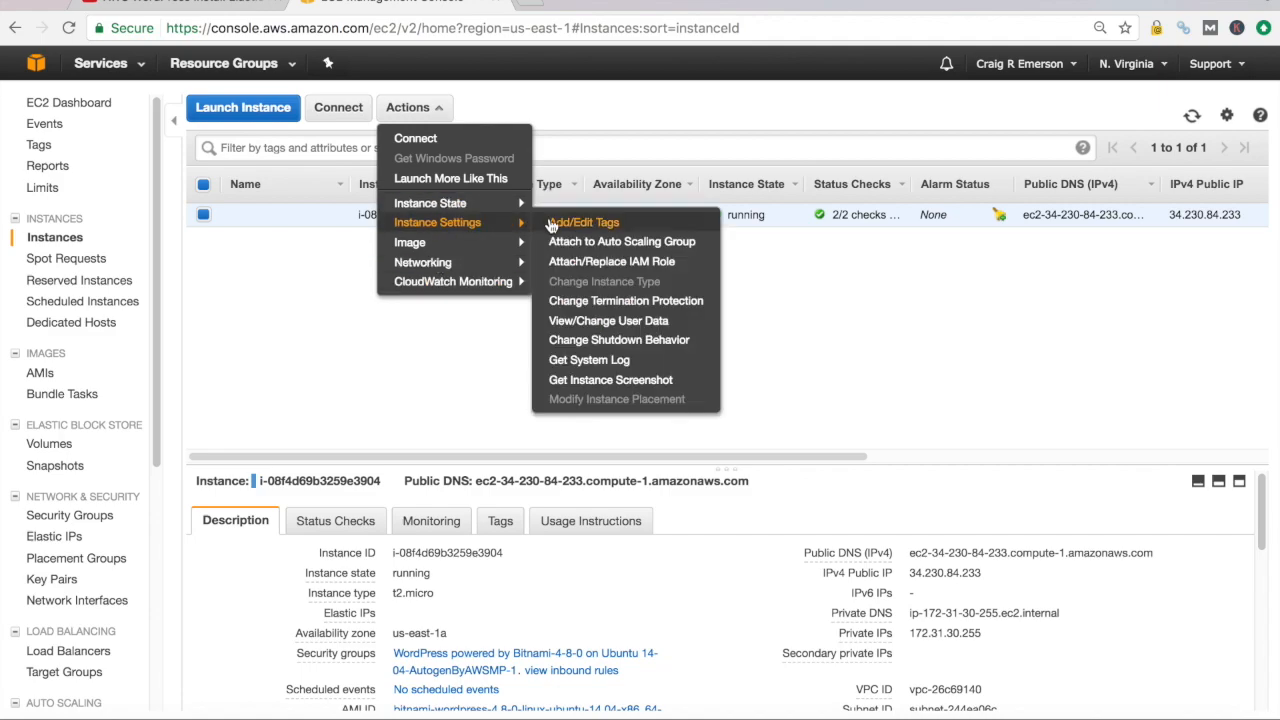
click(430, 204)
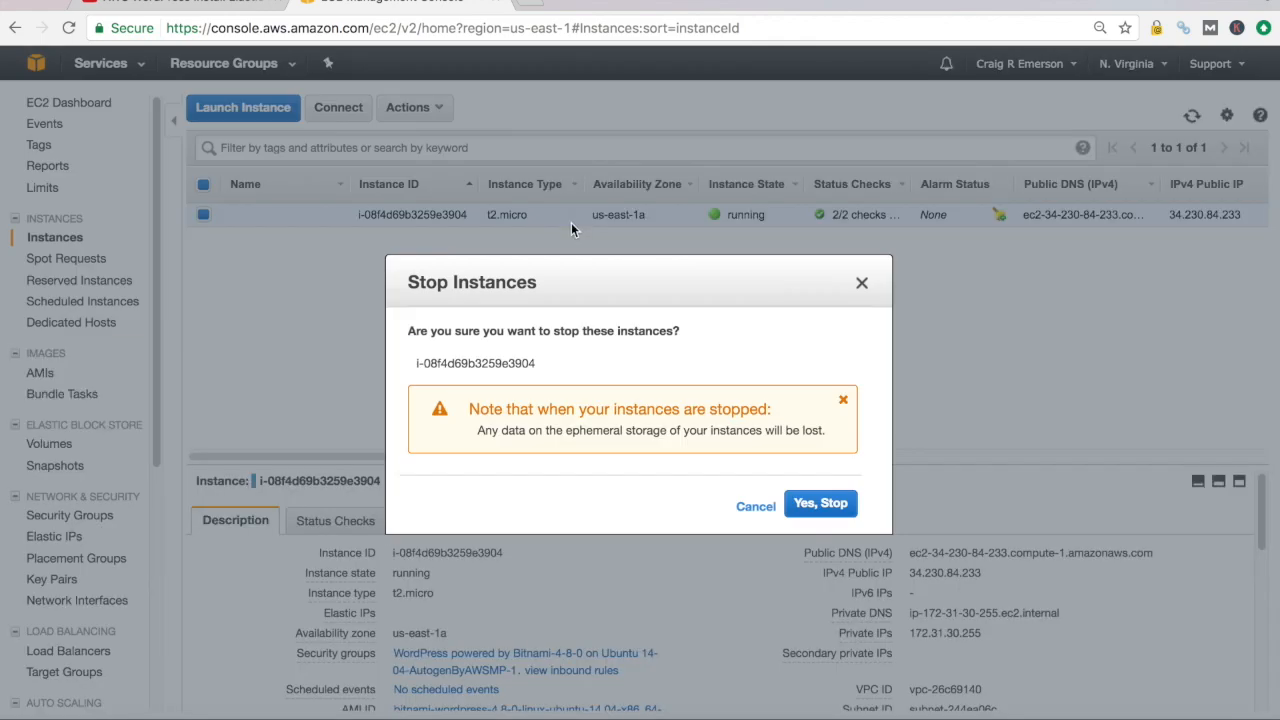
click(820, 504)
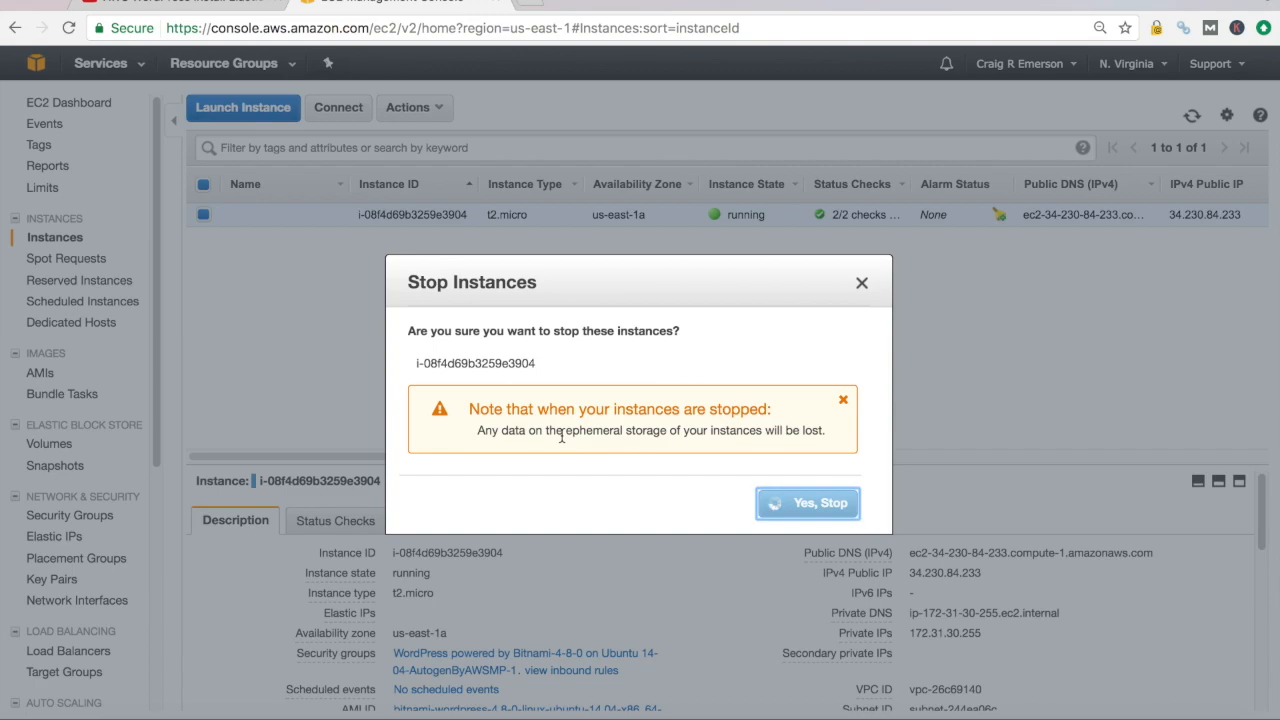
click(808, 502)
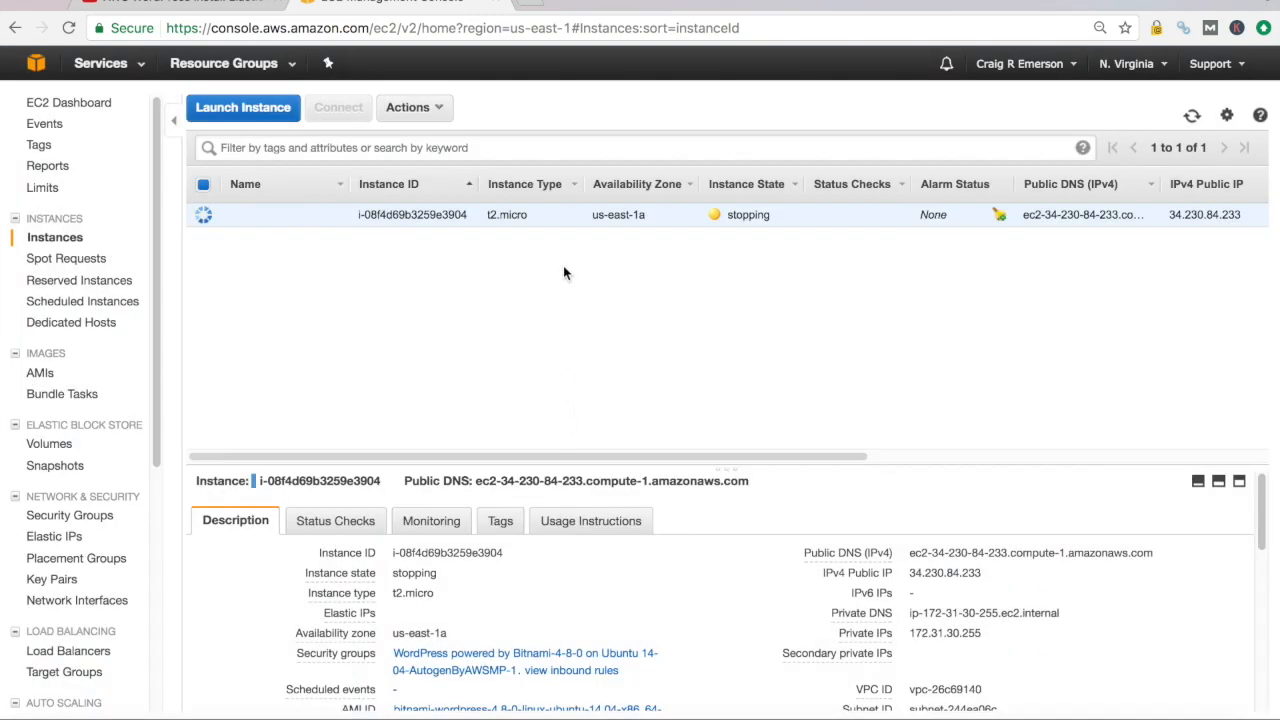
mouse_move(500, 252)
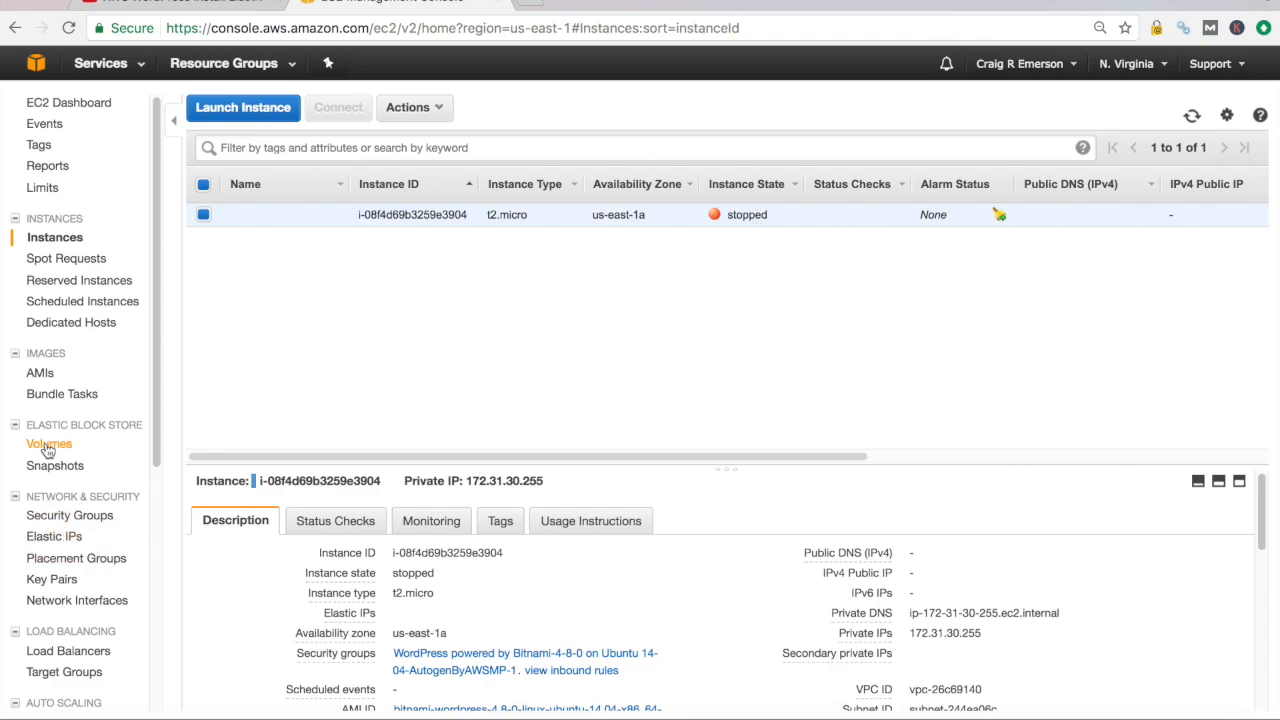
Detach the in-use 10 GiB volume from the stopped instance via Actions > Detach Volume
click(50, 444)
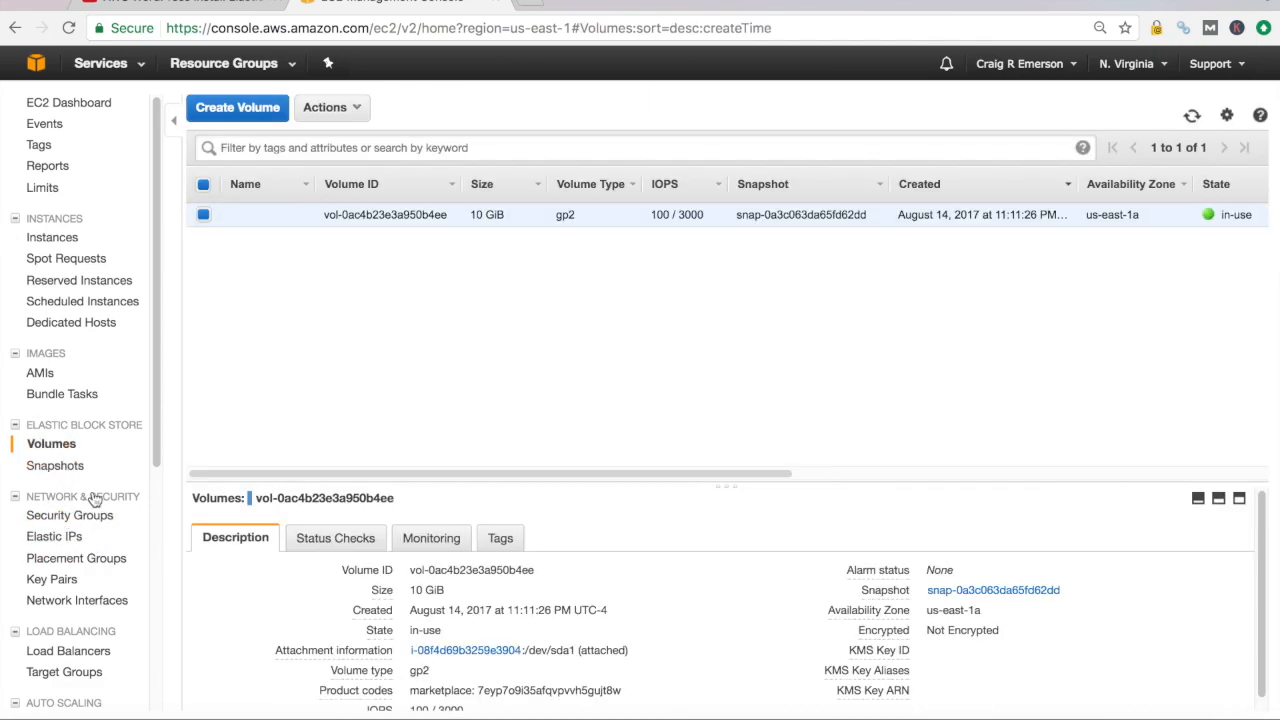
mouse_move(332, 228)
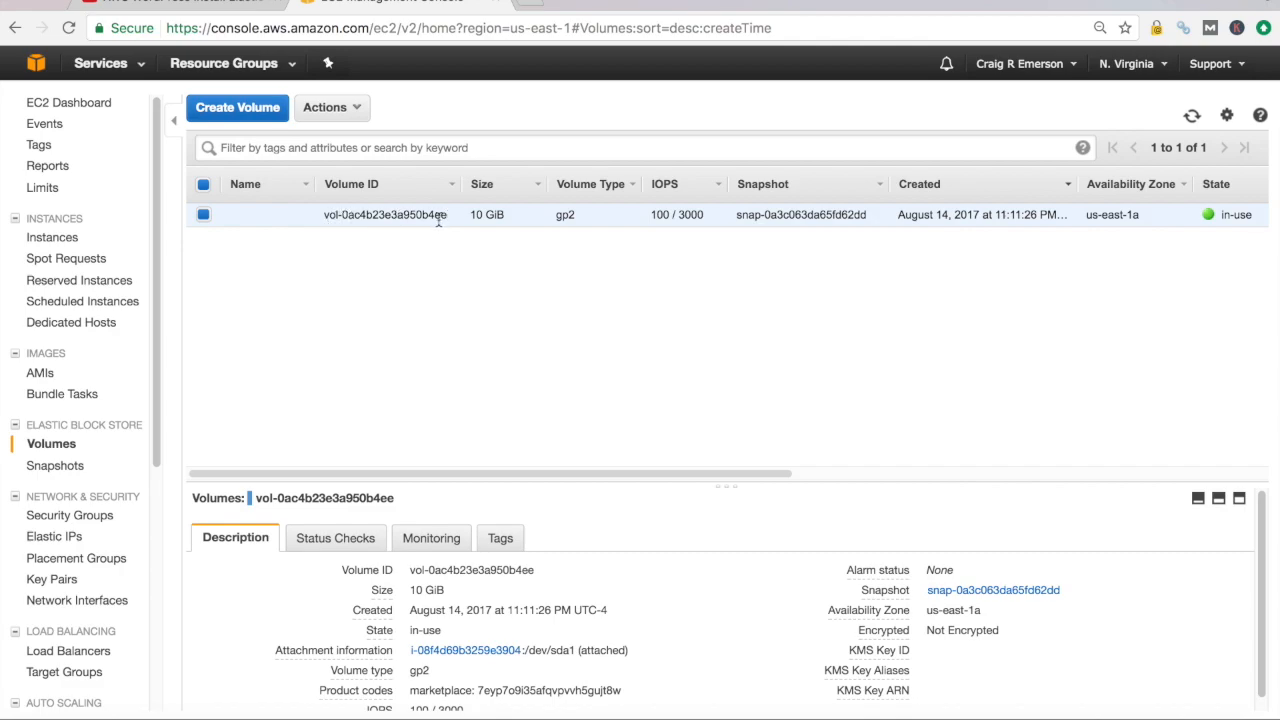
mouse_move(404, 290)
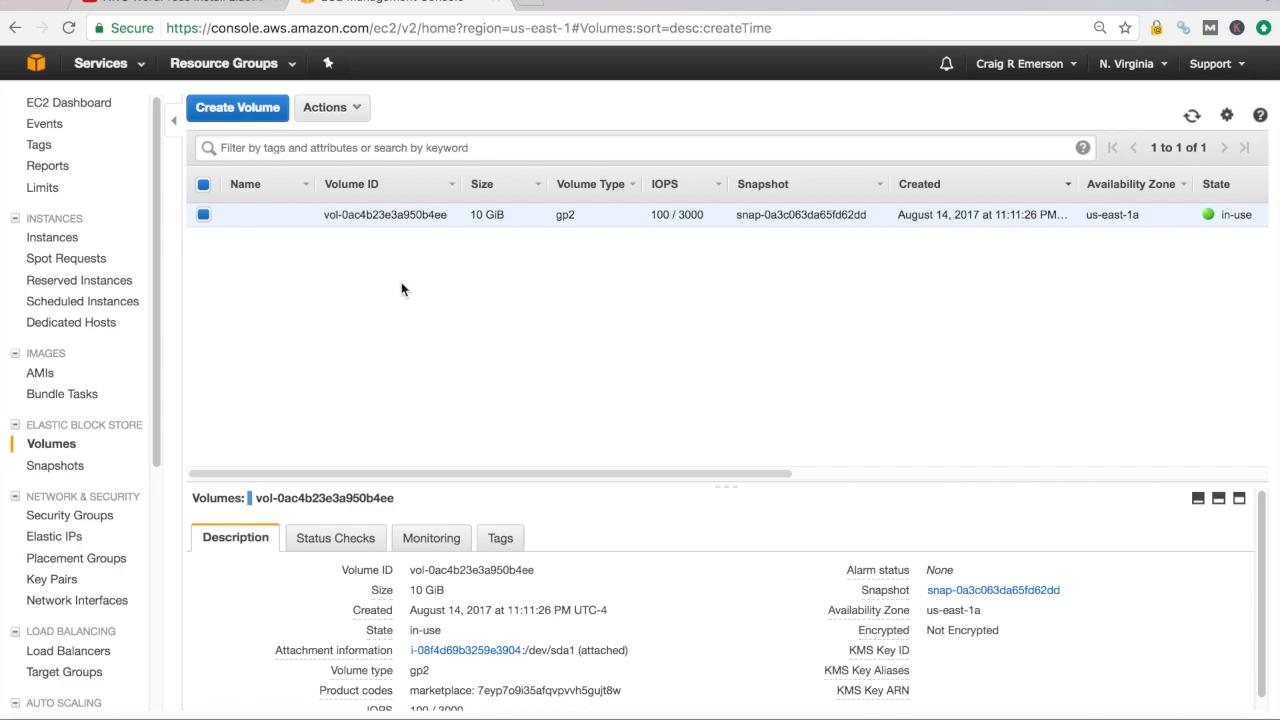
click(332, 108)
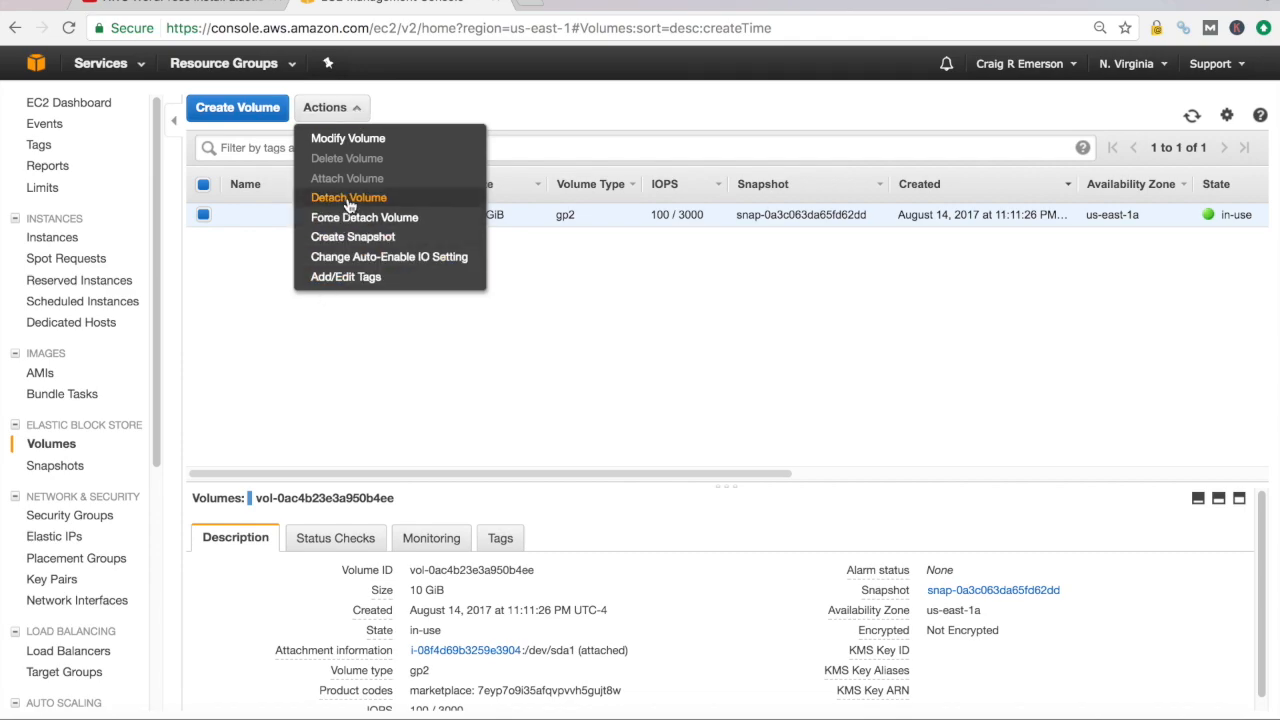
click(348, 198)
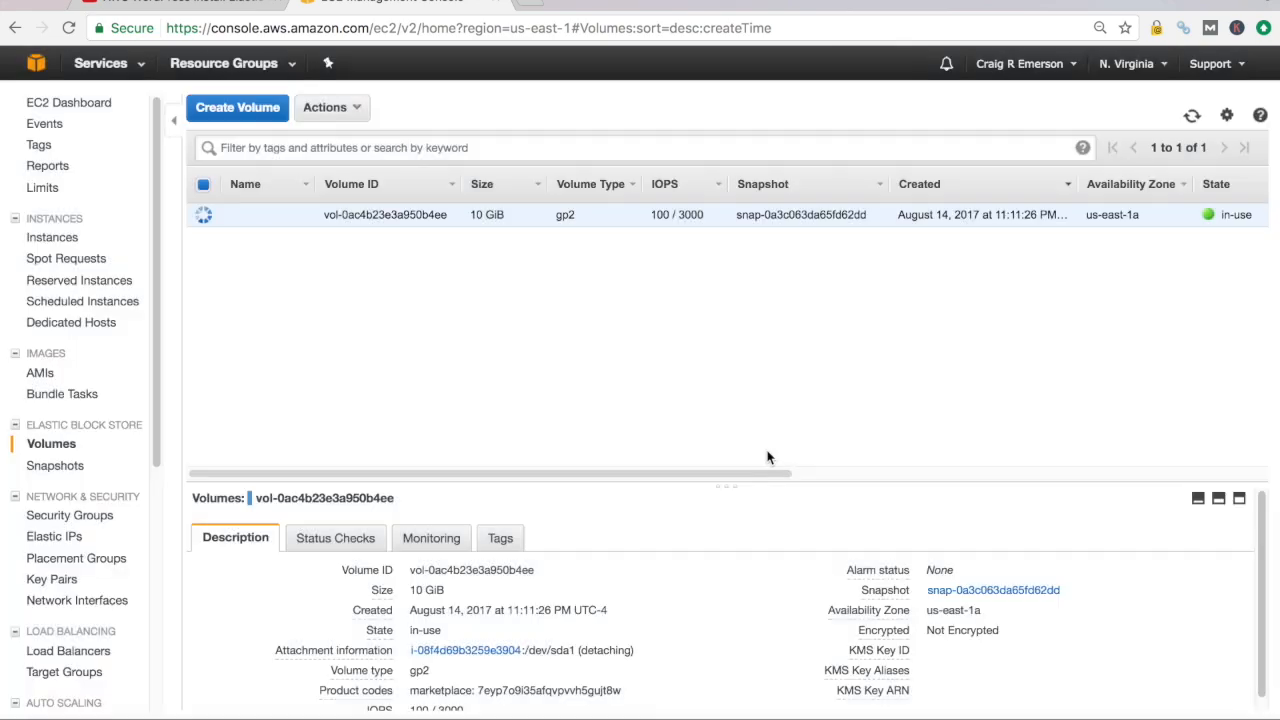
mouse_move(174, 288)
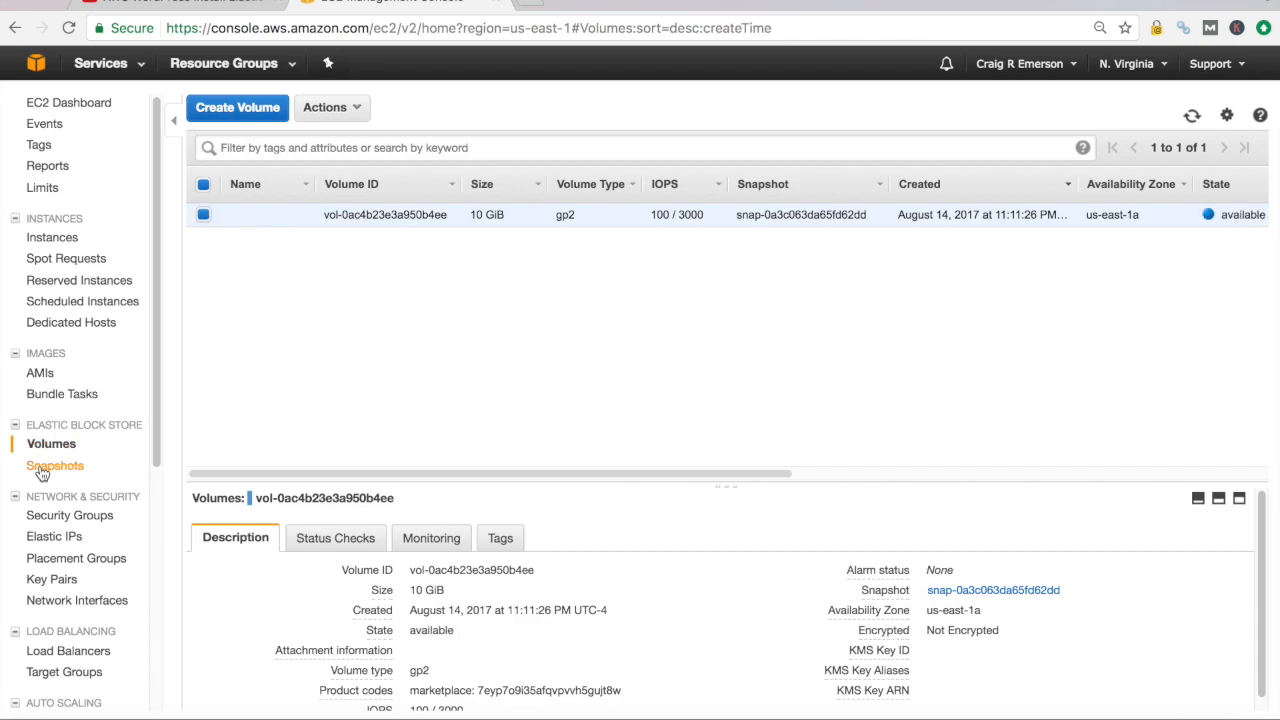
Select the RidingTriumph Snapshot in Snapshots and bring up its Actions menu
click(56, 464)
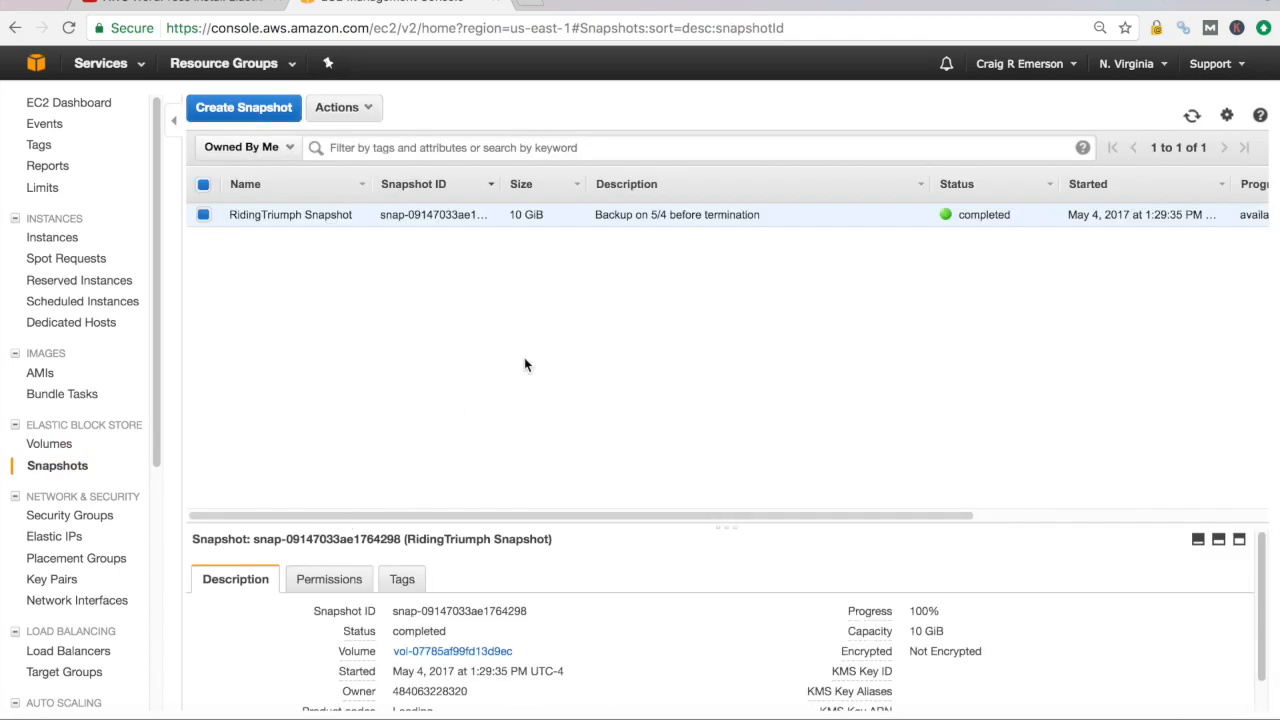
mouse_move(204, 214)
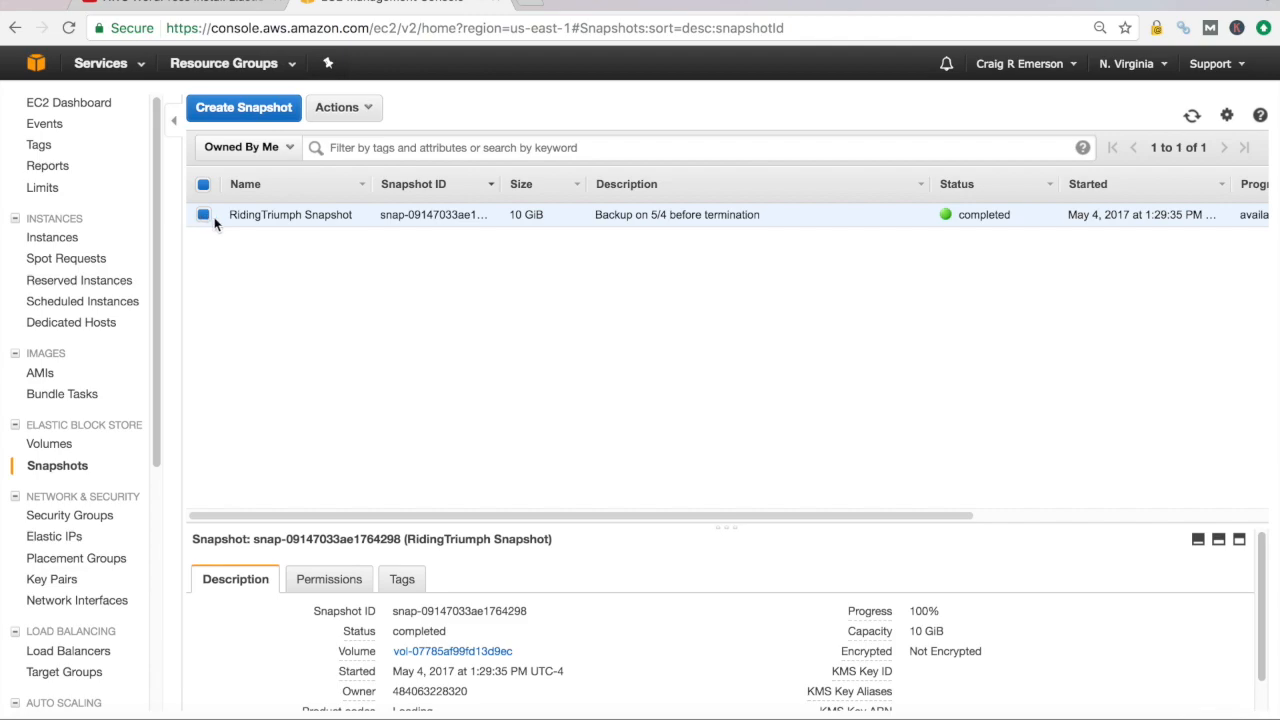
mouse_move(616, 230)
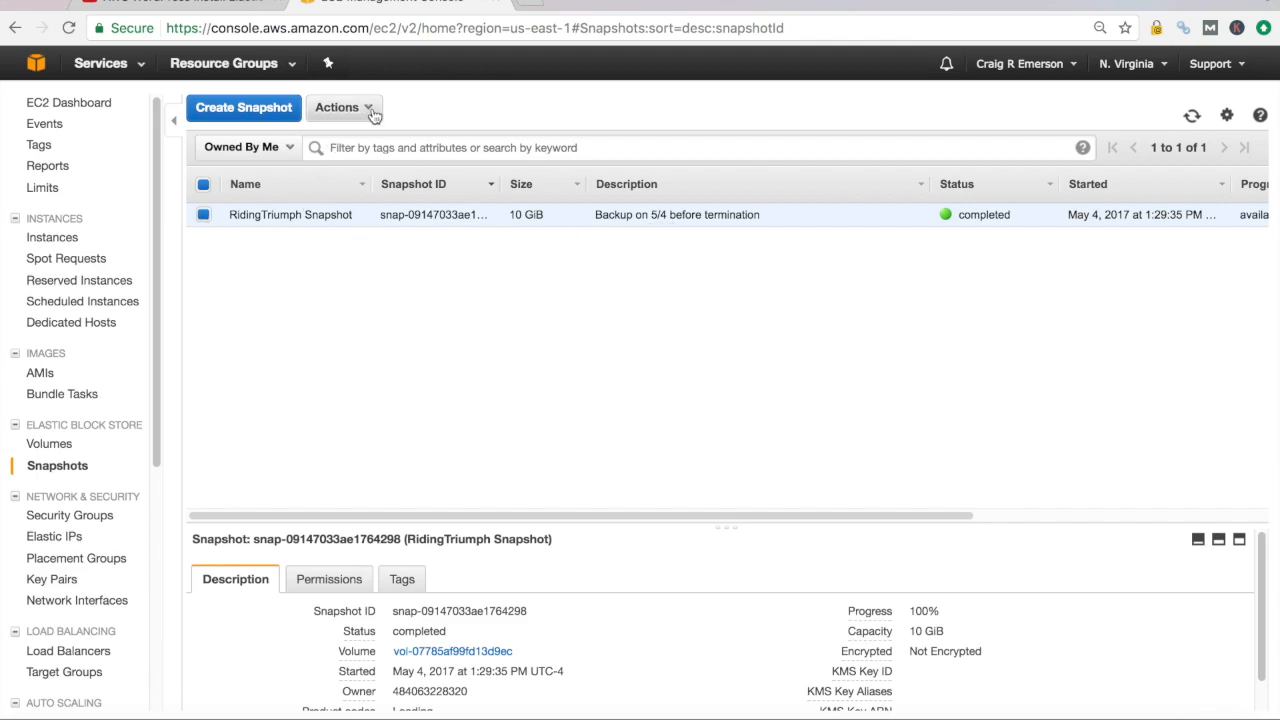
click(344, 108)
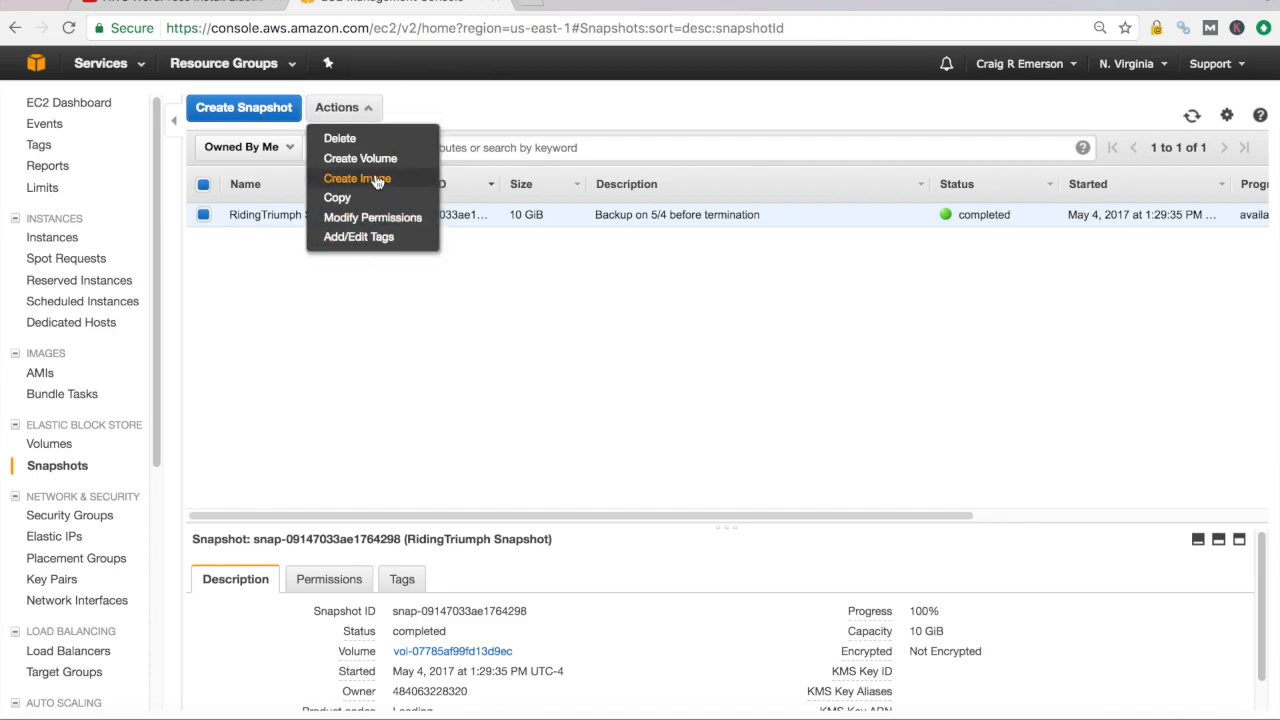
mouse_move(360, 158)
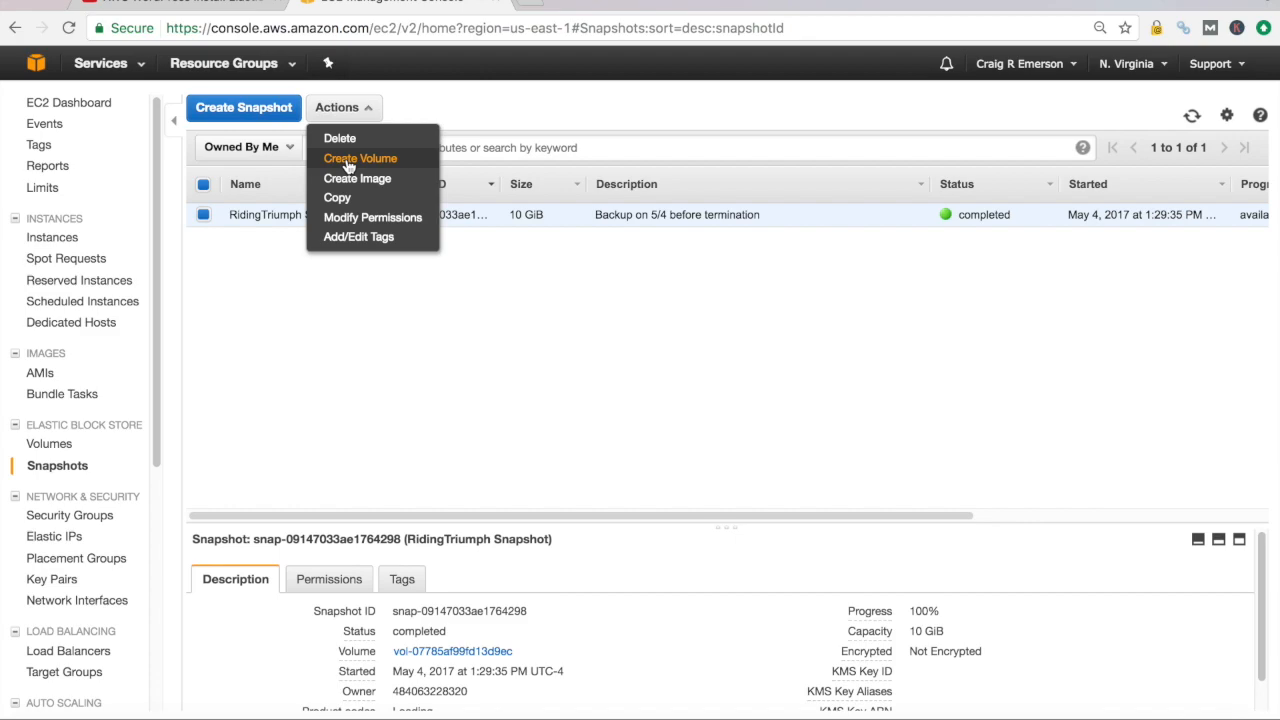
click(360, 158)
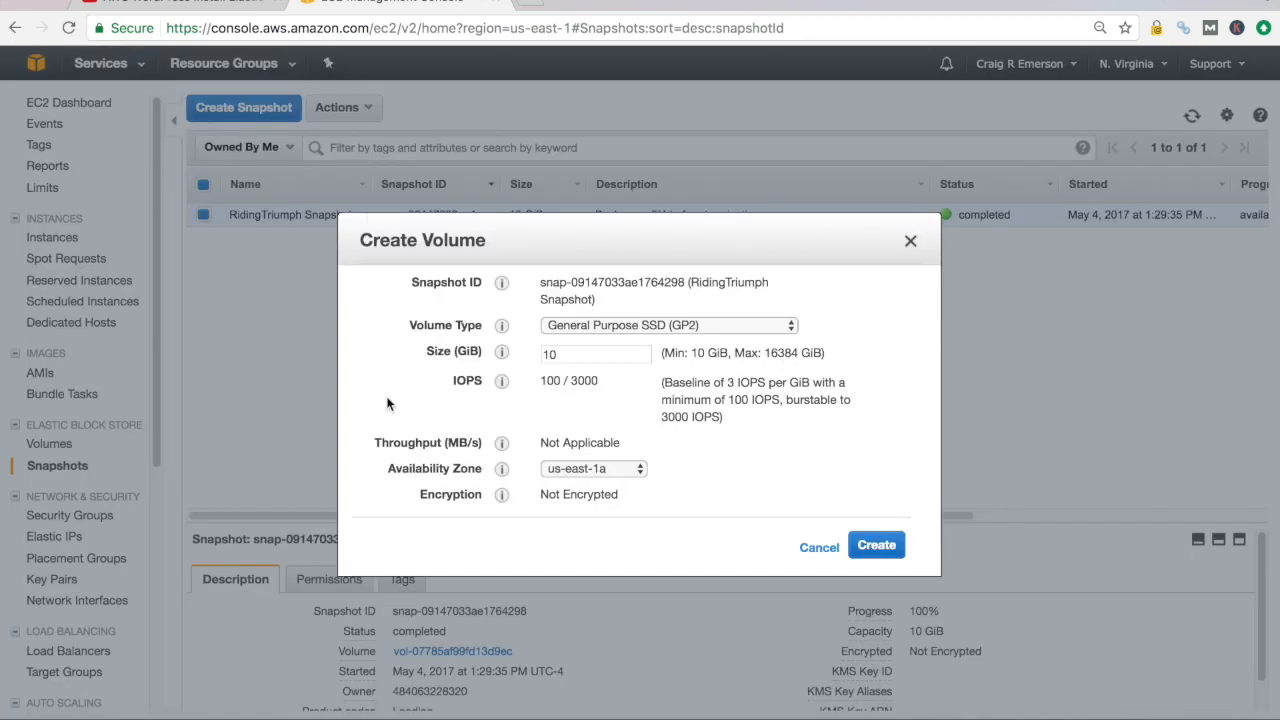
mouse_move(614, 320)
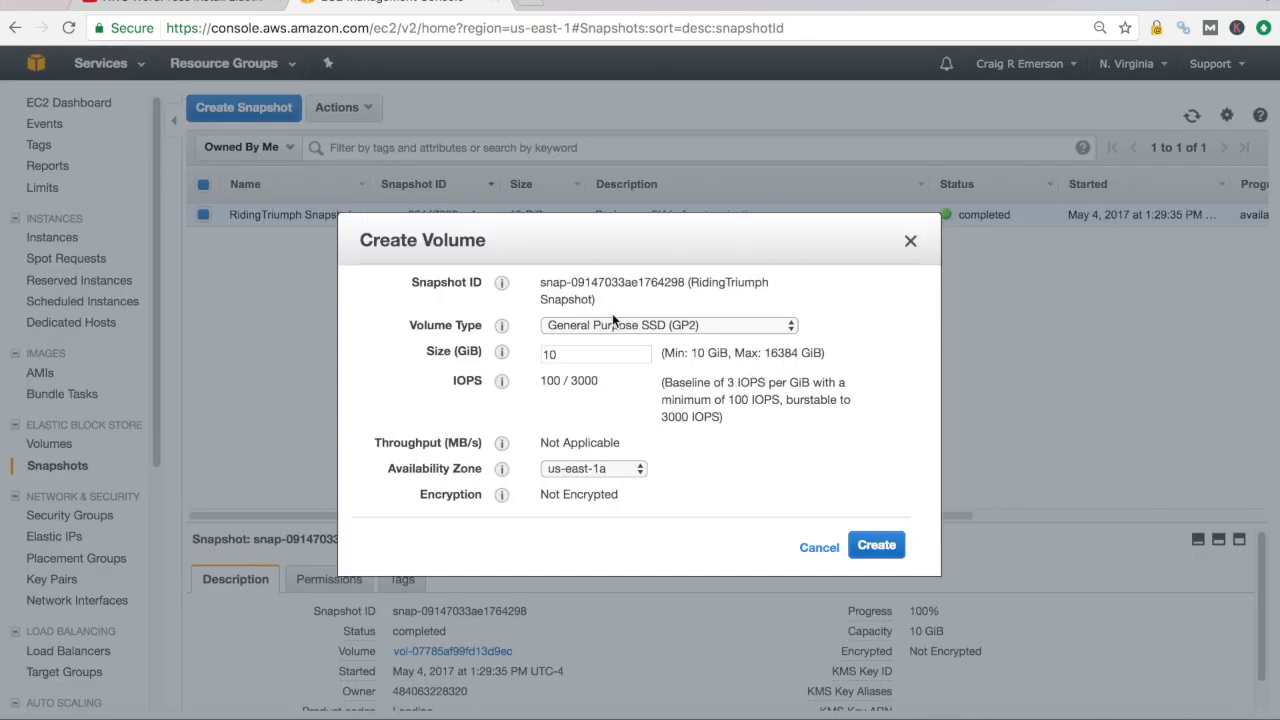
mouse_move(768, 348)
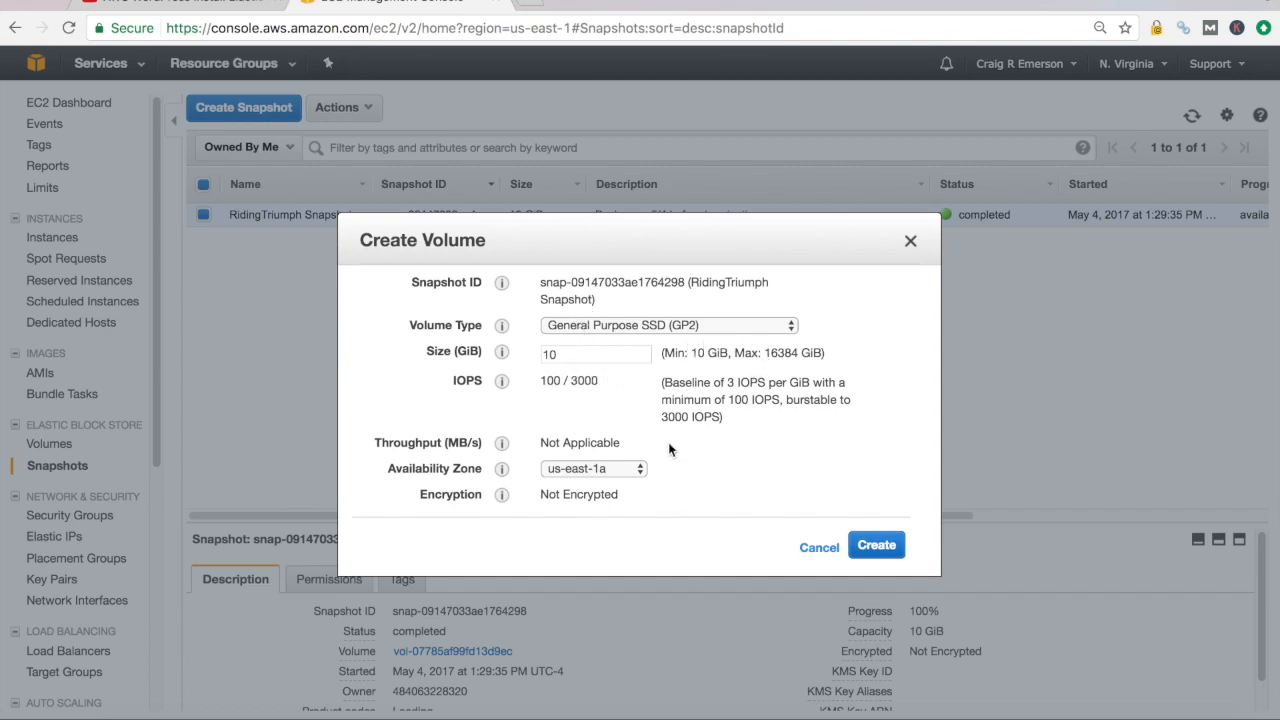
mouse_move(390, 470)
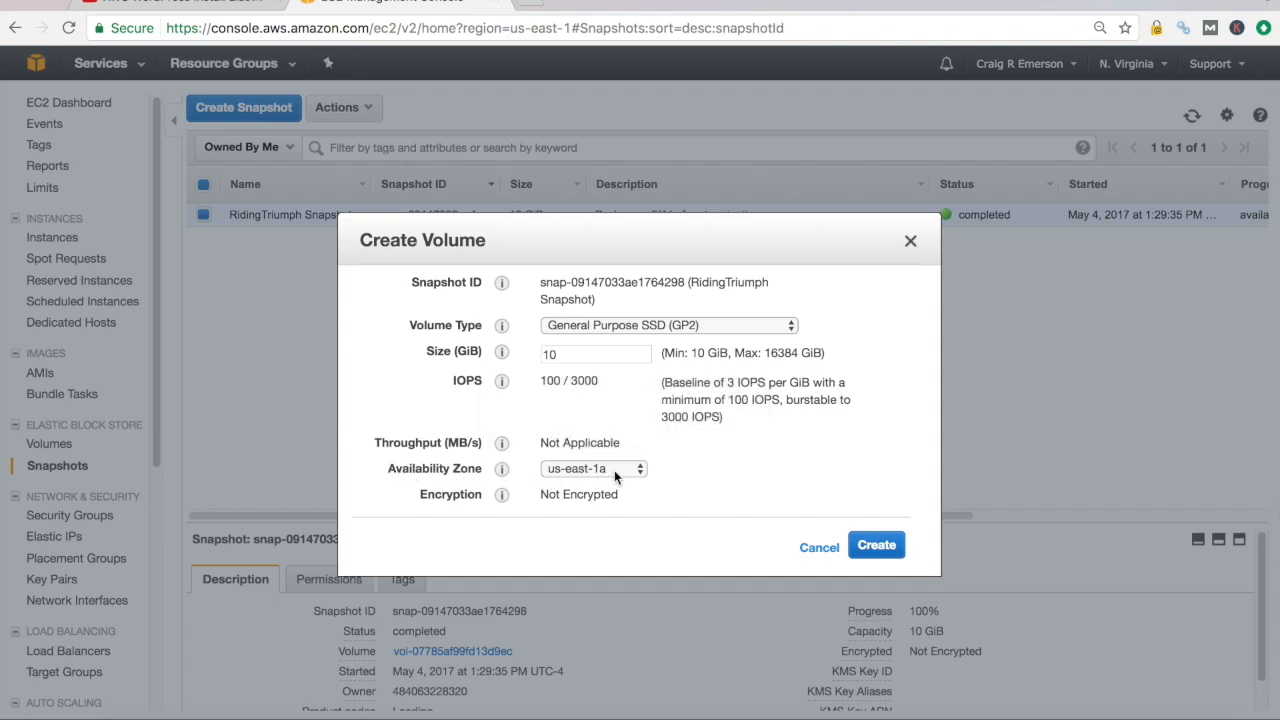
mouse_move(820, 548)
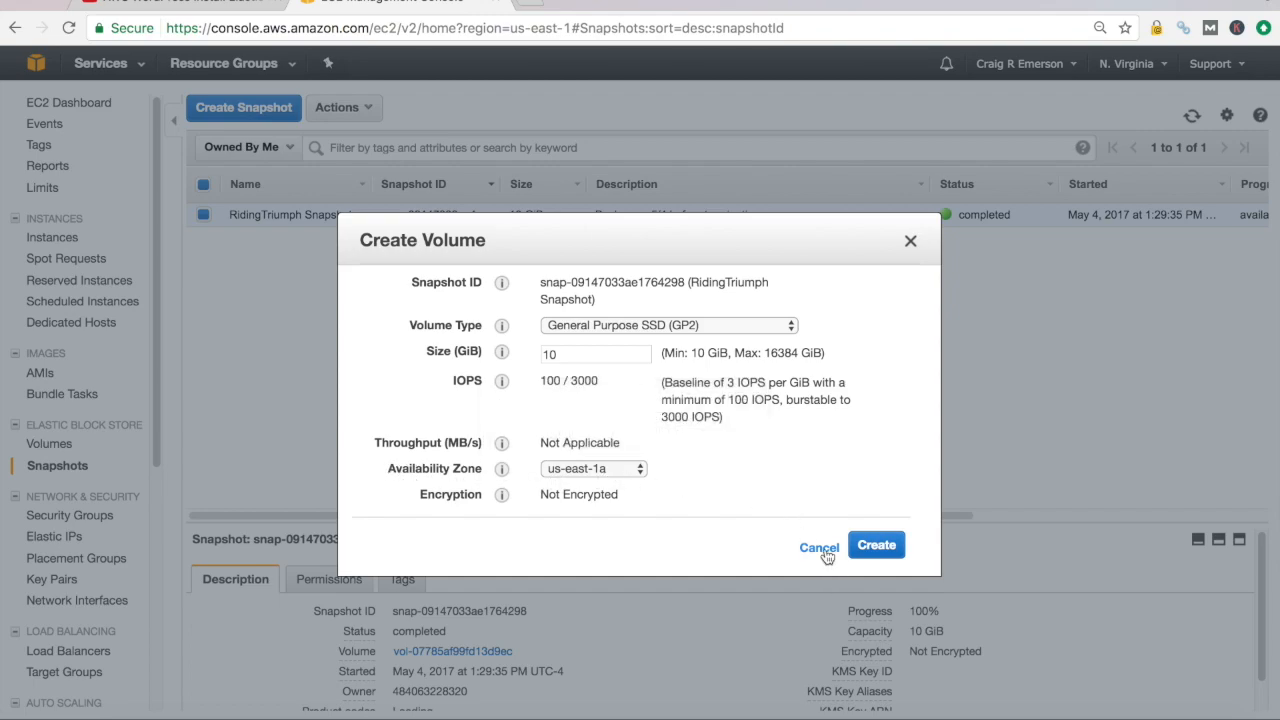
click(818, 548)
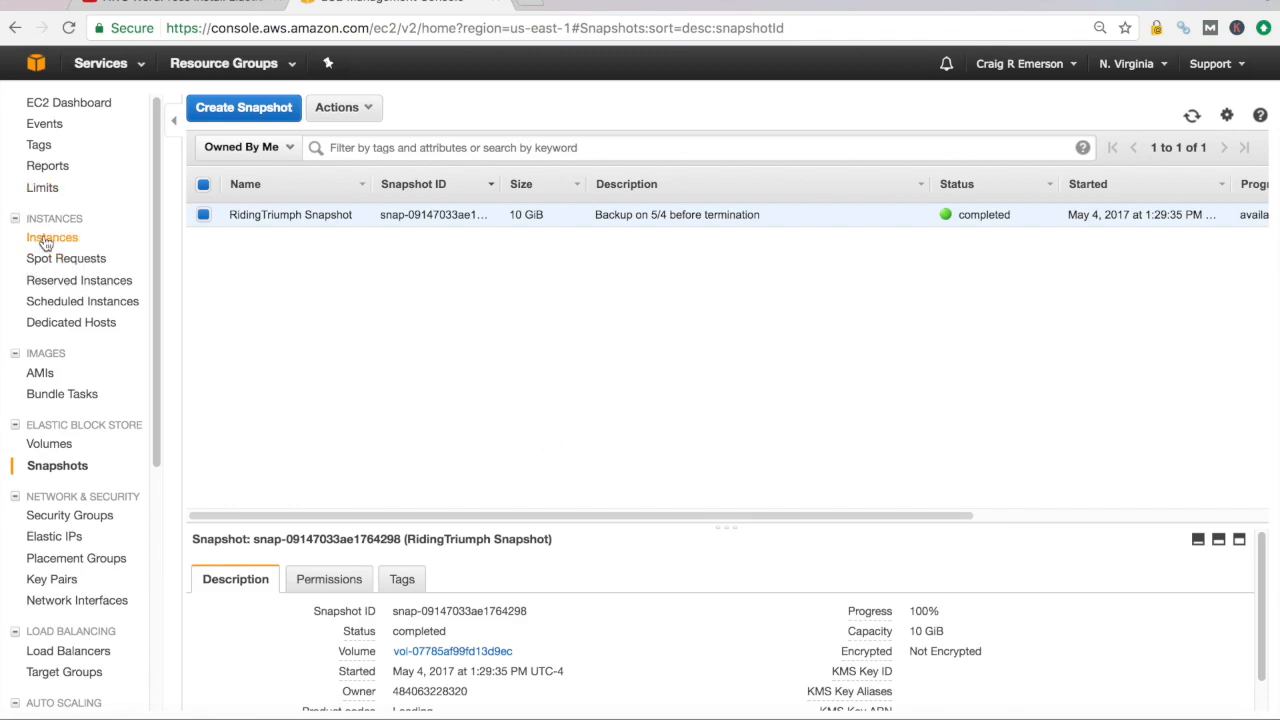
click(54, 236)
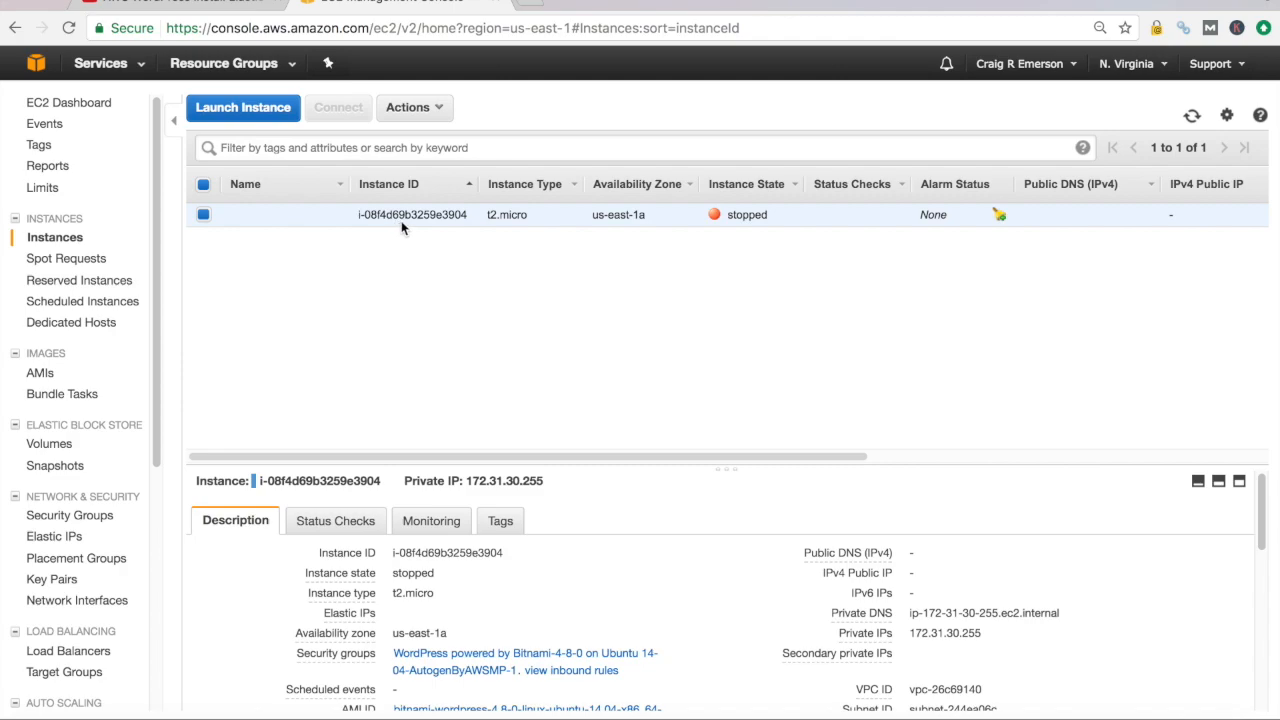
mouse_move(604, 238)
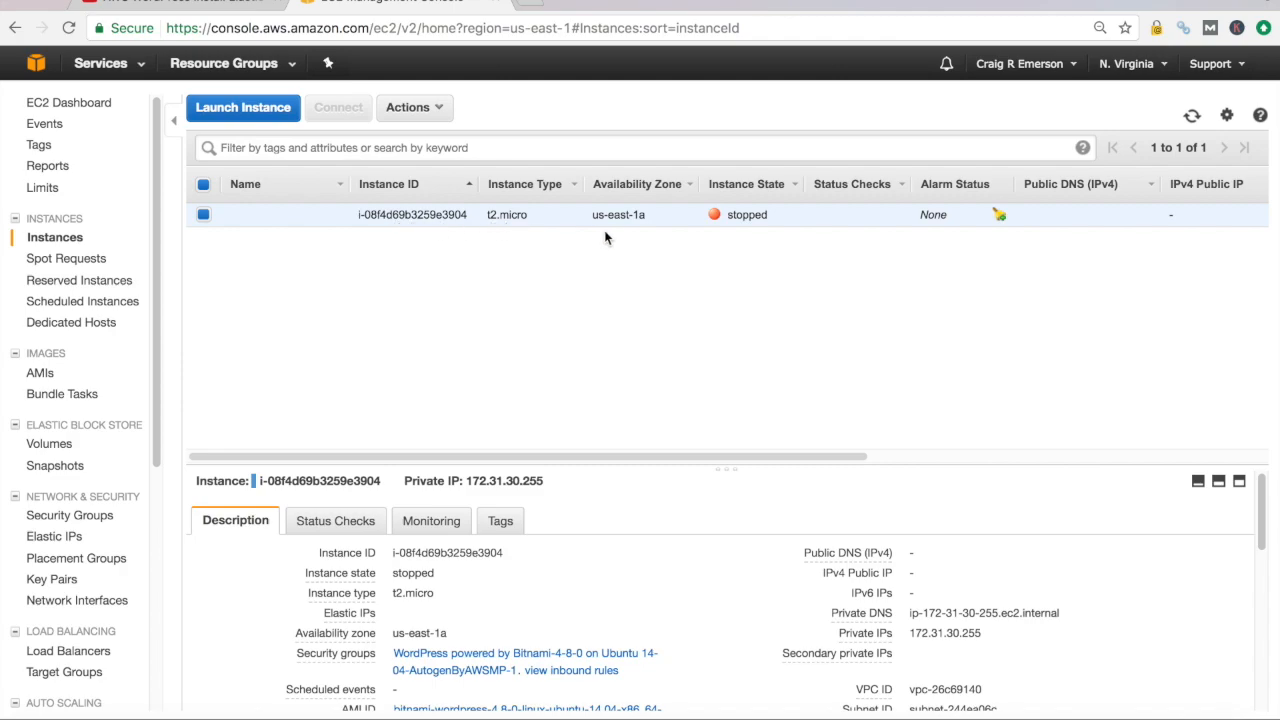
mouse_move(648, 228)
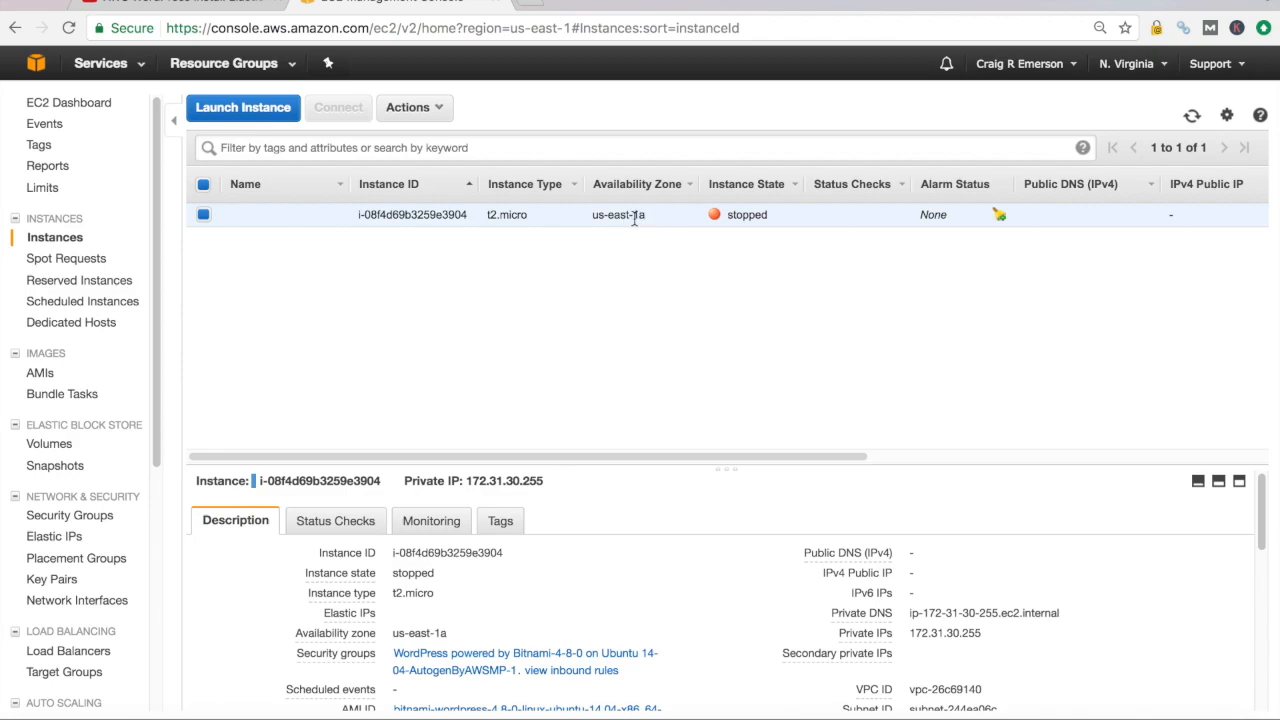
mouse_move(276, 500)
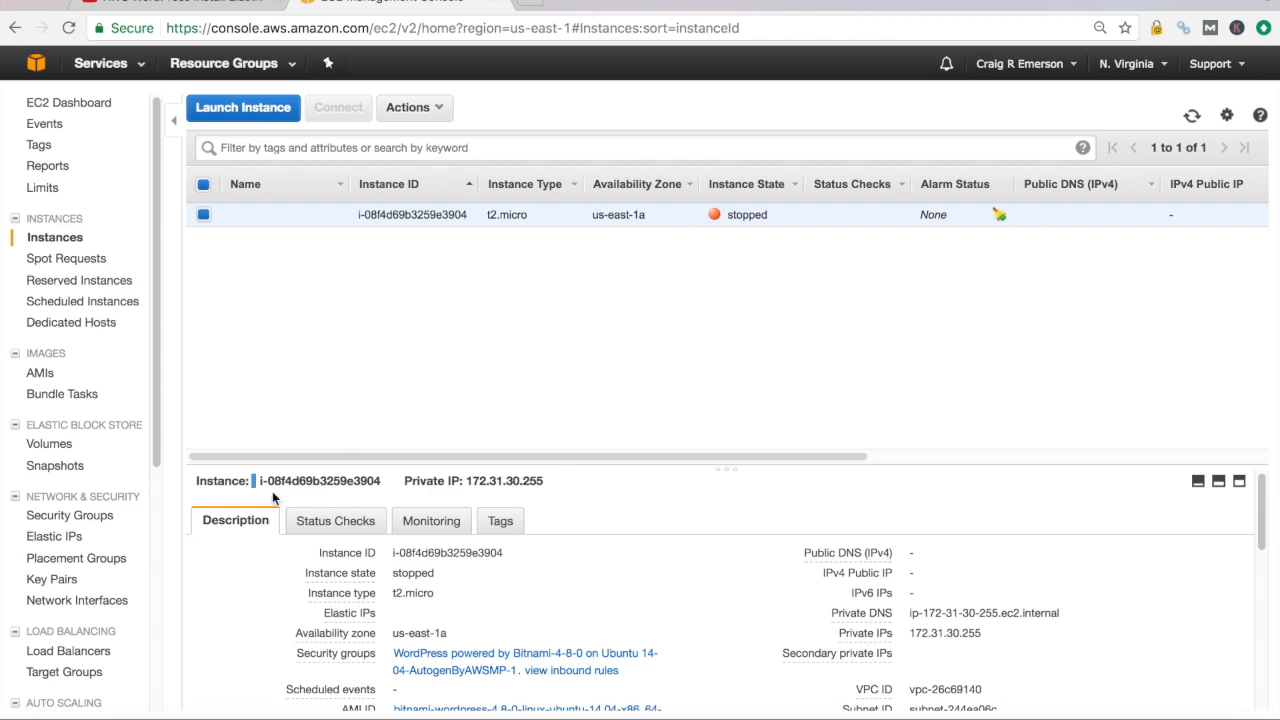
mouse_move(518, 384)
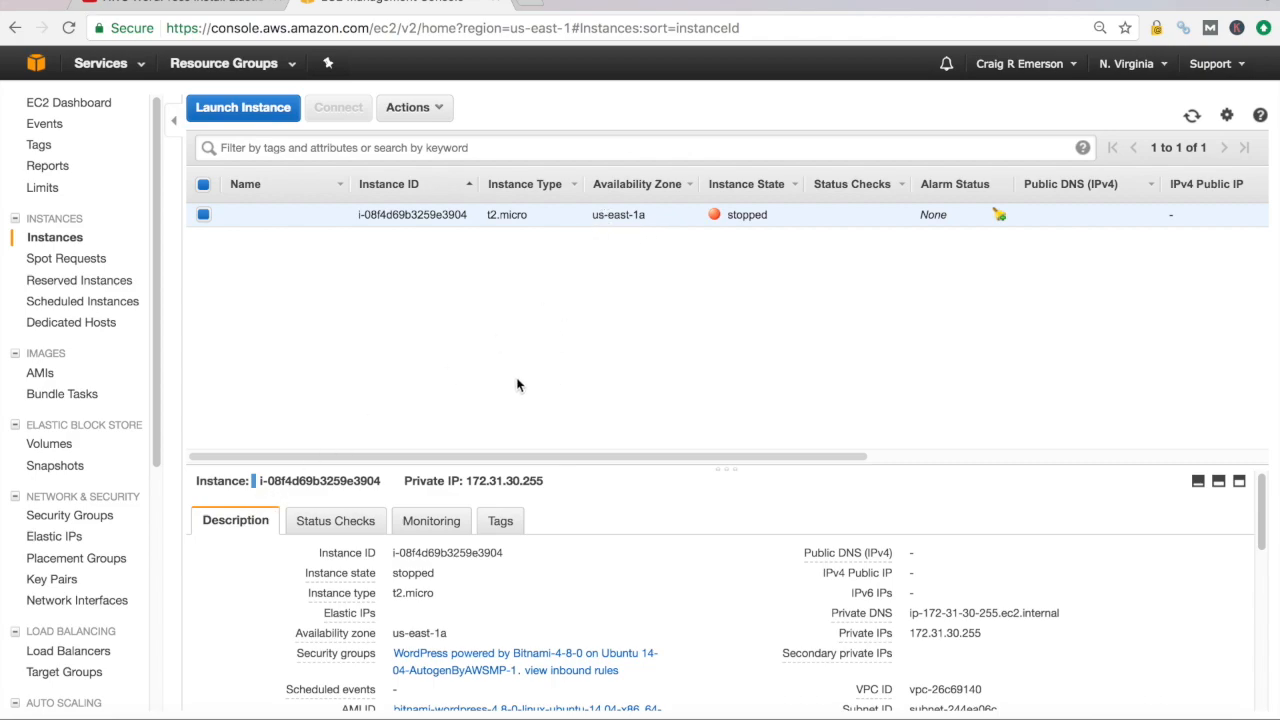
mouse_move(54, 464)
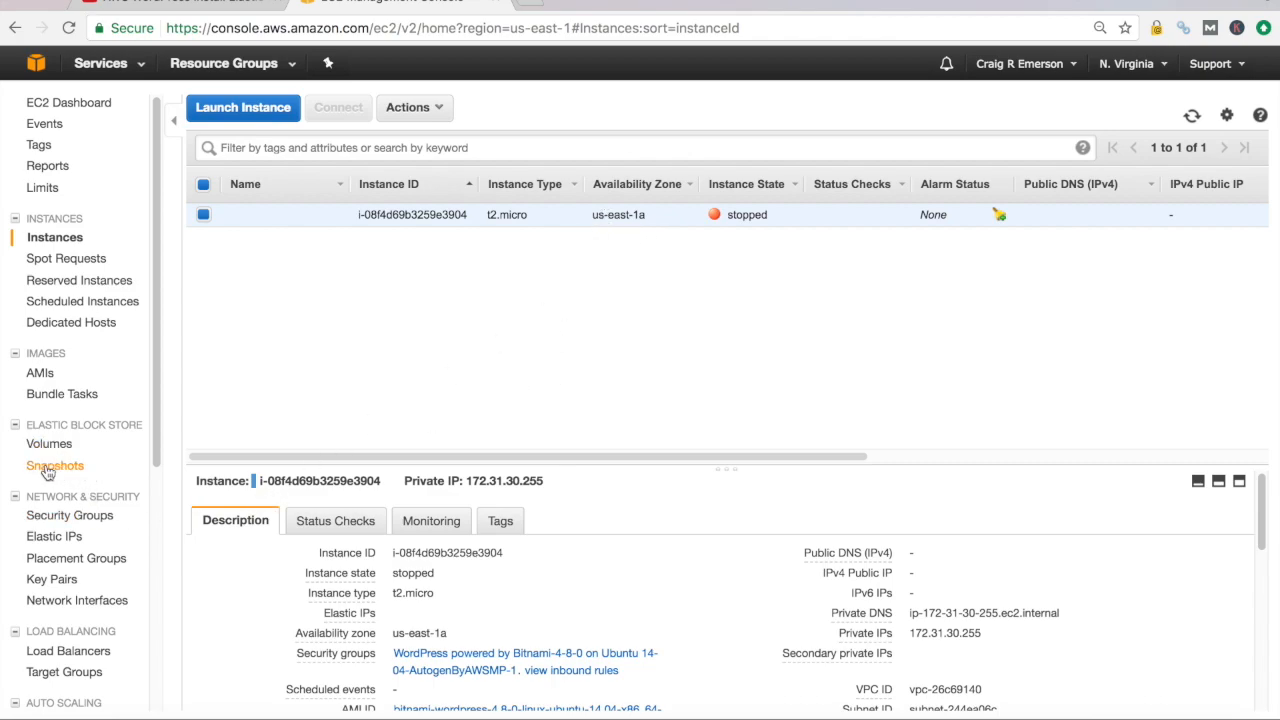
click(56, 464)
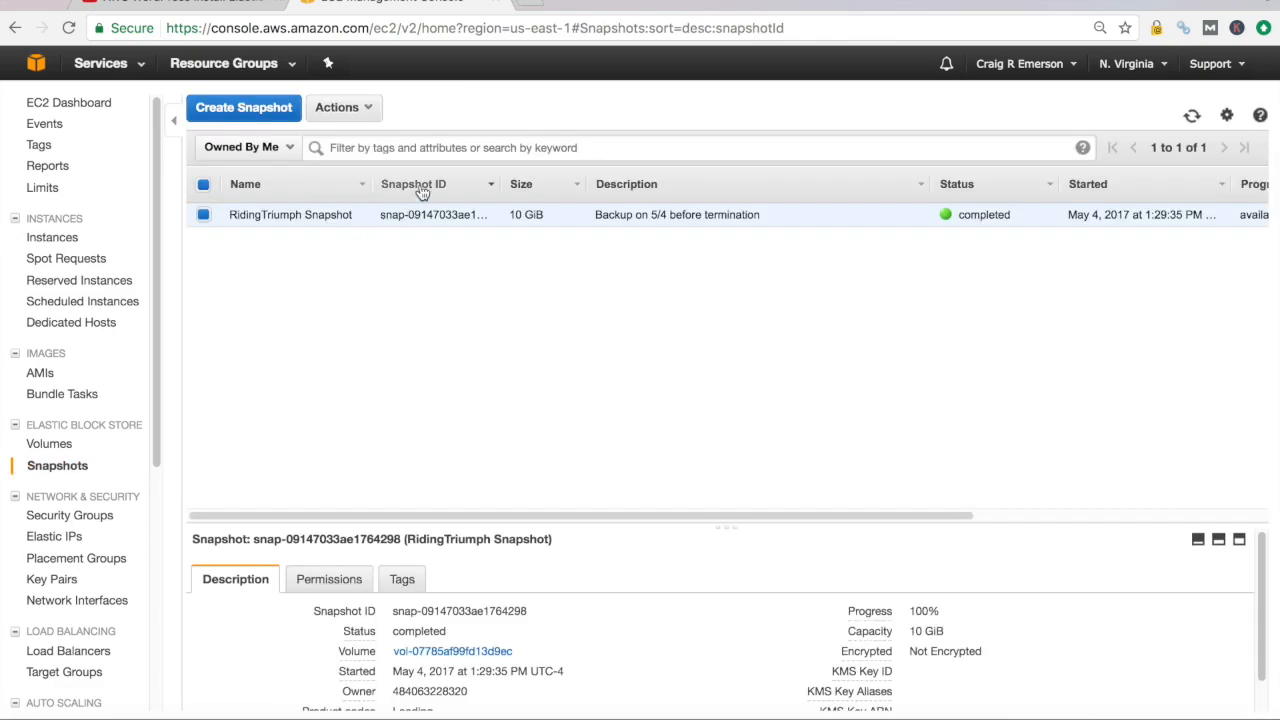
Create a volume from the RidingTriumph snapshot in us-east-1a and dismiss the confirmation
click(344, 108)
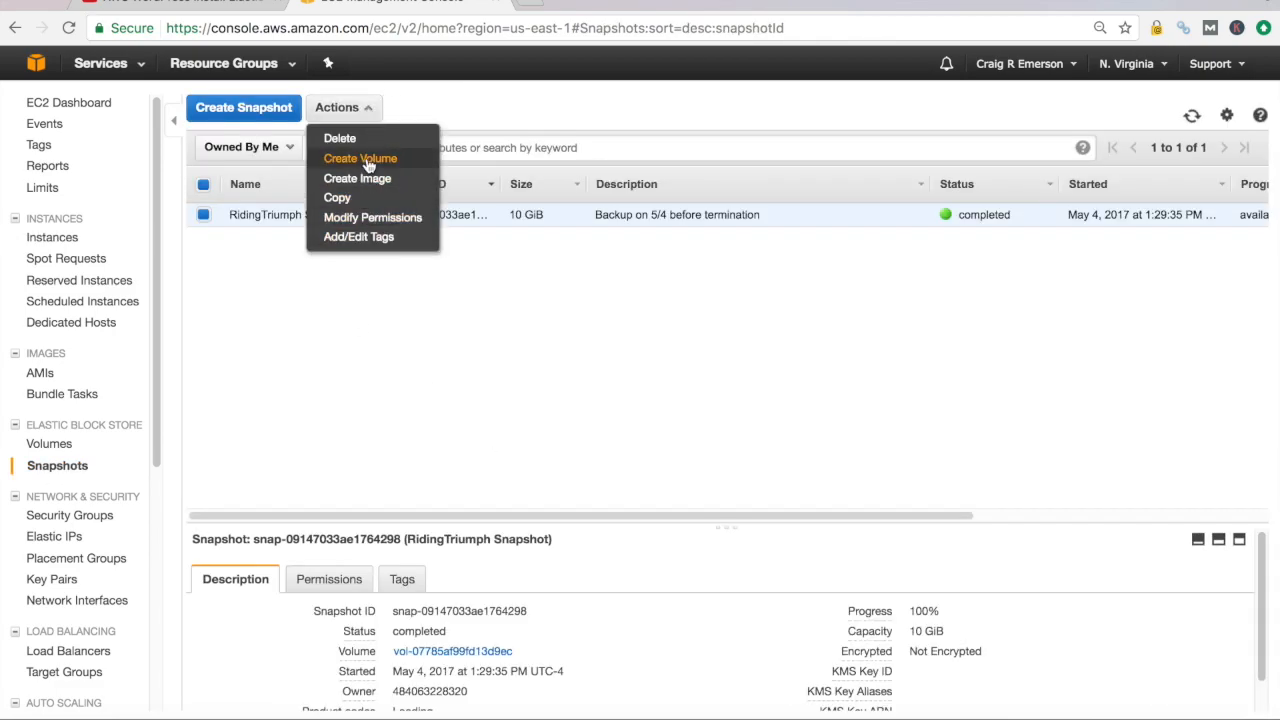
click(360, 158)
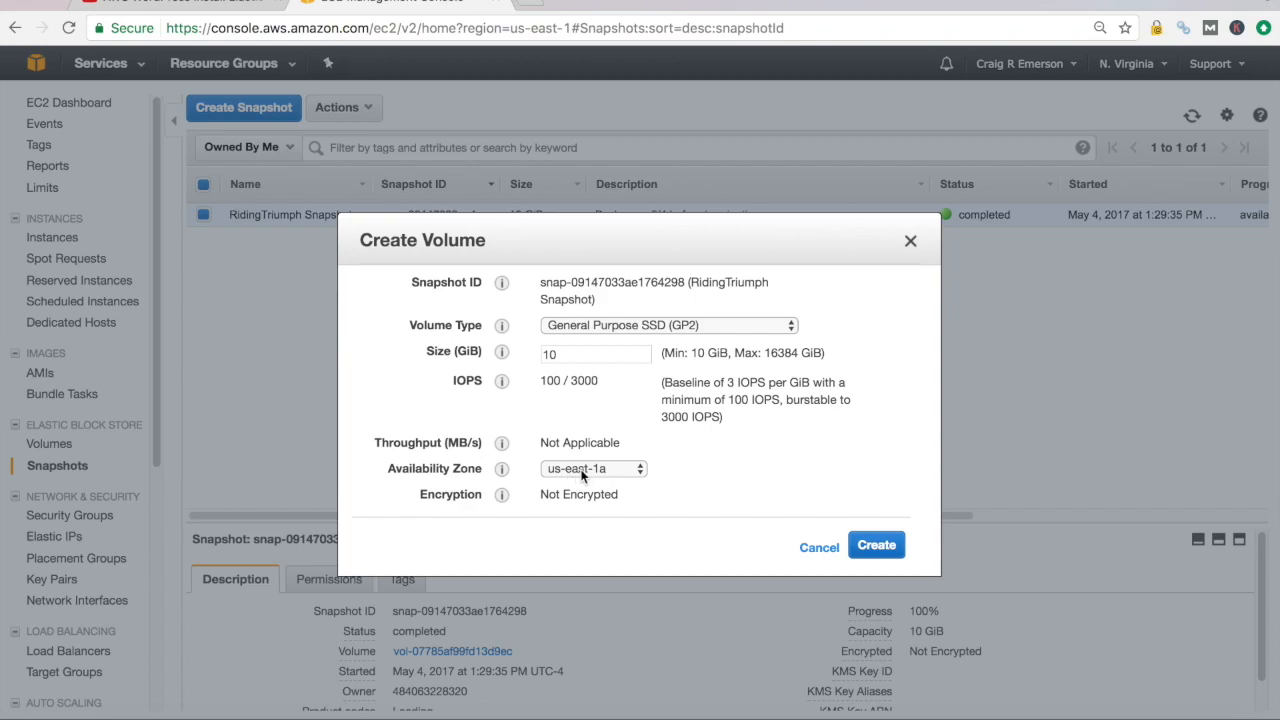
click(592, 468)
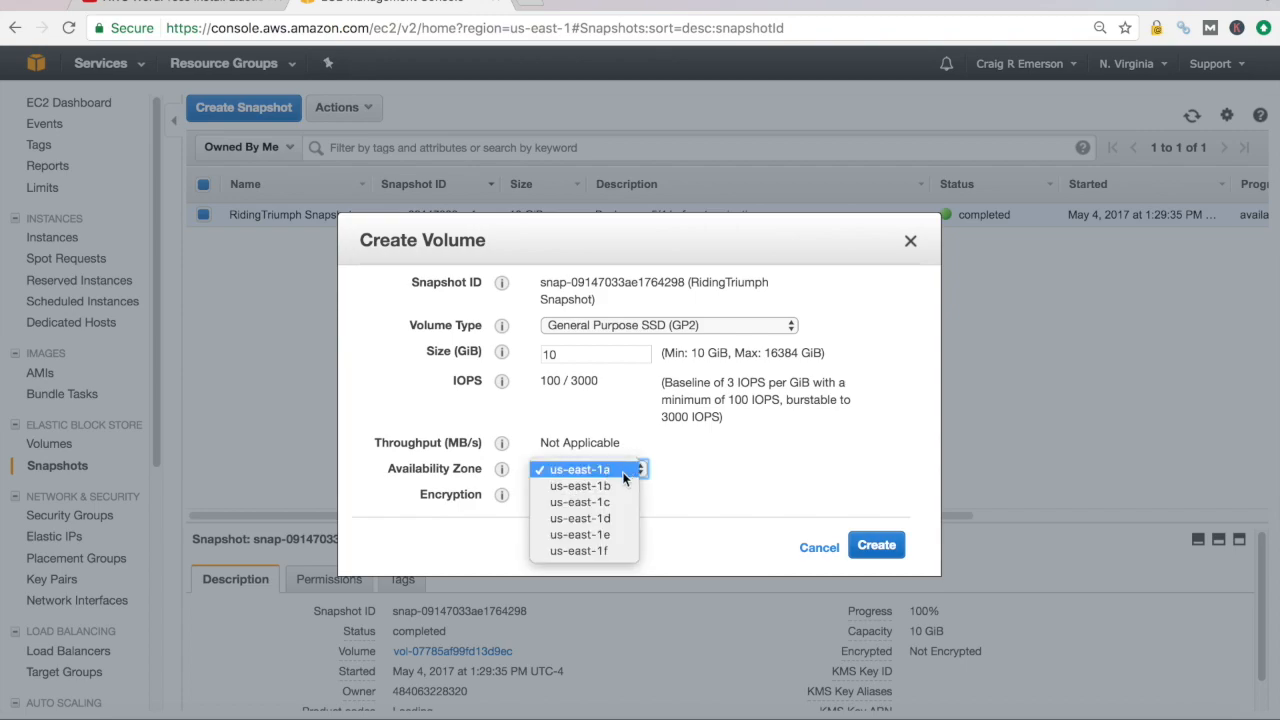
mouse_move(620, 480)
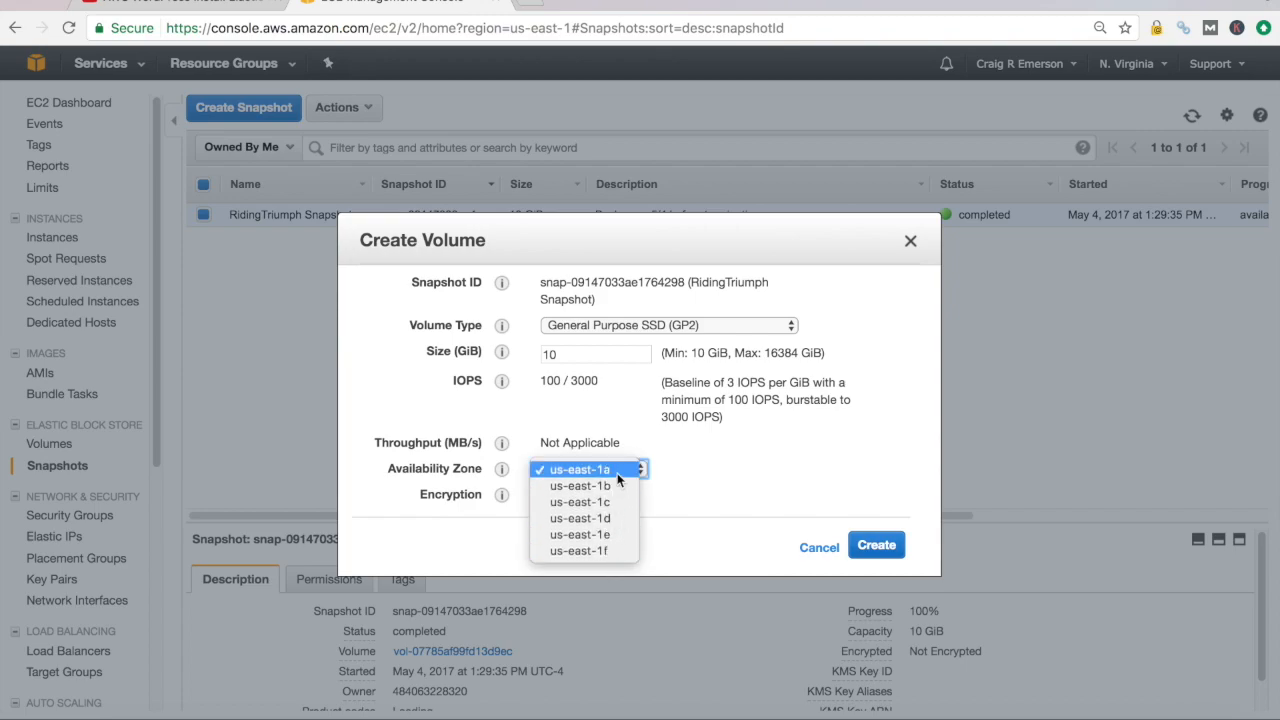
click(578, 468)
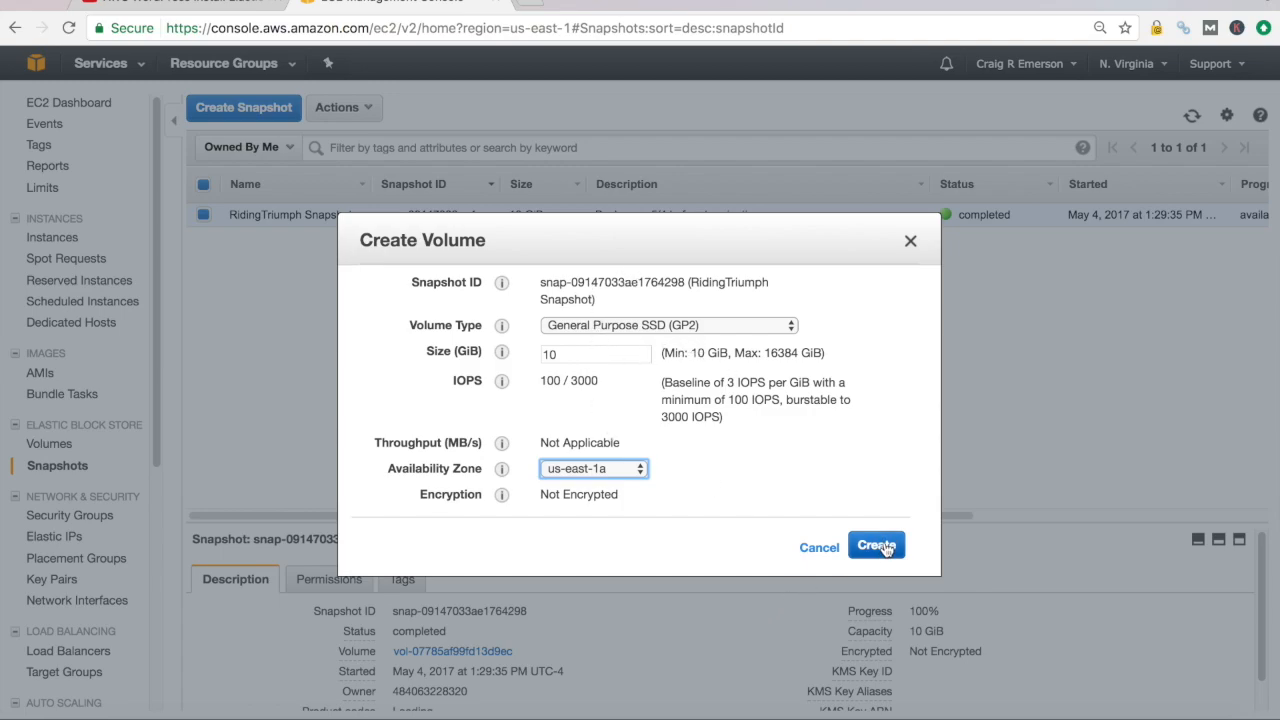
click(876, 546)
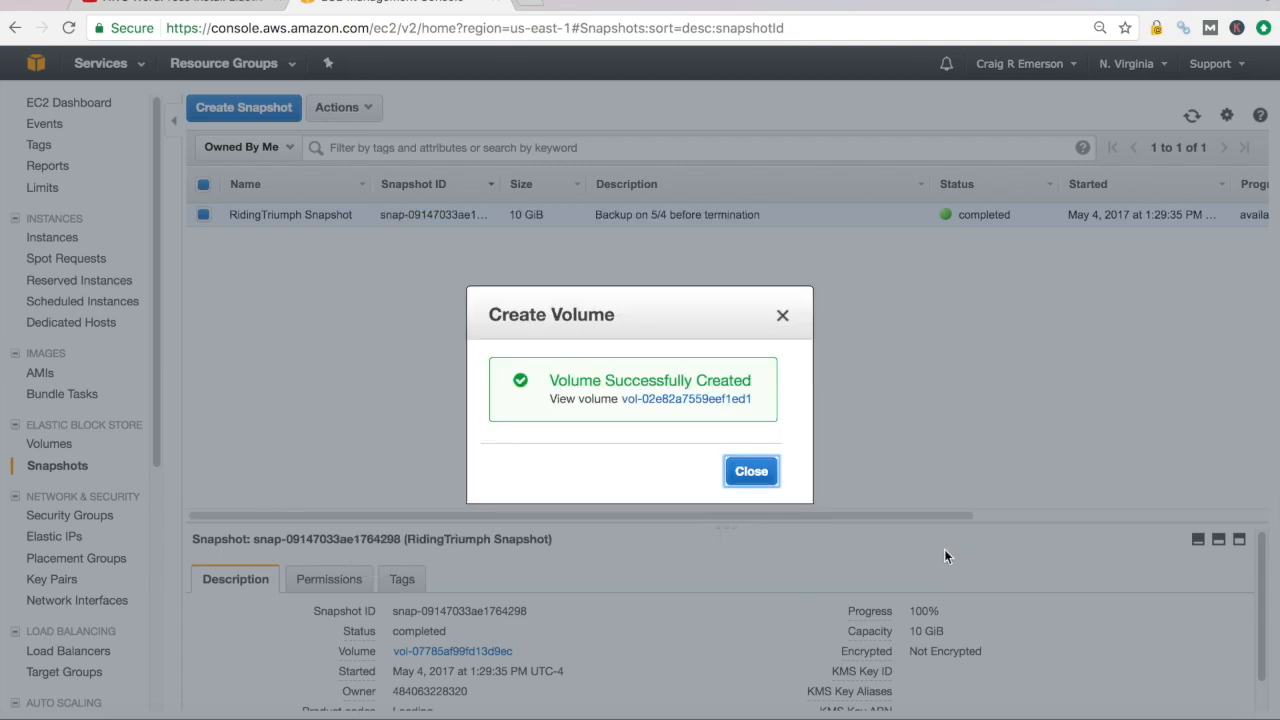
mouse_move(740, 532)
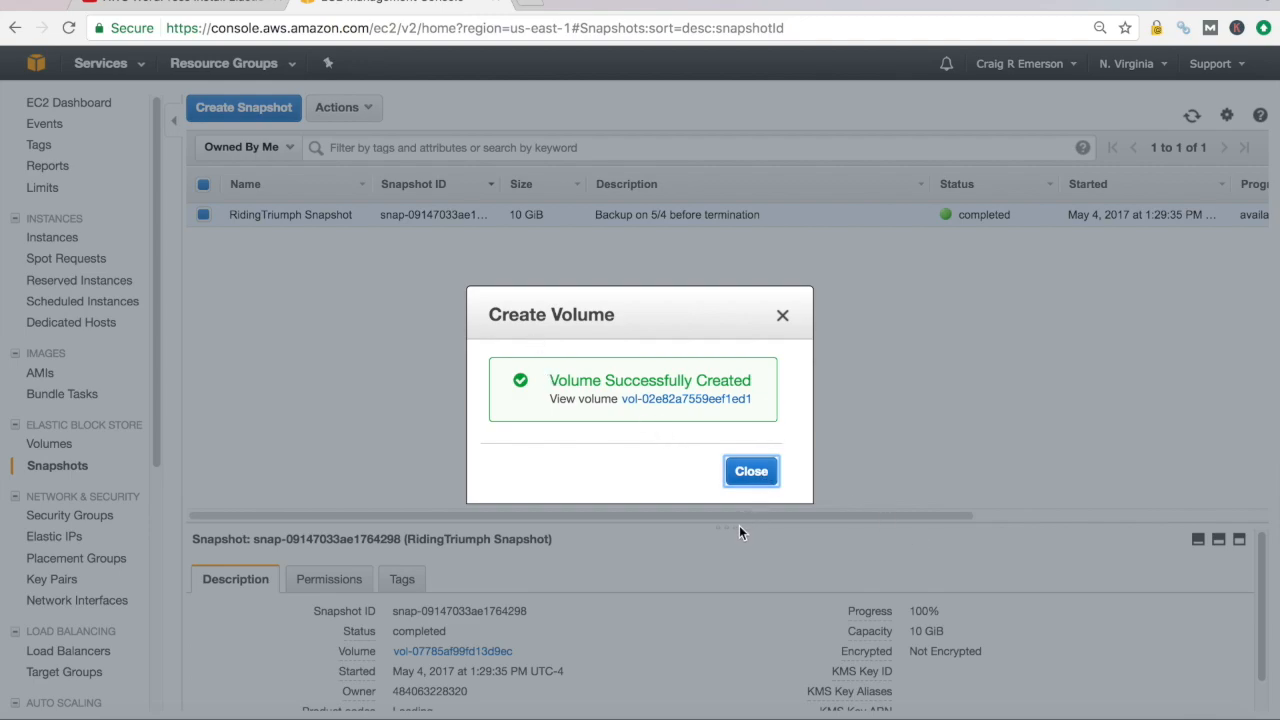
click(752, 472)
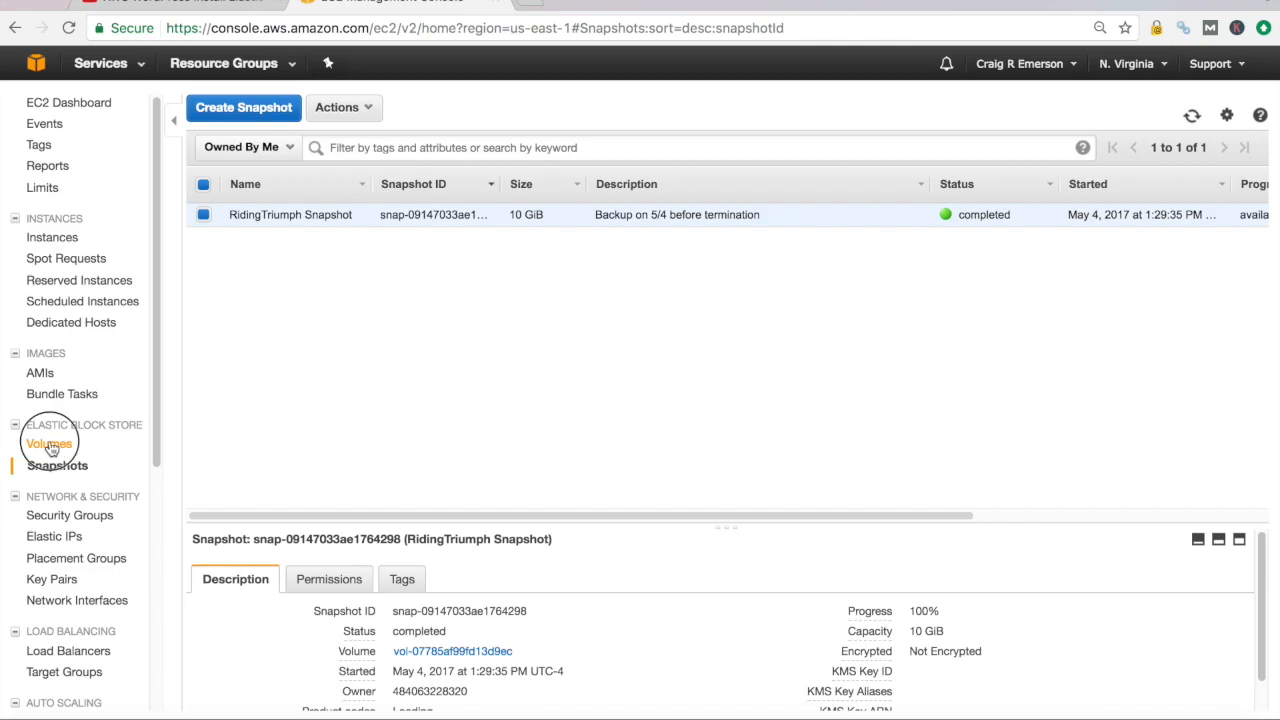
View volume vol-0ac4b23e3a950b4ee's details, then select vol-02e82a7559eef1ed1 instead
click(48, 444)
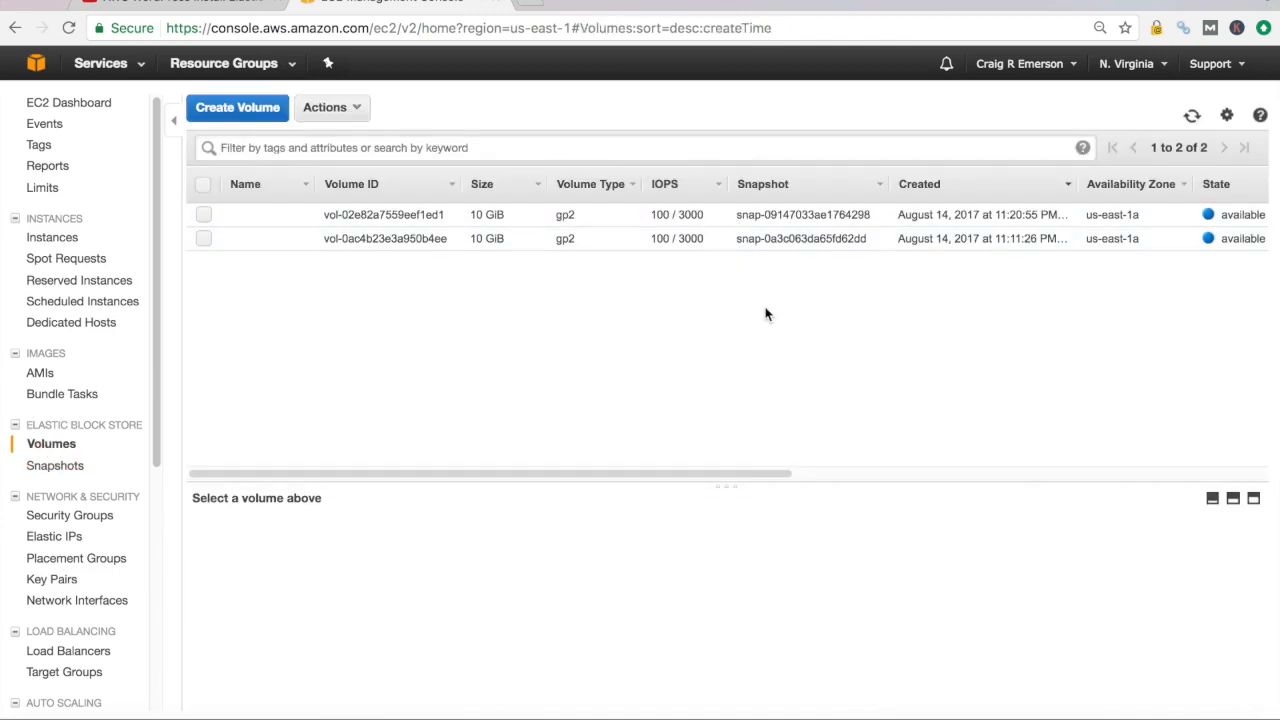
mouse_move(560, 338)
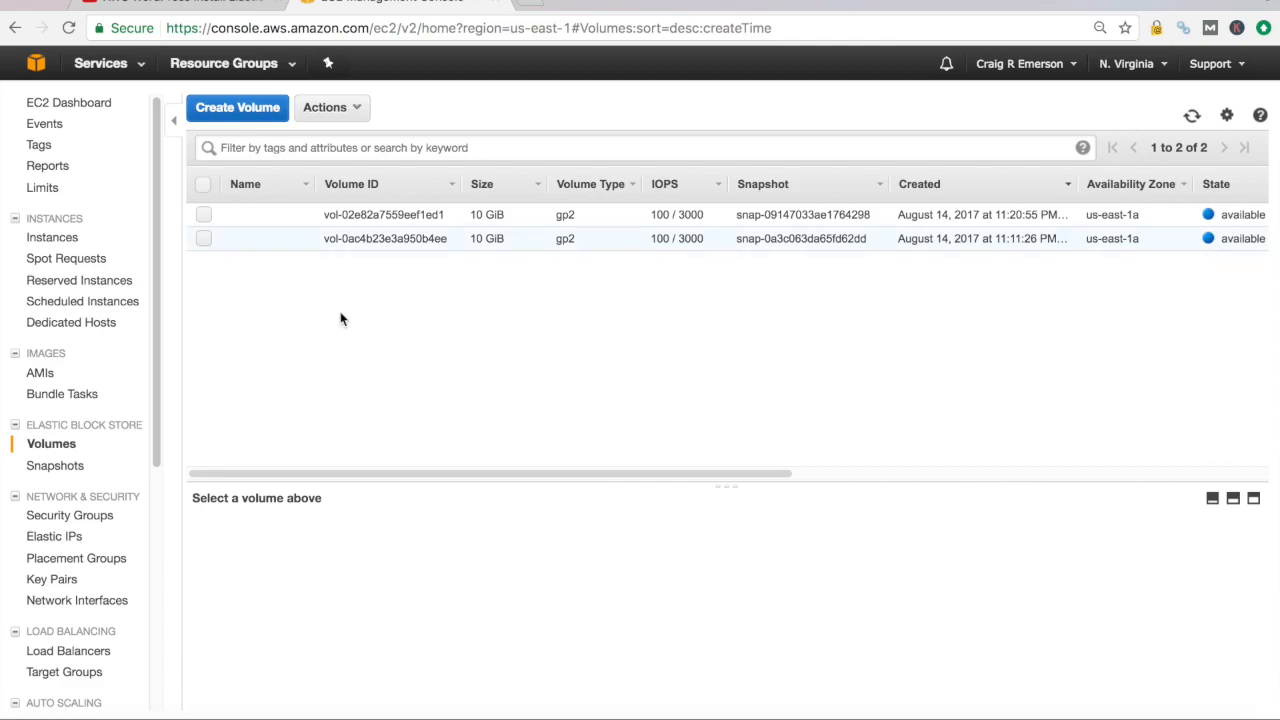
mouse_move(708, 294)
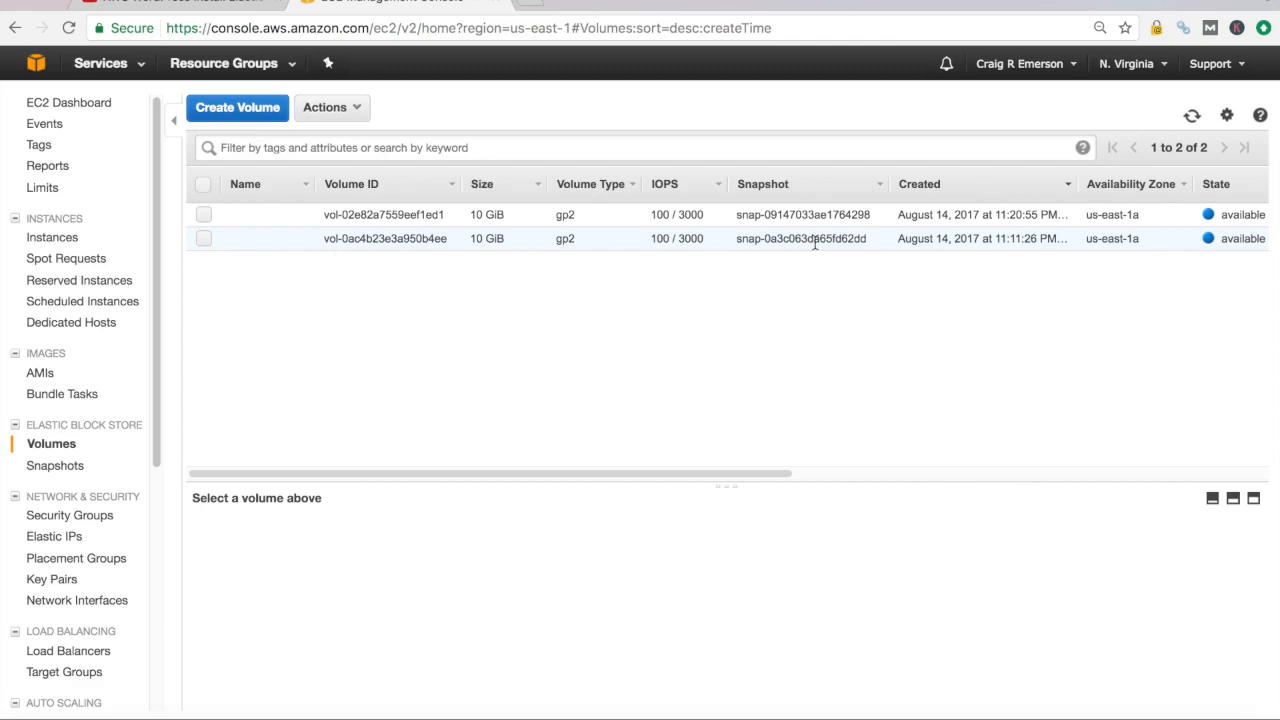
mouse_move(1012, 242)
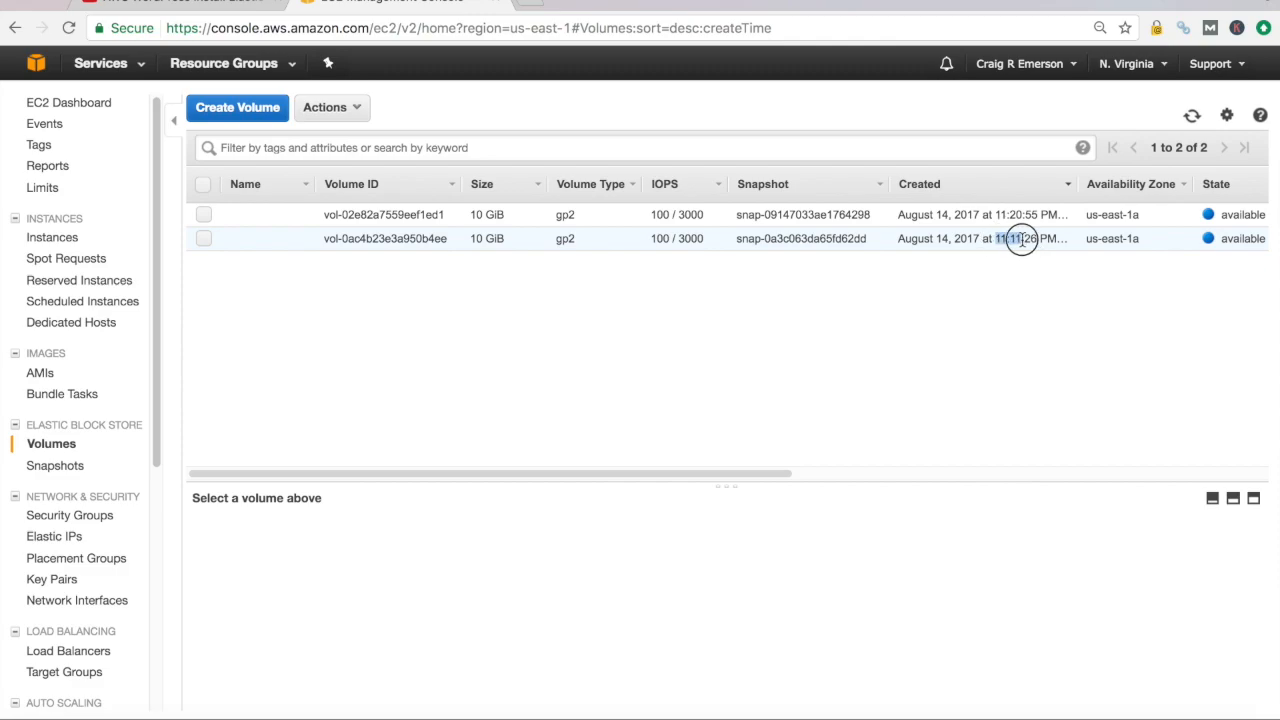
click(384, 238)
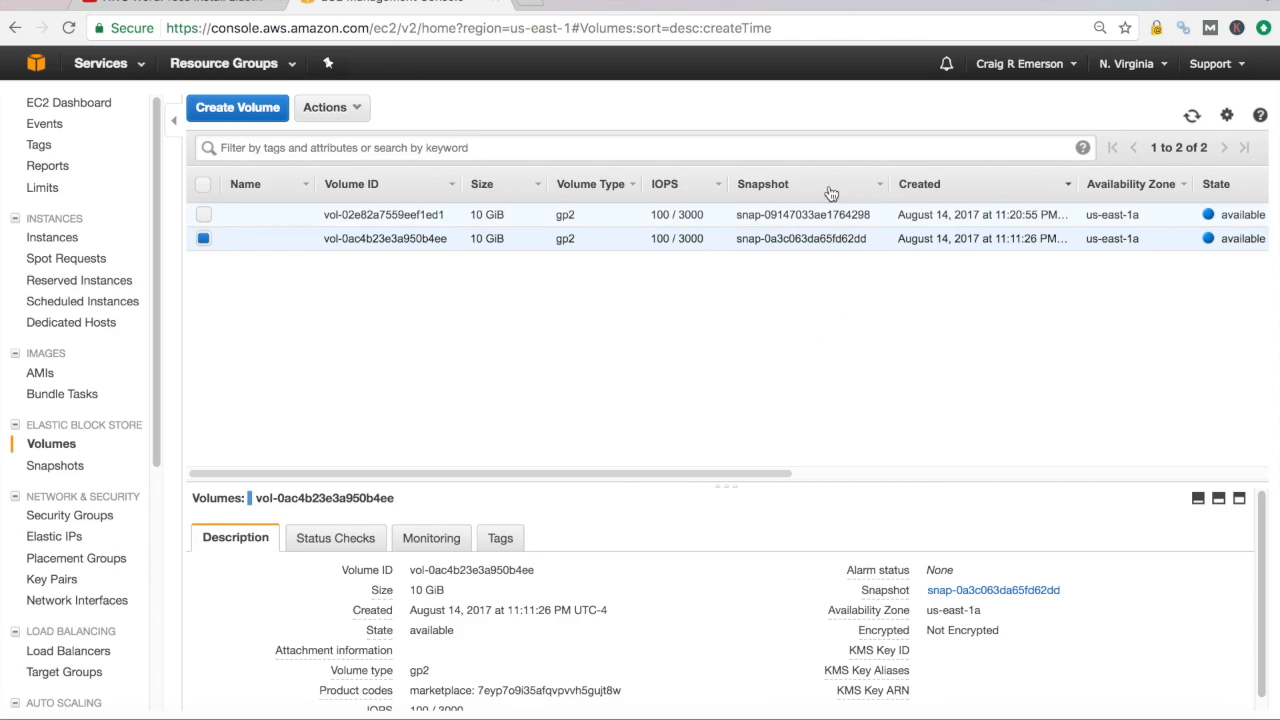
mouse_move(996, 228)
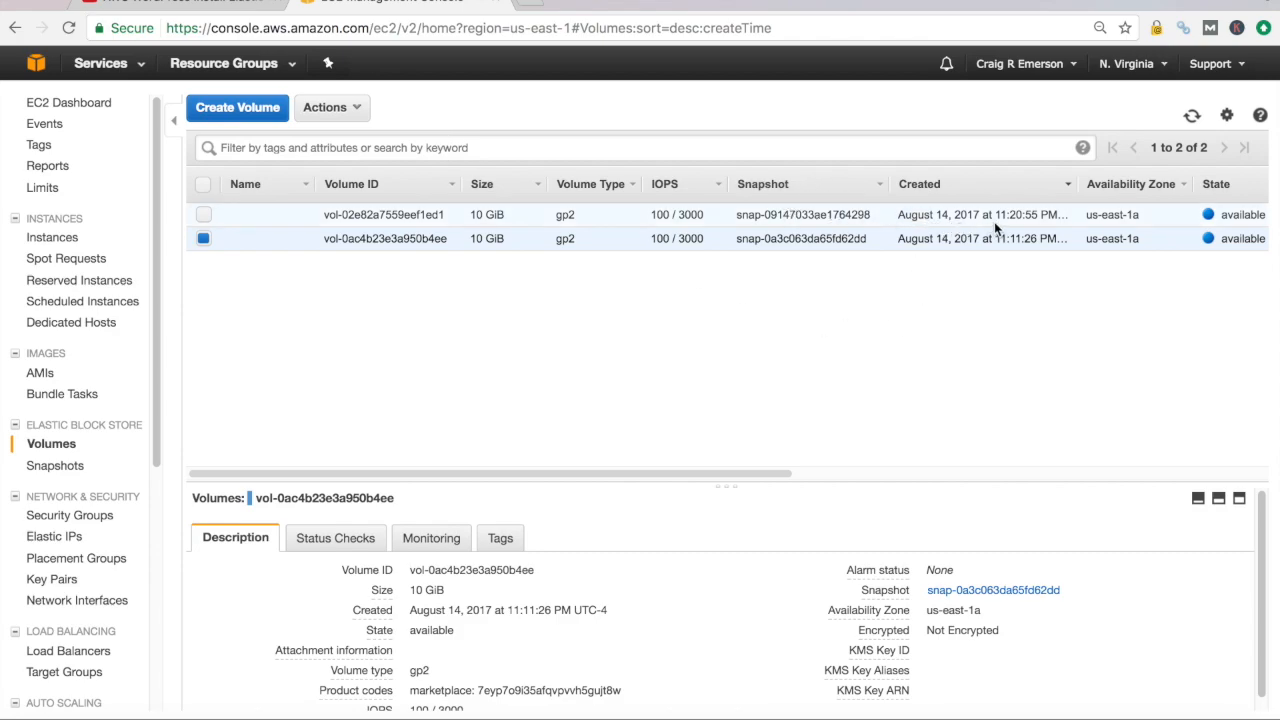
mouse_move(756, 228)
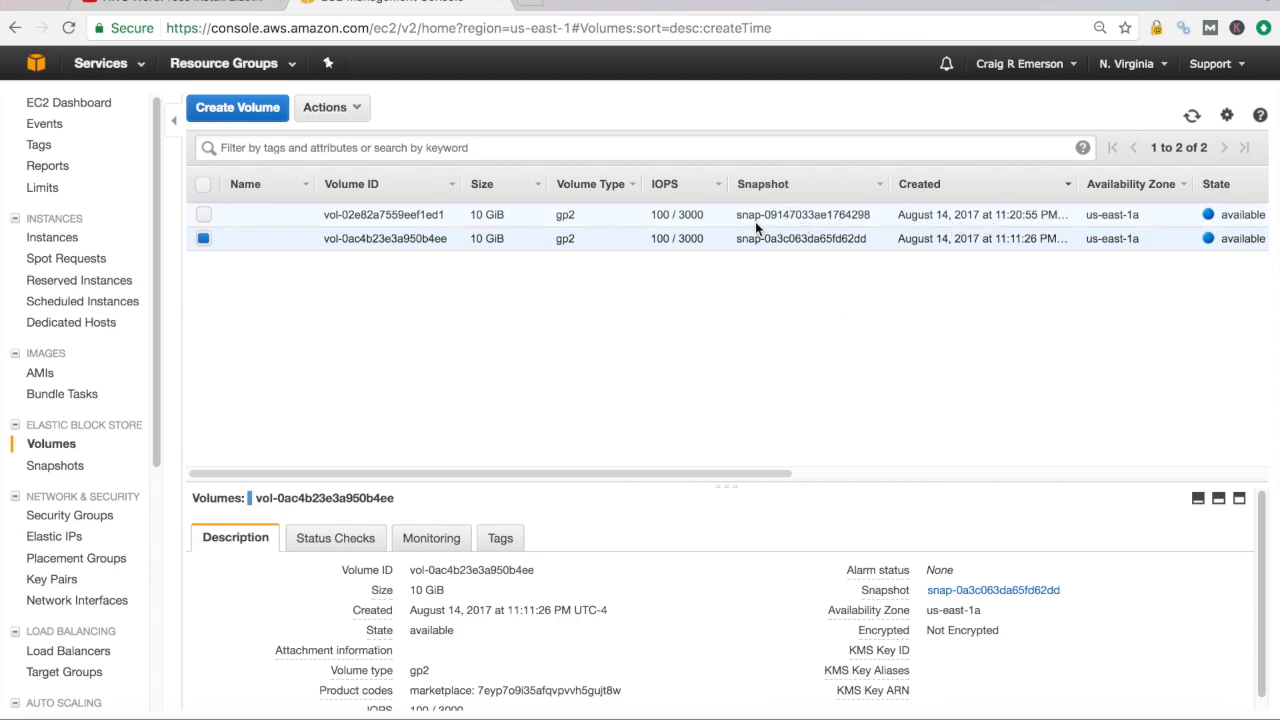
click(204, 214)
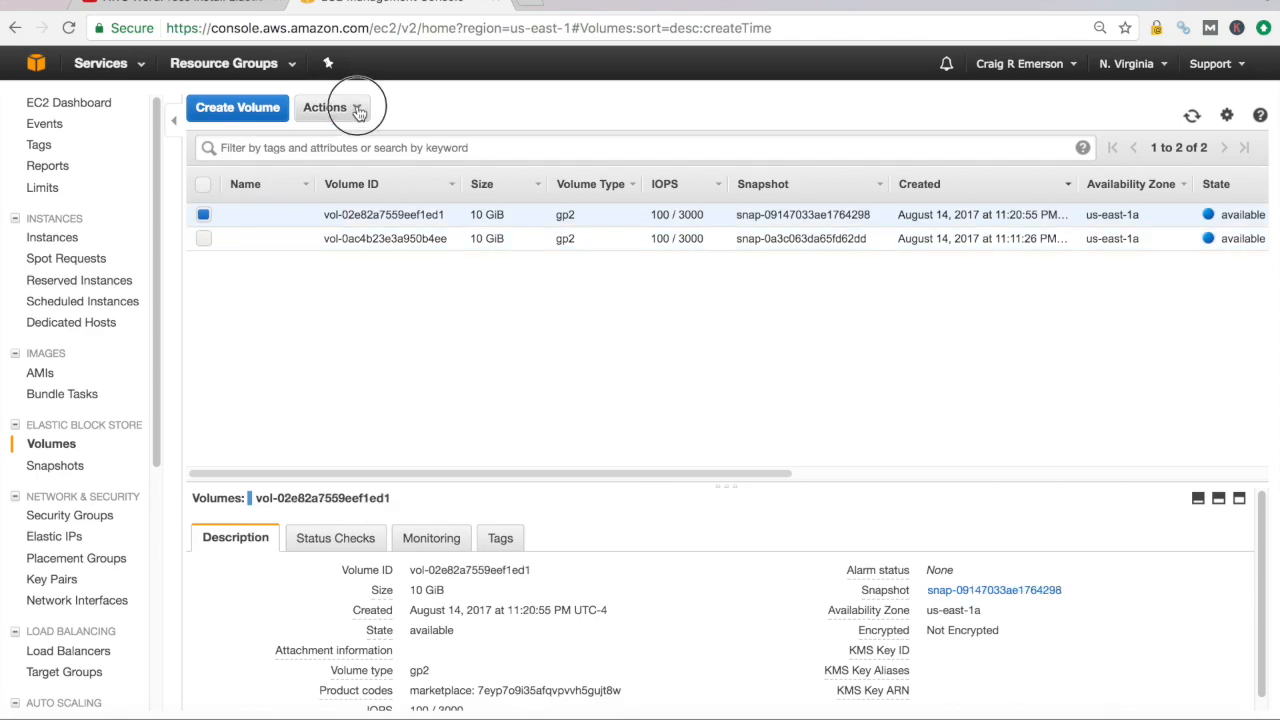
Attach the volume to stopped instance i-08f4d69b3259e3904 at the default device /dev/sdf
click(330, 108)
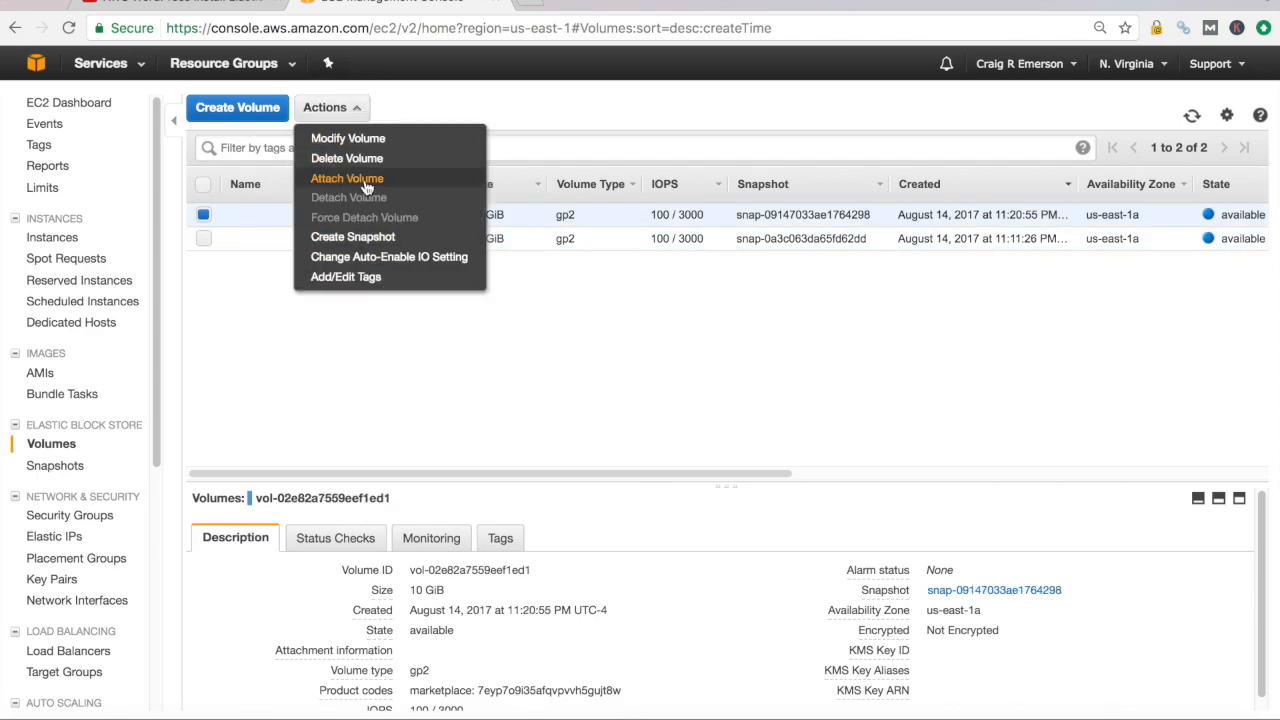
click(348, 178)
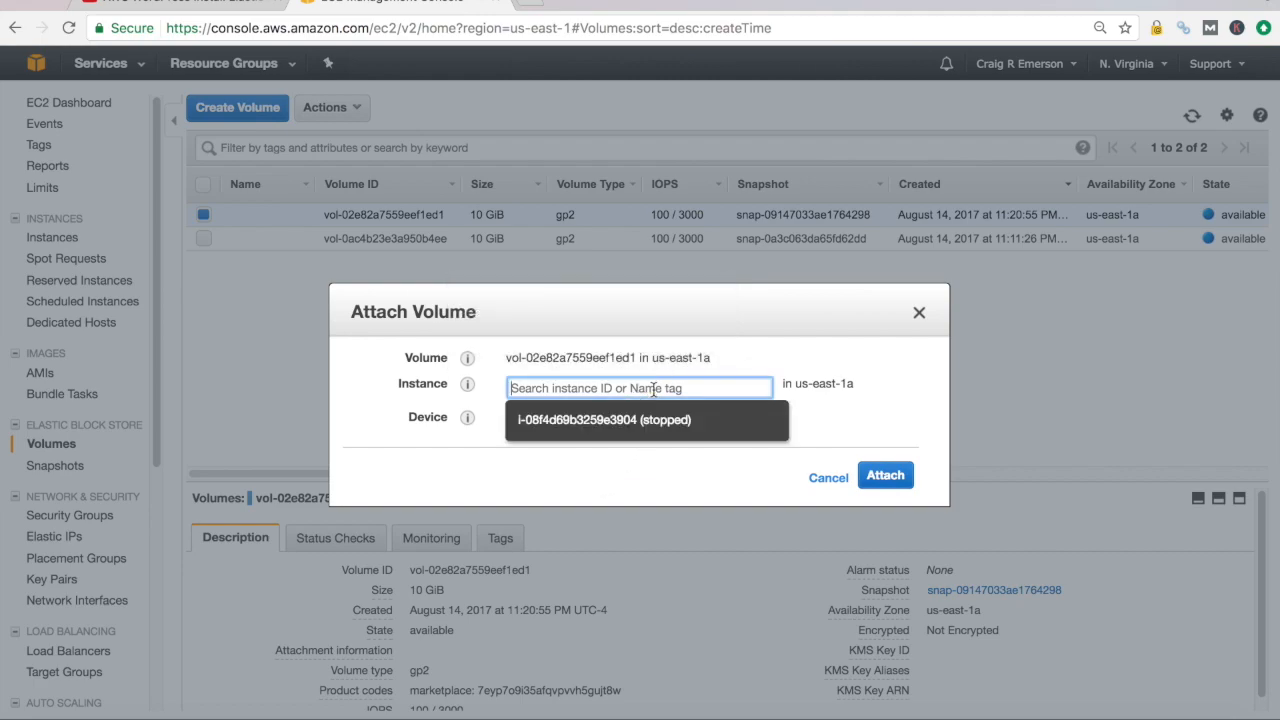
mouse_move(600, 420)
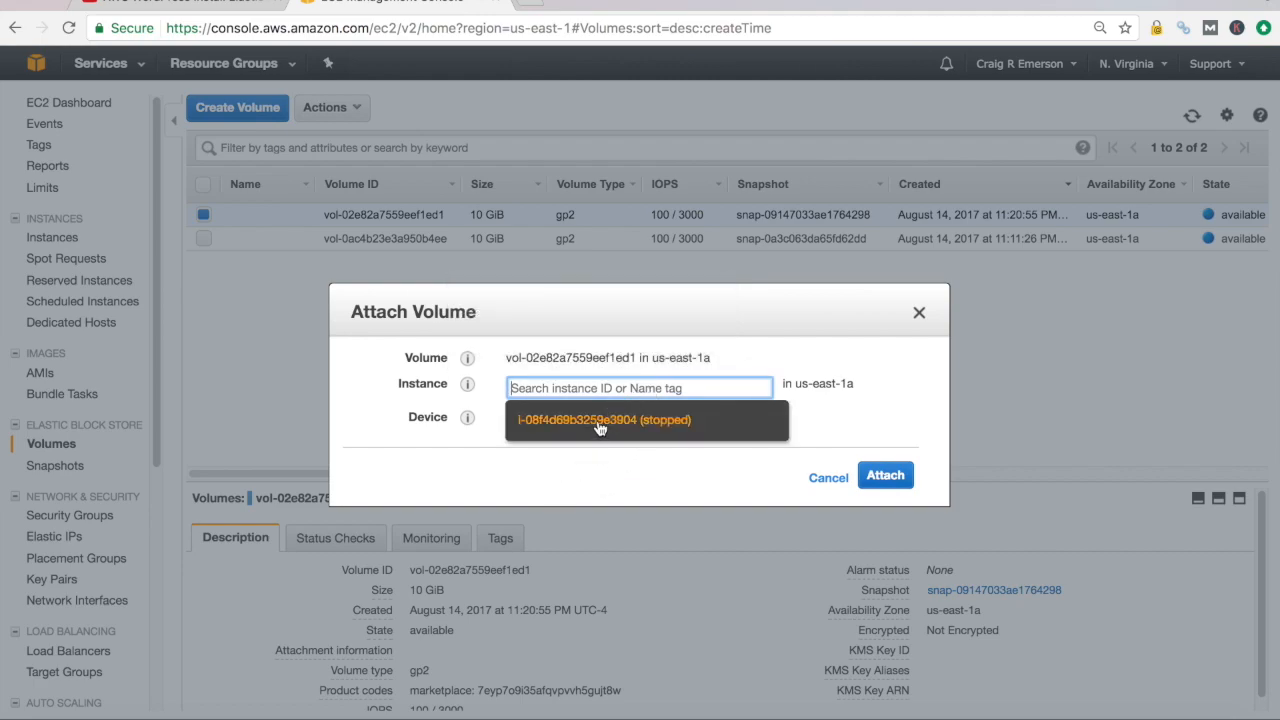
click(604, 420)
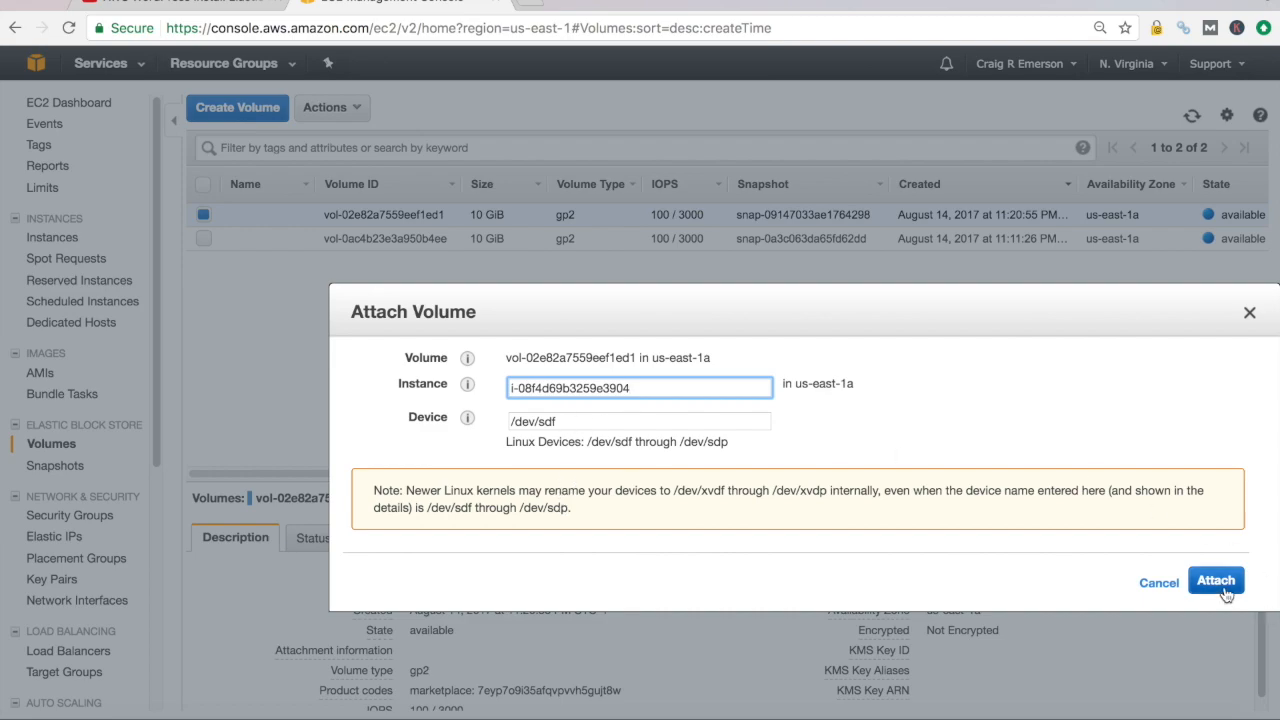
click(1216, 580)
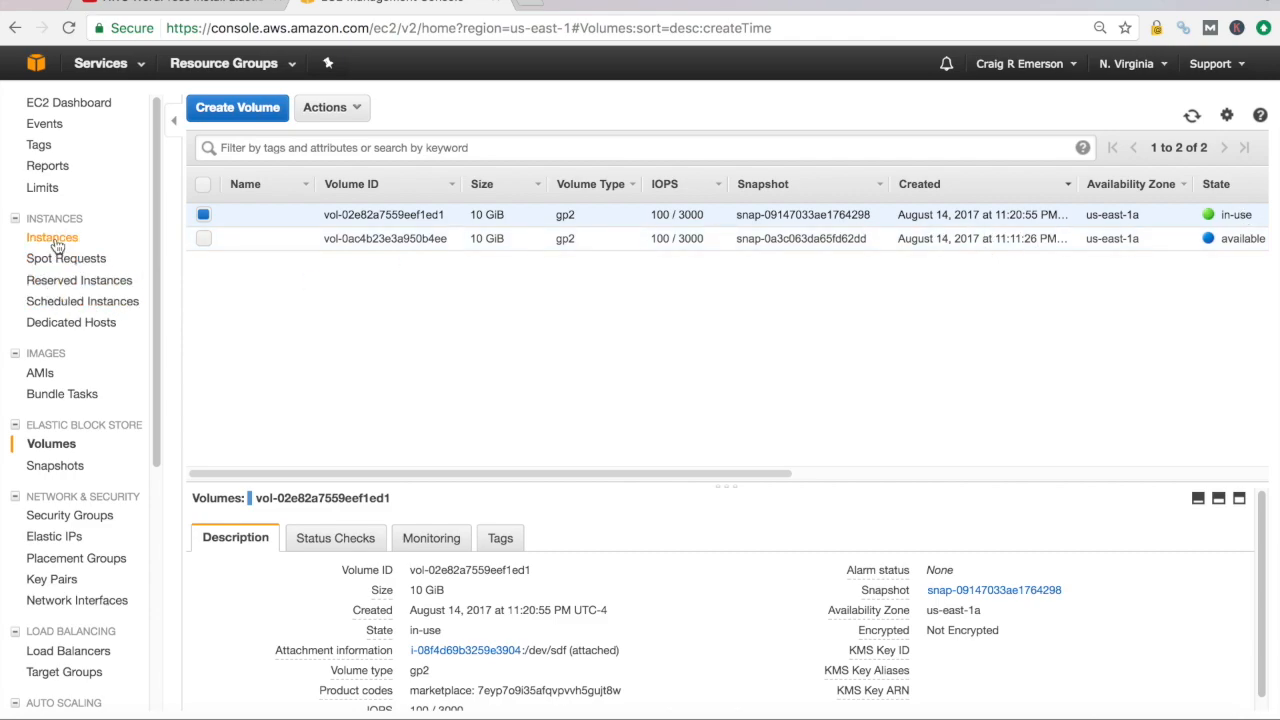
Start instance i-08f4d69b3259e3904 from the Instances list, which fails with a root device error
click(54, 236)
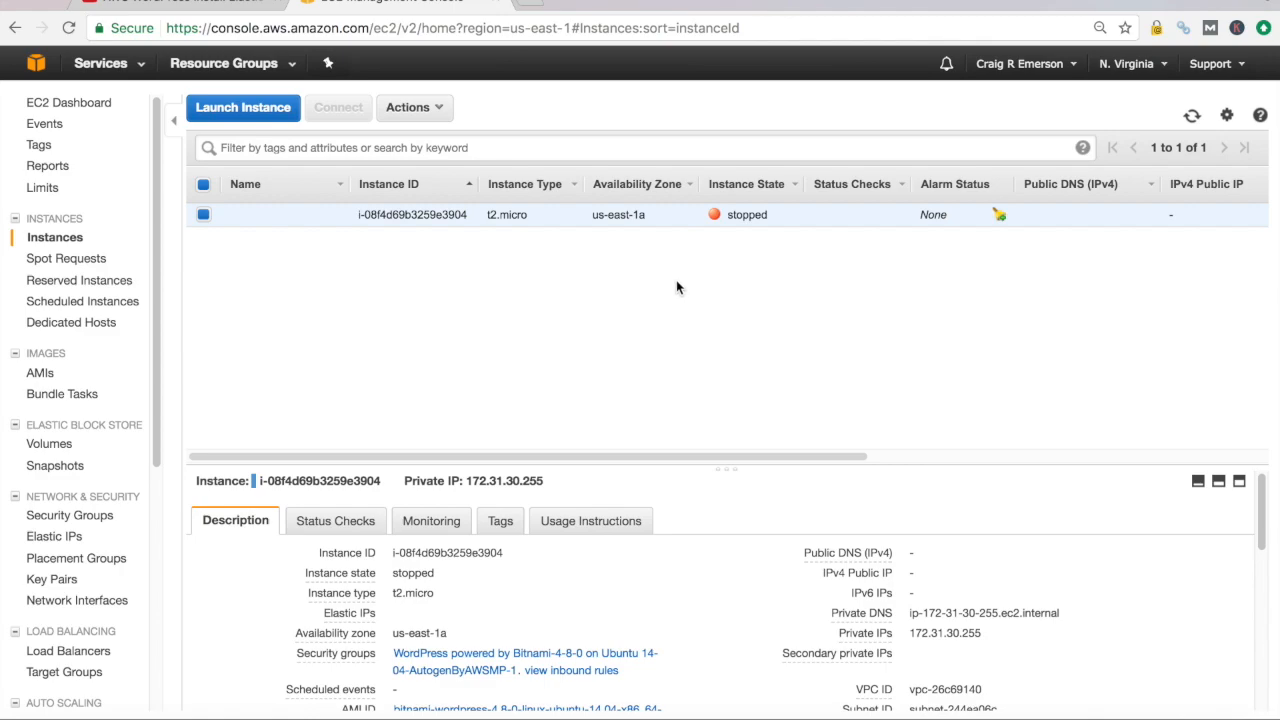
click(408, 108)
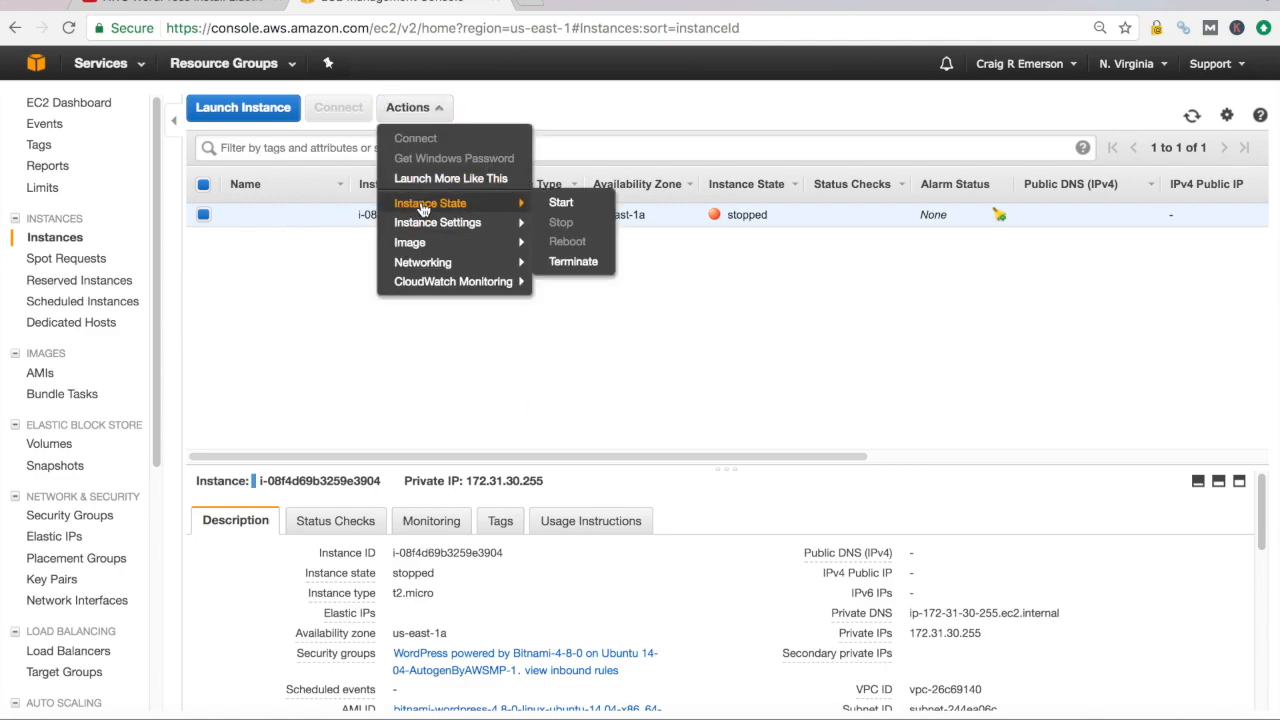
click(560, 202)
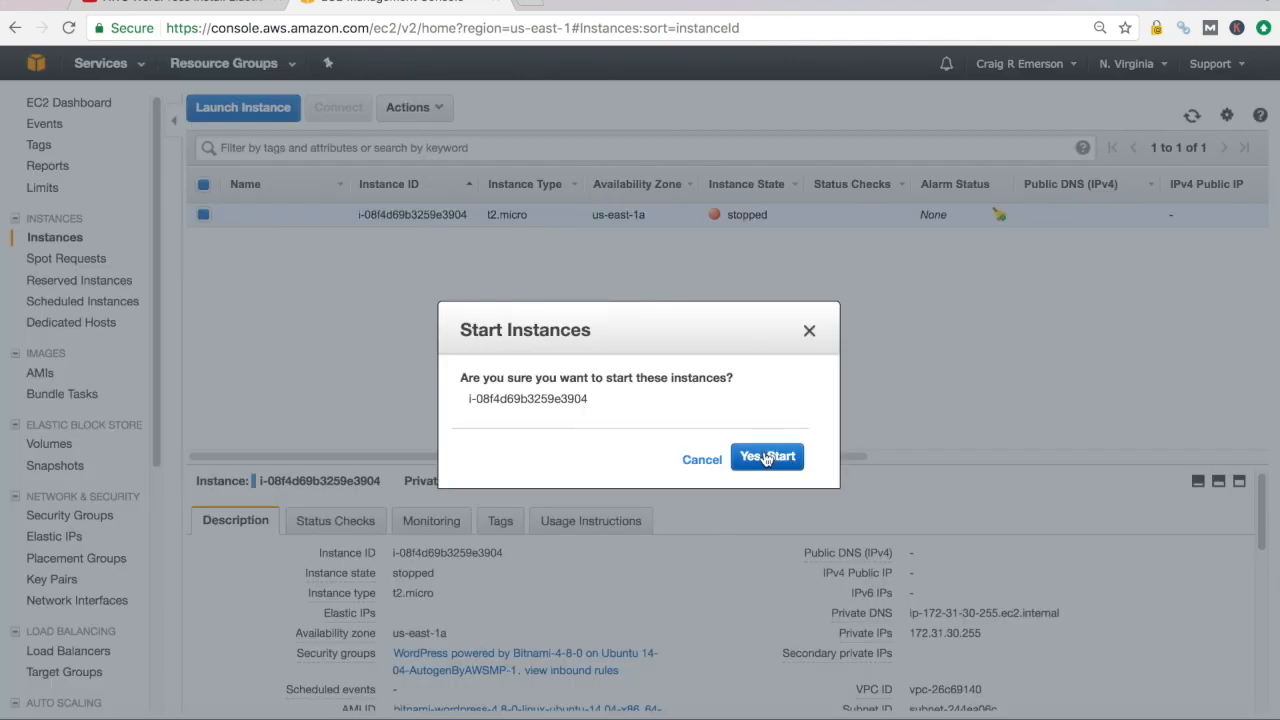
click(766, 456)
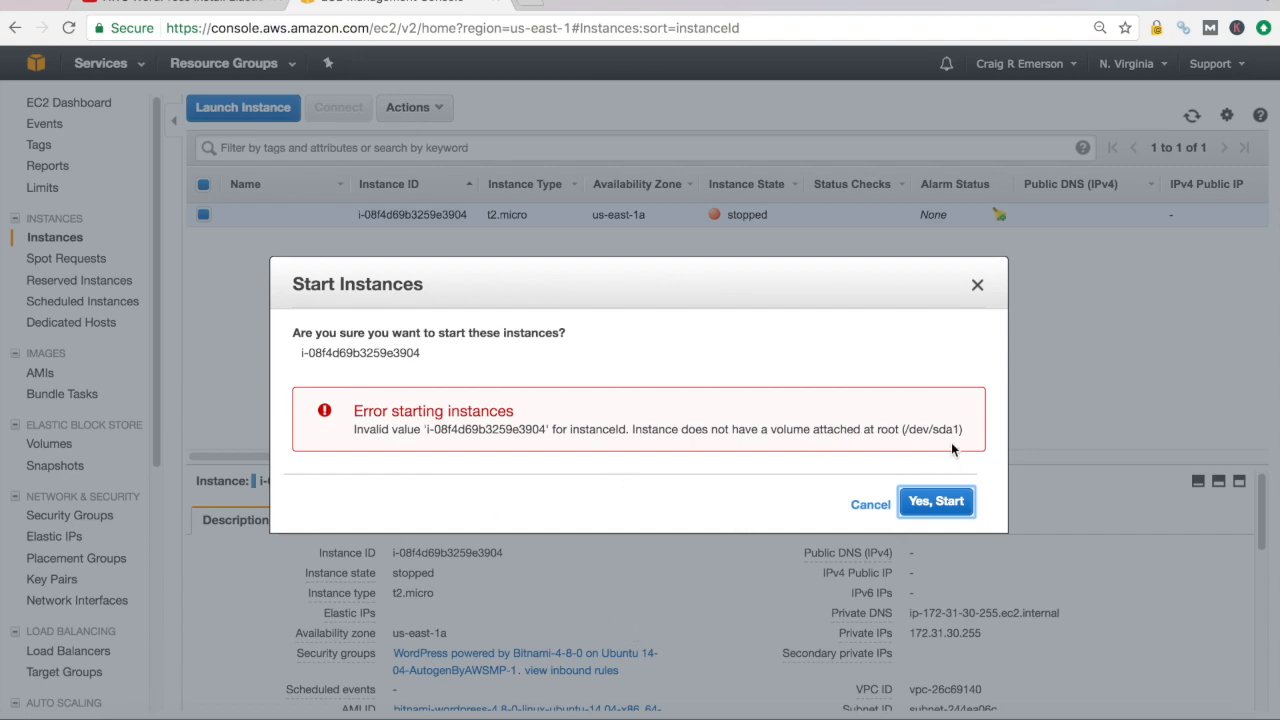
Copy the required root device name /dev/sda1 from the error message
double_click(932, 428)
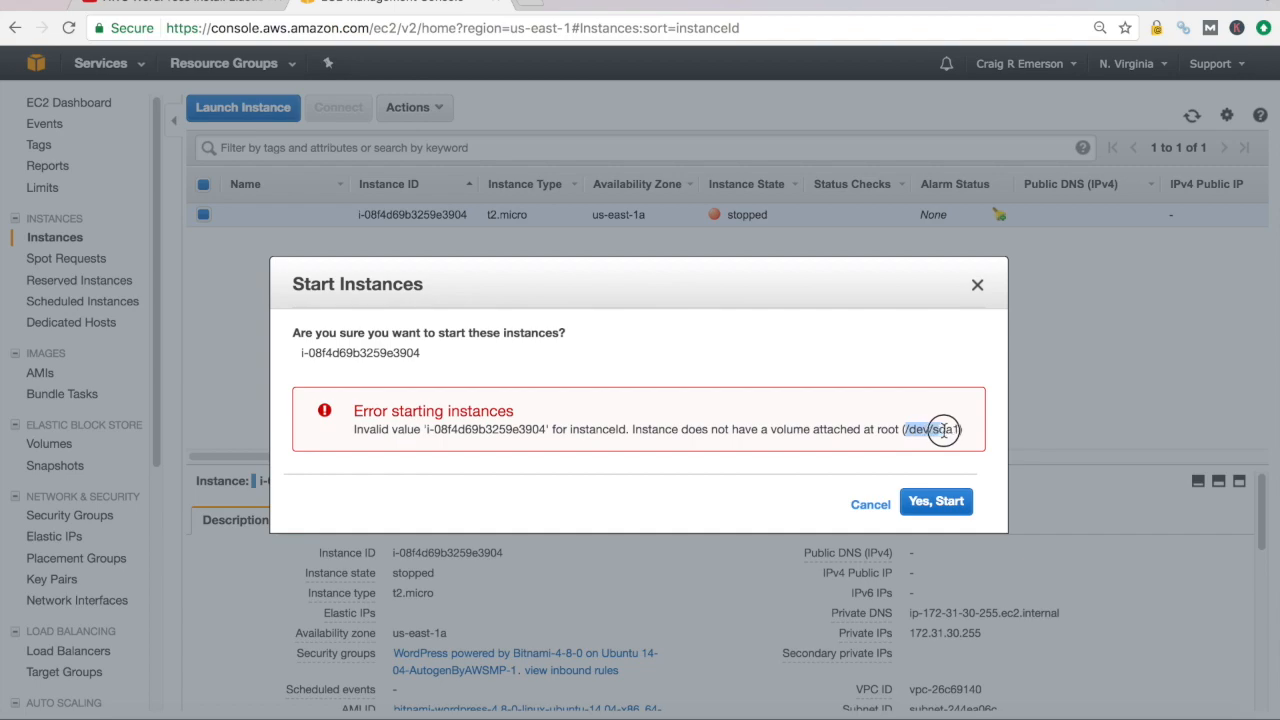
mouse_move(988, 512)
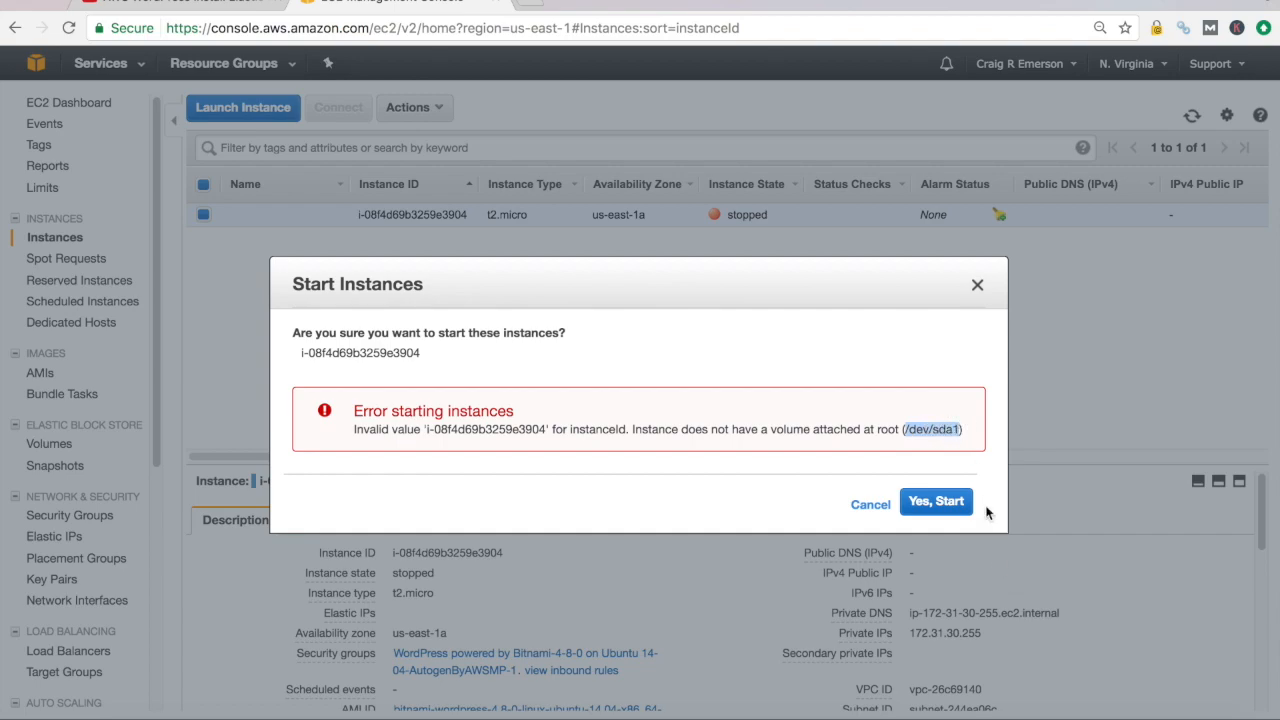
right_click(930, 428)
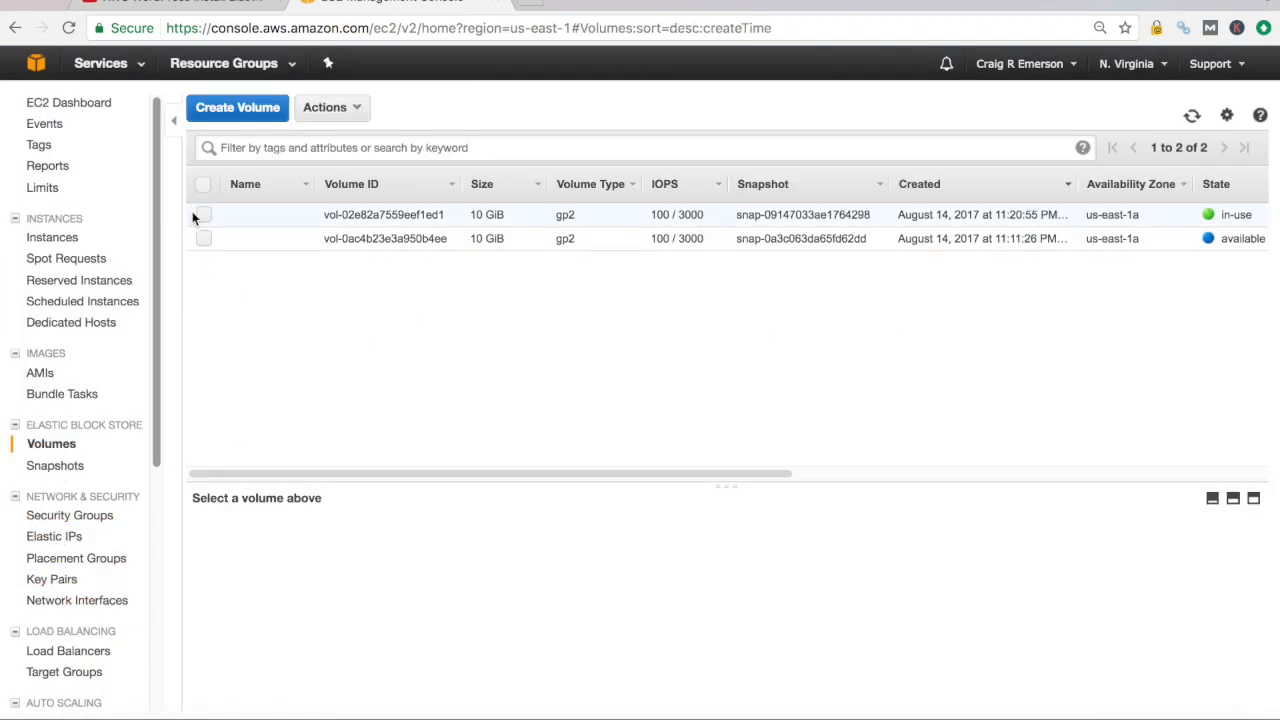
Detach vol-02e82a7559eef1ed1 from the instance, then select the other volume vol-0ac4b23e3a950b4ee
click(204, 214)
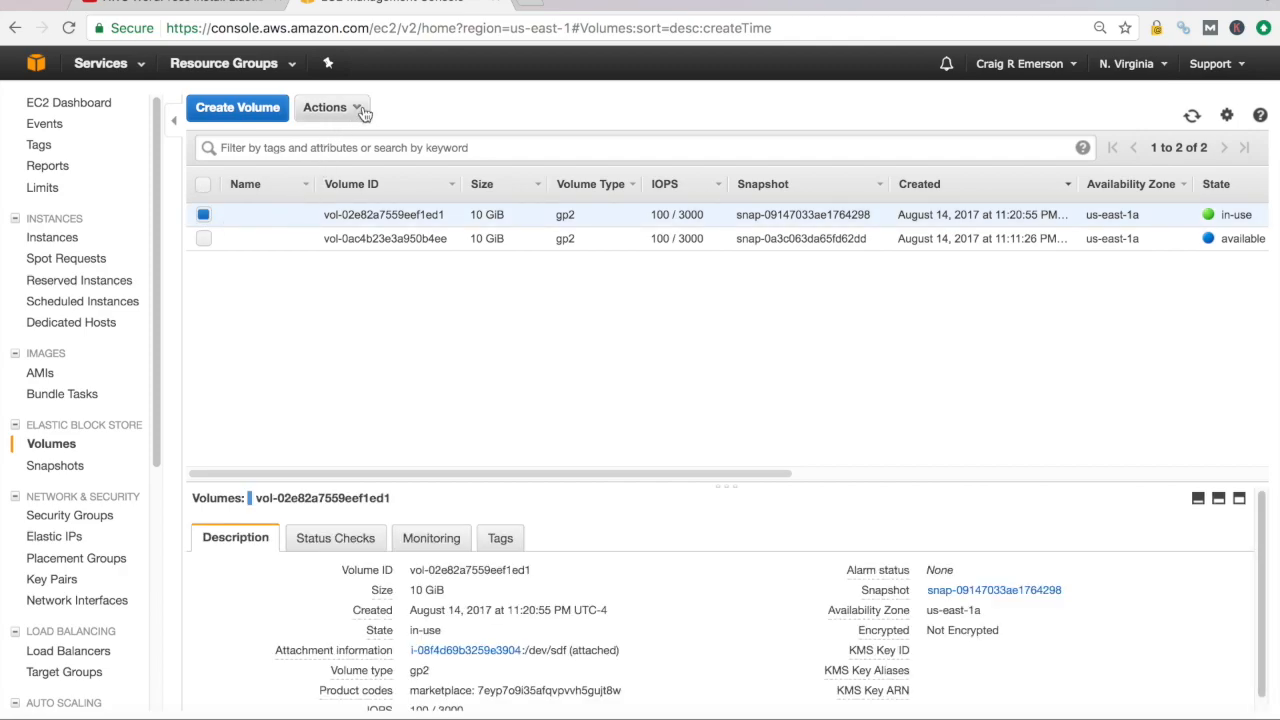
click(332, 108)
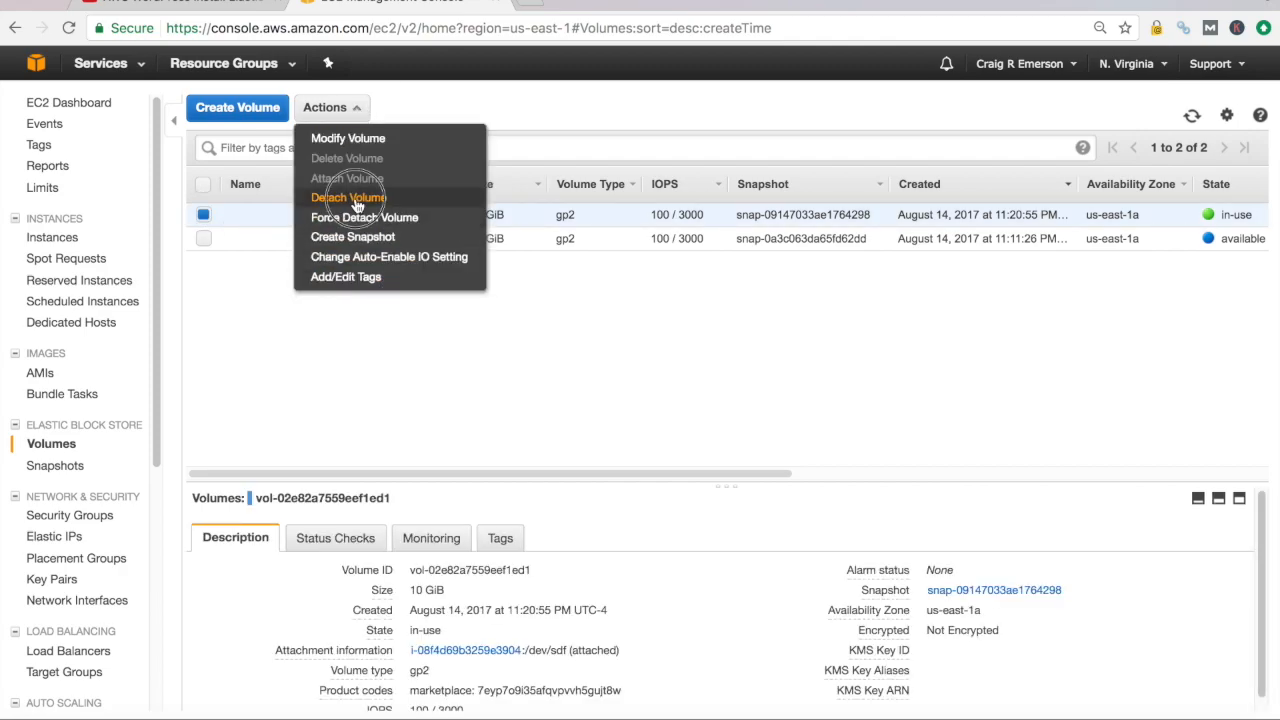
click(348, 198)
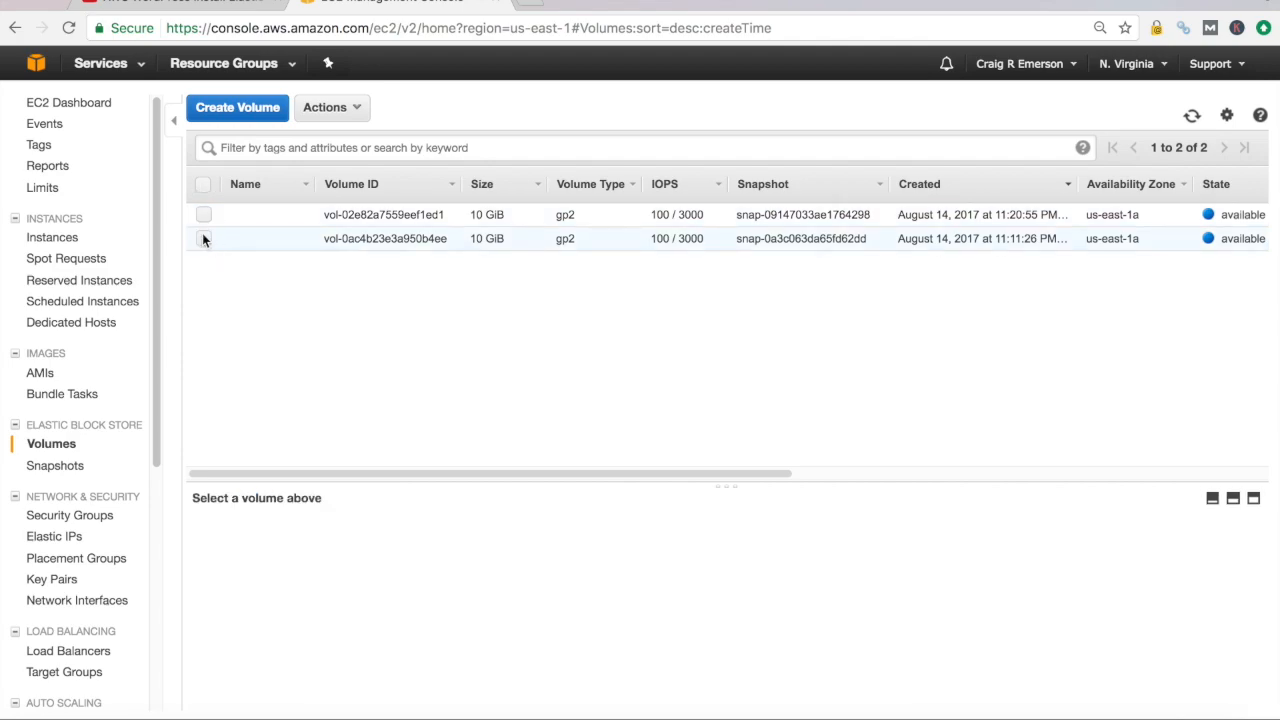
click(332, 108)
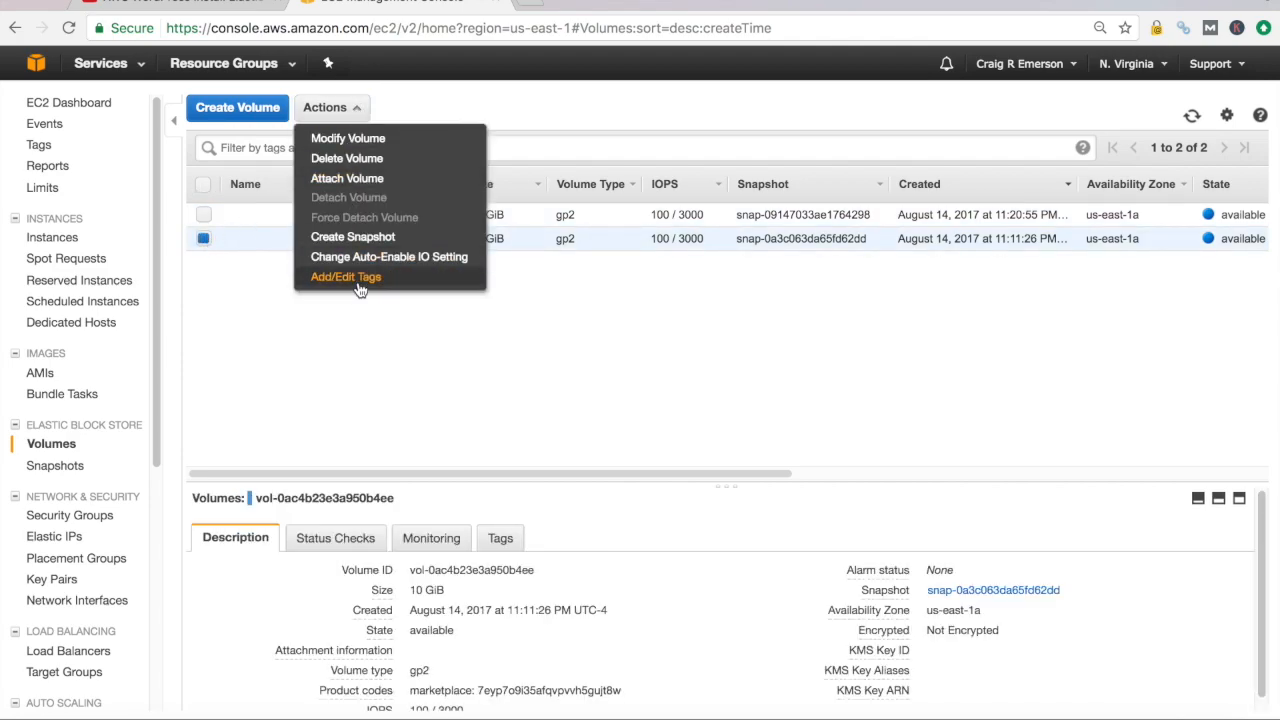
Delete volume vol-0ac4b23e3a950b4ee, confirm, and deselect it
click(348, 158)
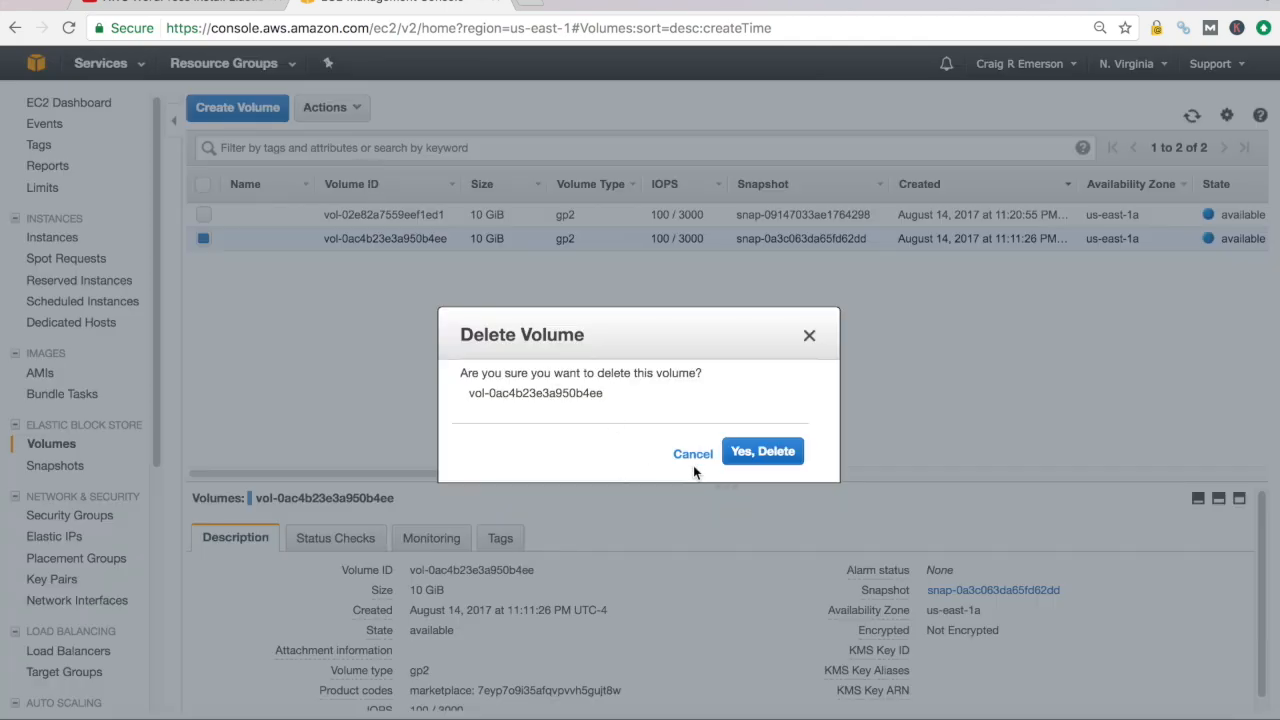
click(762, 452)
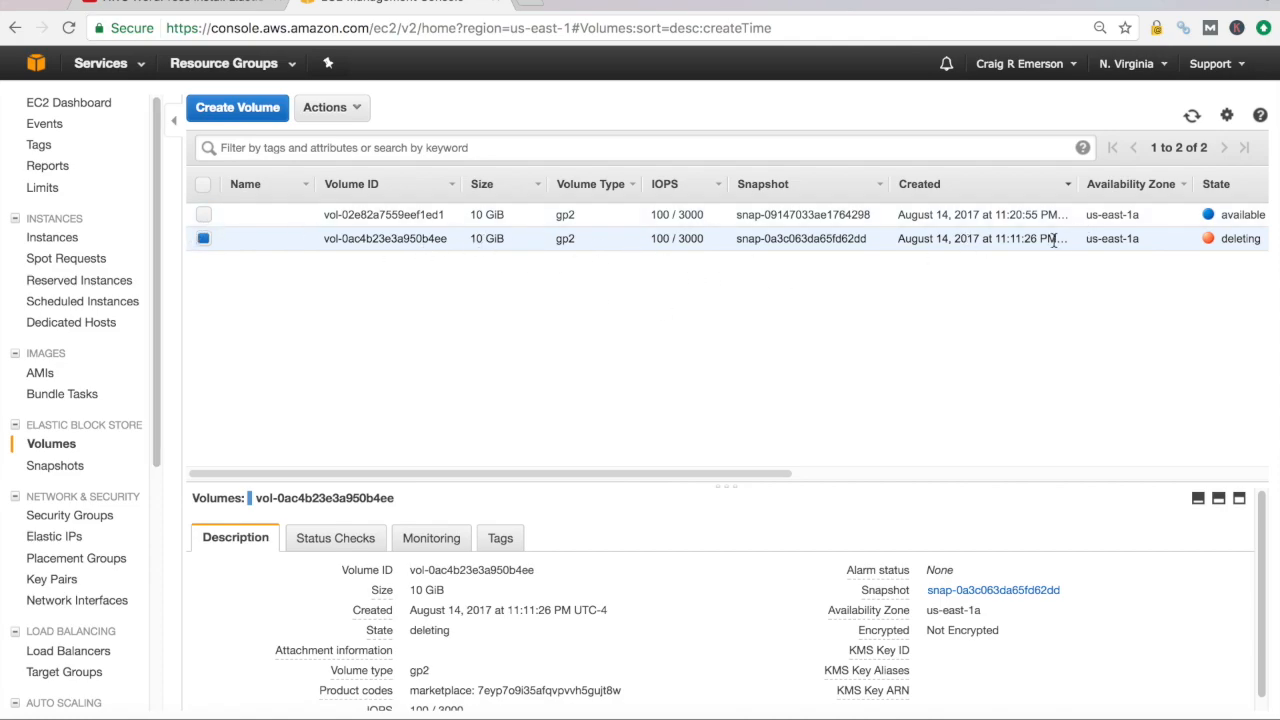
mouse_move(990, 252)
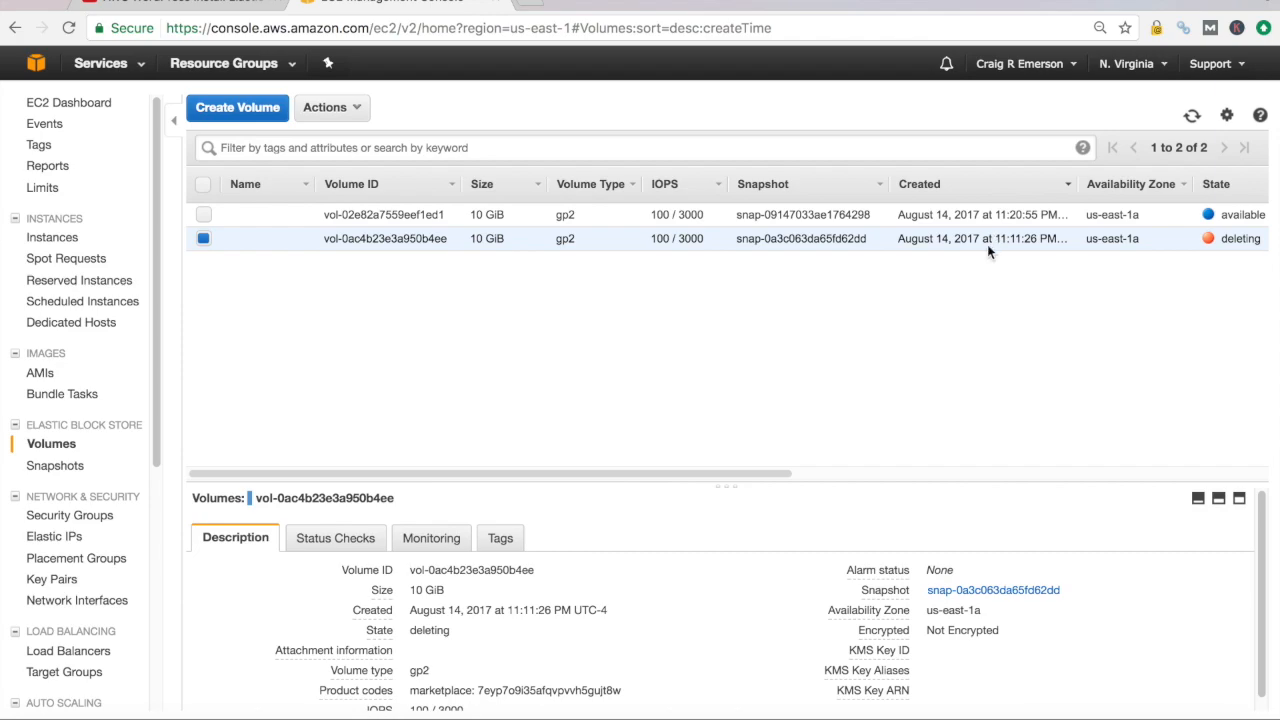
click(204, 238)
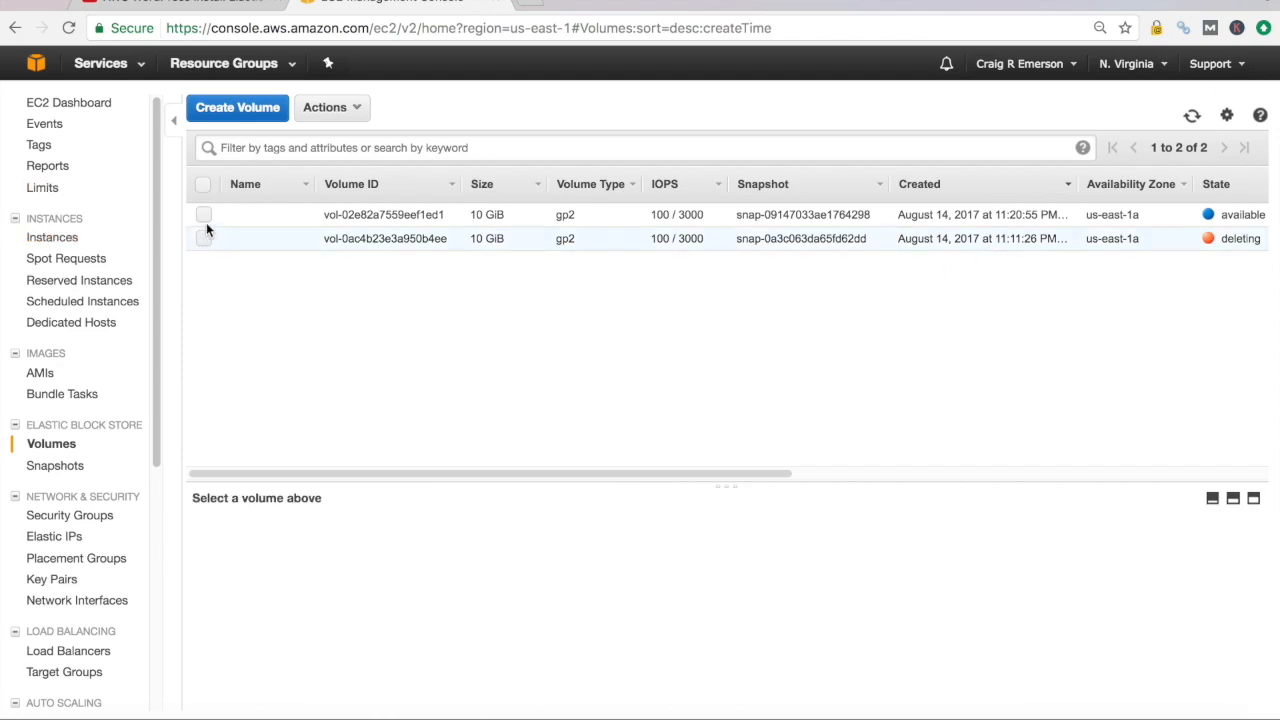
Attach vol-02e82a7559eef1ed1 to instance i-08f4d69b3259e3904 as root device /dev/sda1
click(204, 214)
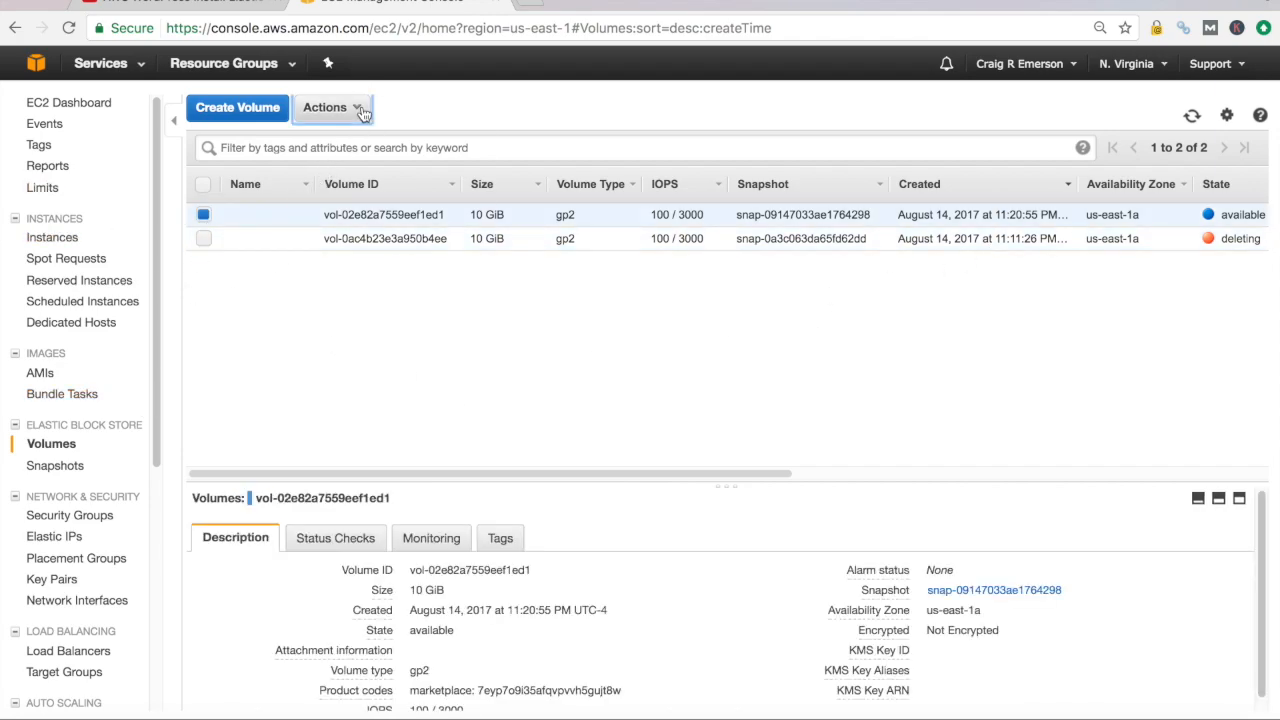
click(324, 108)
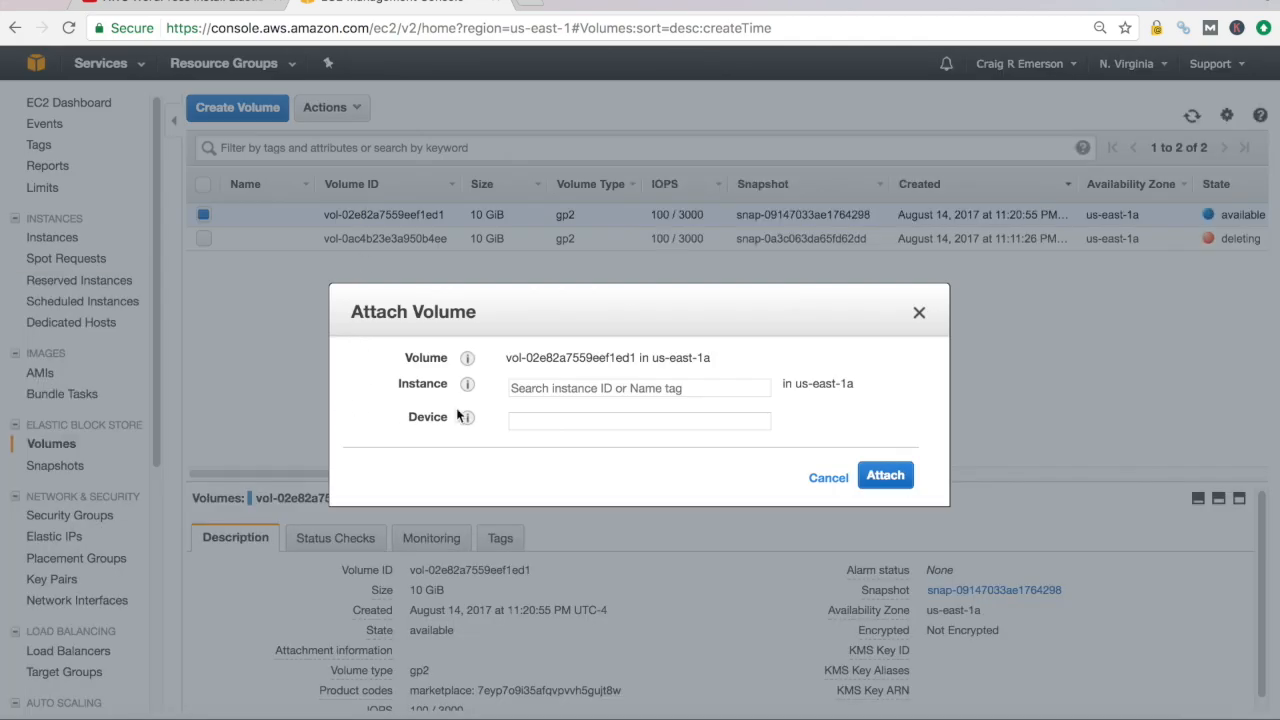
click(638, 388)
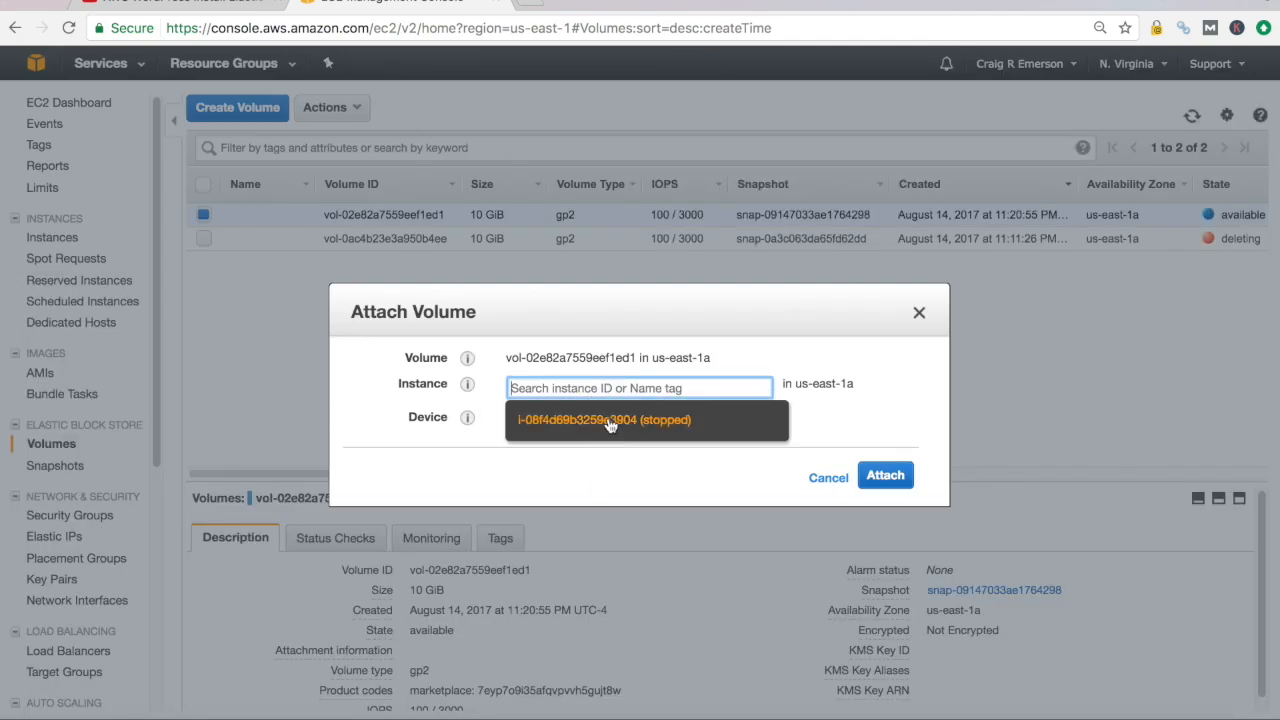
click(604, 420)
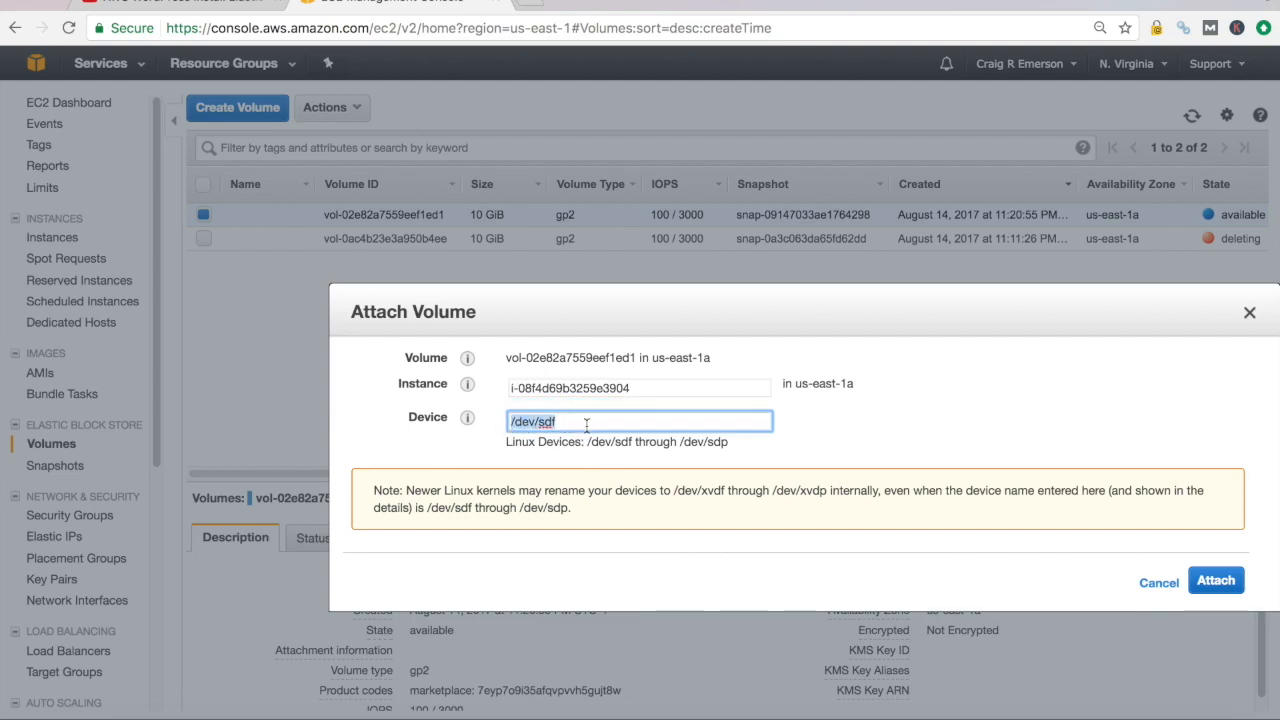
text(/dev/sda1)
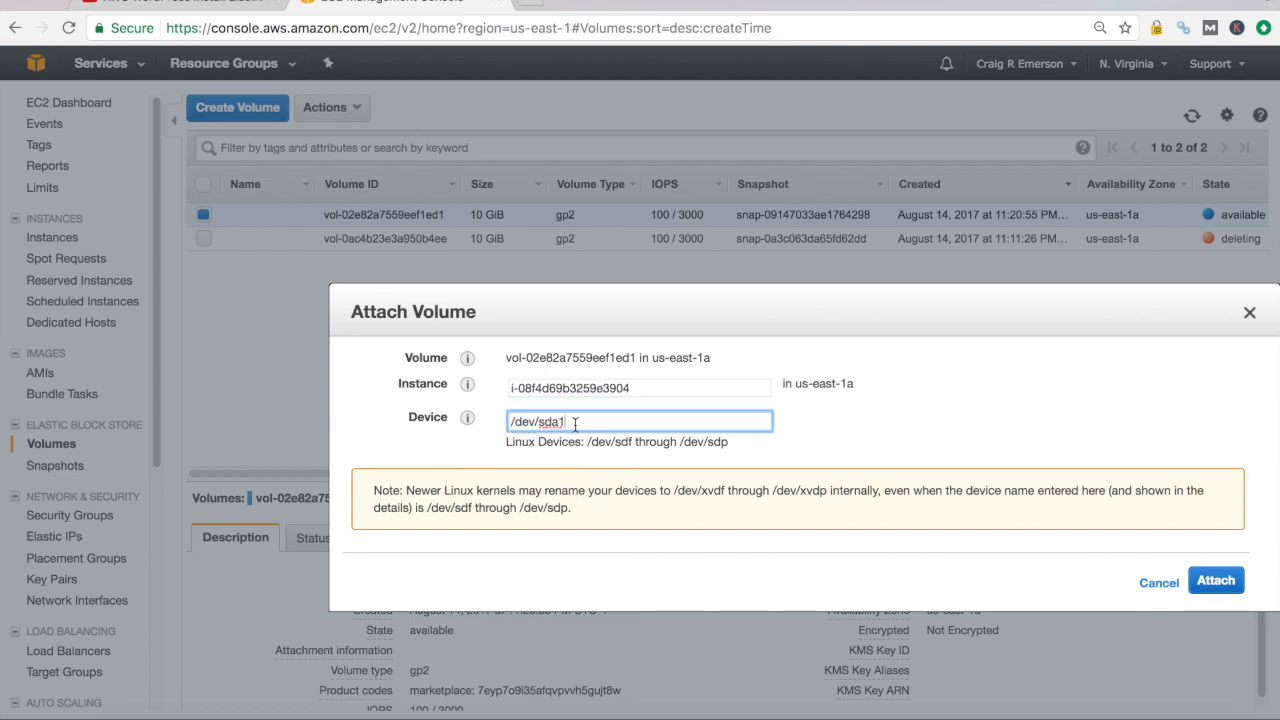
click(1216, 580)
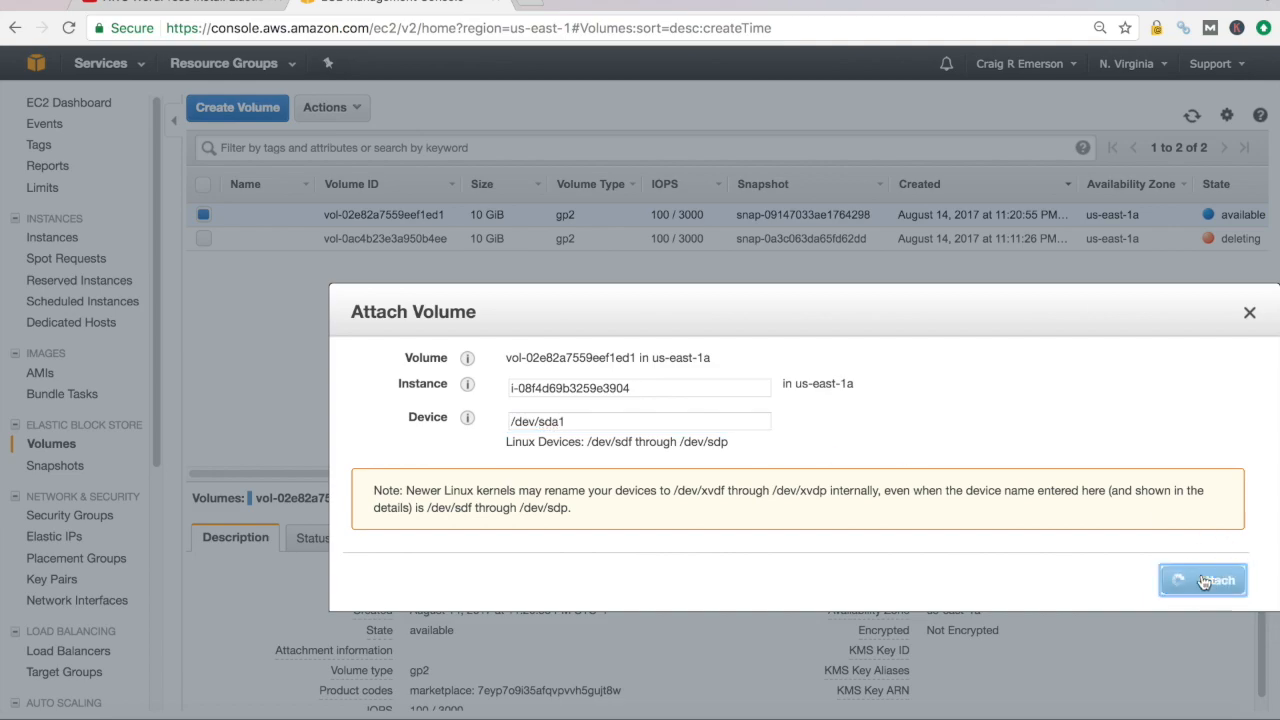
click(1204, 580)
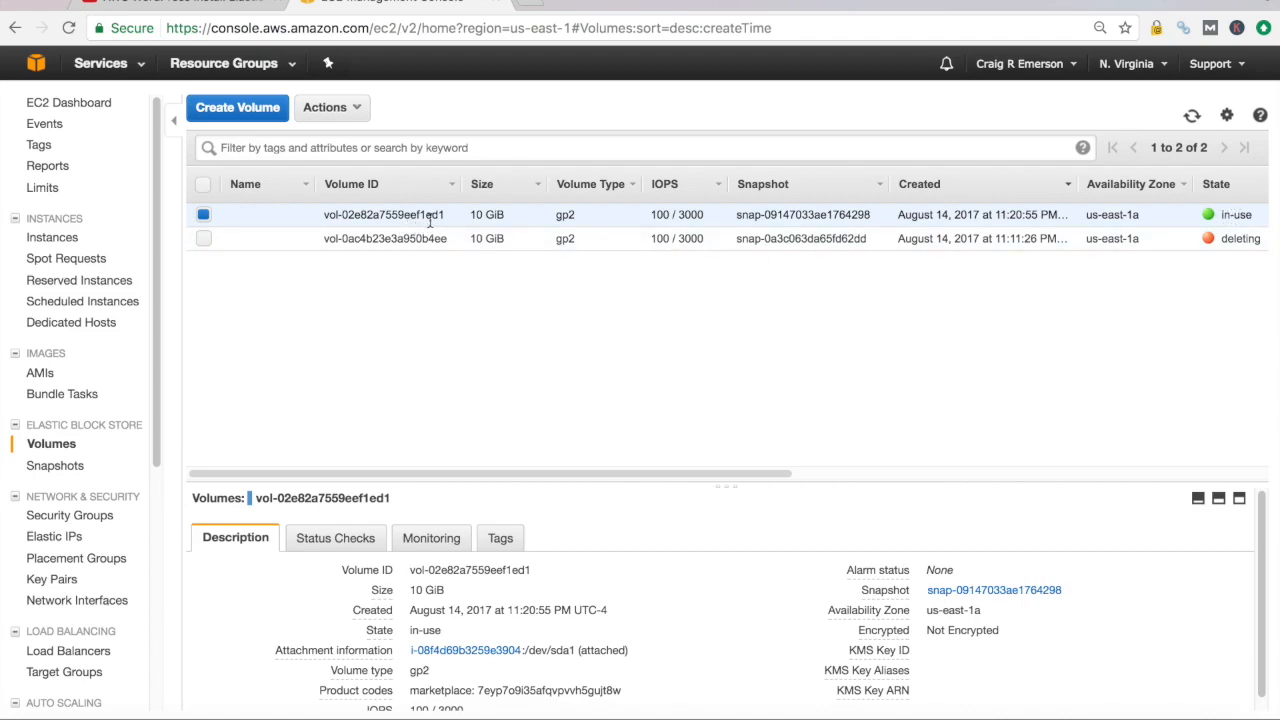
Select the stopped WordPress instance in the Instances list and scroll its Description details
click(56, 236)
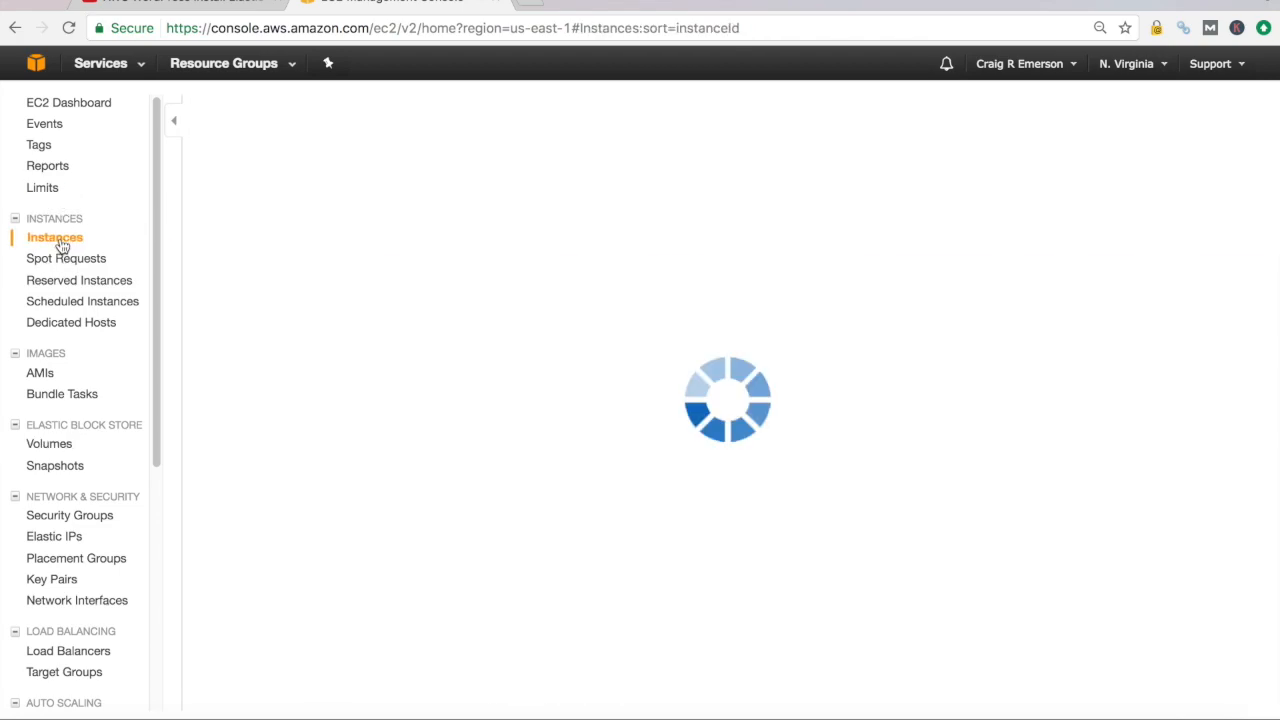
click(56, 236)
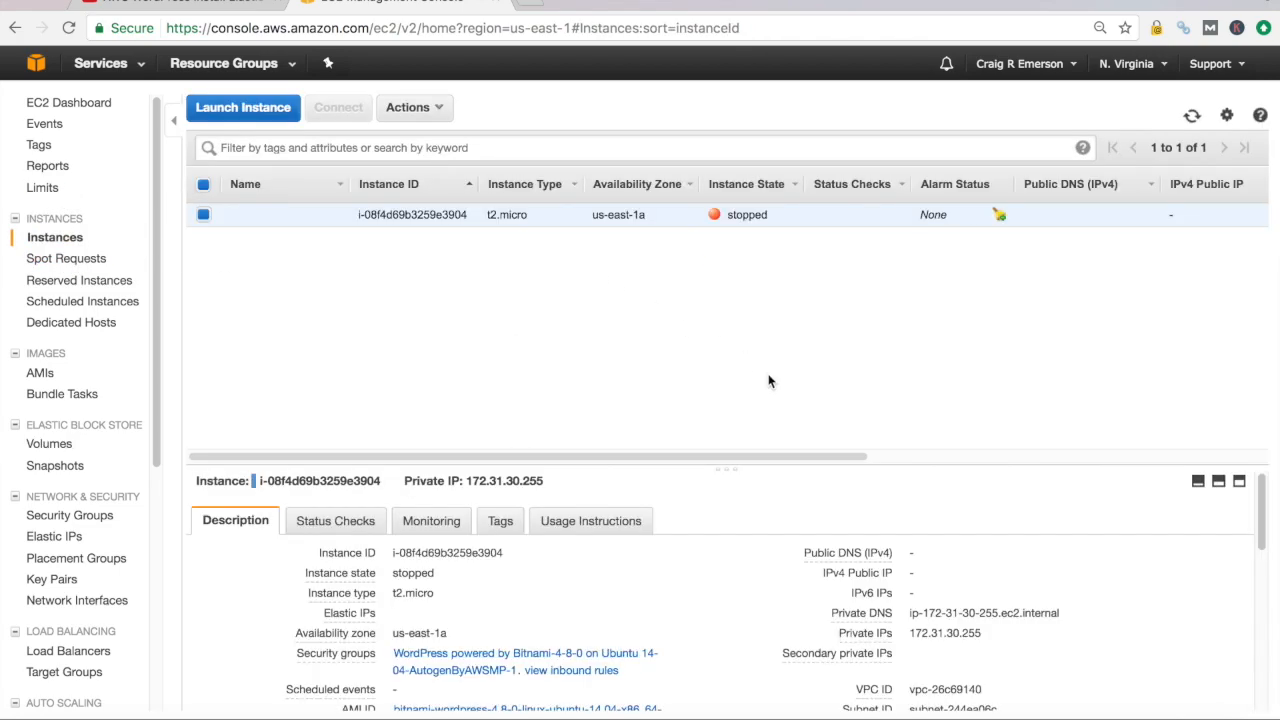
scroll(down, 3)
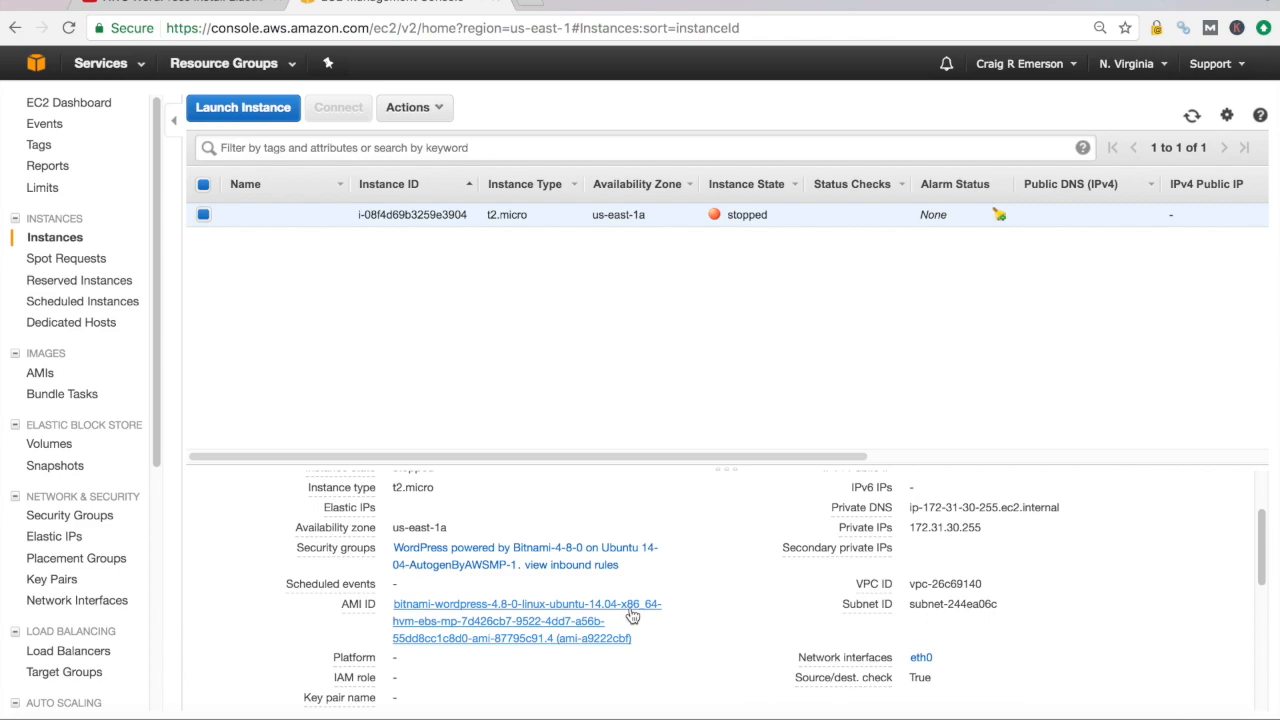
scroll(down, 3)
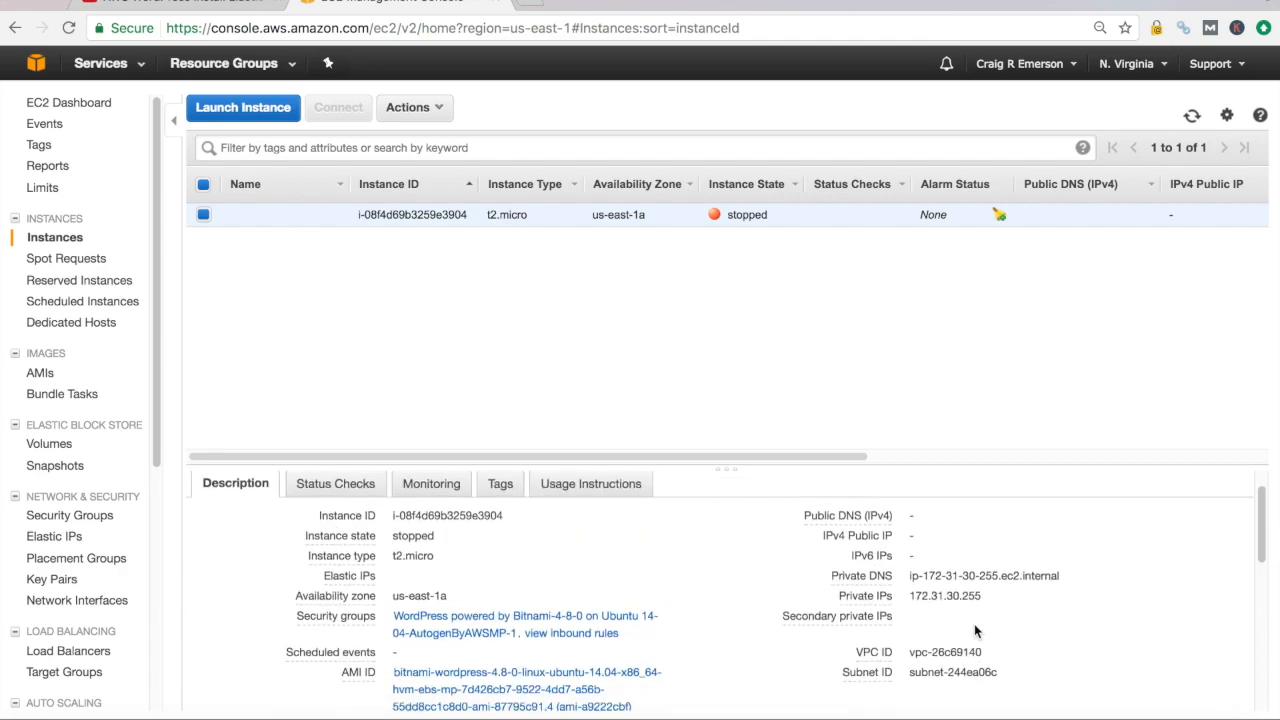
mouse_move(132, 530)
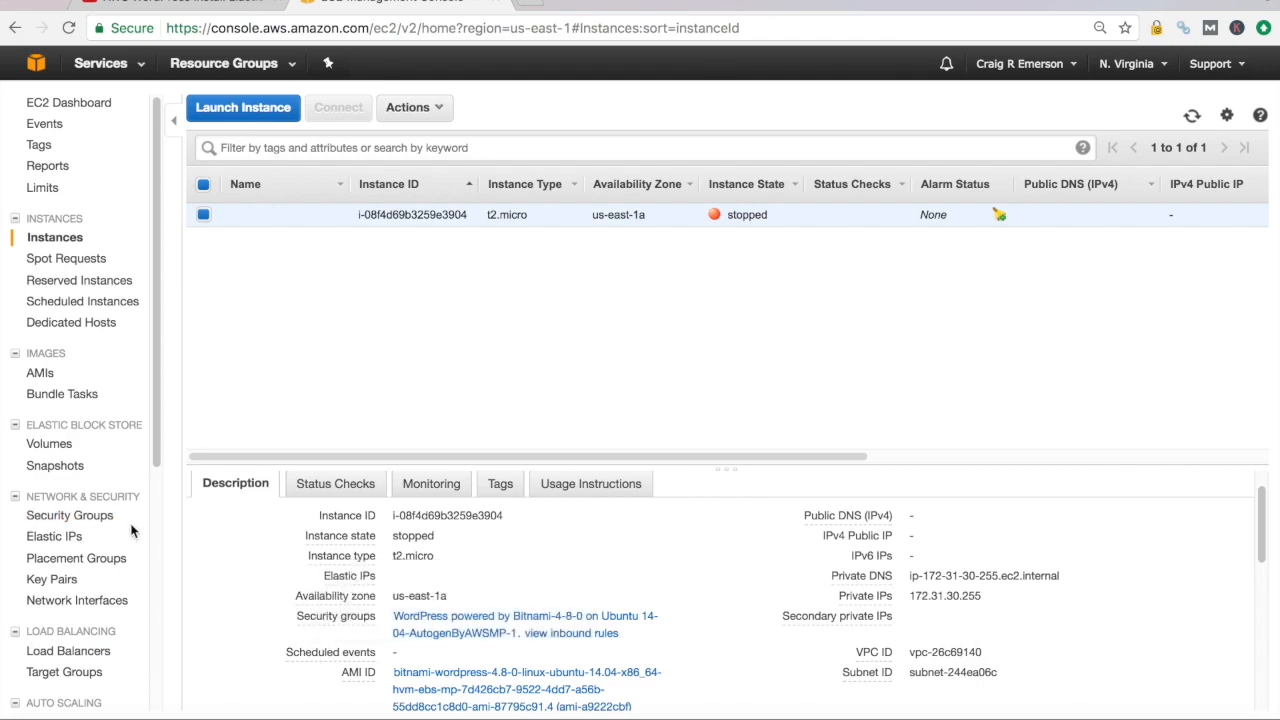
Start the stopped WordPress instance via Actions > Instance State > Start
click(410, 108)
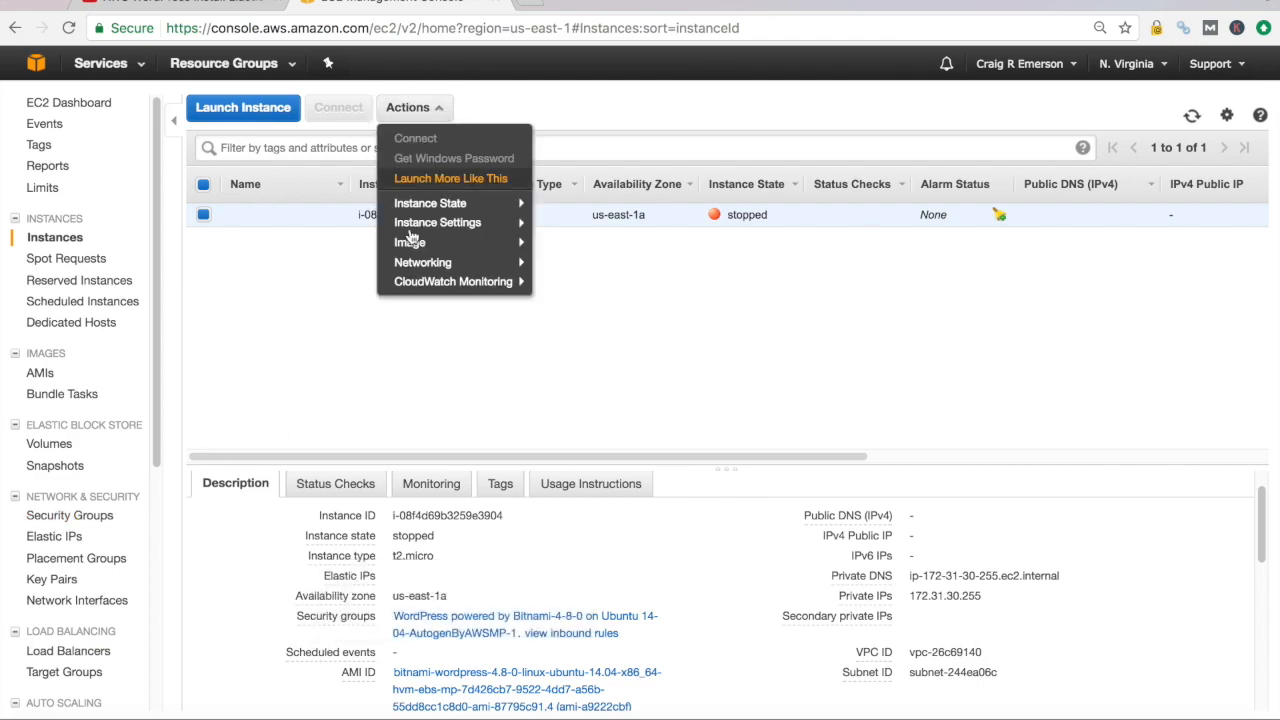
mouse_move(430, 202)
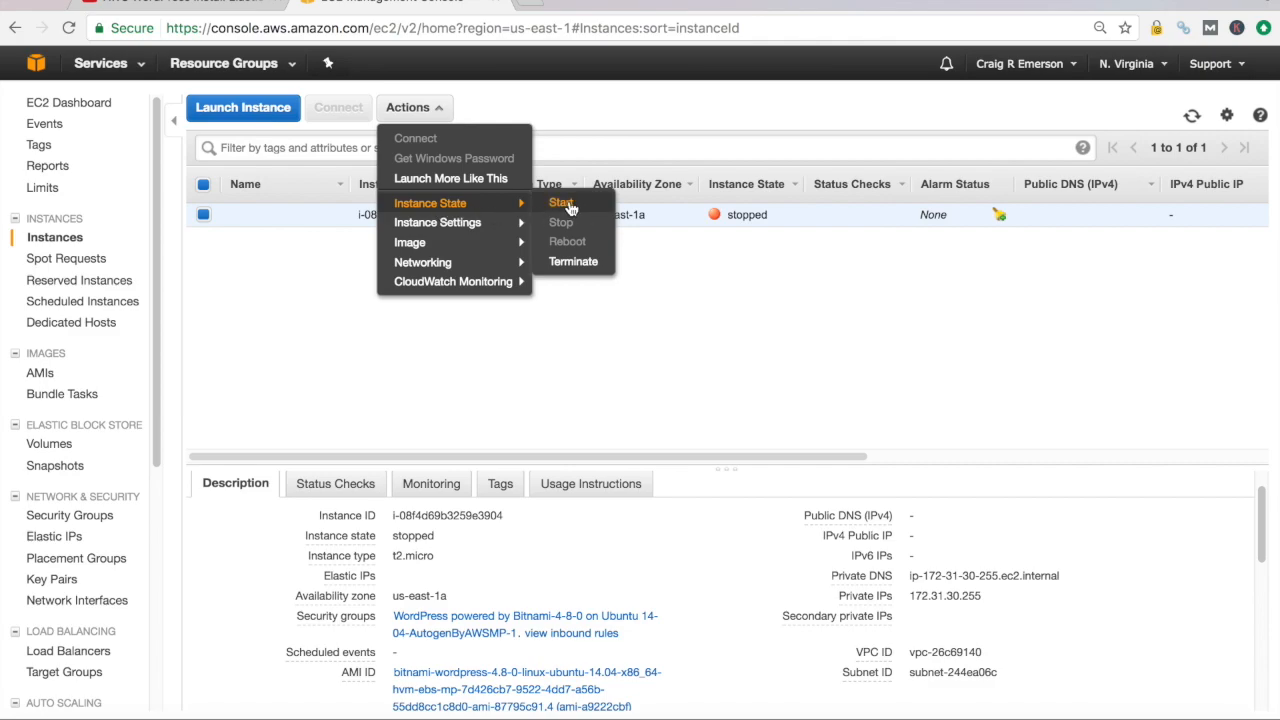
click(560, 202)
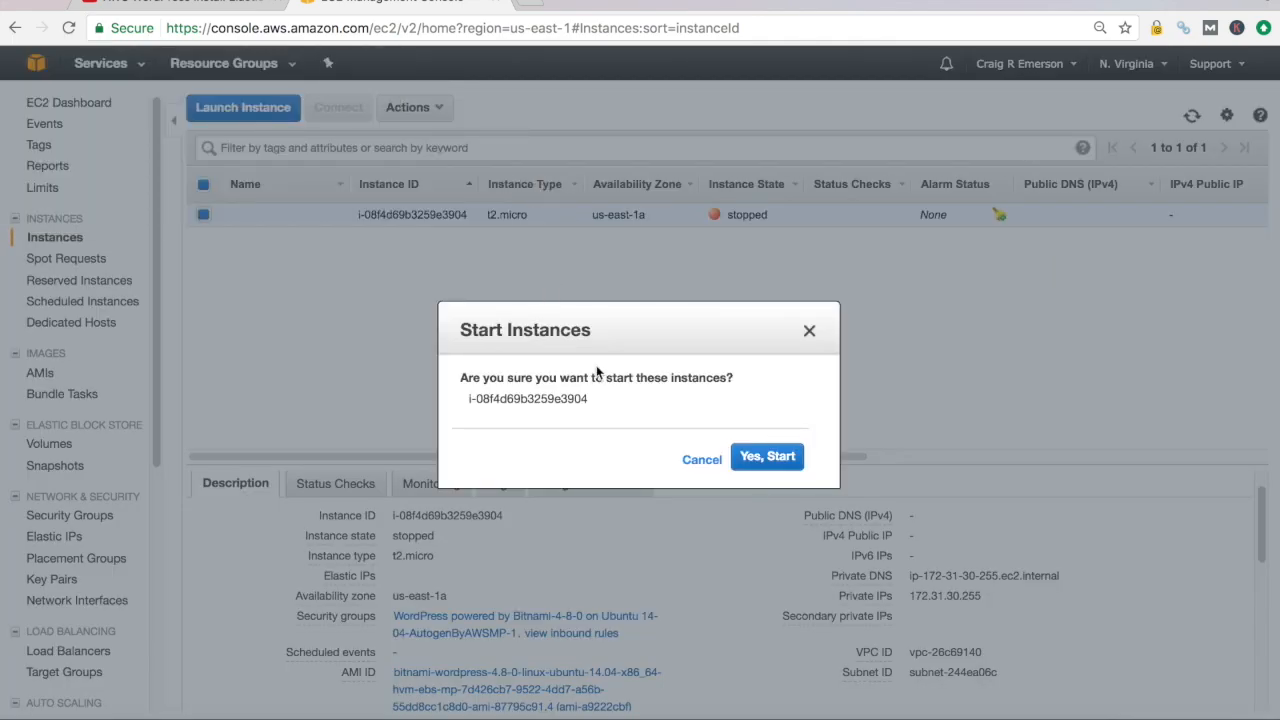
click(766, 456)
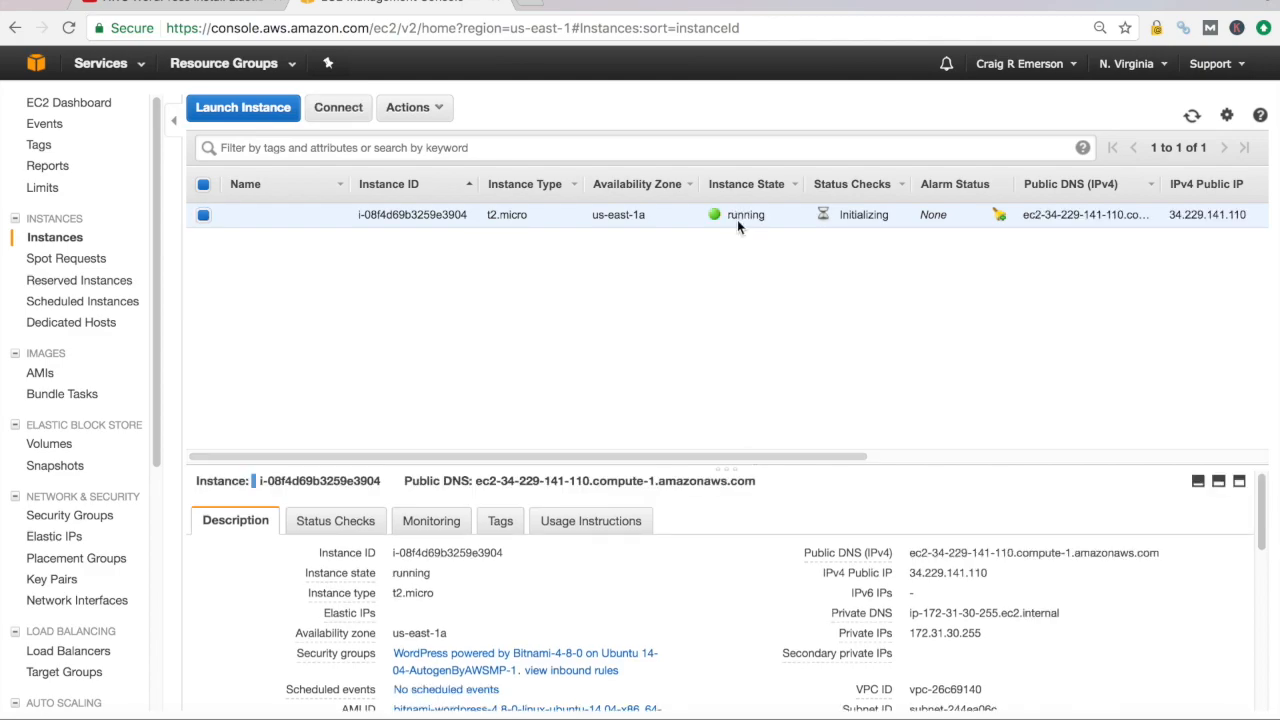
mouse_move(860, 222)
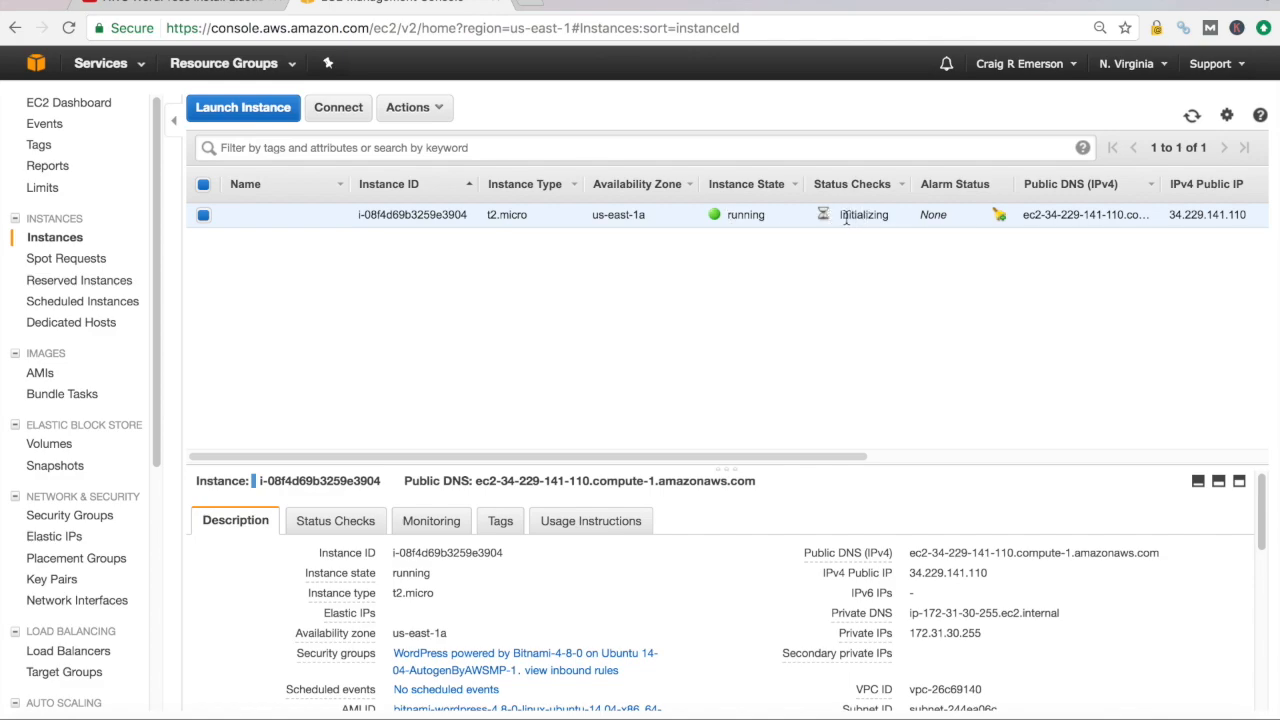
mouse_move(856, 270)
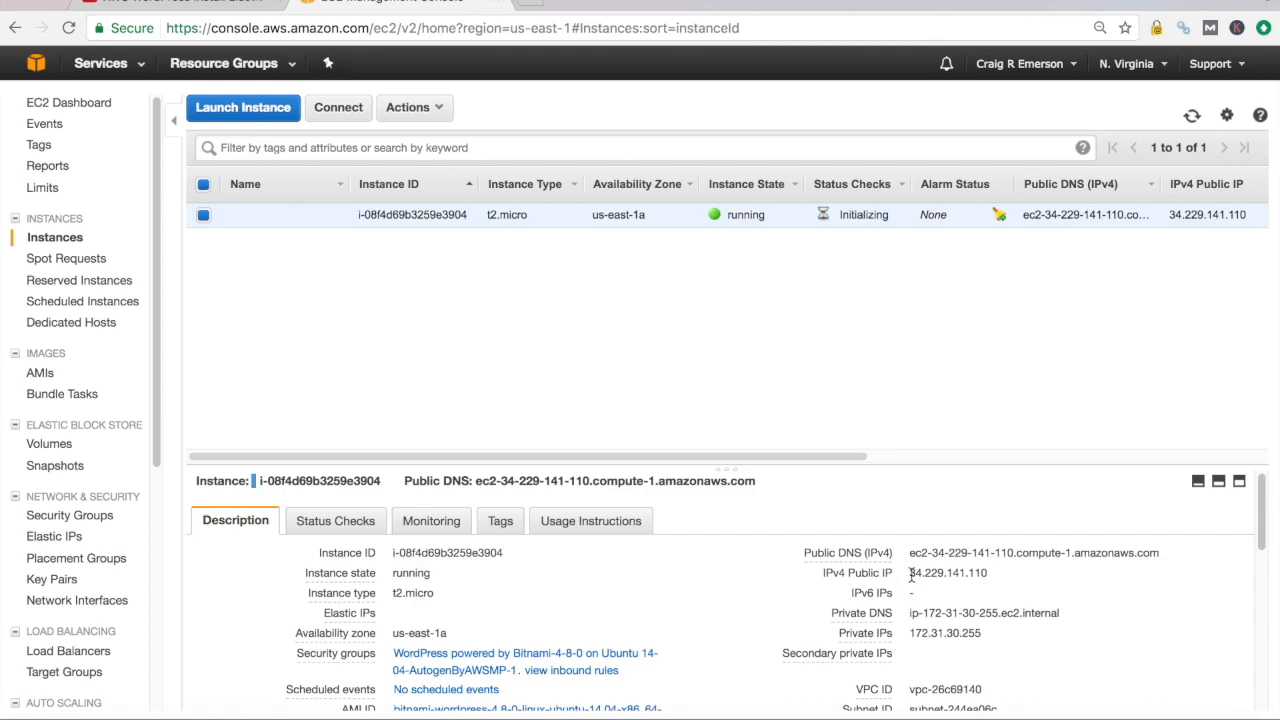
Copy the instance's new IPv4 public IP 34.229.141.110
double_click(948, 572)
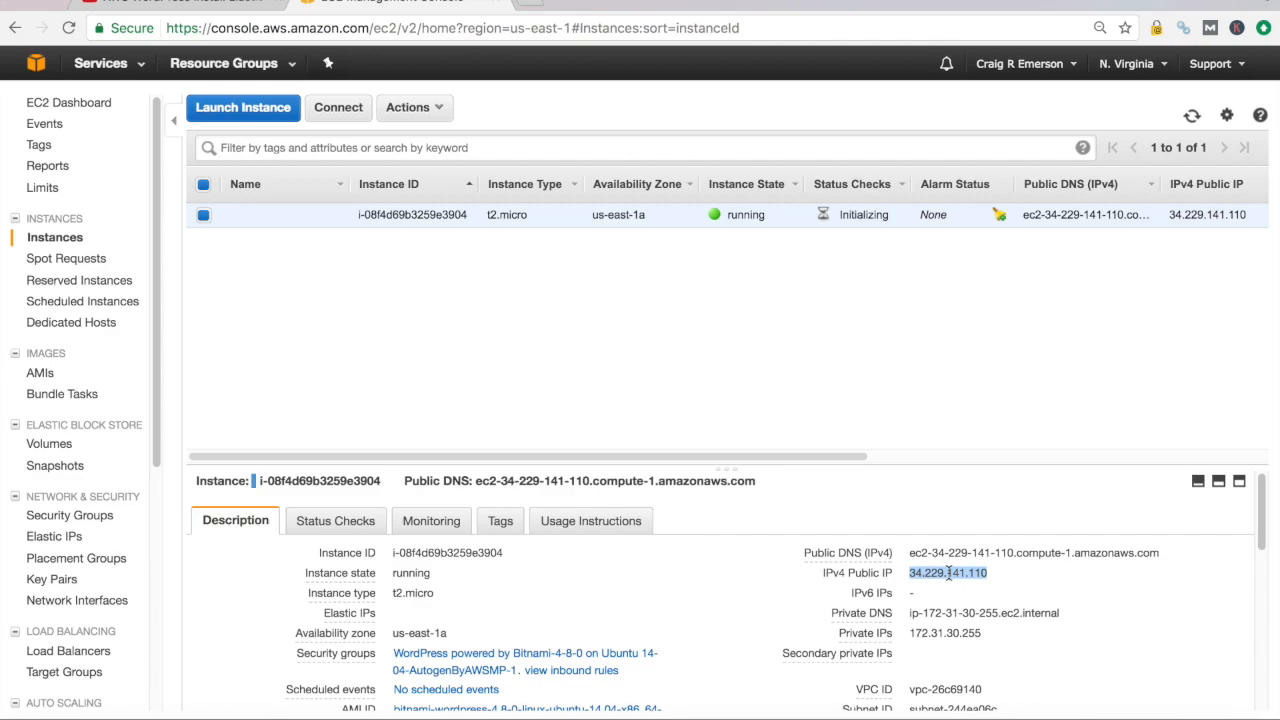
right_click(948, 572)
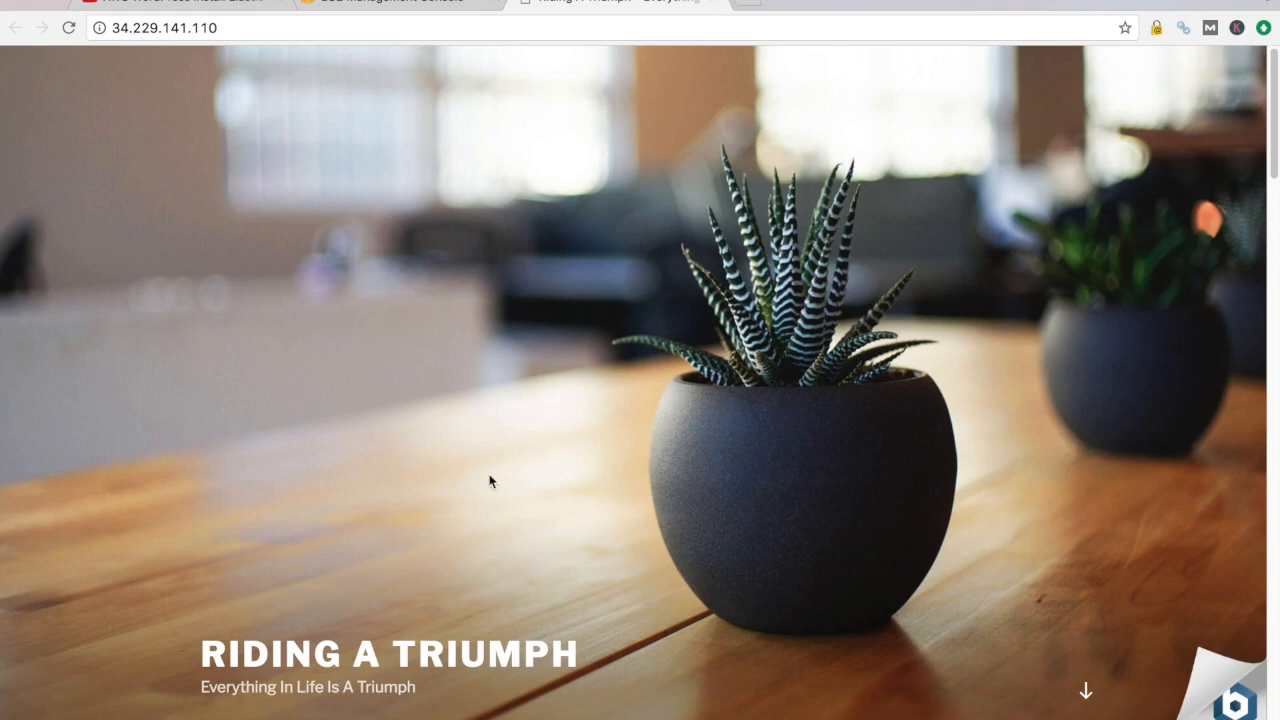
mouse_move(418, 656)
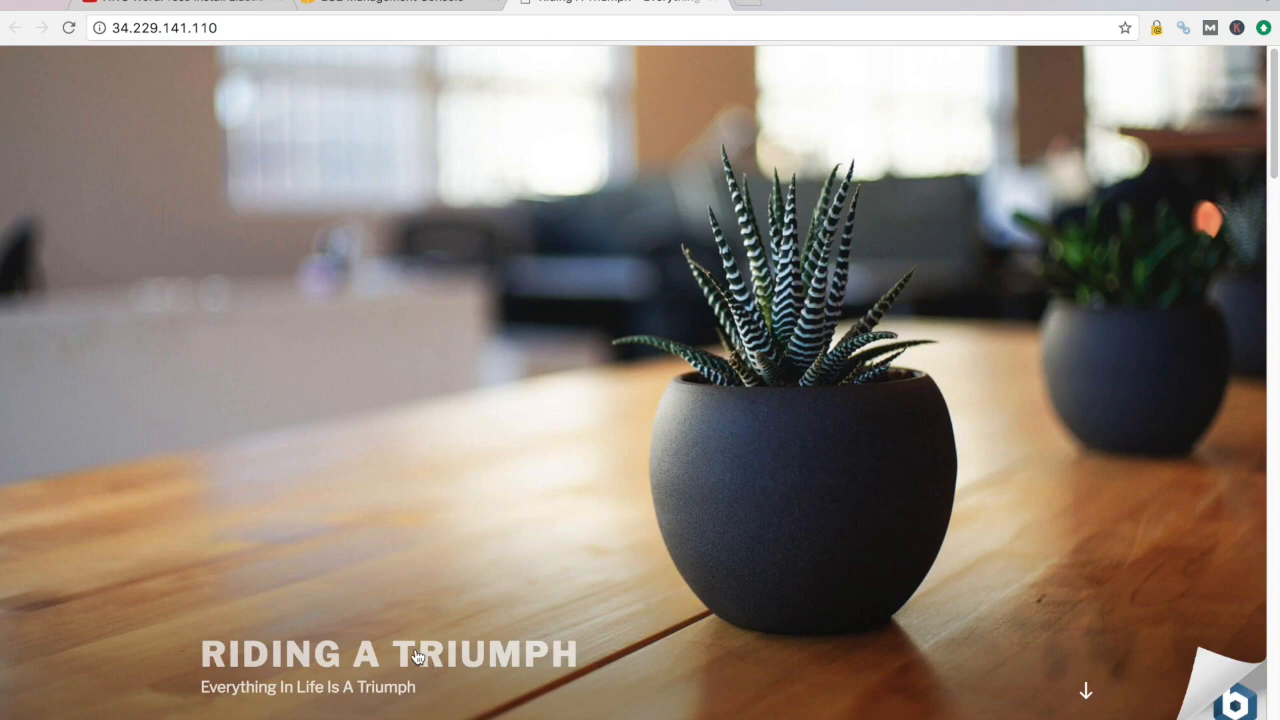
mouse_move(318, 652)
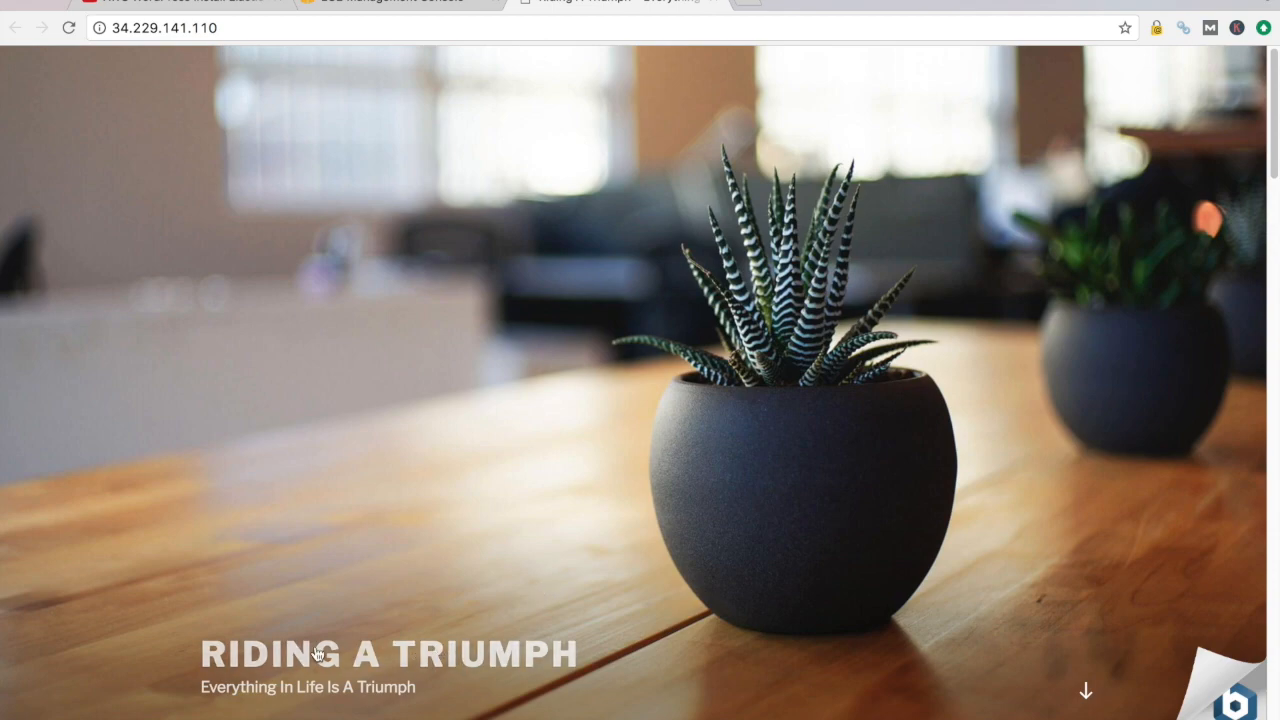
Scroll through the restored Hilton Head Island post at 34.229.141.110, then return to the EC2 console
scroll(down, 3)
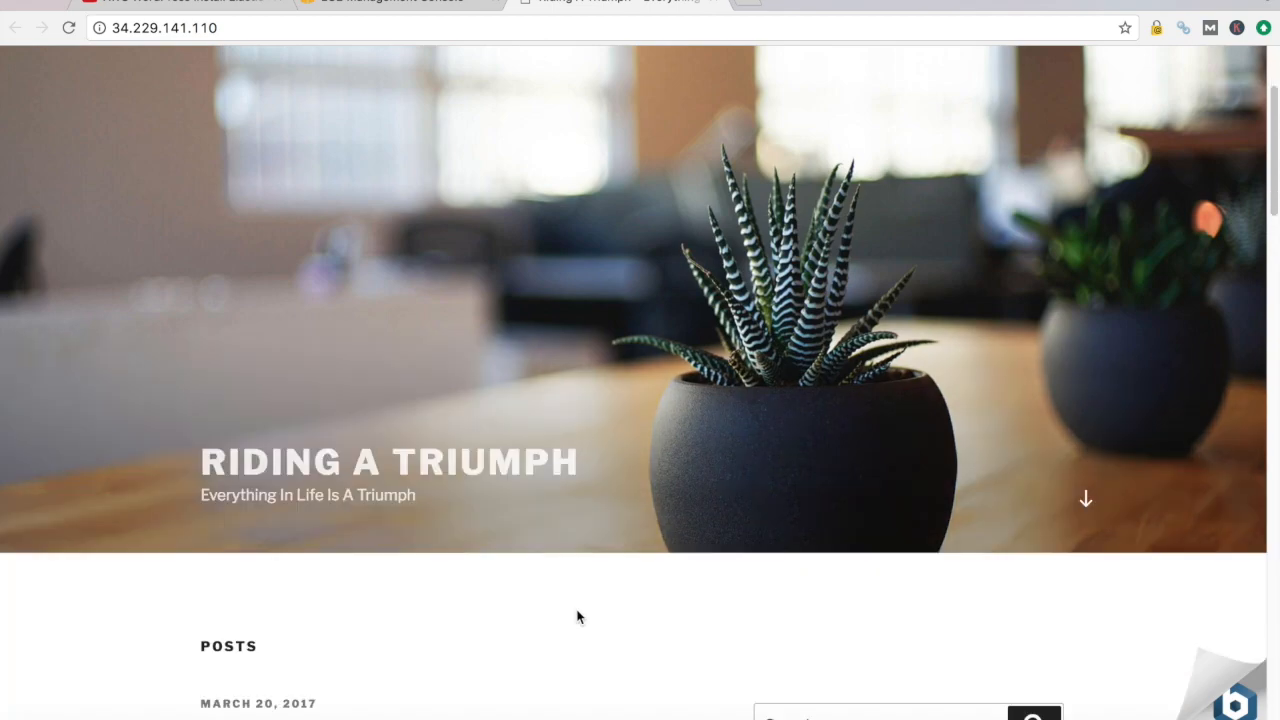
scroll(down, 3)
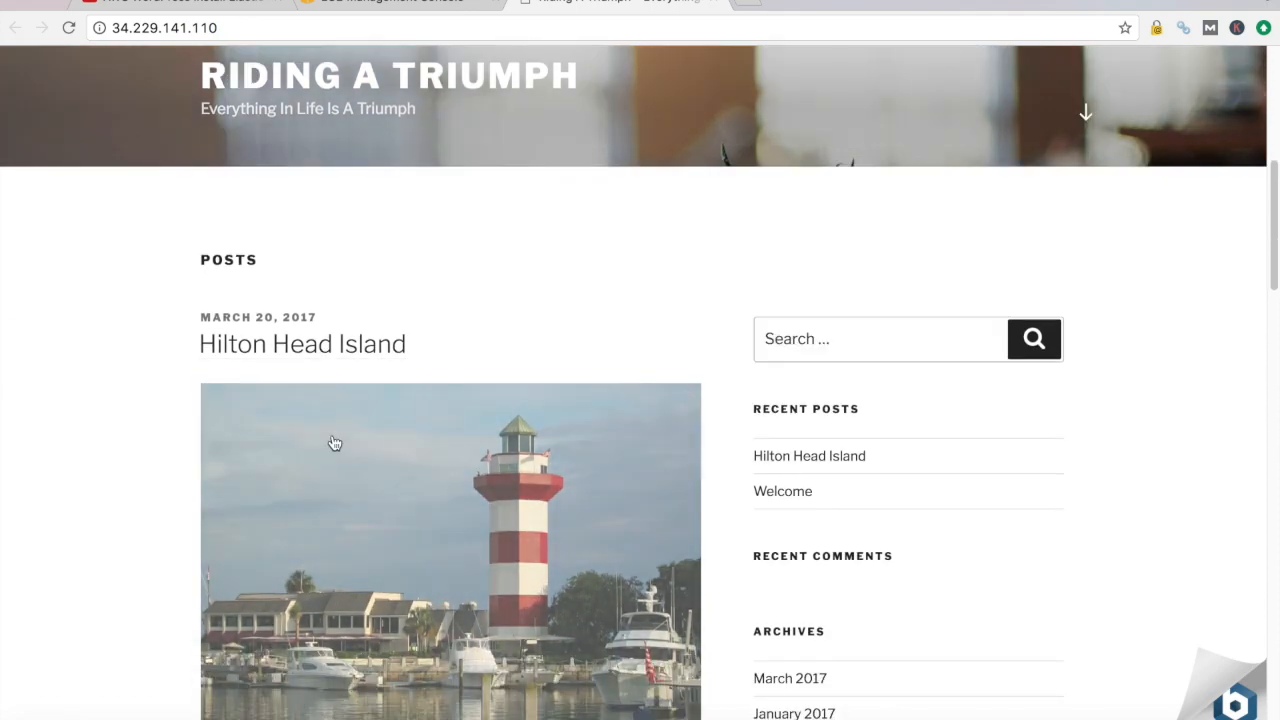
scroll(down, 3)
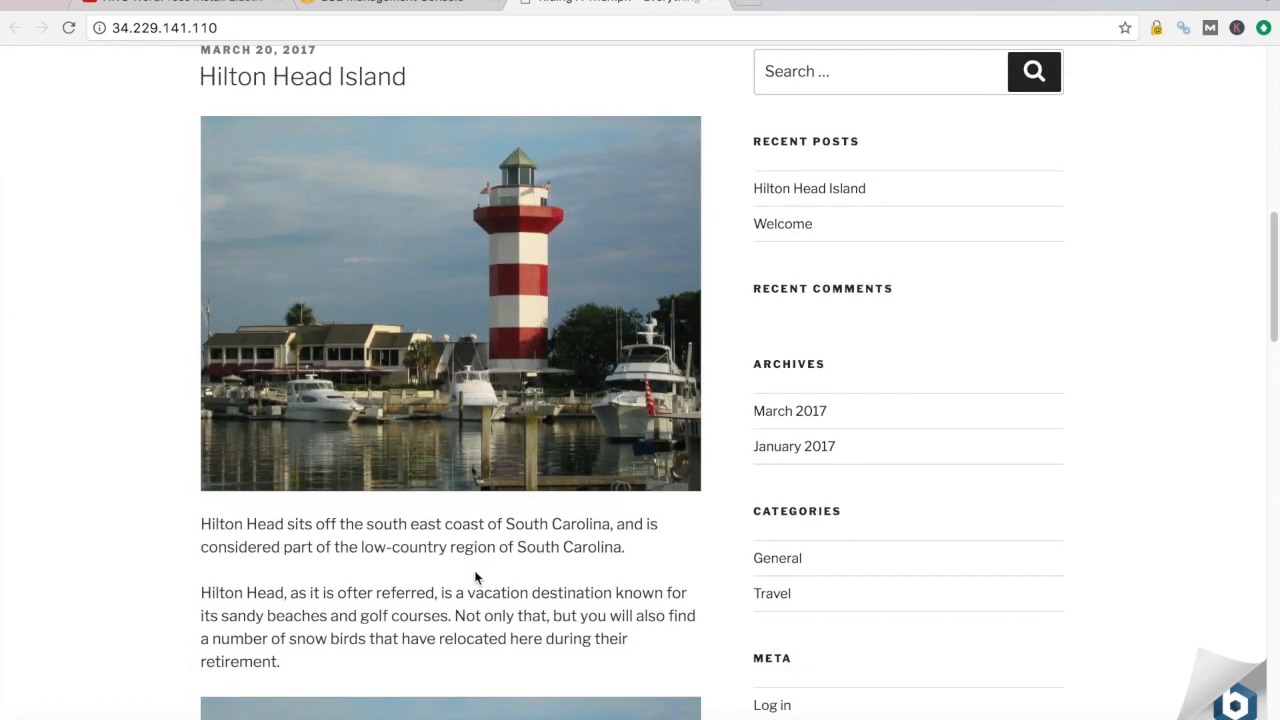
scroll(down, 3)
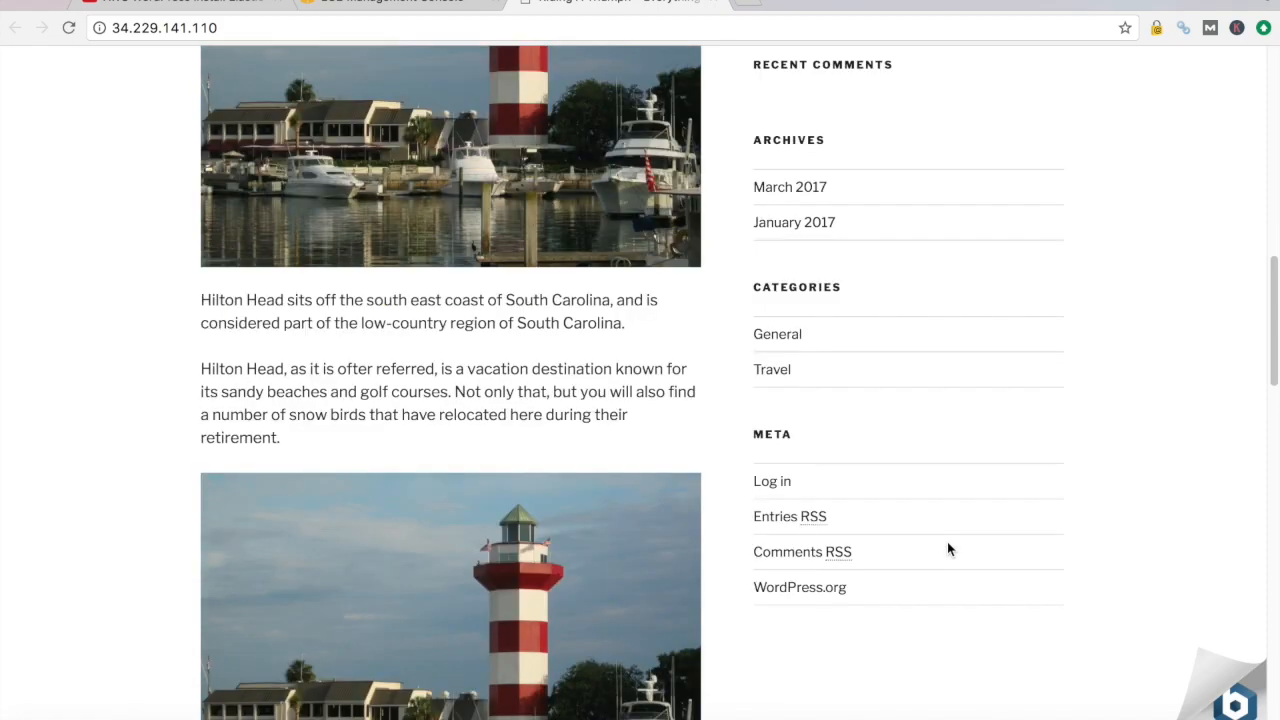
scroll(down, 3)
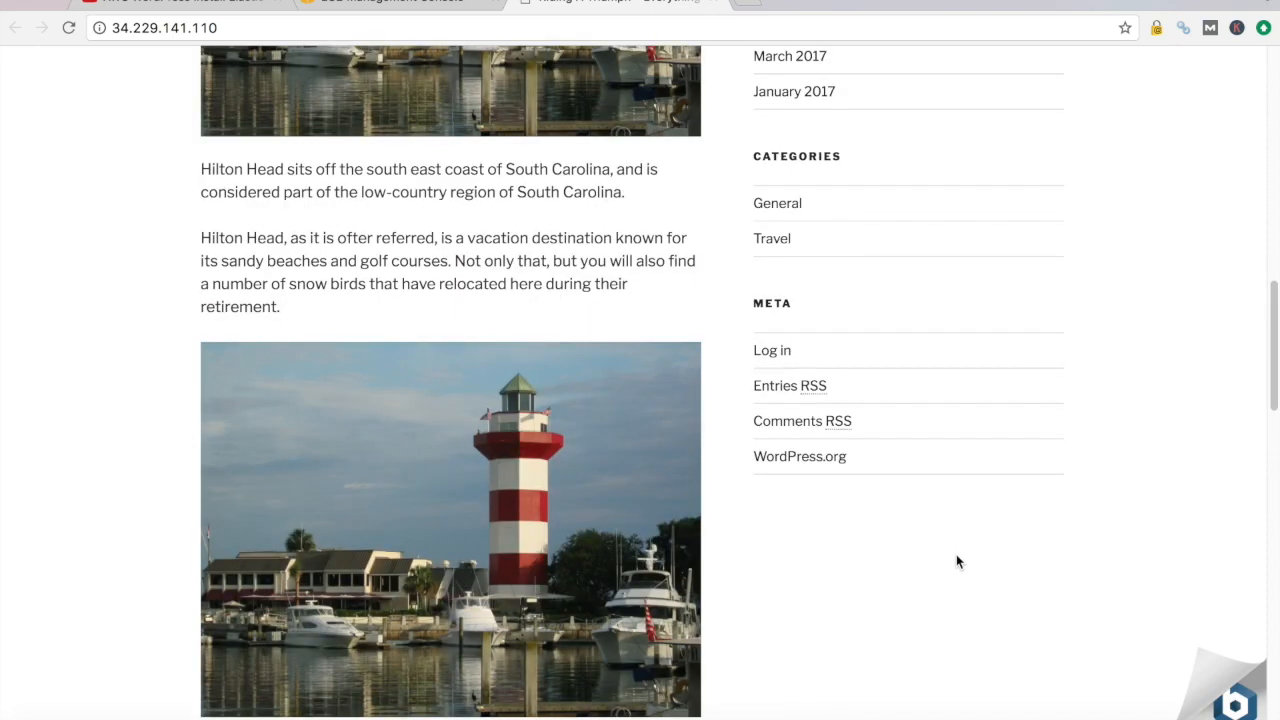
scroll(down, 3)
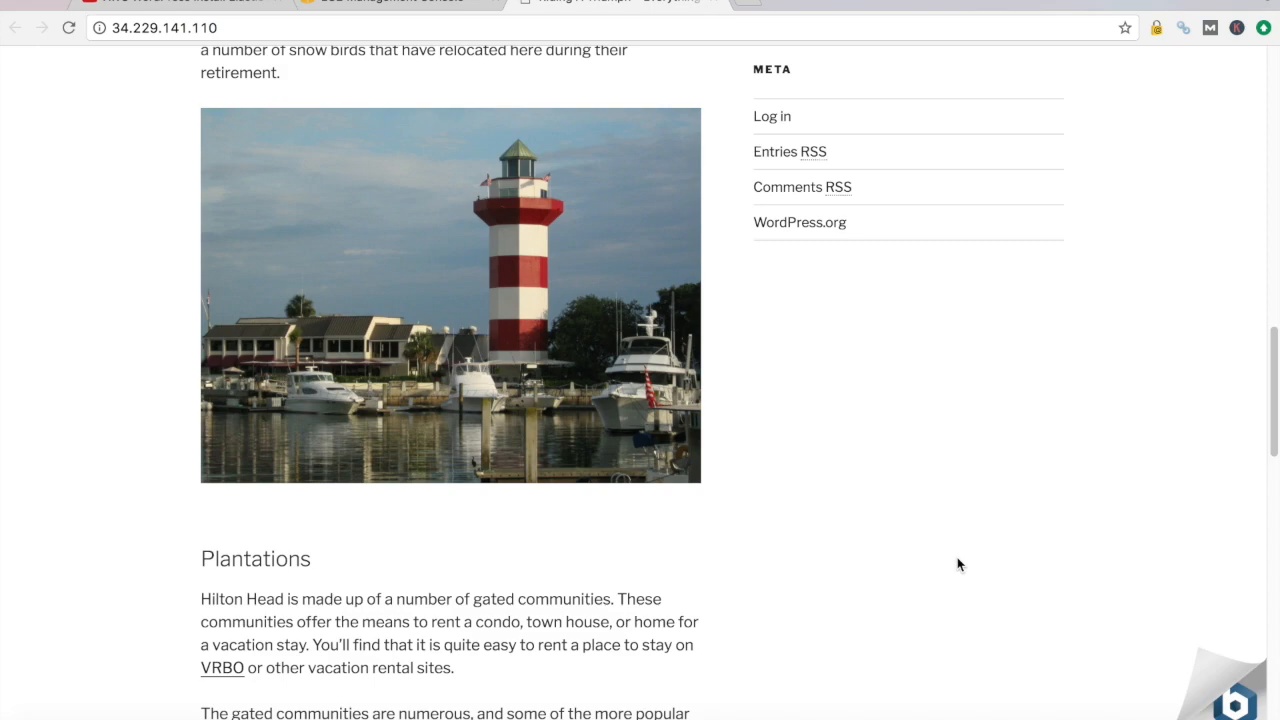
scroll(down, 3)
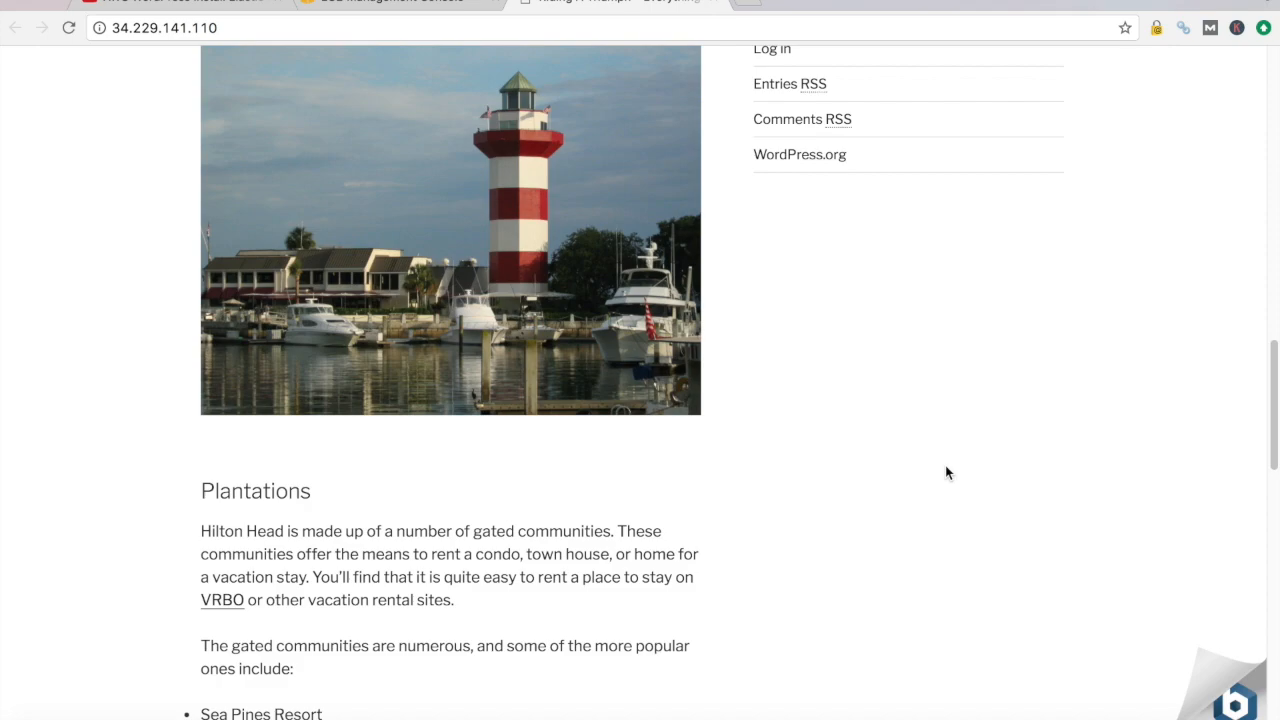
scroll(down, 3)
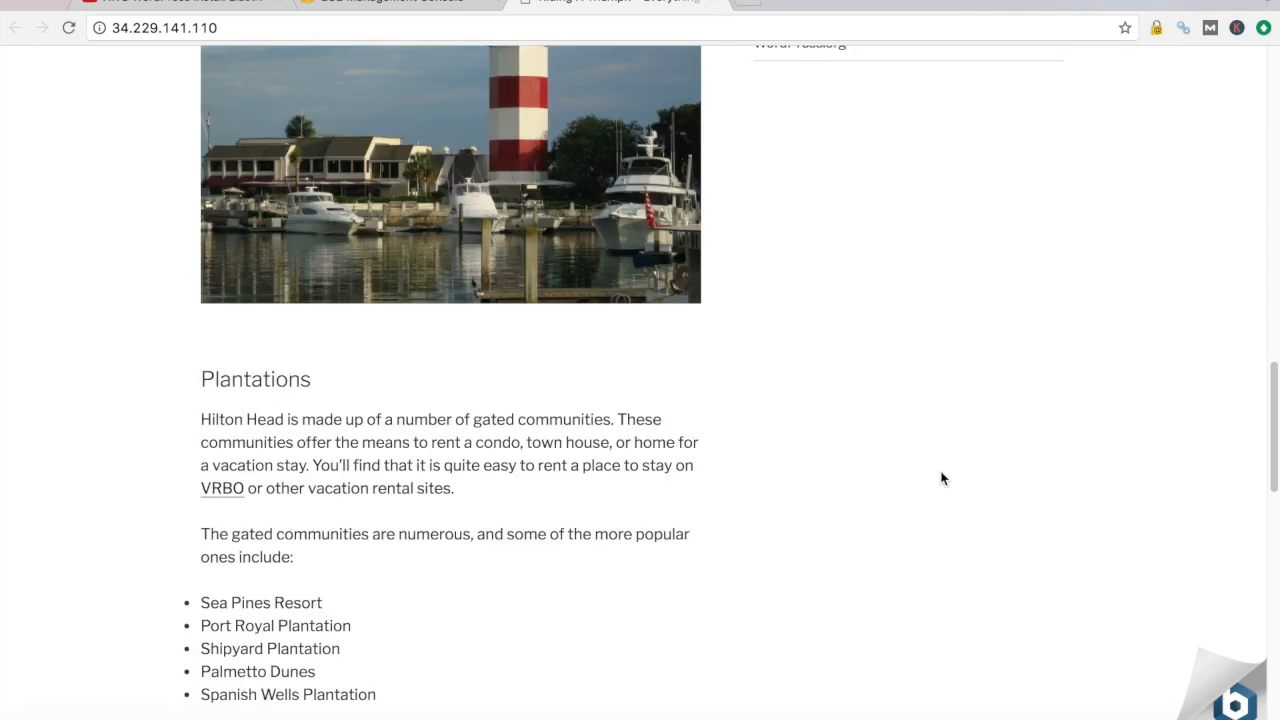
scroll(down, 3)
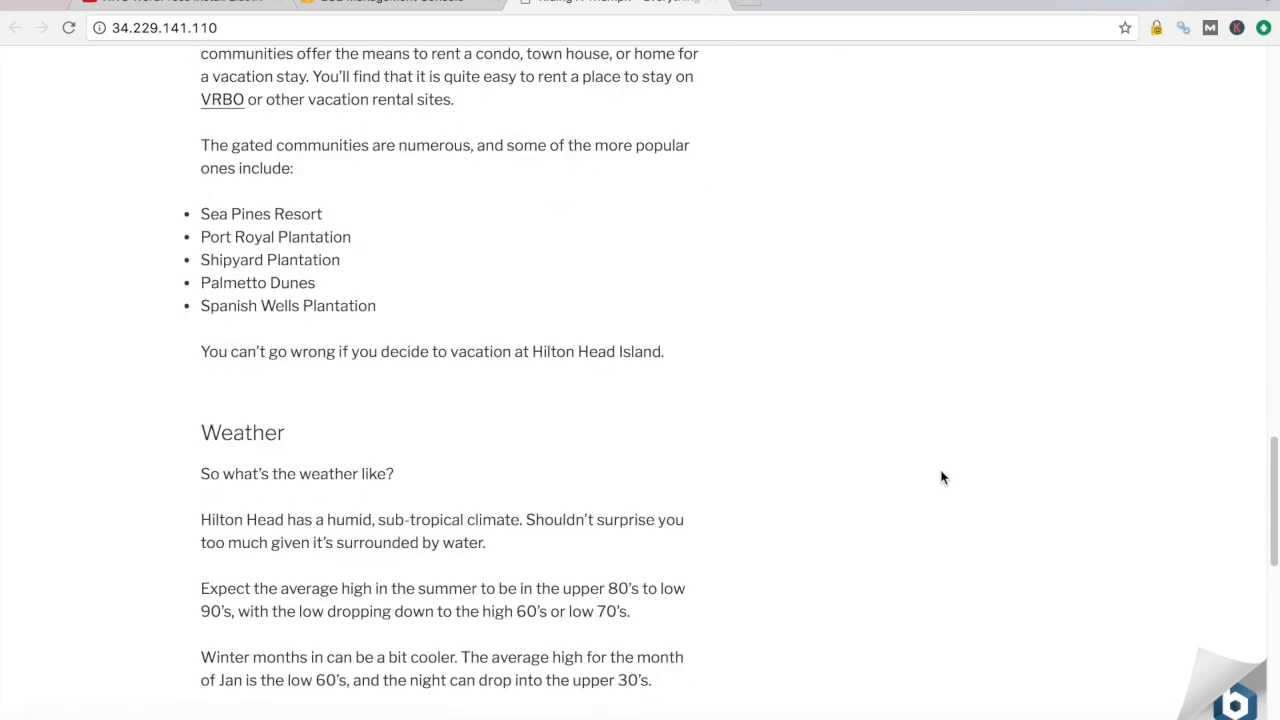
scroll(up, 3)
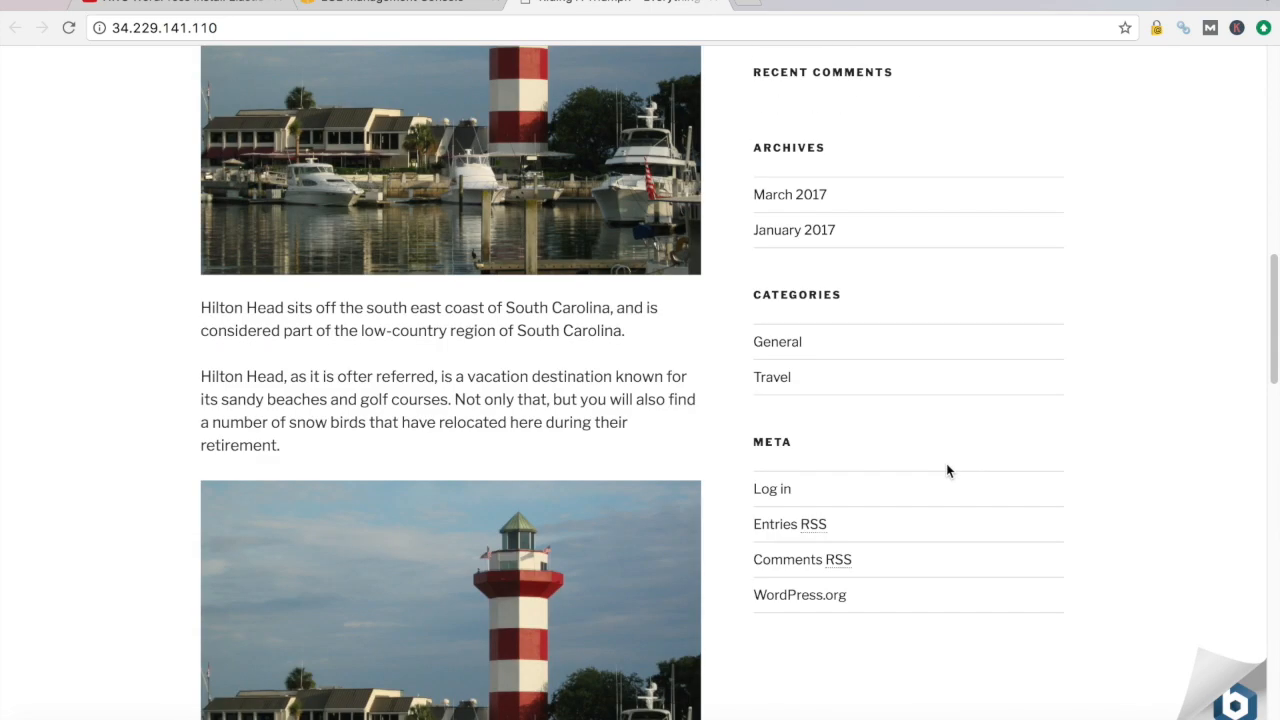
click(390, 2)
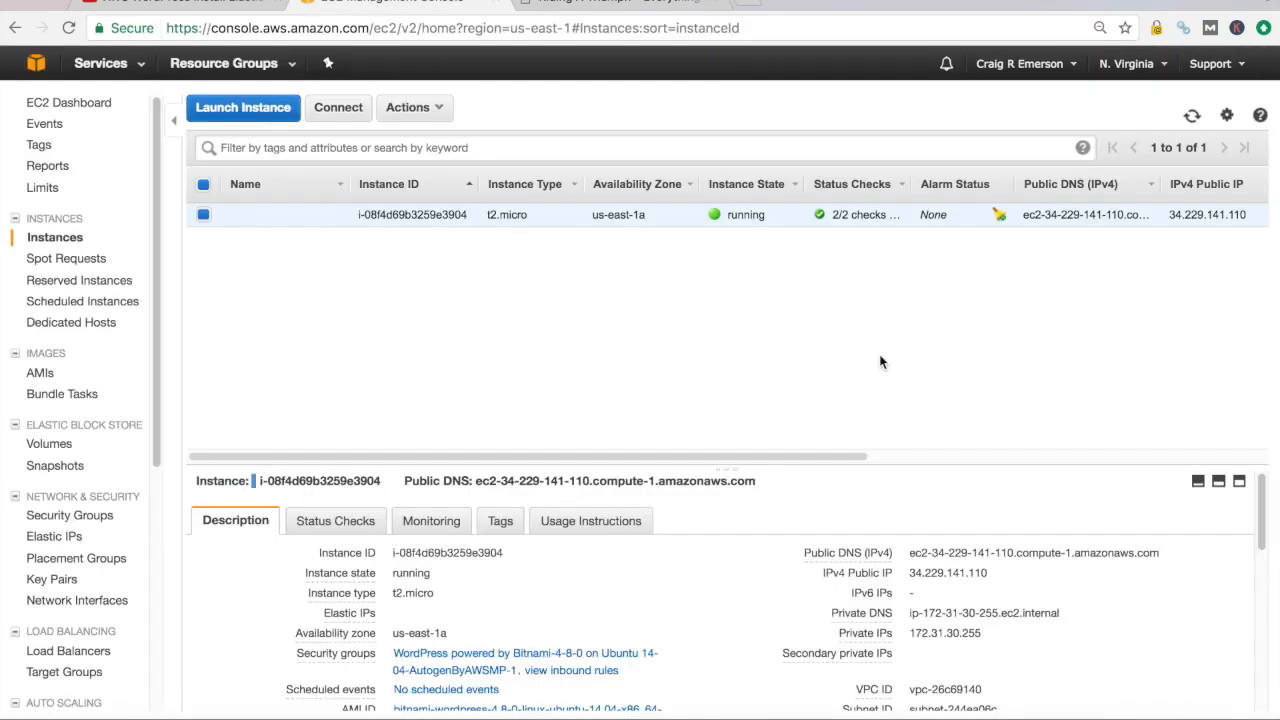